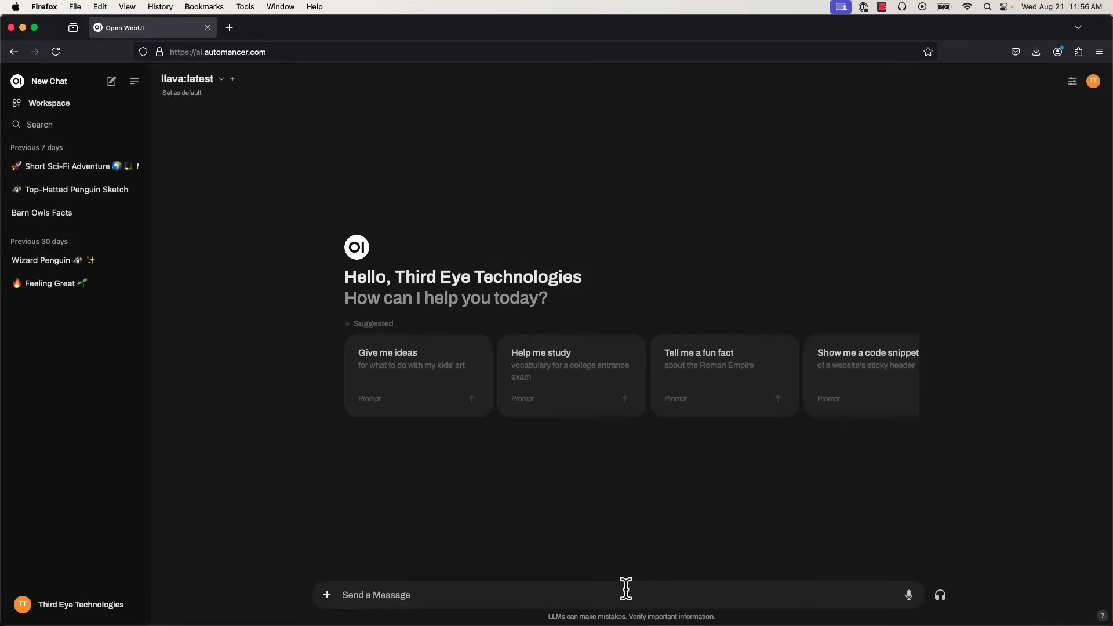
# Send the chatbot the question of how to tell a barn owl from other owls.
pyautogui.write('how can i te')
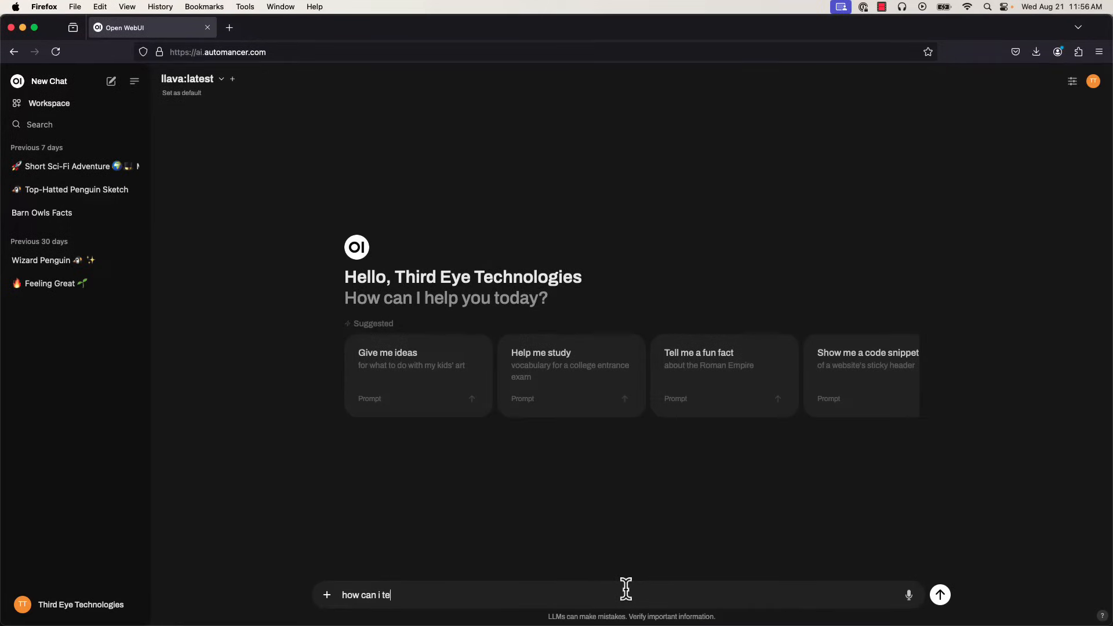
pyautogui.write('ll a barn owl from')
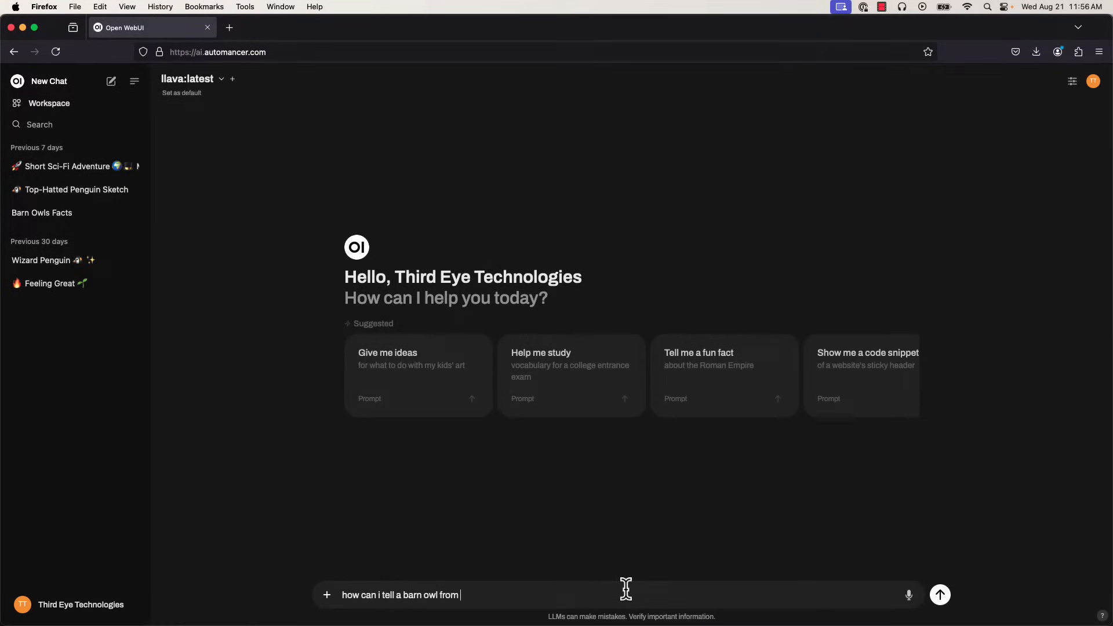
pyautogui.click(939, 593)
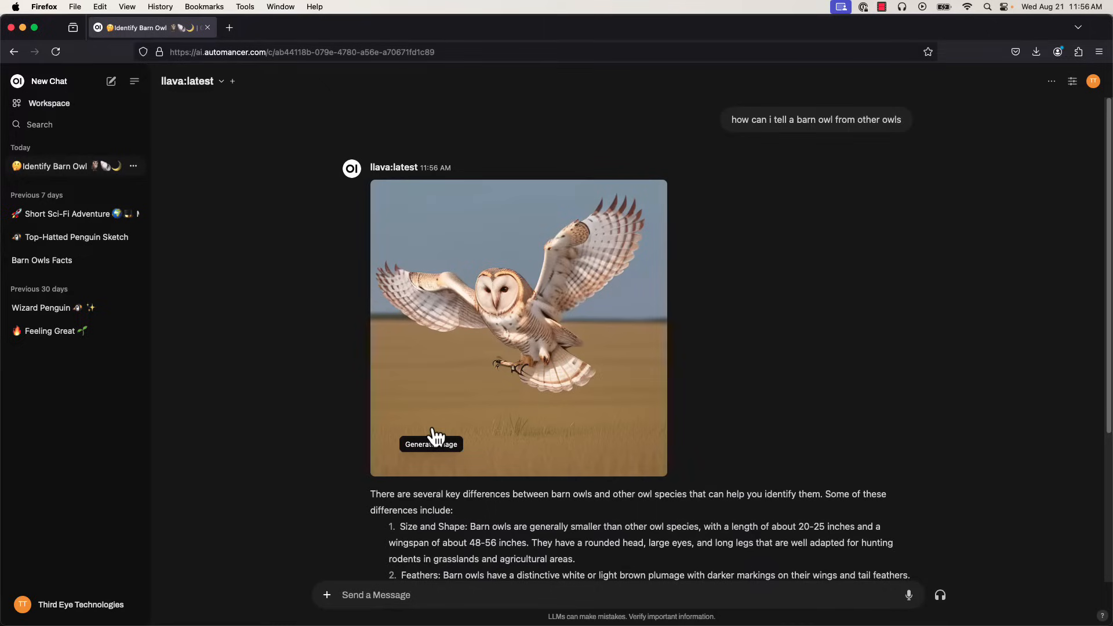
pyautogui.moveTo(905, 334)
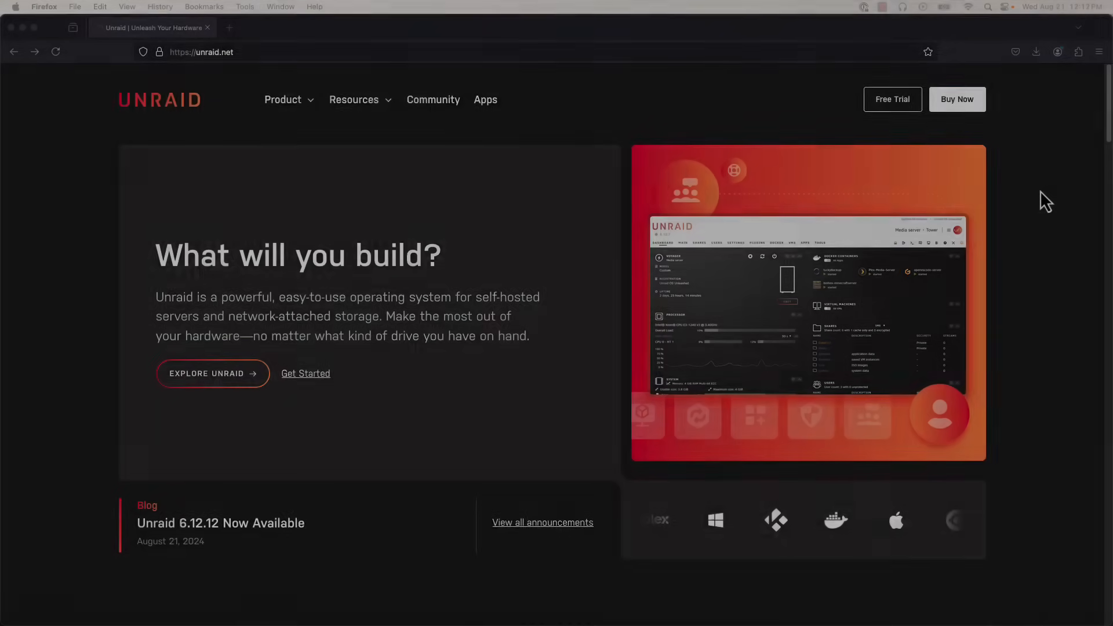
pyautogui.scroll(-3)
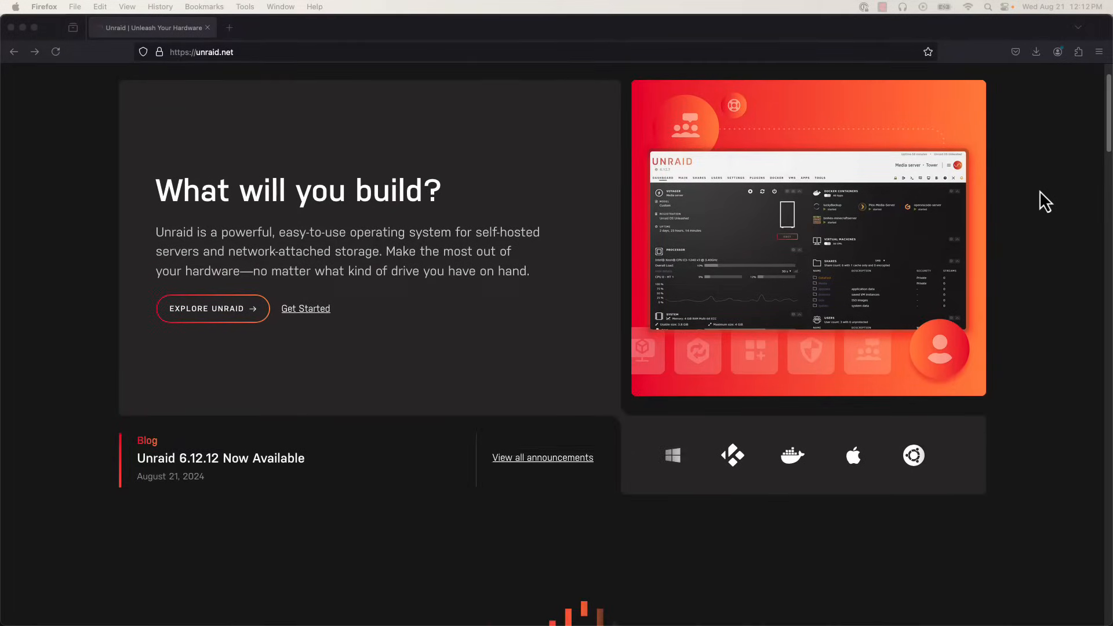
pyautogui.scroll(-3)
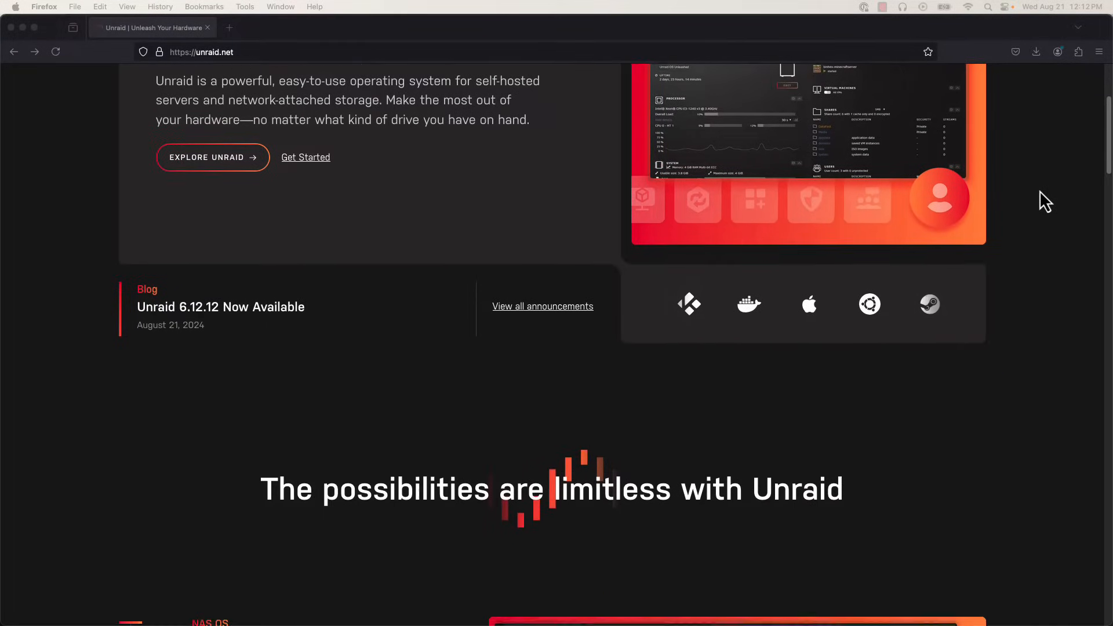
pyautogui.scroll(-3)
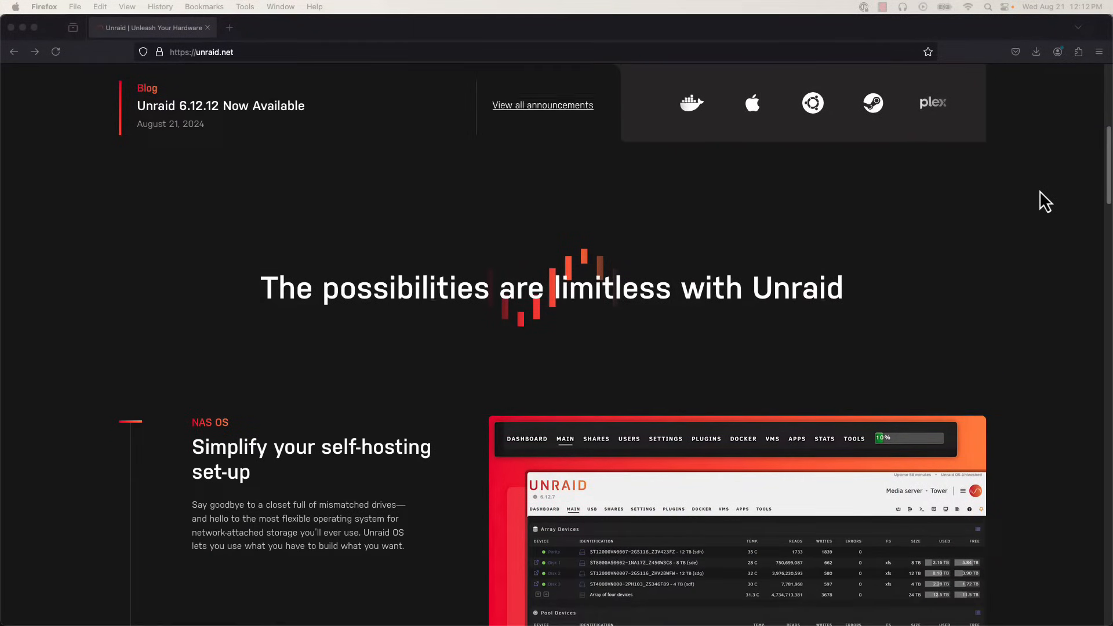
pyautogui.scroll(-3)
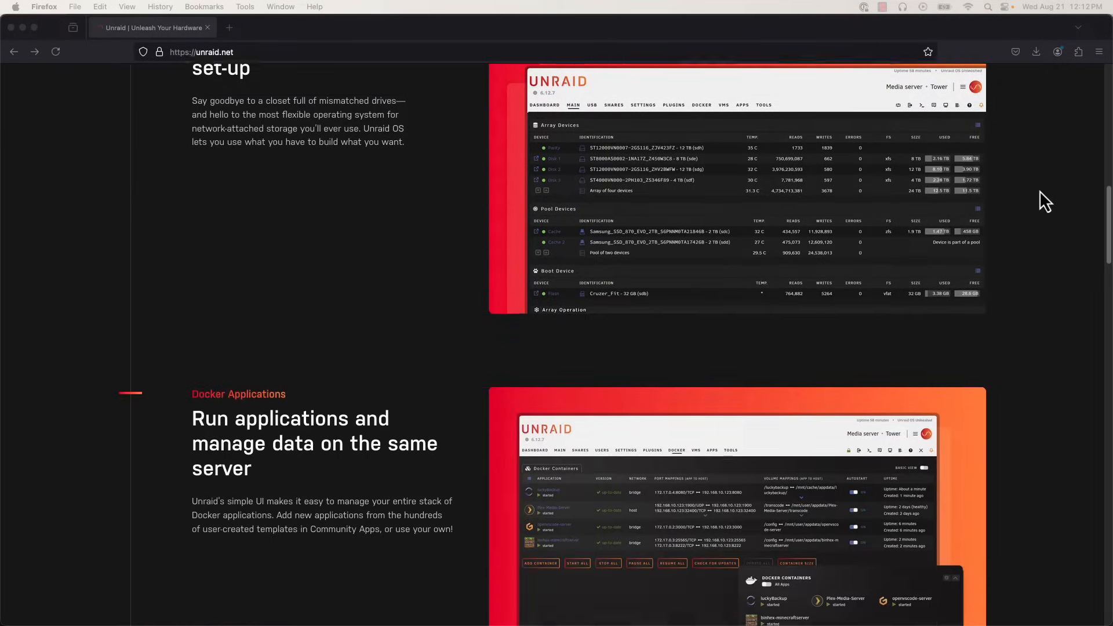
pyautogui.scroll(-3)
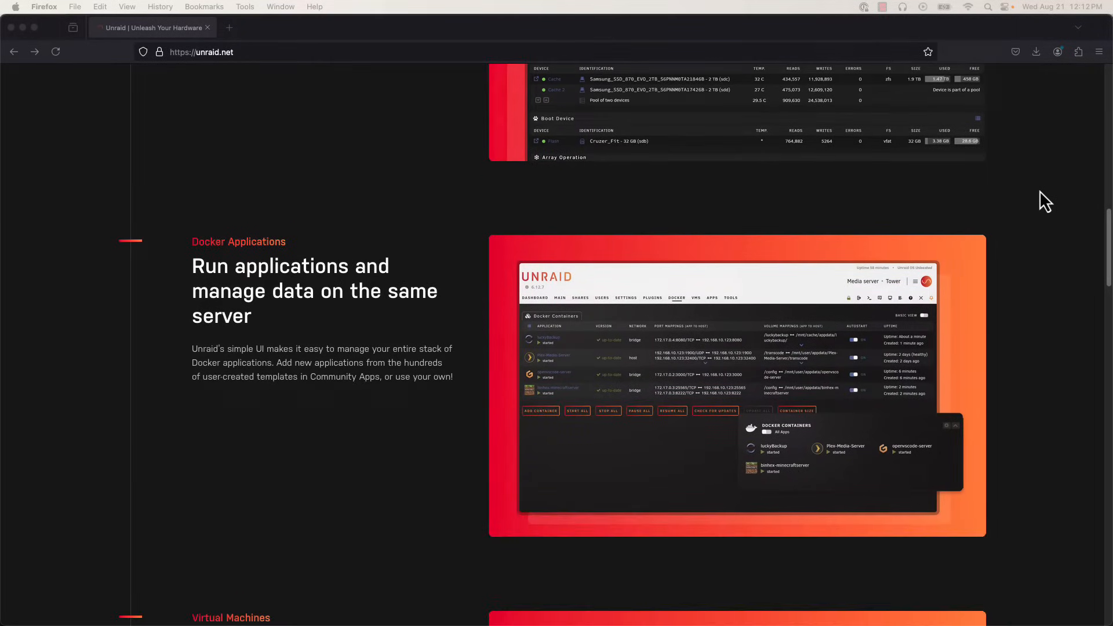
pyautogui.scroll(-3)
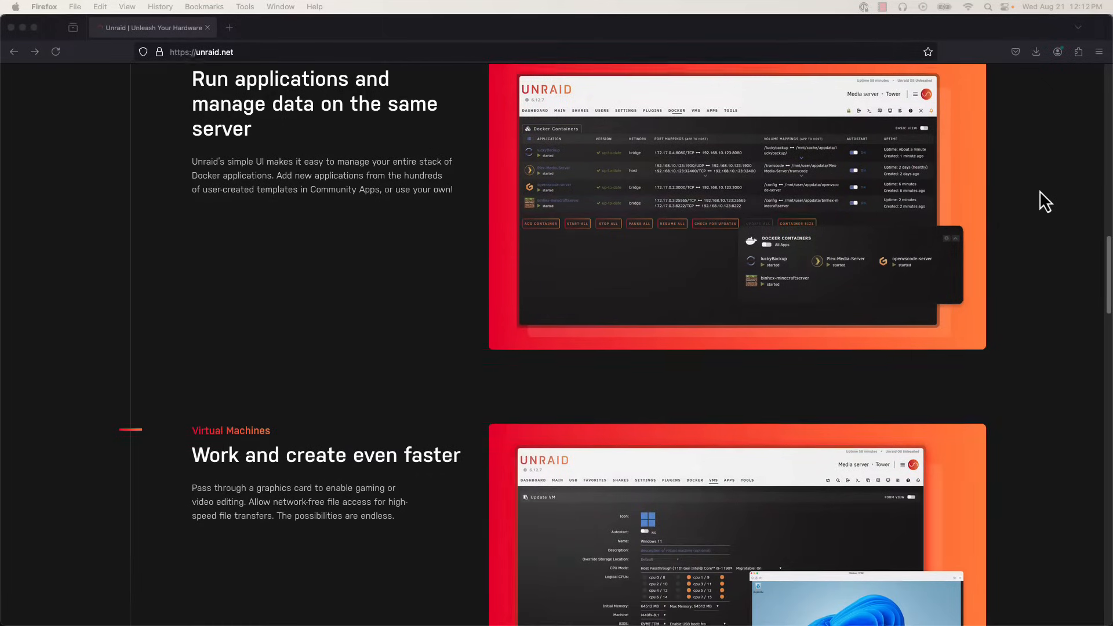
pyautogui.scroll(-3)
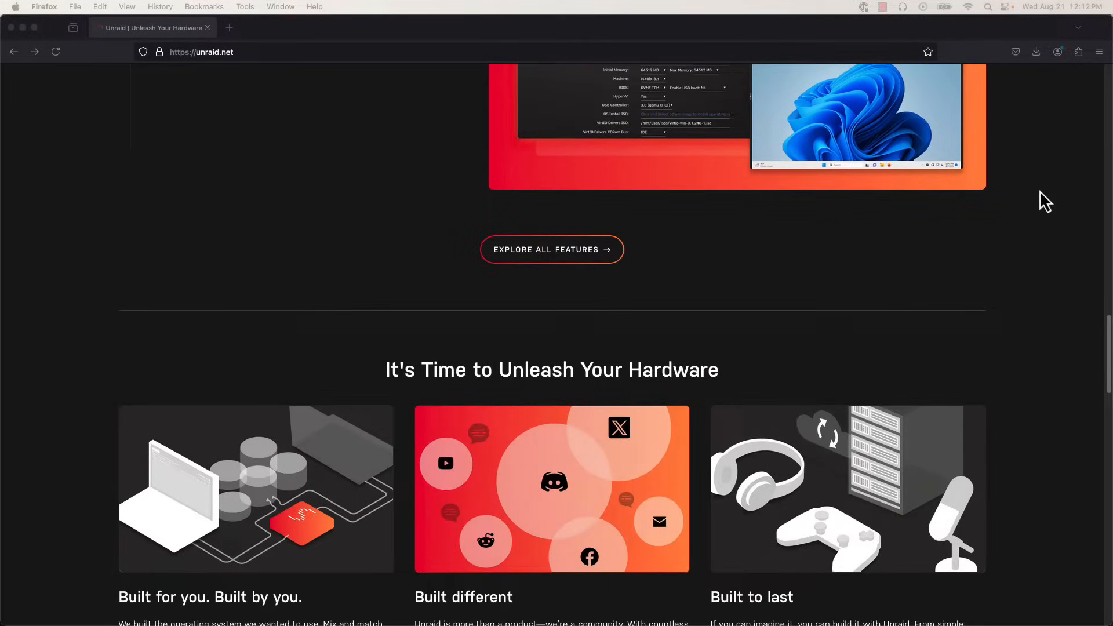
pyautogui.scroll(-3)
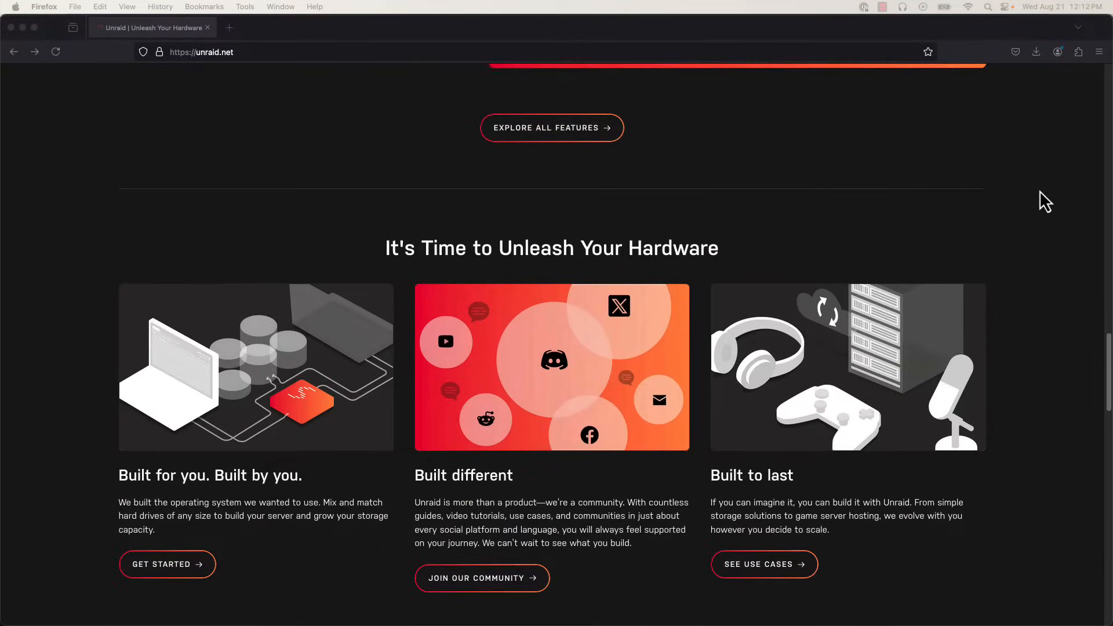
pyautogui.scroll(-3)
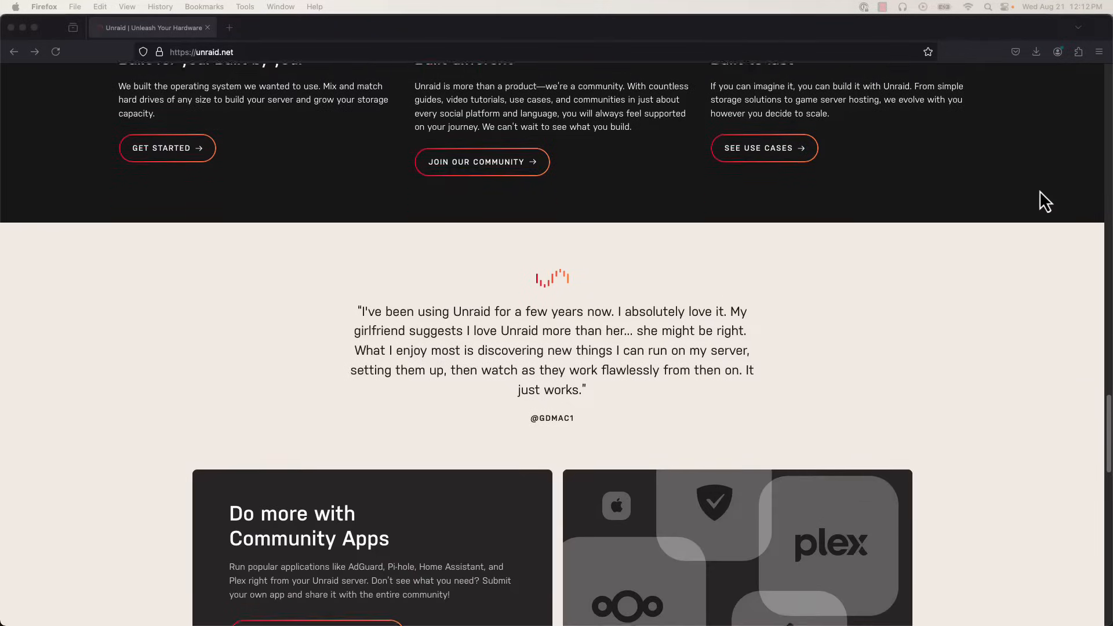
pyautogui.scroll(-3)
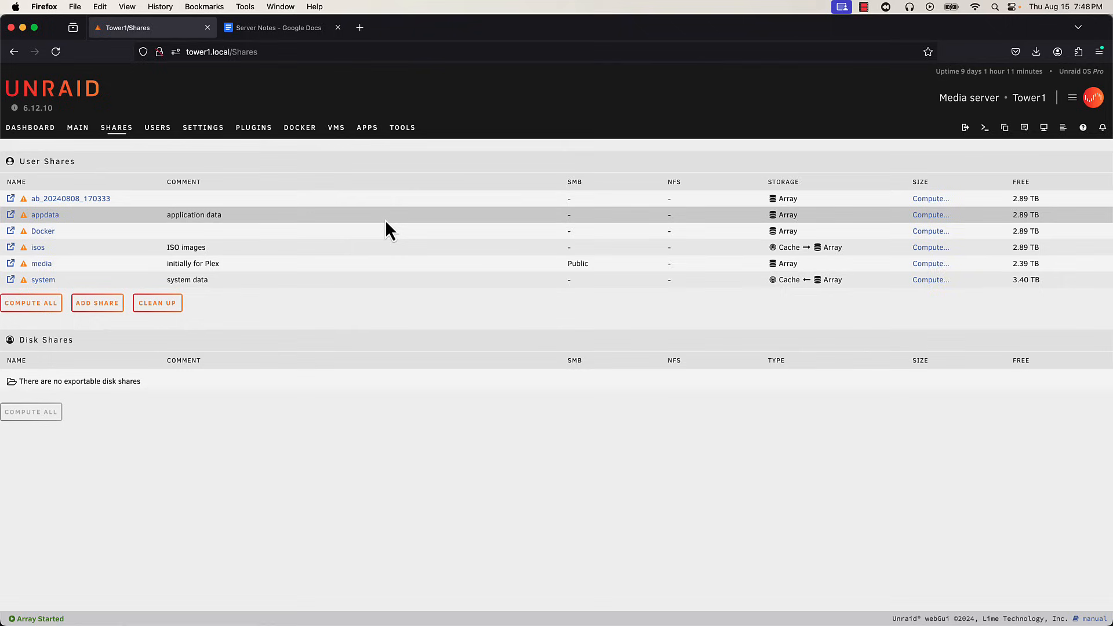
pyautogui.moveTo(396, 238)
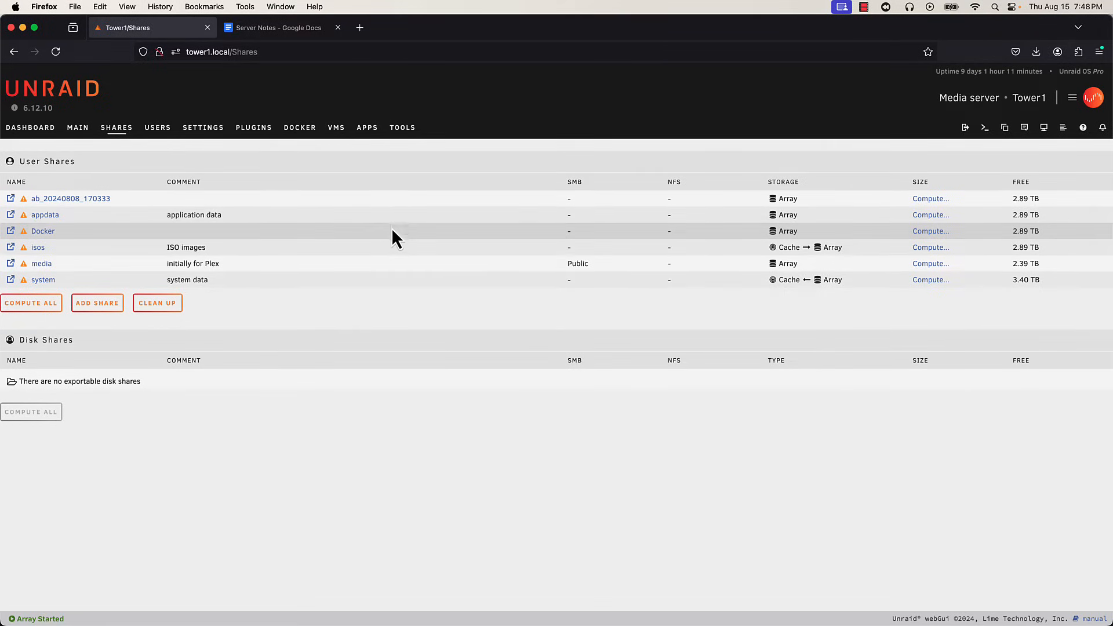
pyautogui.moveTo(367, 138)
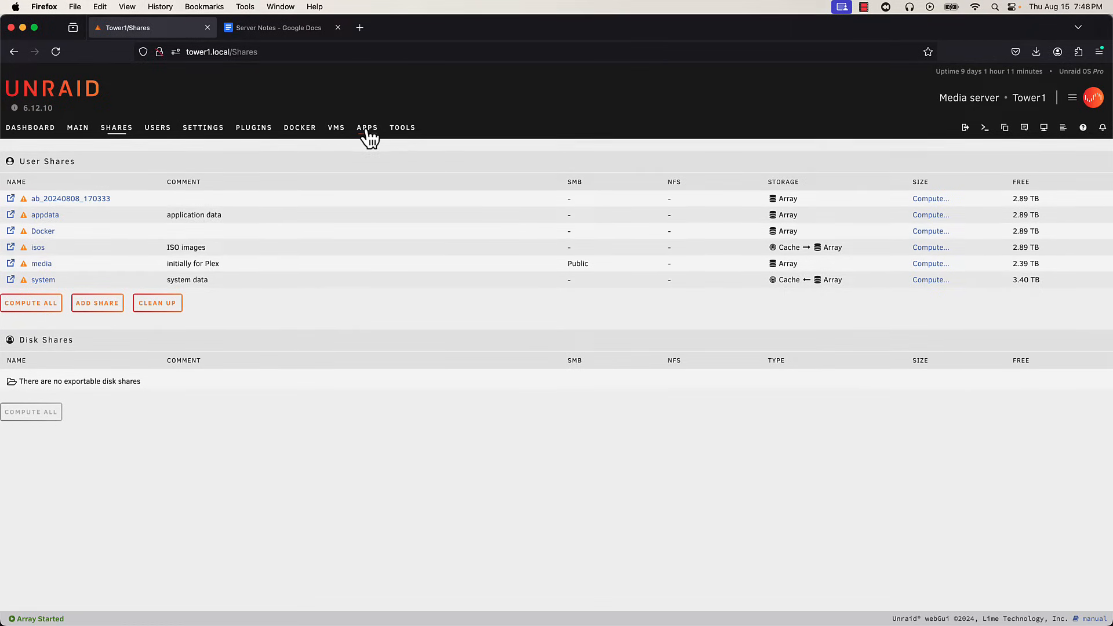
# Search the Apps community catalogue for ollama.
pyautogui.click(366, 127)
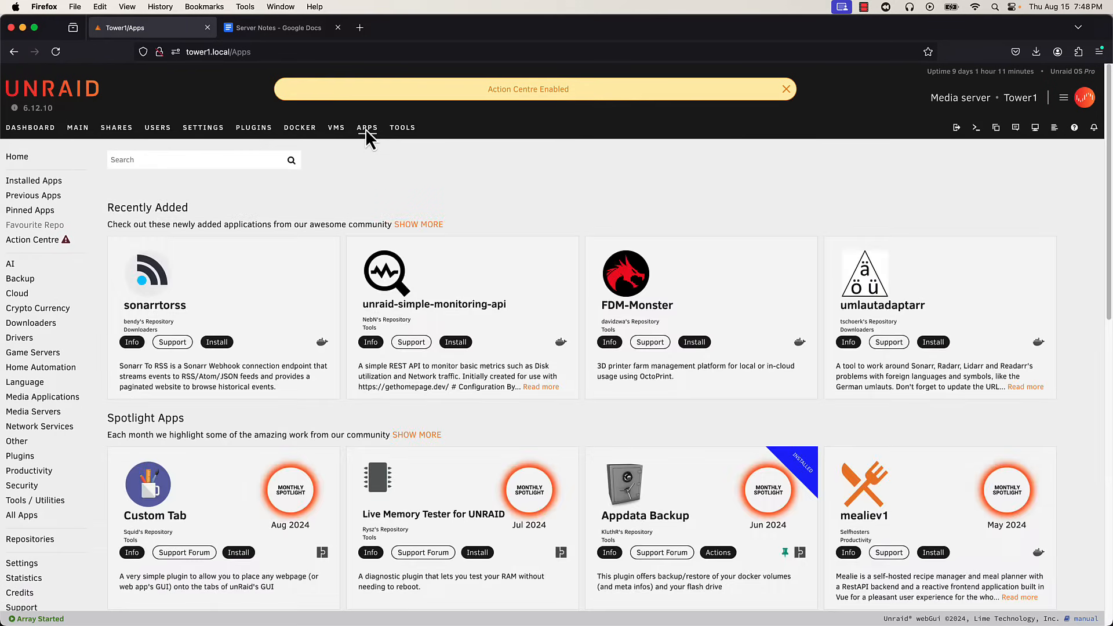
pyautogui.click(203, 160)
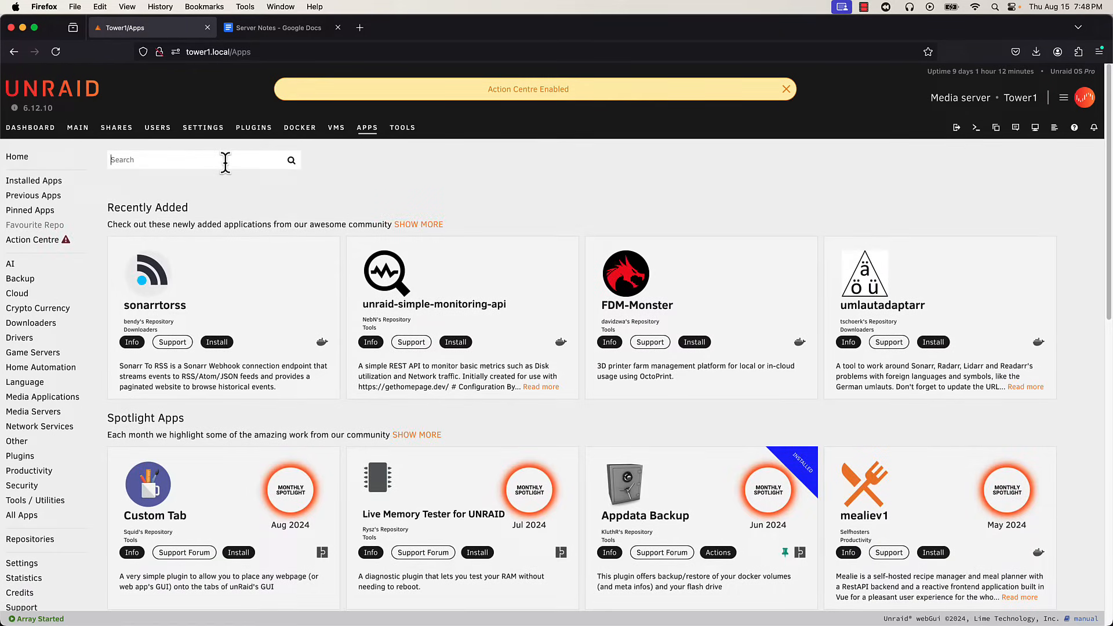
pyautogui.write('ollama')
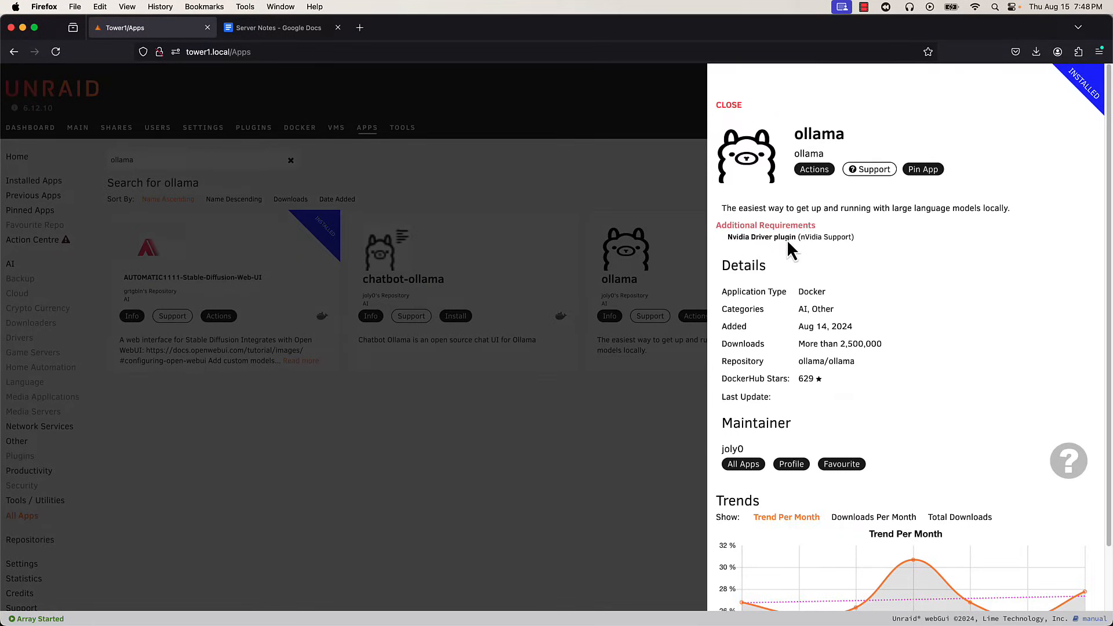
pyautogui.moveTo(814, 169)
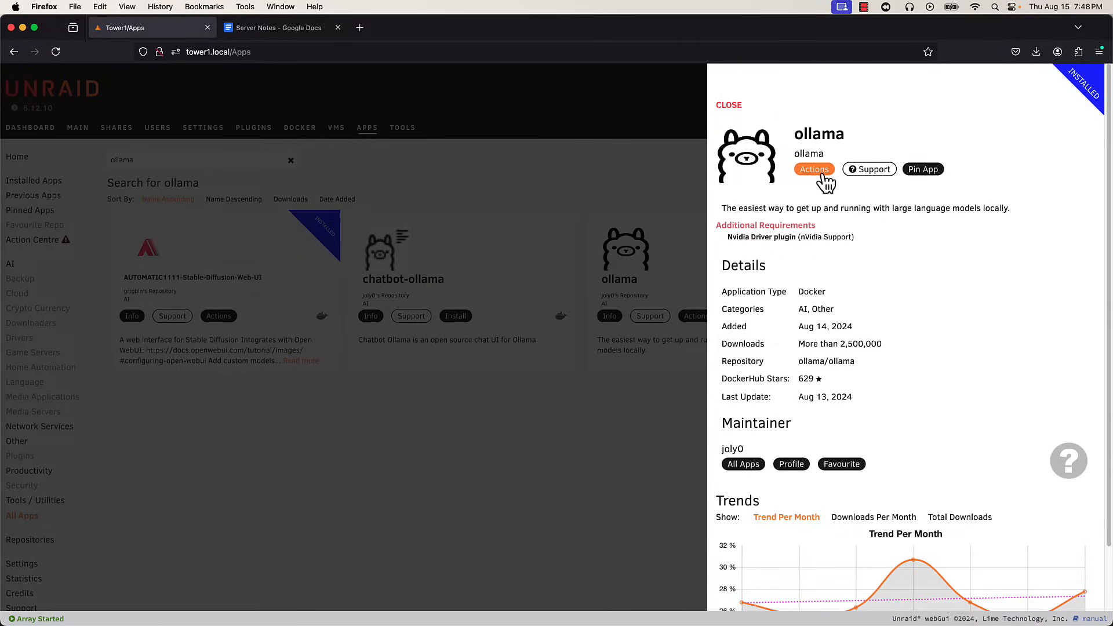
# Edit the installed ollama container and copy its web interface port 11434.
pyautogui.click(813, 169)
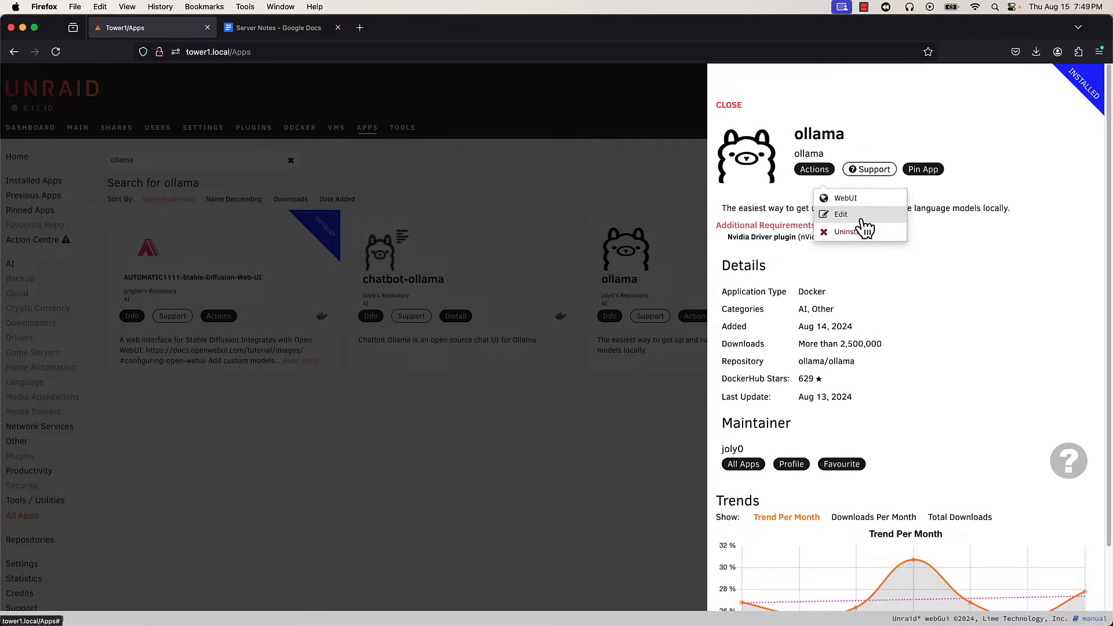
pyautogui.click(841, 213)
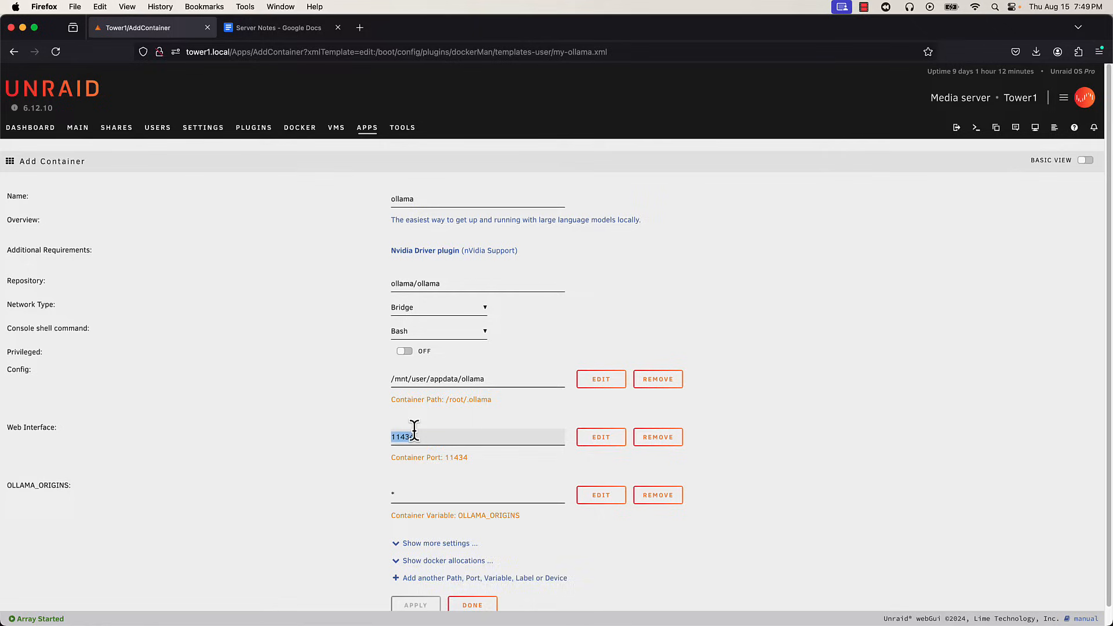
pyautogui.rightClick(413, 436)
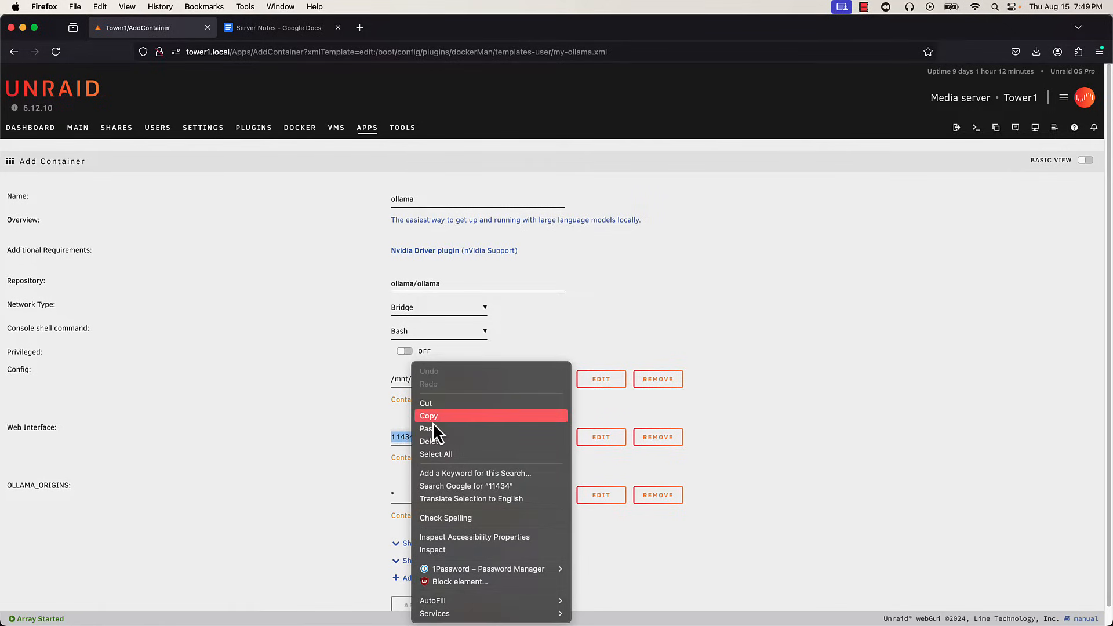
pyautogui.click(273, 28)
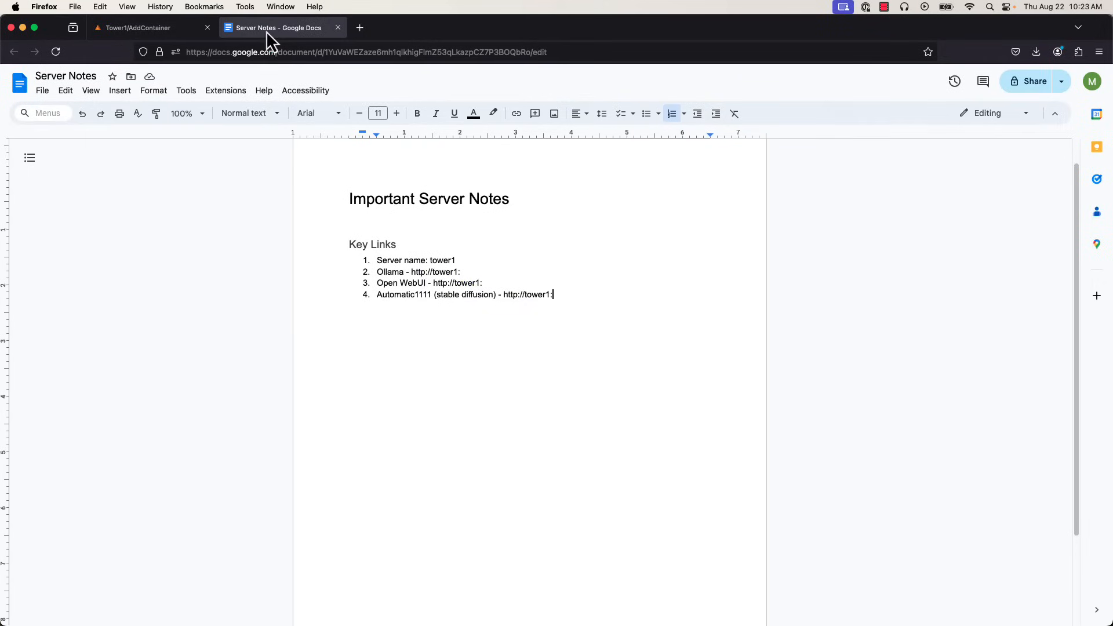
pyautogui.moveTo(480, 277)
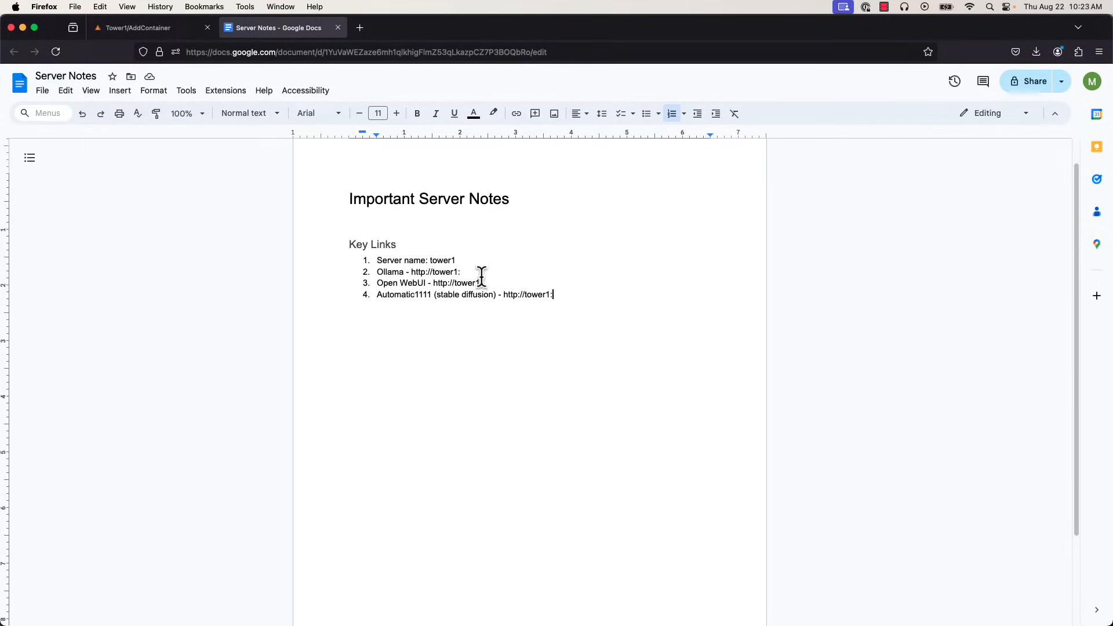
pyautogui.write('11434')
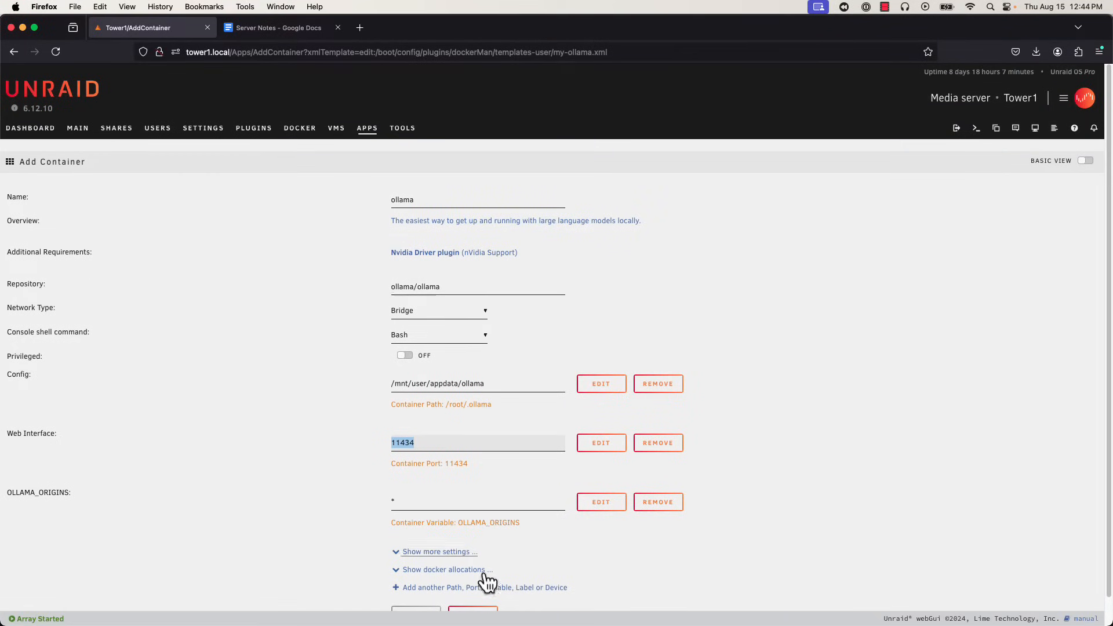
# Leave the ollama details and search Apps for the nvidia driver plugin.
pyautogui.click(14, 51)
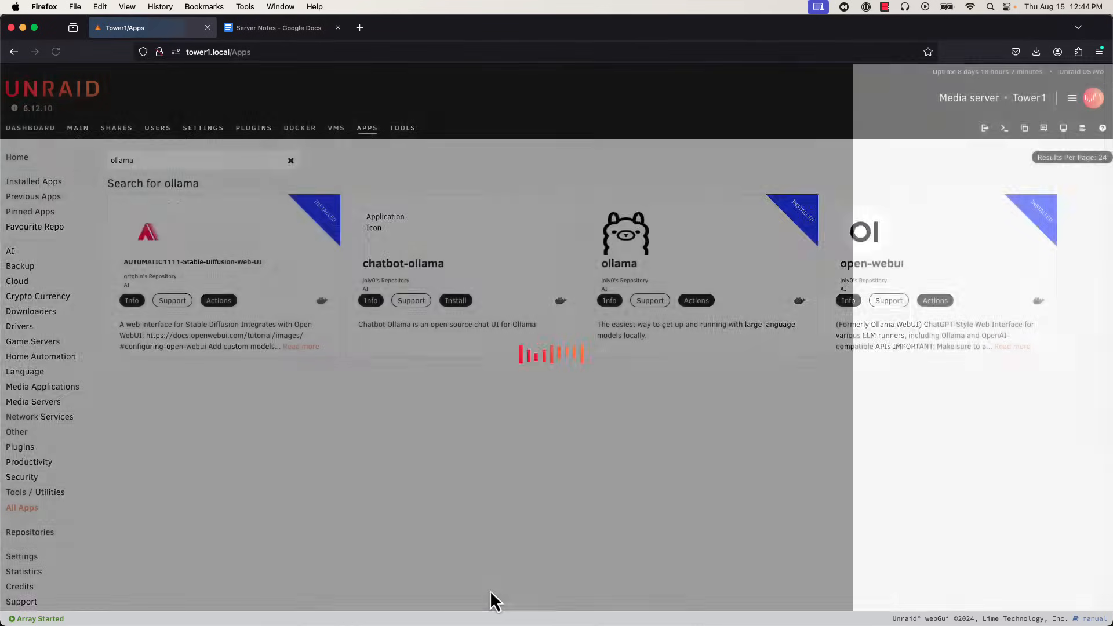
pyautogui.click(610, 300)
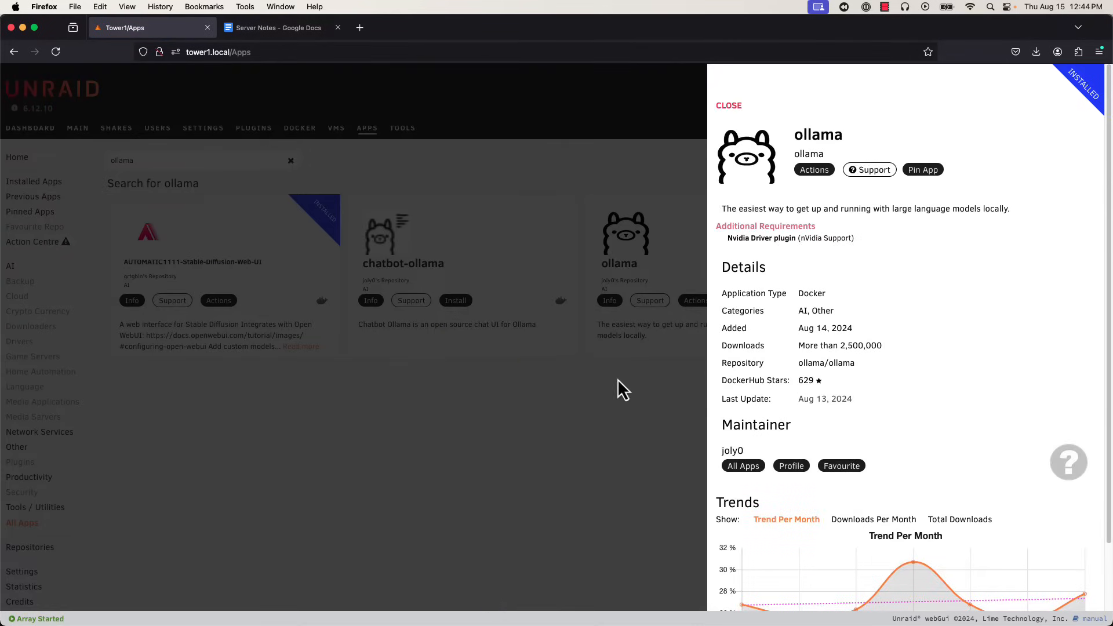
pyautogui.click(728, 105)
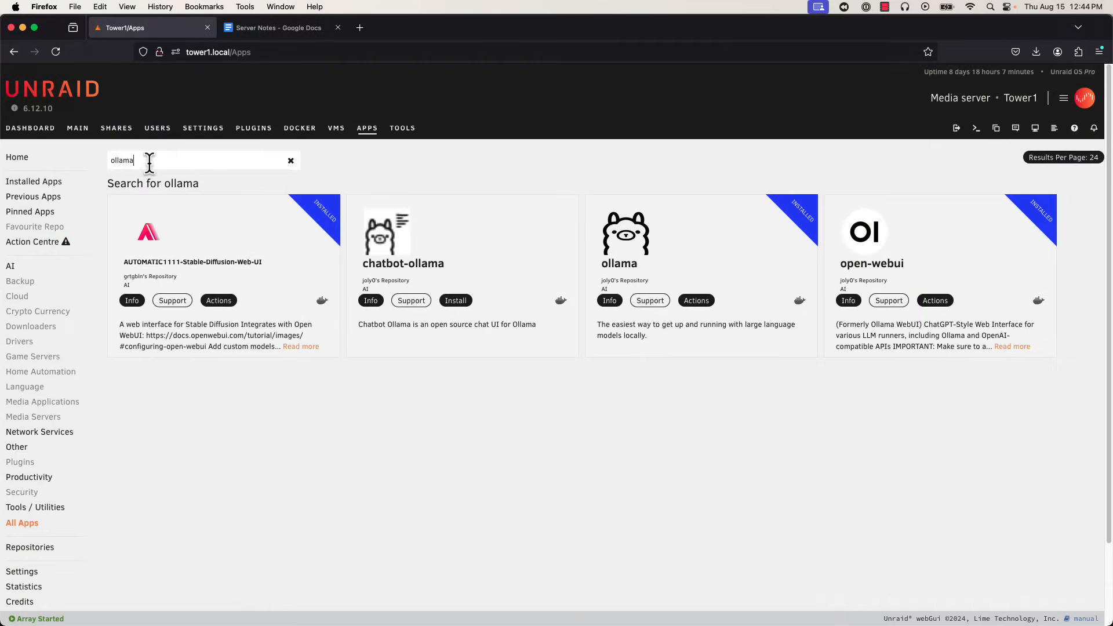
pyautogui.write('nvidia')
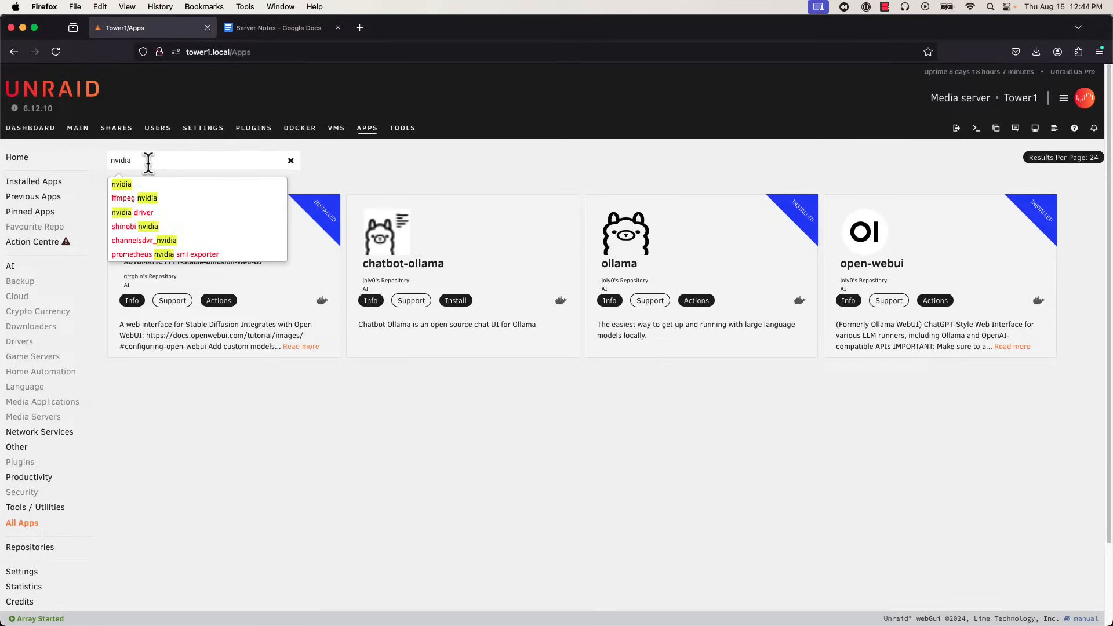
pyautogui.click(132, 212)
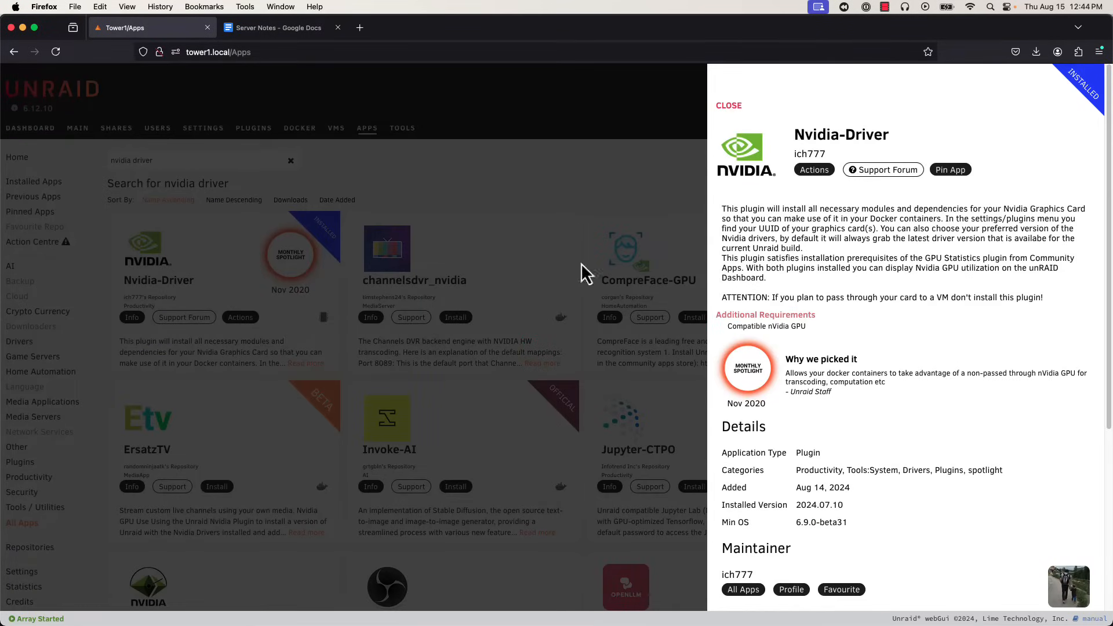
pyautogui.moveTo(814, 169)
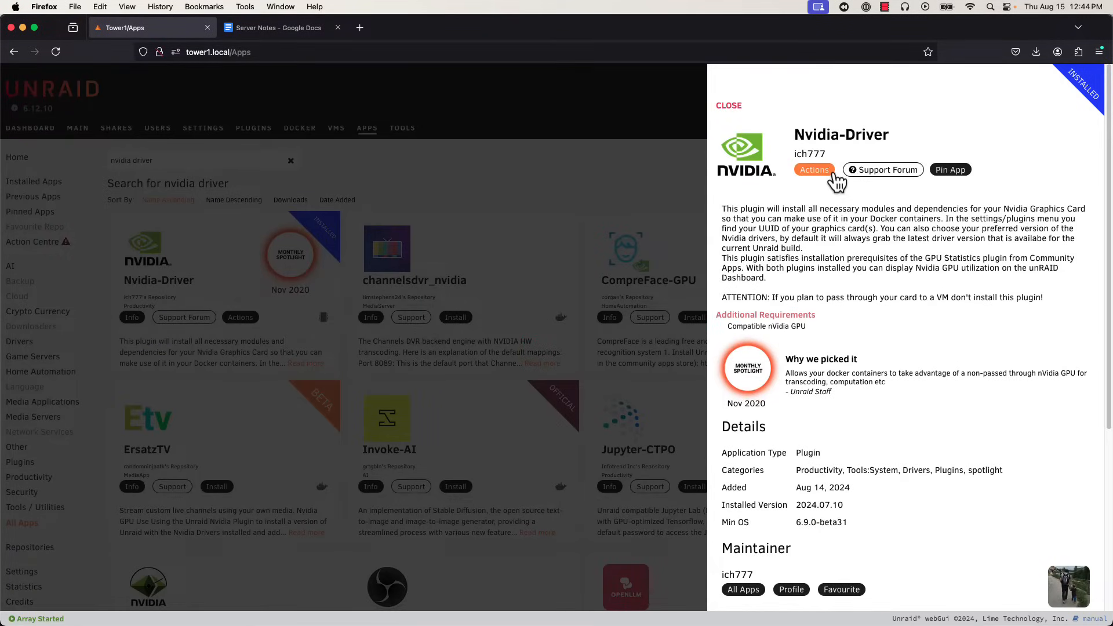
# View the installed Nvidia-Driver plugin's actions, close its details and clear the search.
pyautogui.click(814, 169)
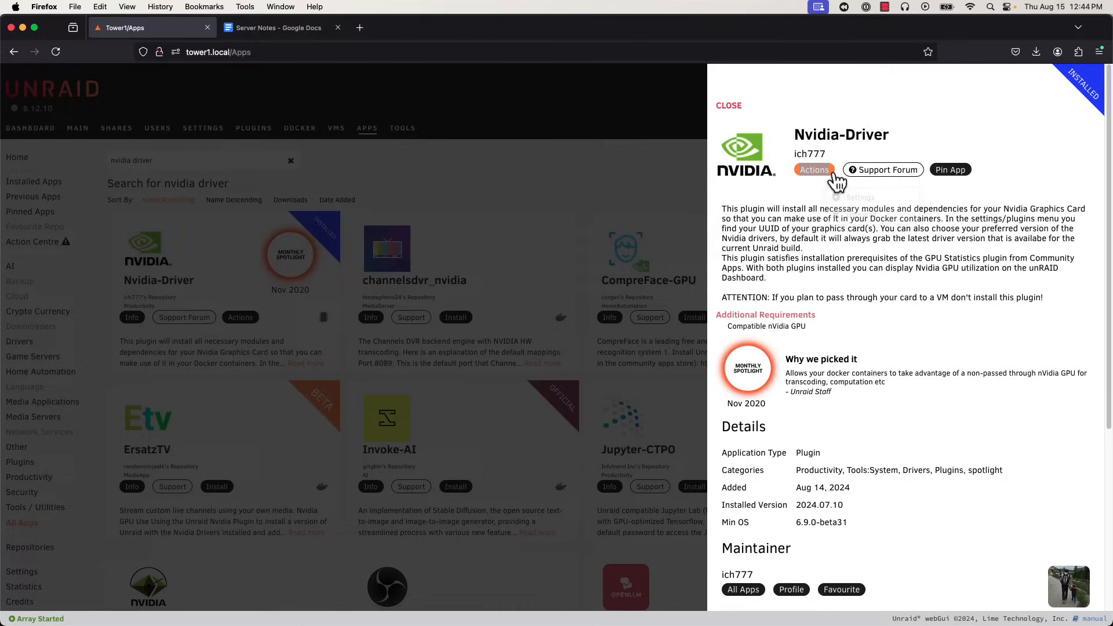
pyautogui.moveTo(556, 218)
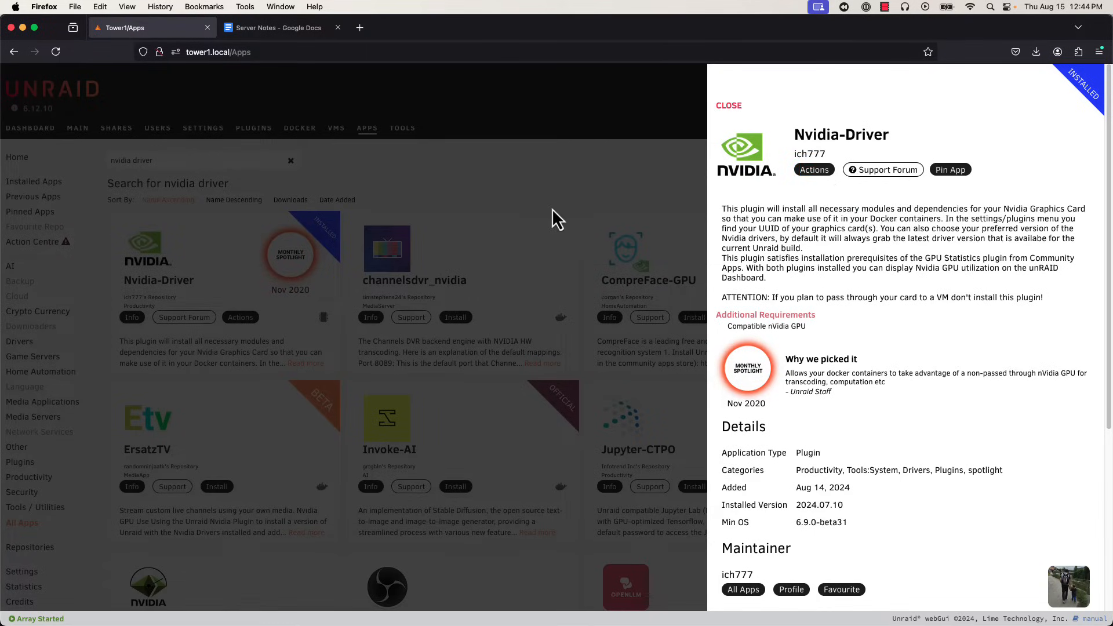
pyautogui.click(728, 106)
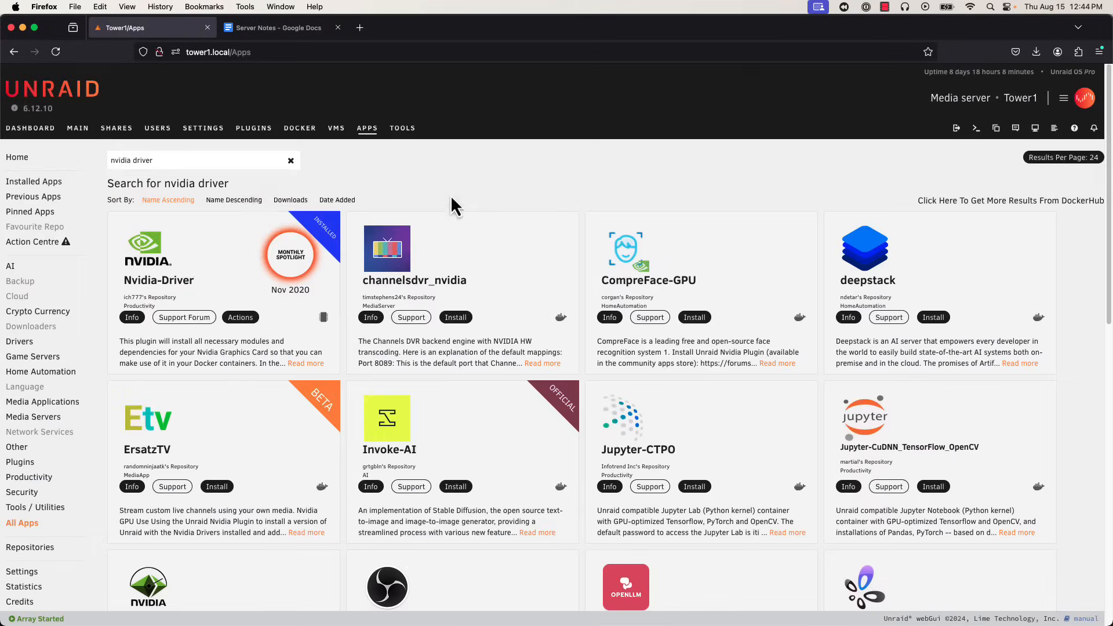
pyautogui.click(290, 160)
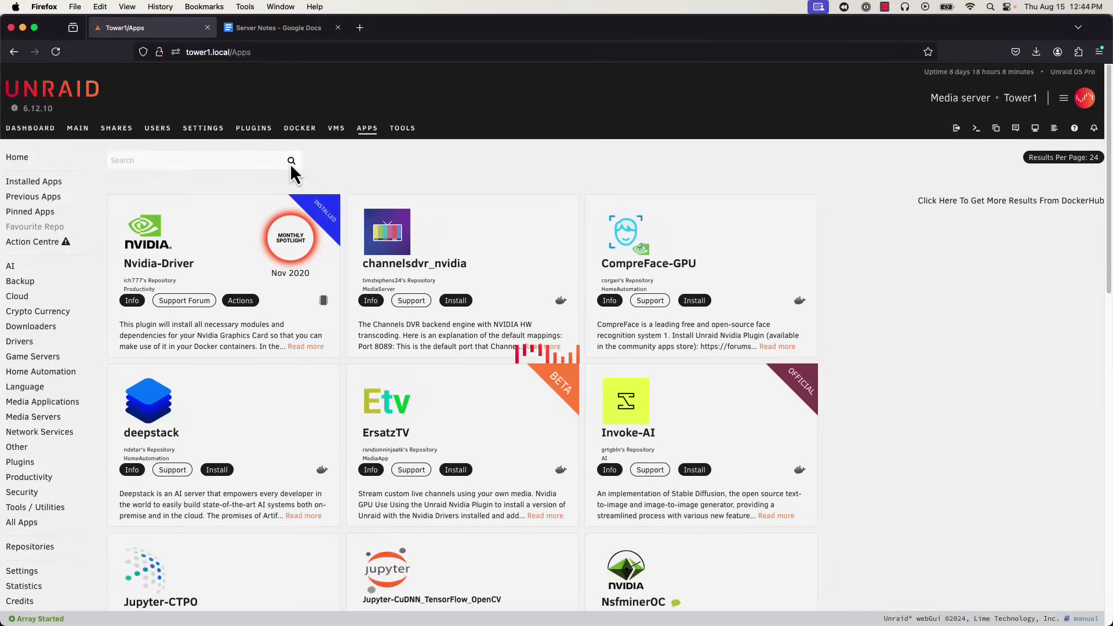
# Search Apps for 'open webui' and edit the installed open-webui container's settings.
pyautogui.click(203, 160)
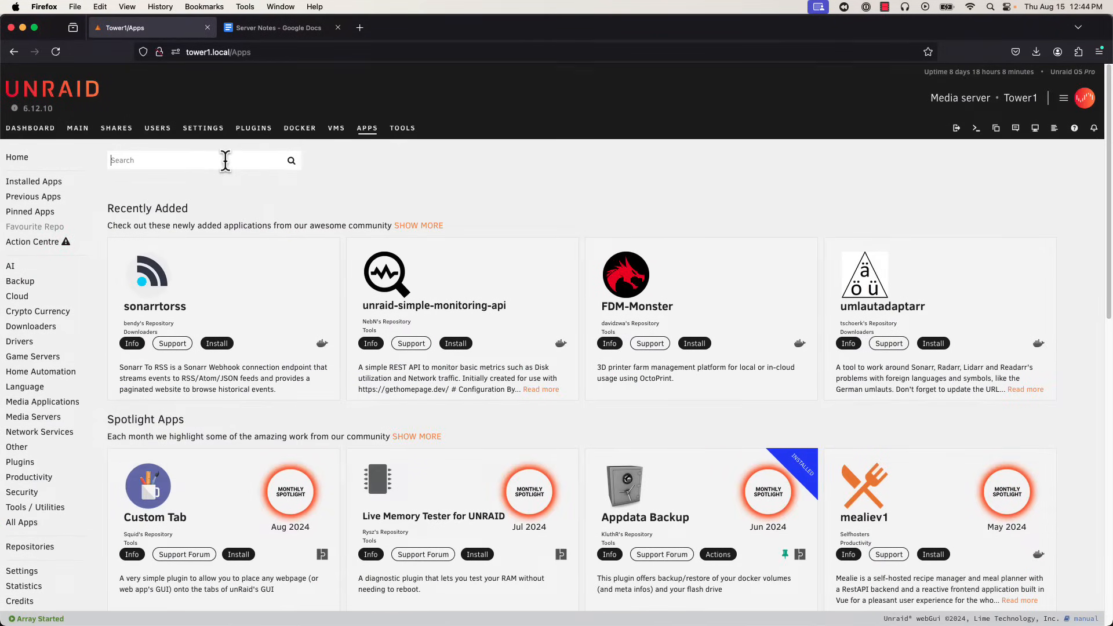
pyautogui.write('open webui')
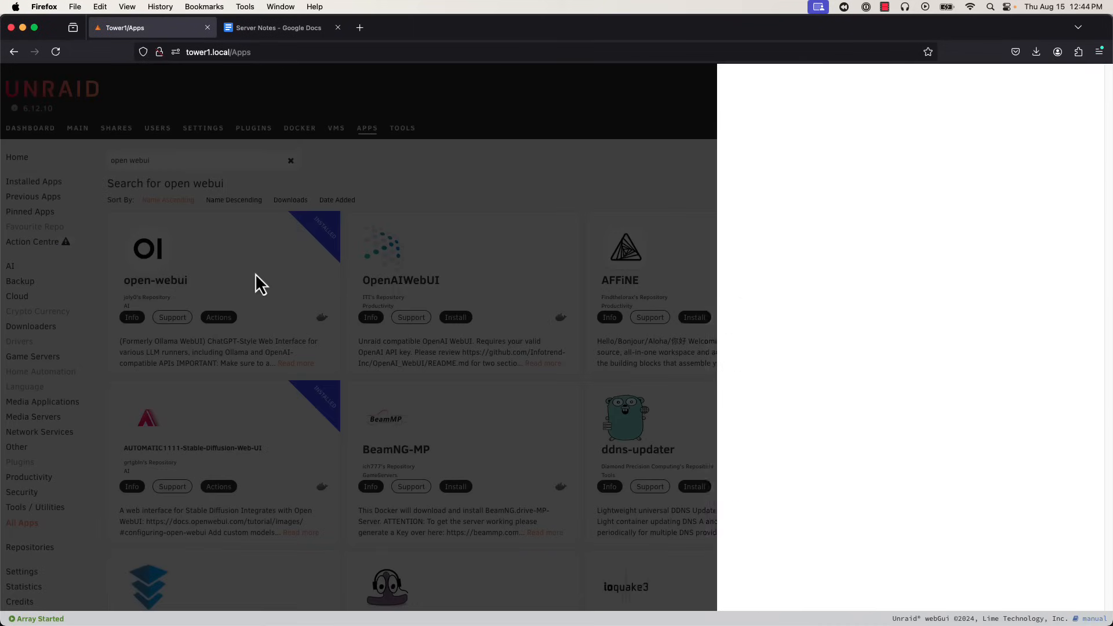
pyautogui.click(133, 317)
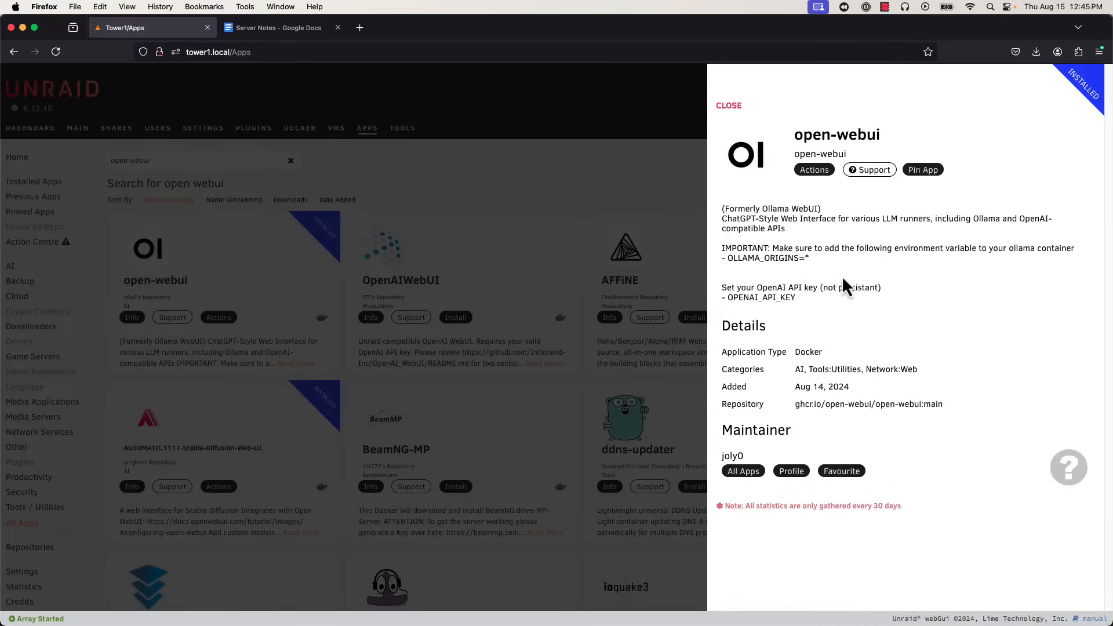
pyautogui.moveTo(844, 185)
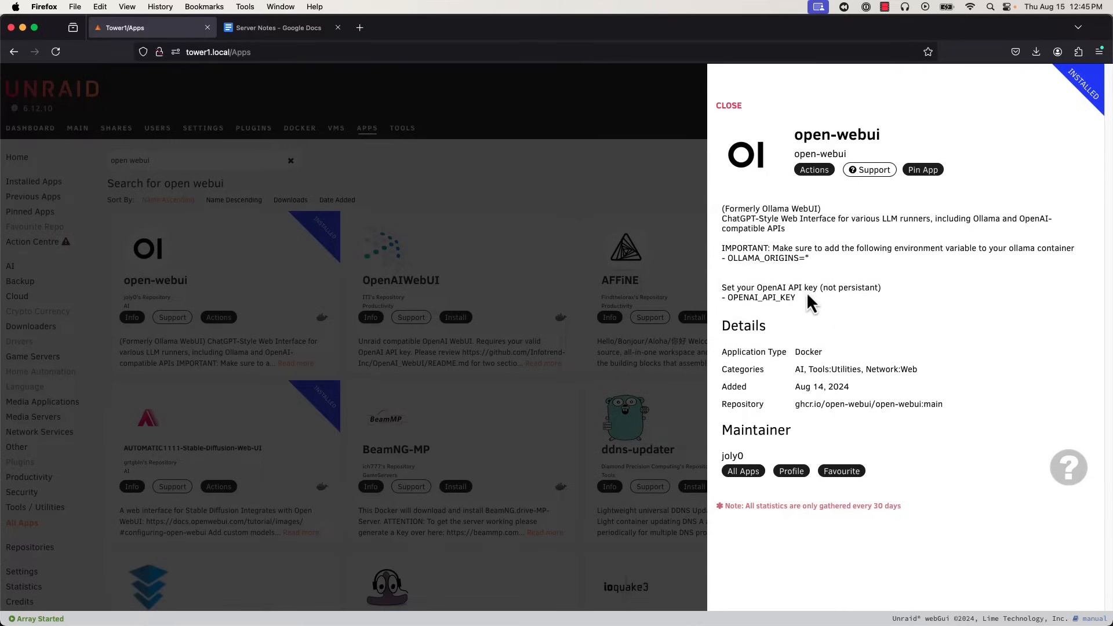
pyautogui.click(814, 169)
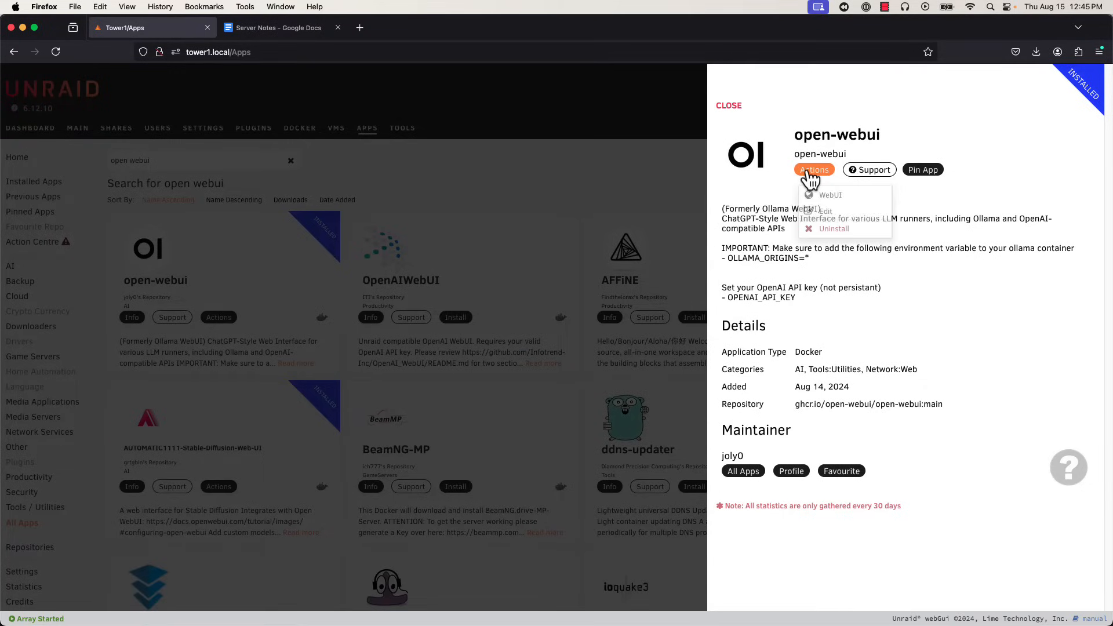
pyautogui.click(822, 211)
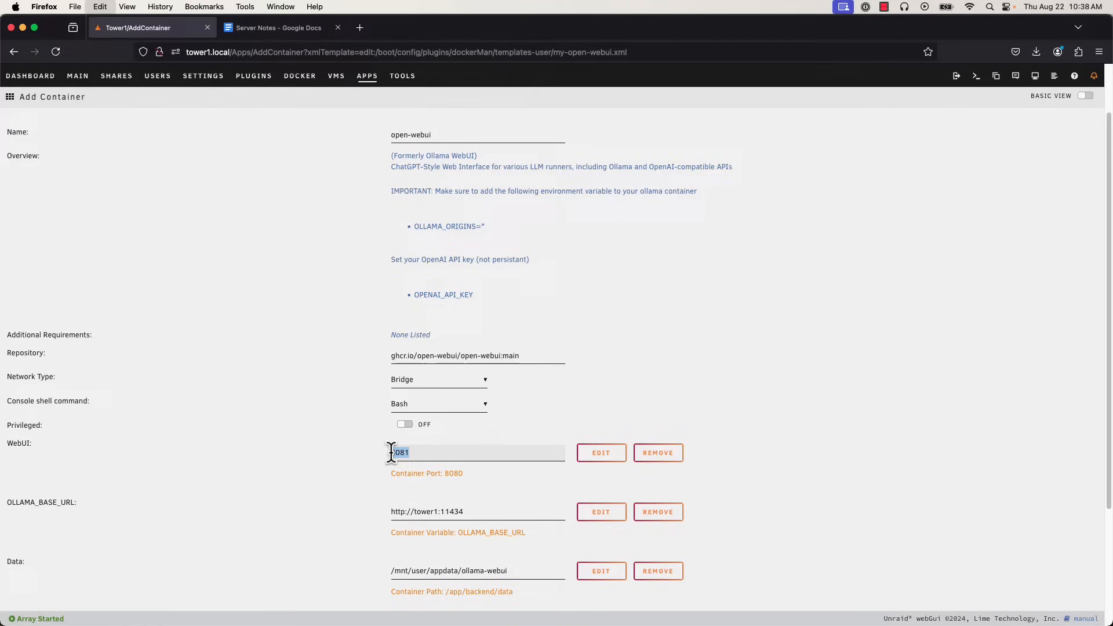
pyautogui.moveTo(285, 35)
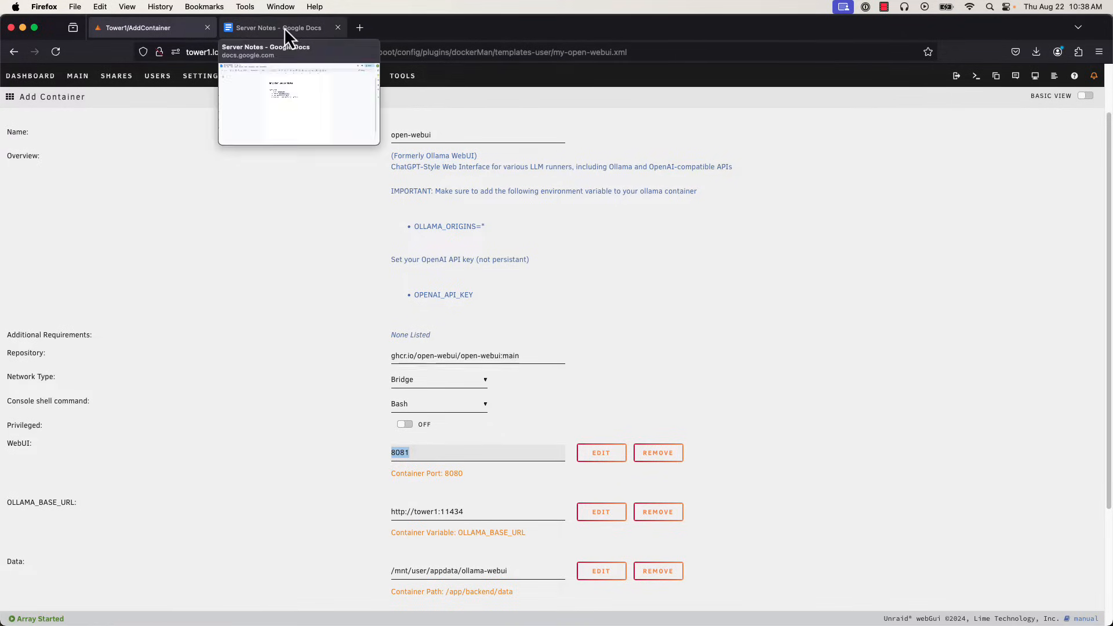
# Record WebUI port 8081 in the Open WebUI line of Server Notes, checking against the container settings.
pyautogui.click(285, 28)
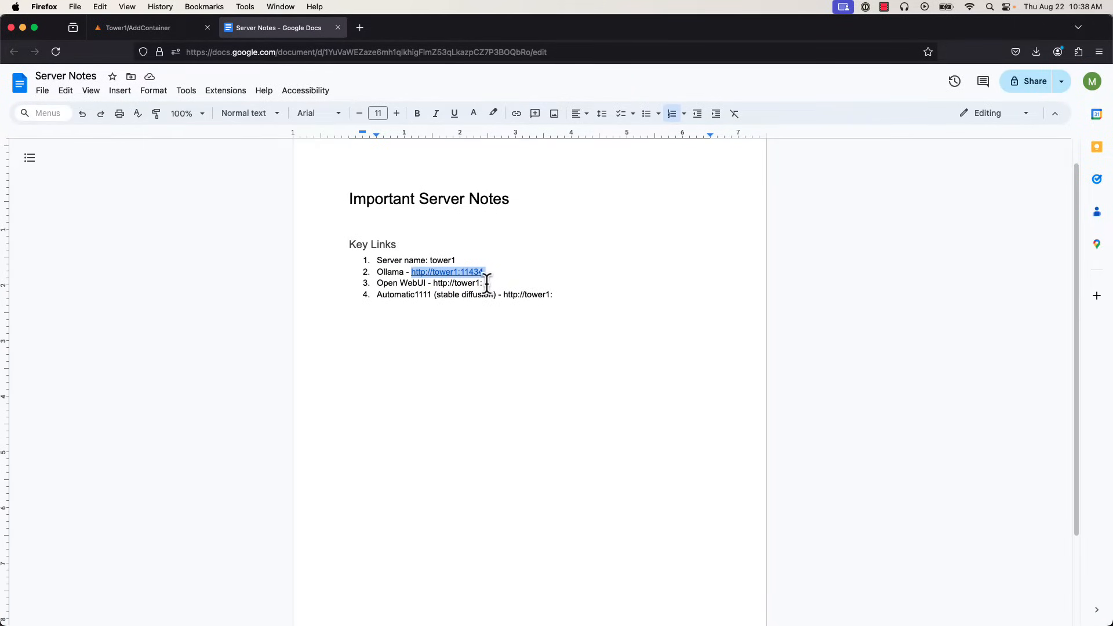
pyautogui.write('c081')
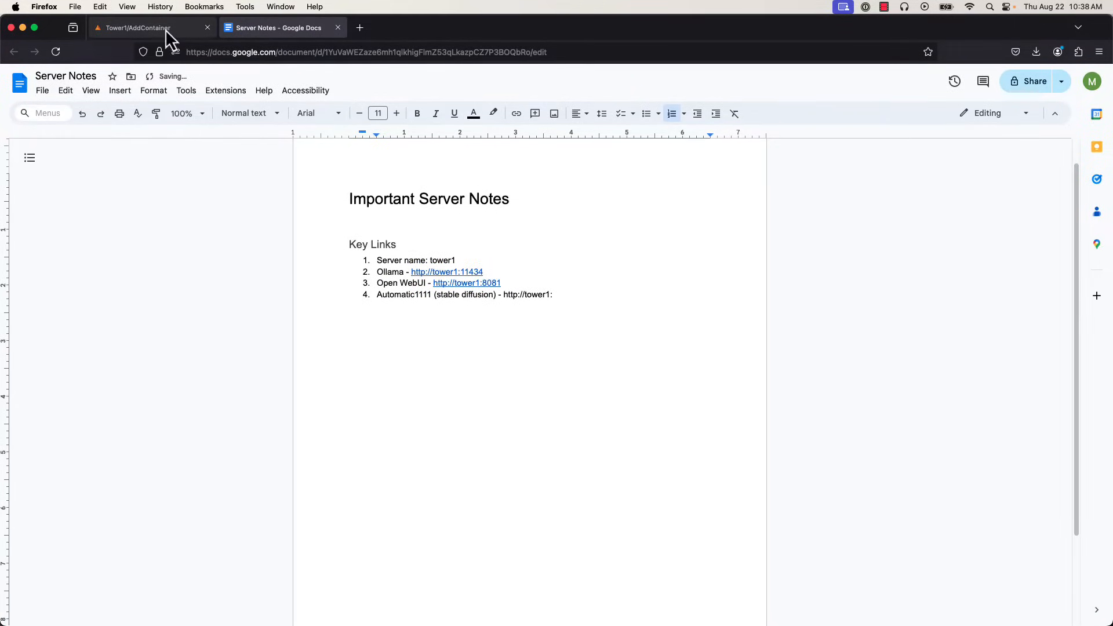
pyautogui.click(137, 28)
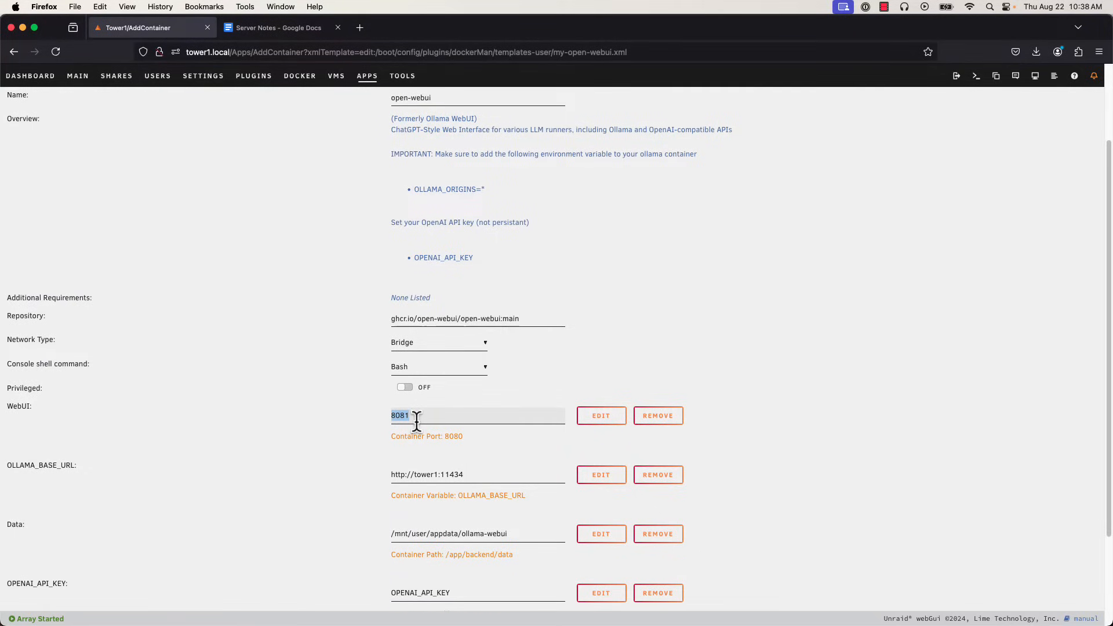
pyautogui.click(278, 27)
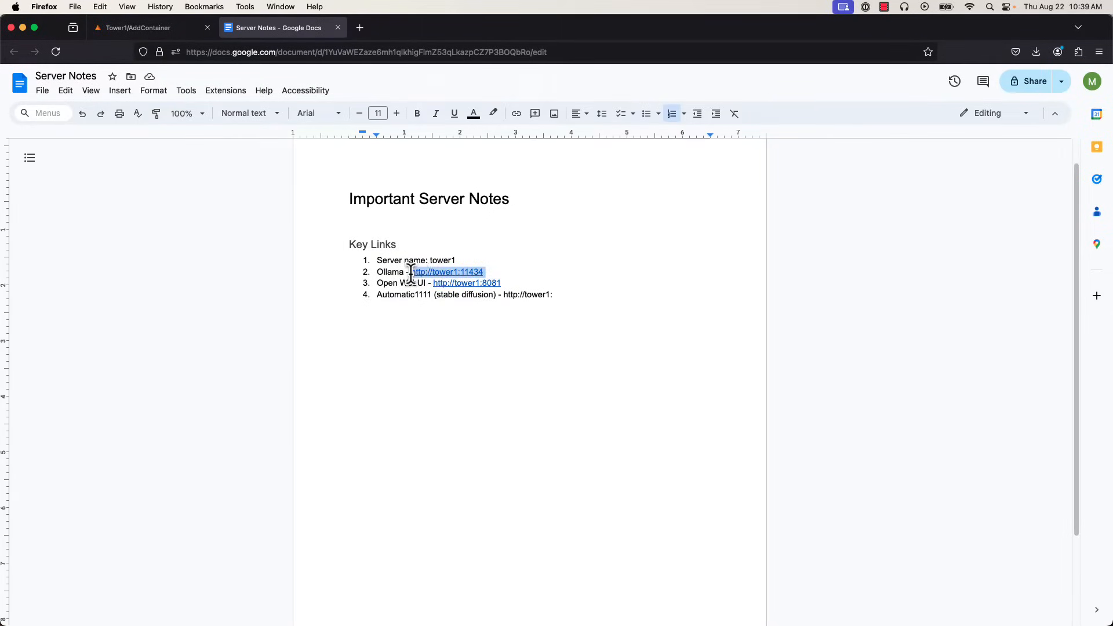
pyautogui.click(137, 28)
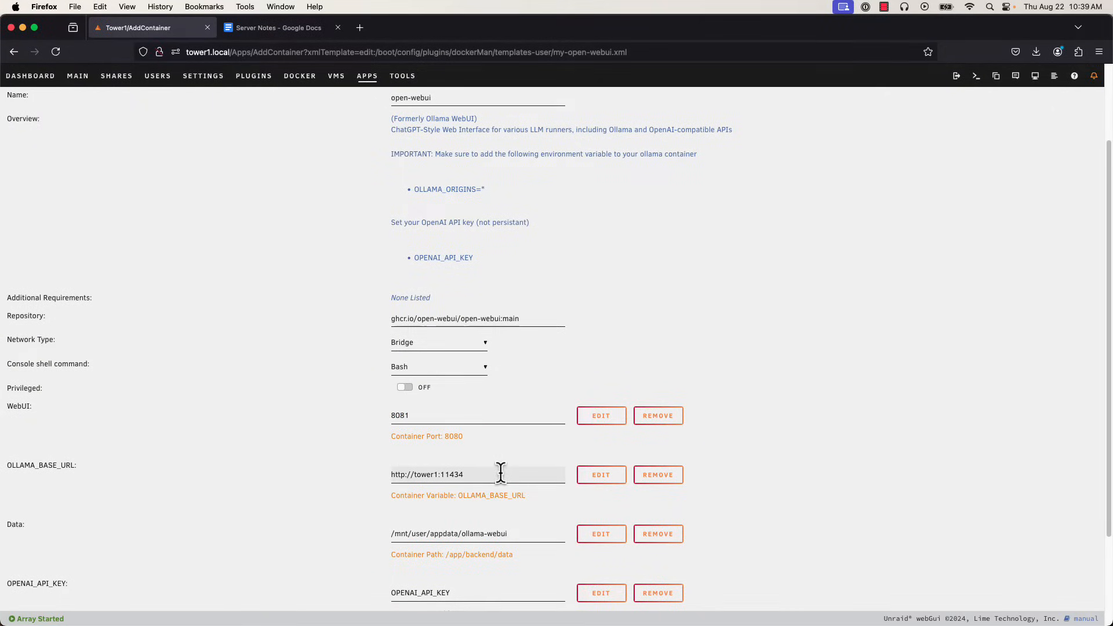
pyautogui.scroll(-3)
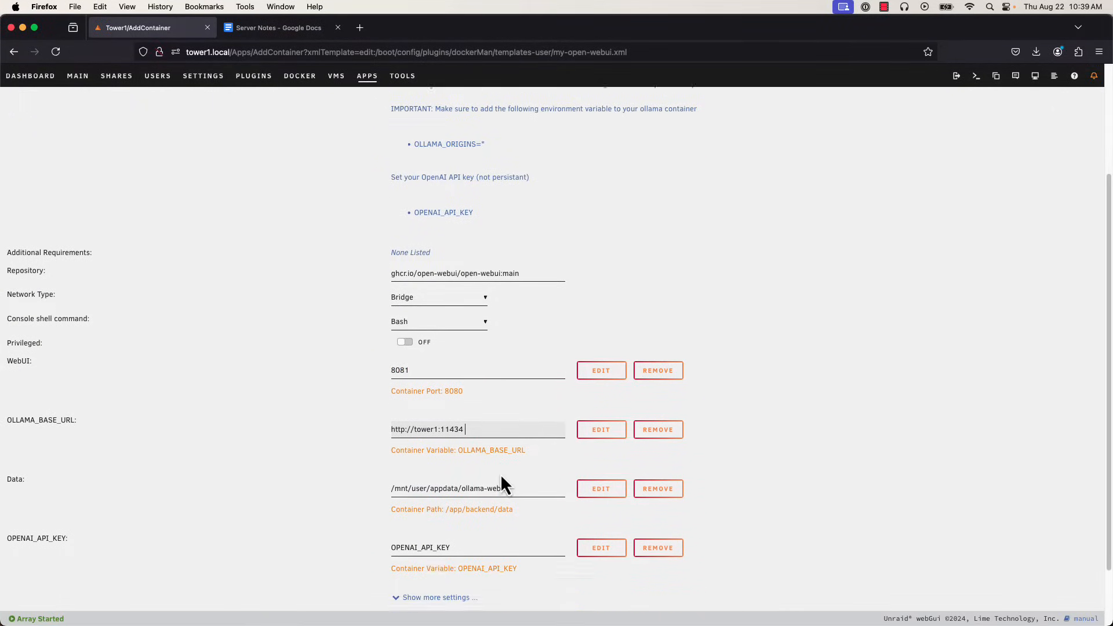
pyautogui.scroll(-3)
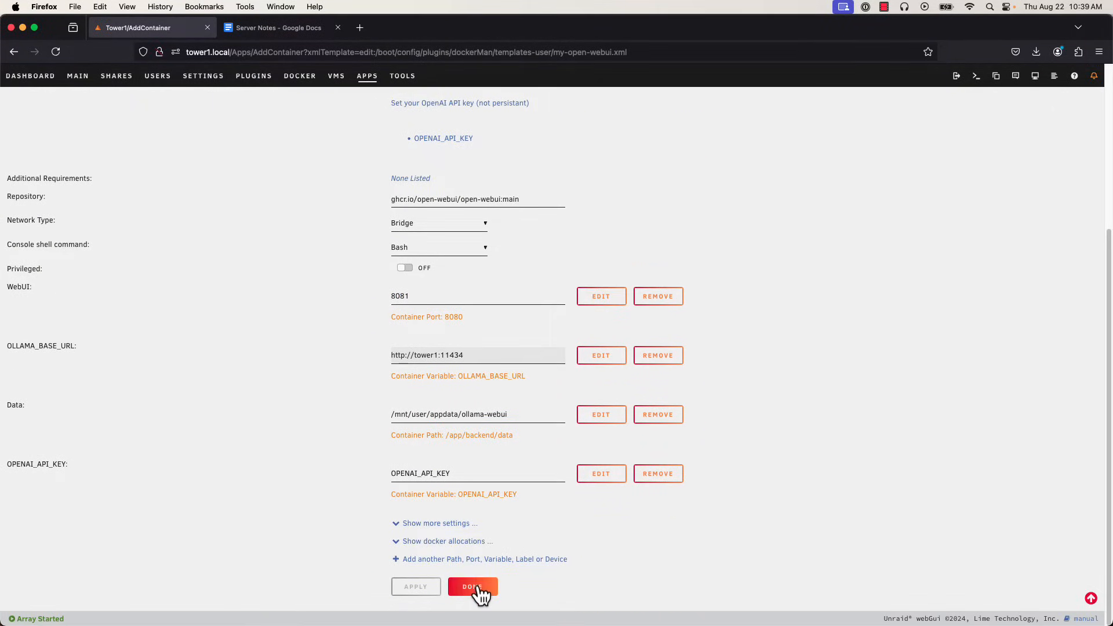
pyautogui.click(473, 587)
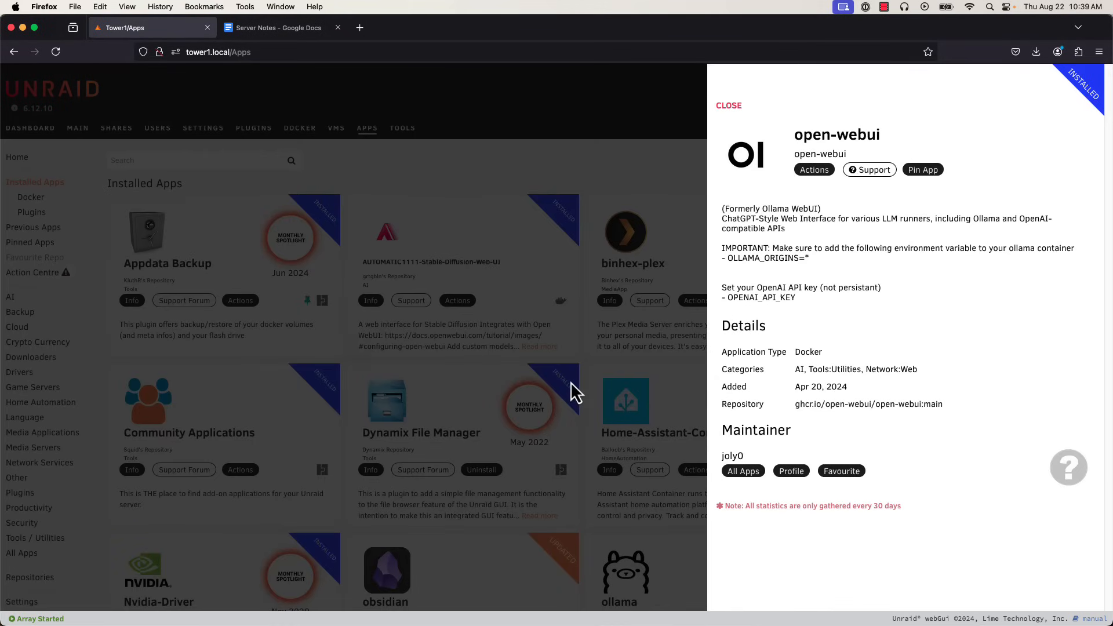
pyautogui.moveTo(742, 228)
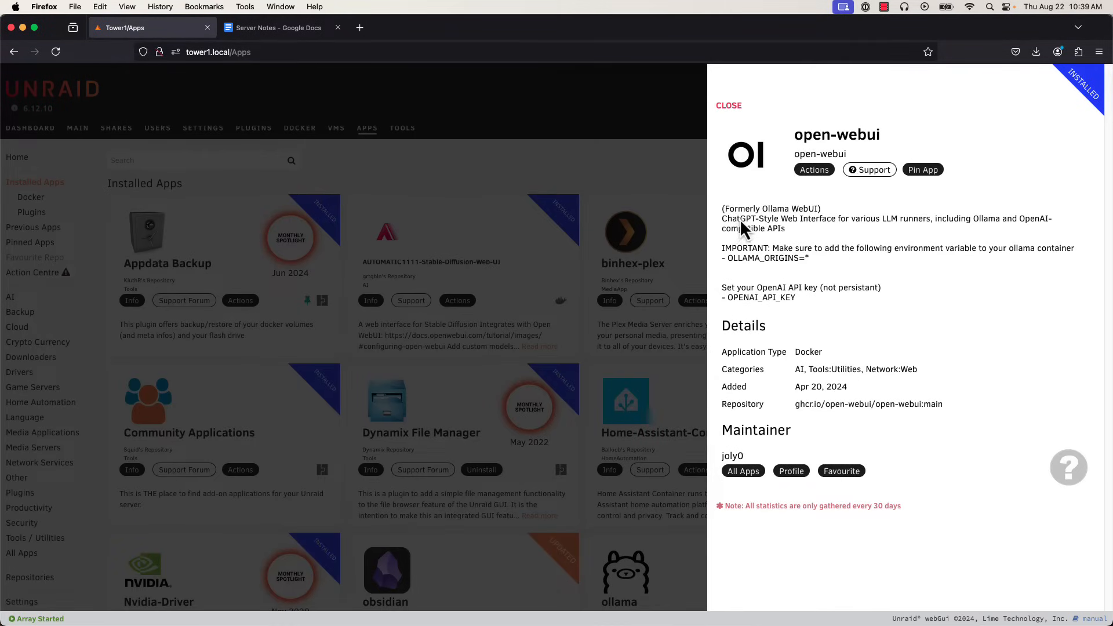
pyautogui.moveTo(305, 45)
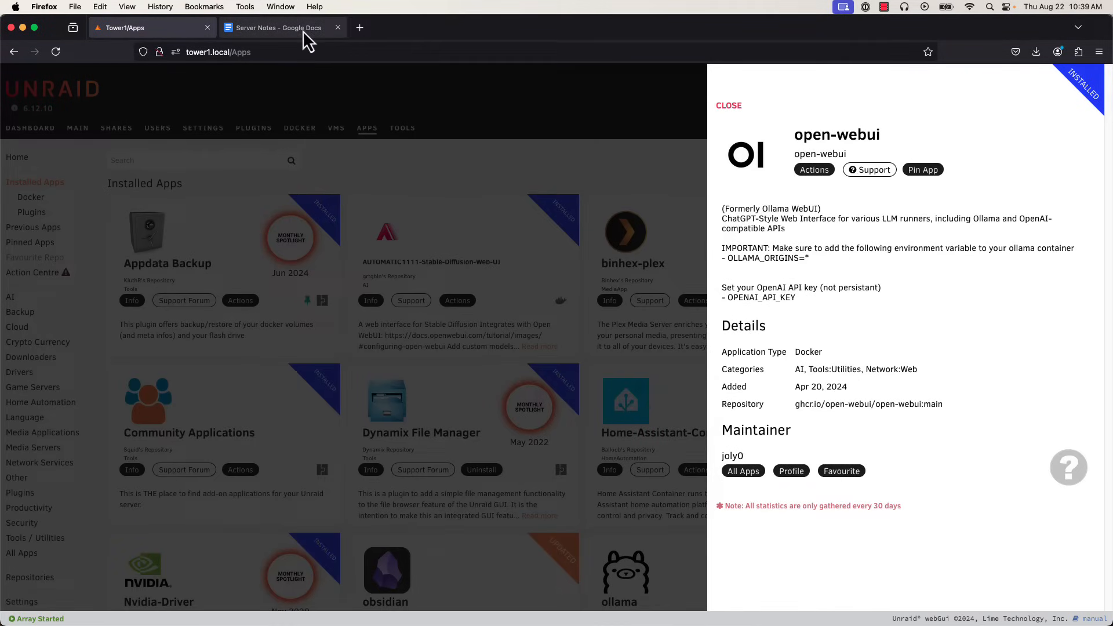
pyautogui.click(281, 28)
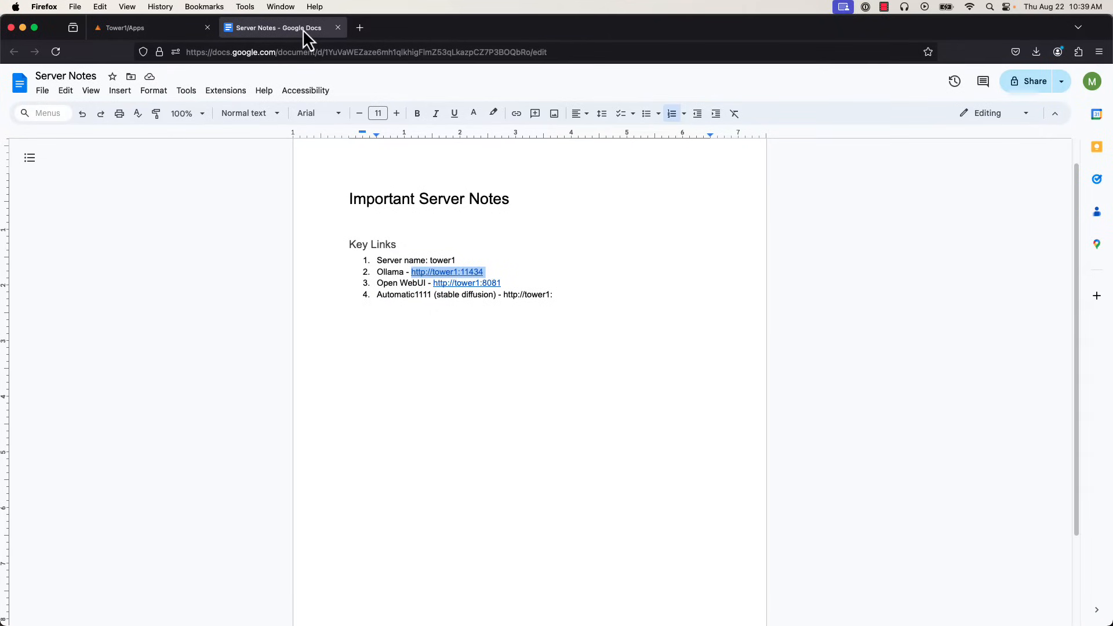
pyautogui.moveTo(470, 290)
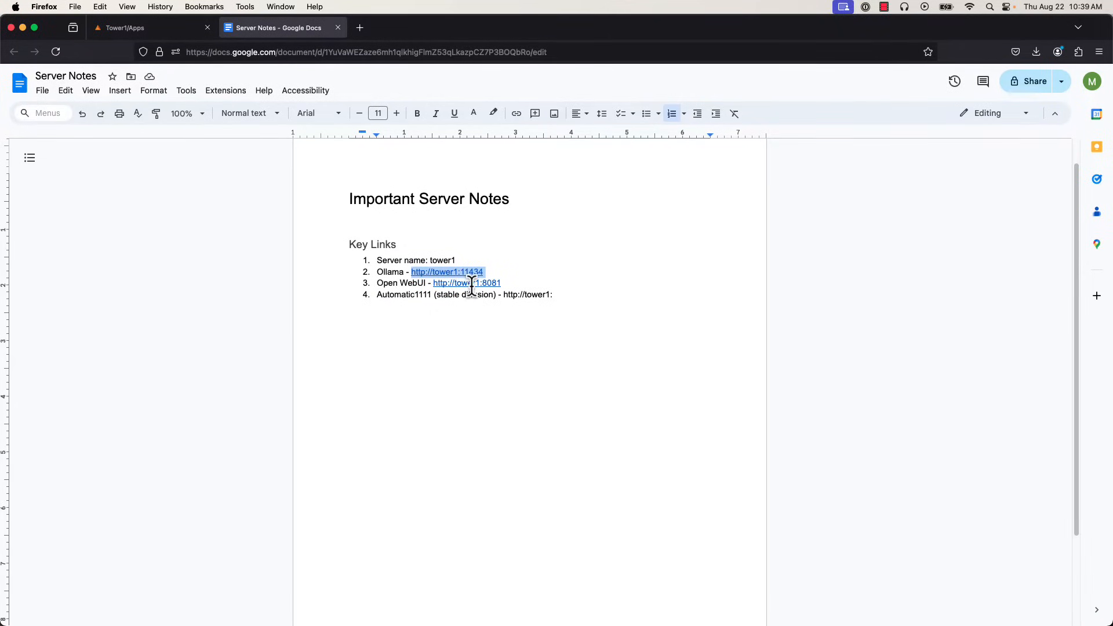
pyautogui.click(466, 283)
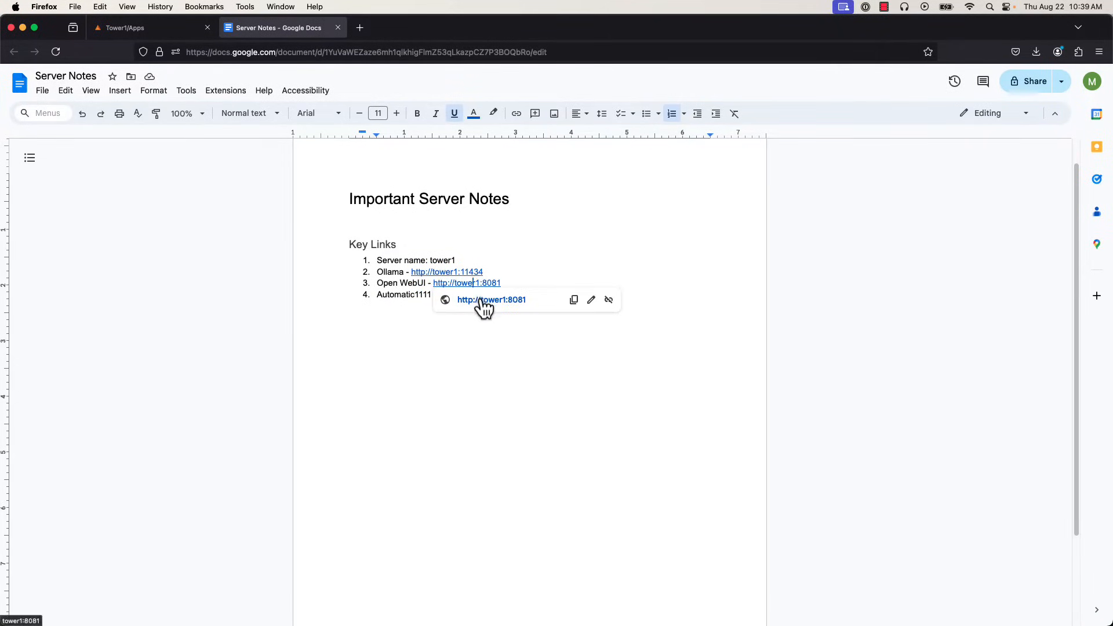
pyautogui.click(491, 299)
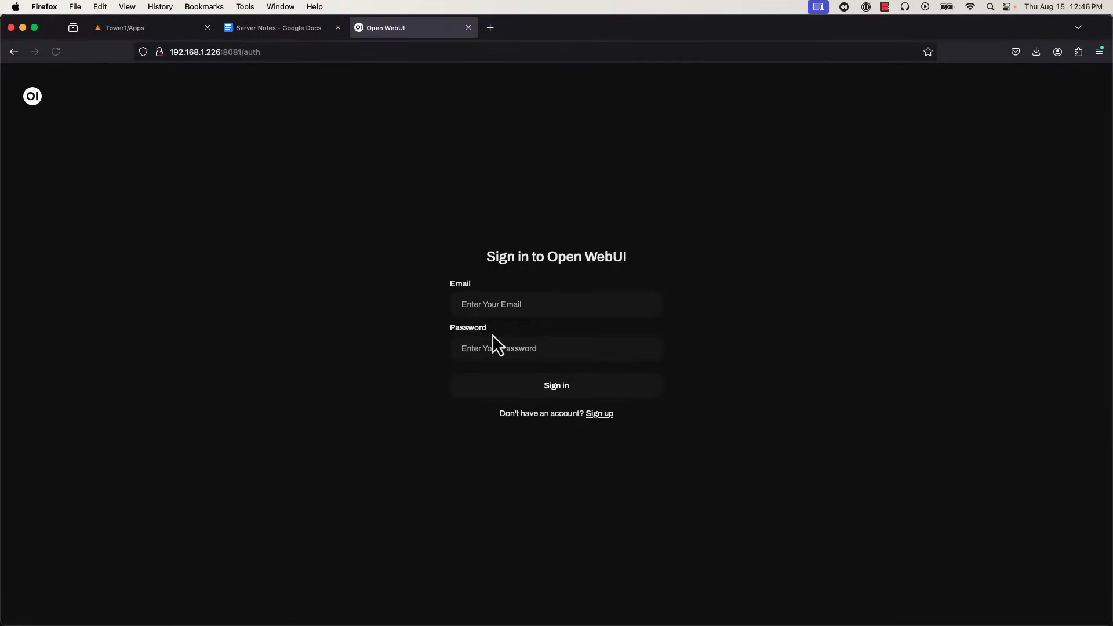
pyautogui.moveTo(661, 390)
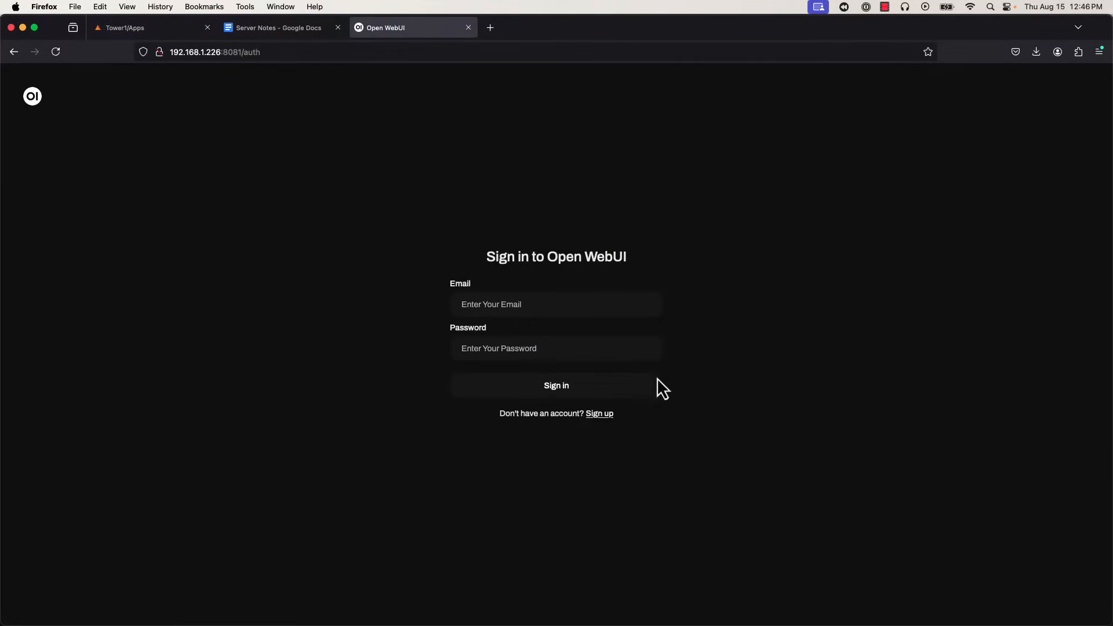
pyautogui.click(599, 412)
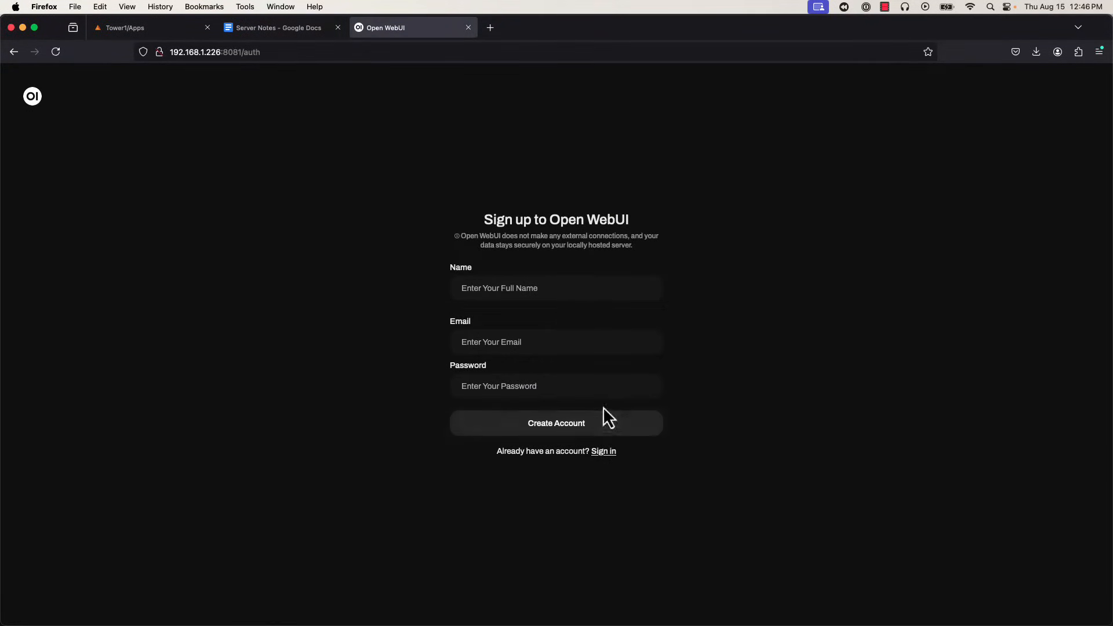
pyautogui.moveTo(626, 342)
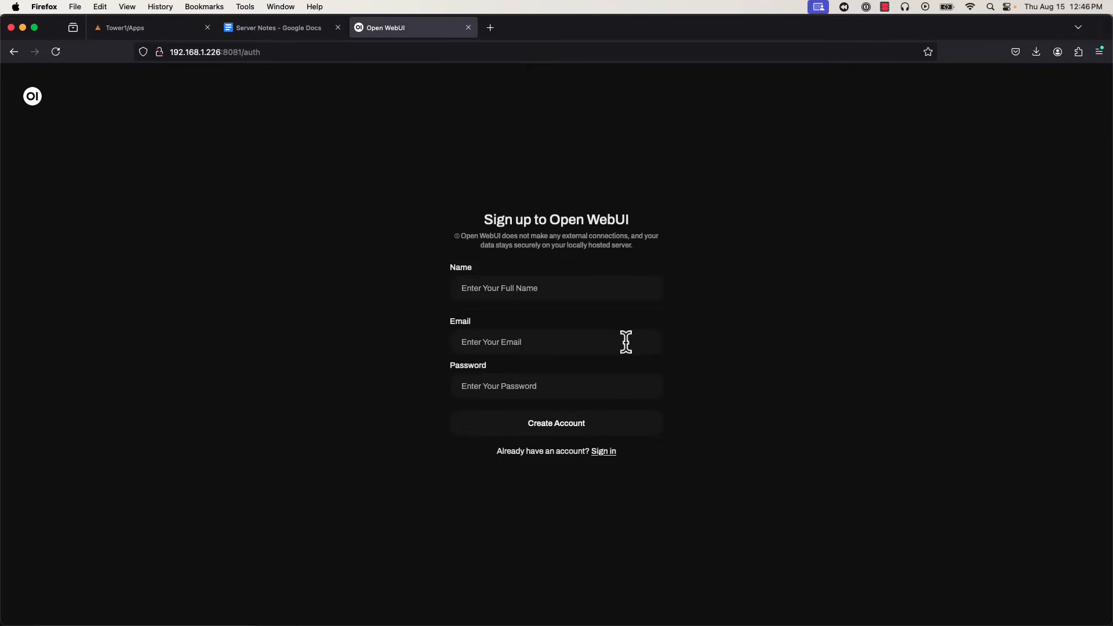
pyautogui.moveTo(602, 451)
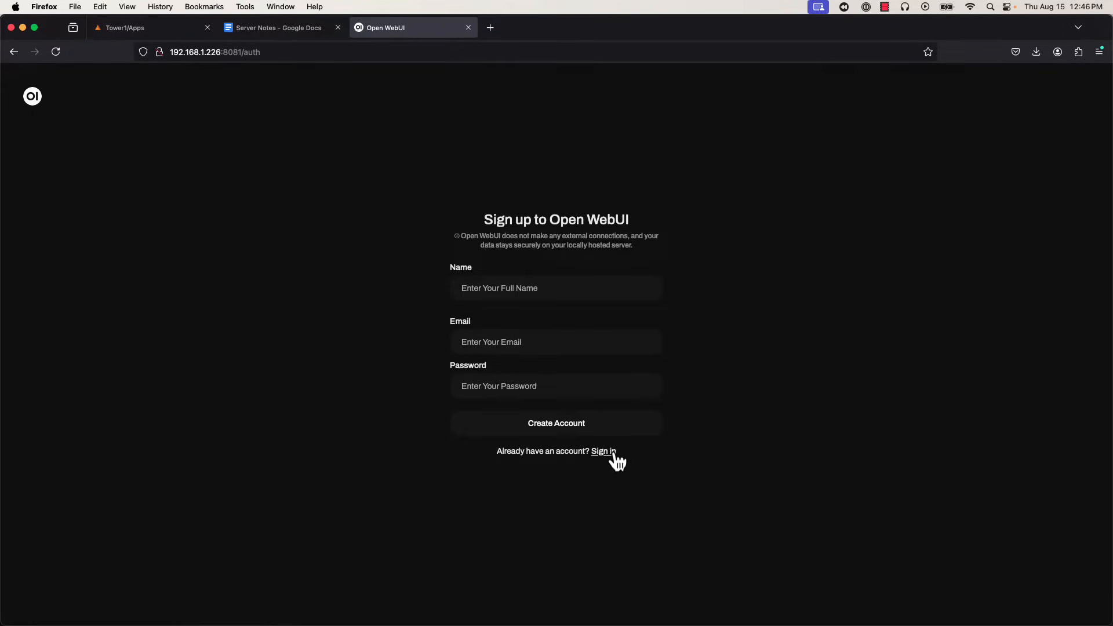
pyautogui.click(602, 451)
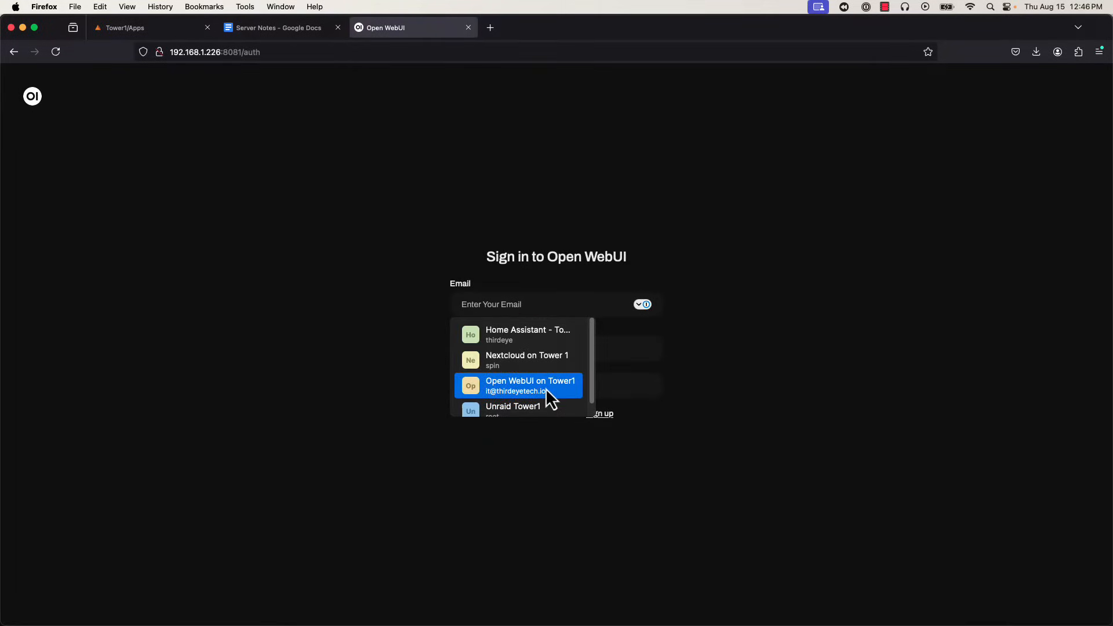
pyautogui.click(529, 386)
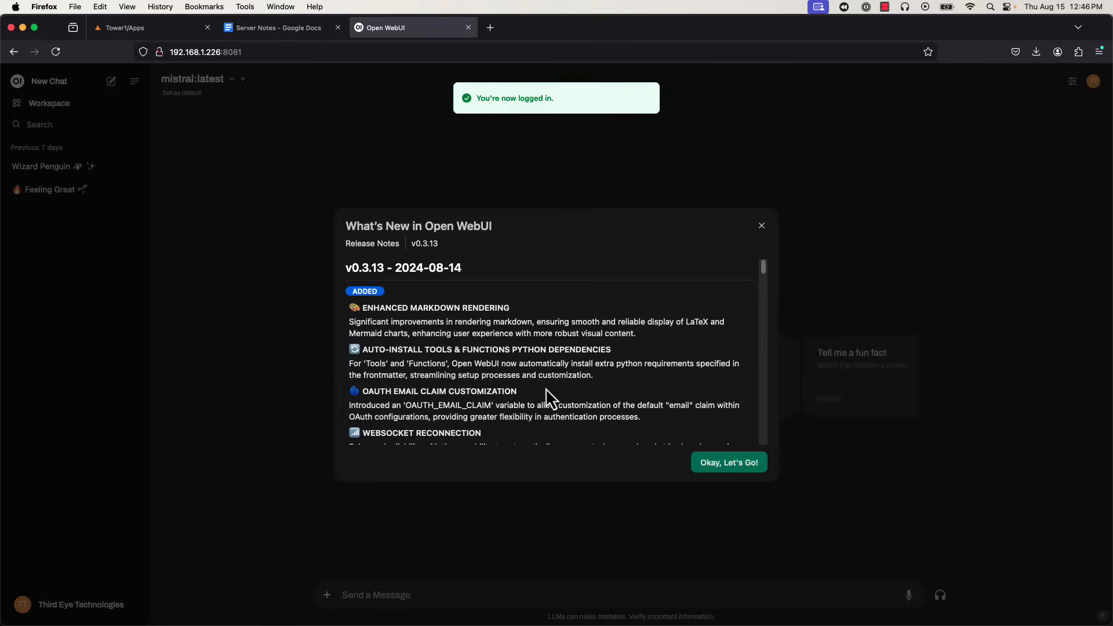
pyautogui.moveTo(742, 502)
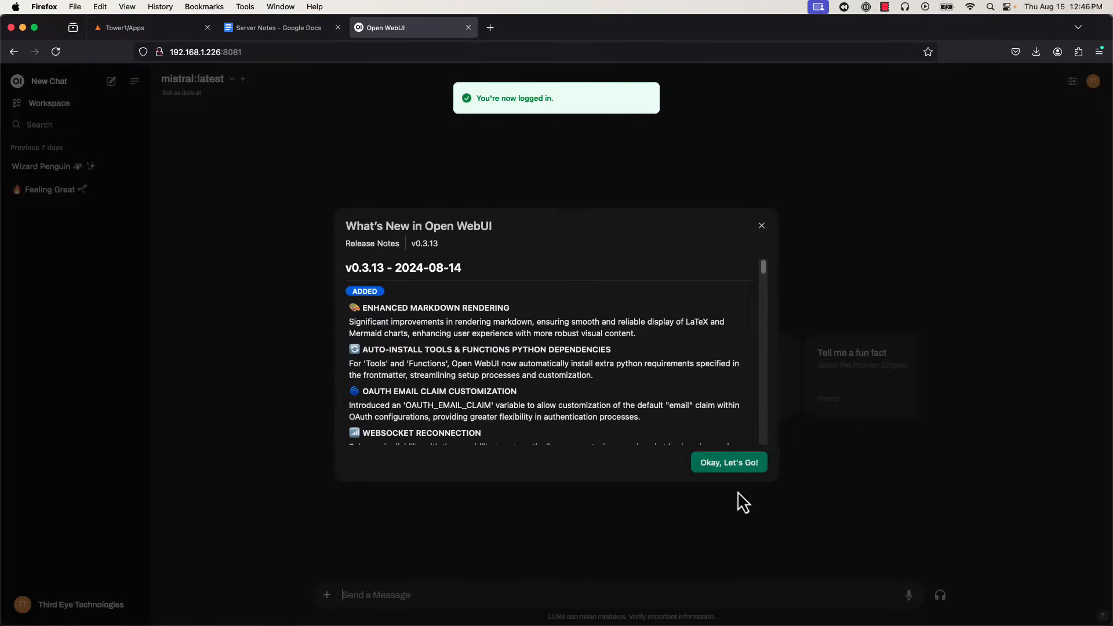
pyautogui.click(728, 462)
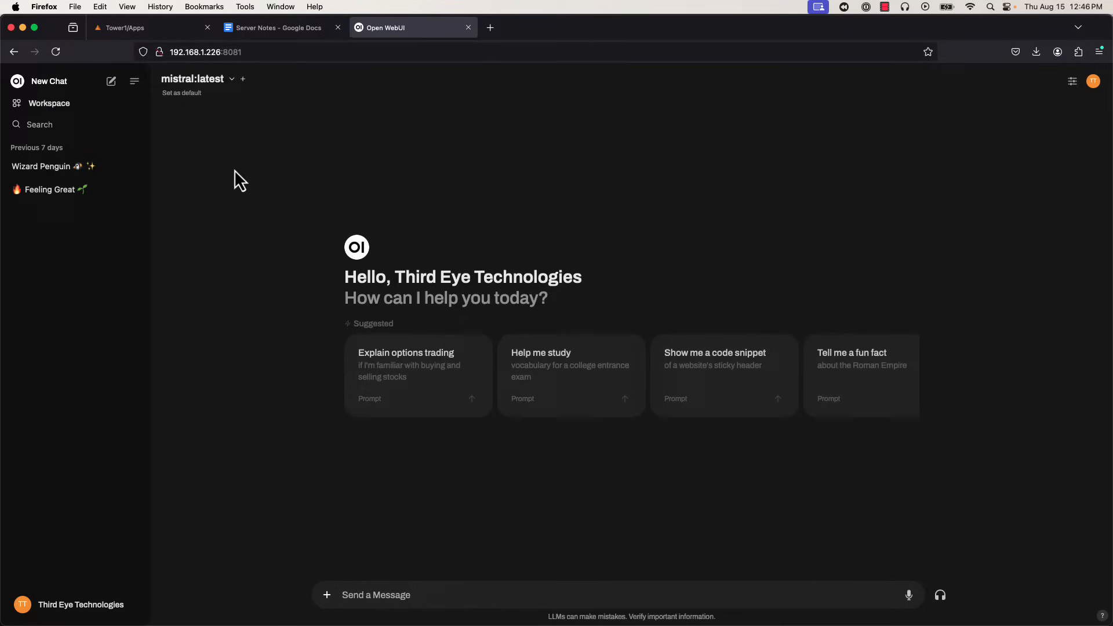
pyautogui.moveTo(1095, 81)
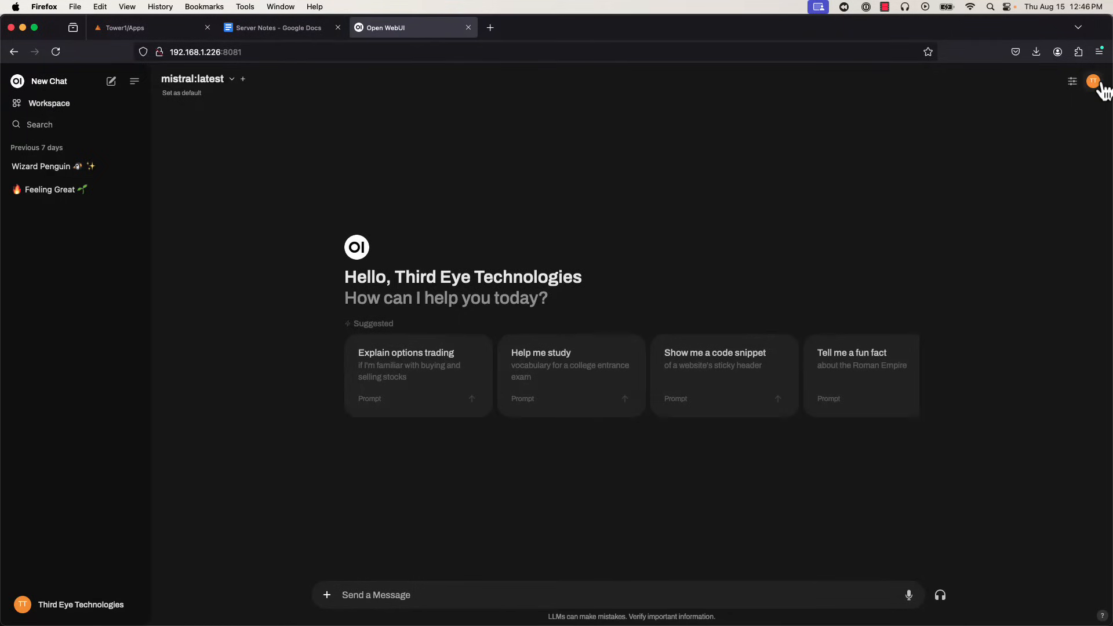
# Reach the Connections settings in the Open WebUI admin panel.
pyautogui.click(1092, 81)
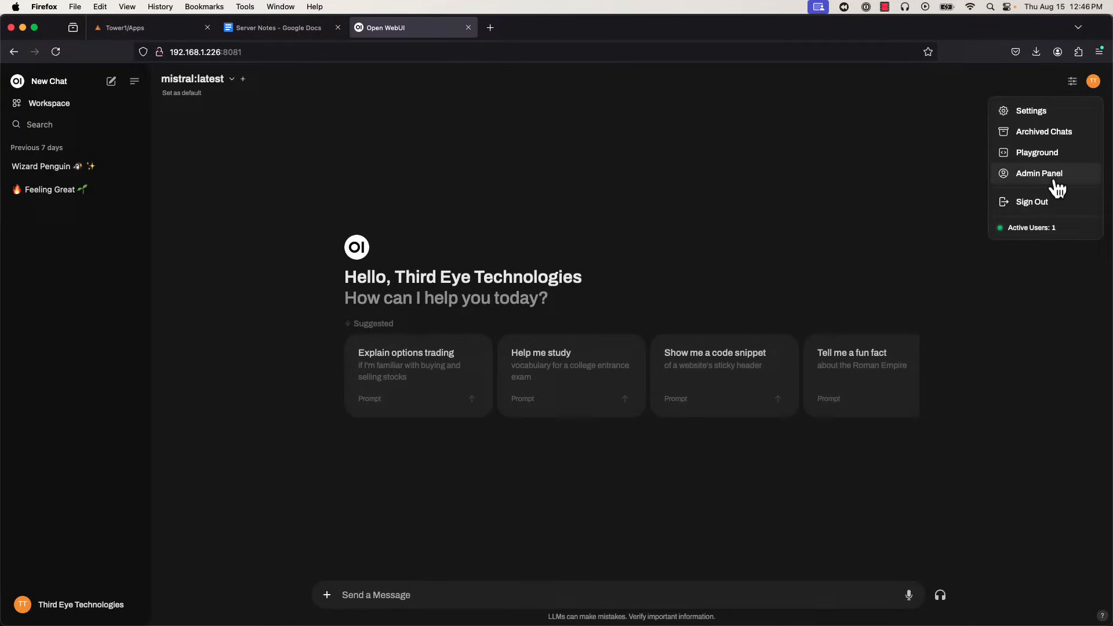
pyautogui.click(1038, 174)
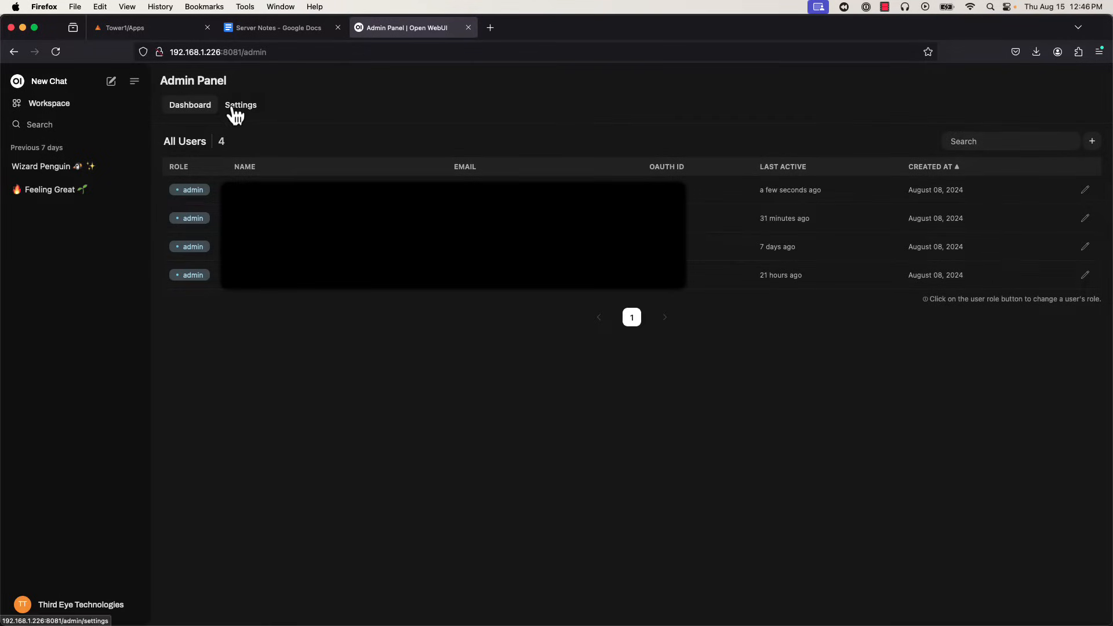
pyautogui.click(241, 104)
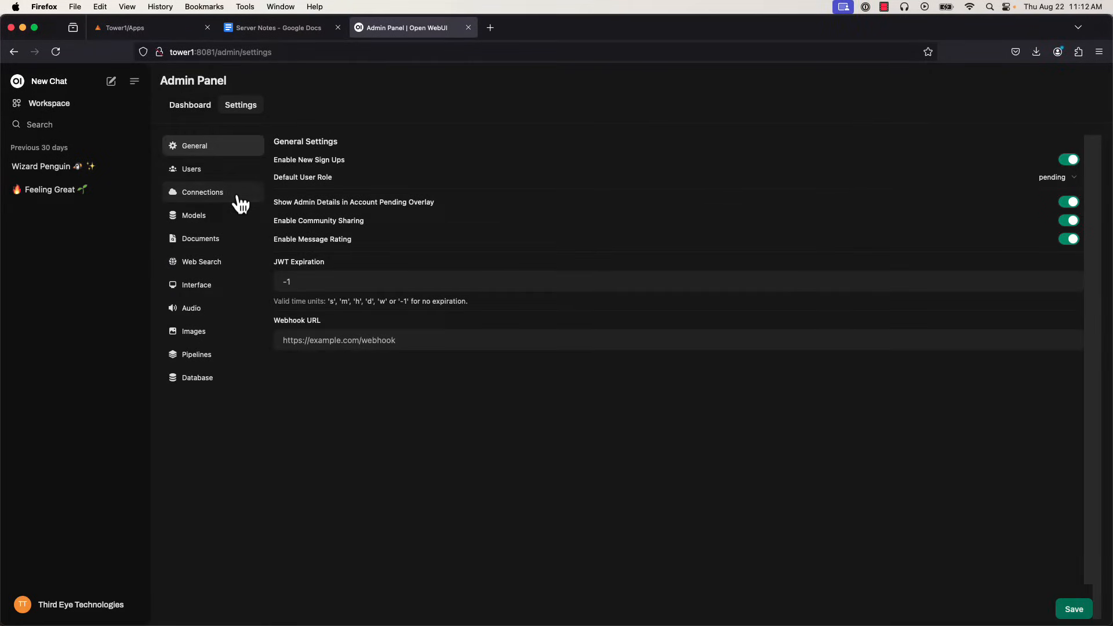
pyautogui.click(202, 193)
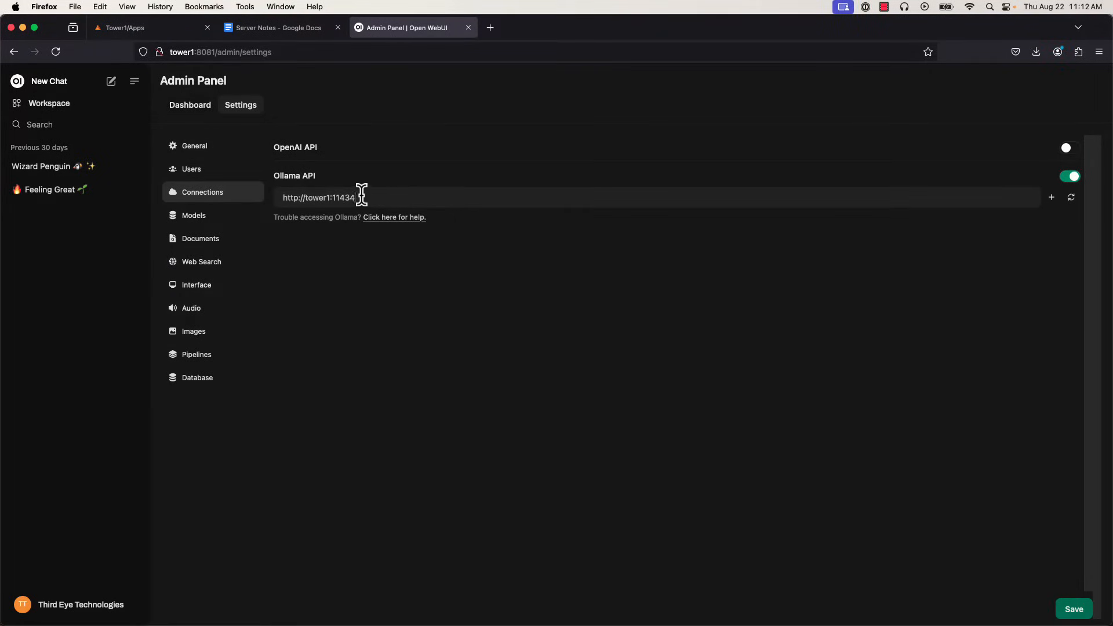
pyautogui.click(276, 28)
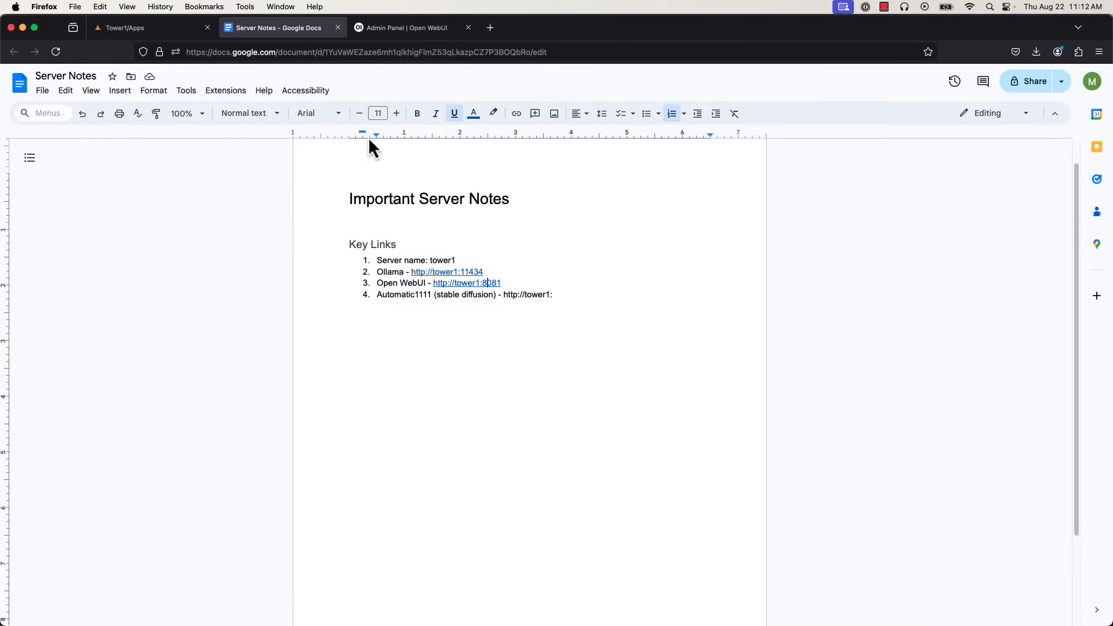
pyautogui.doubleClick(447, 271)
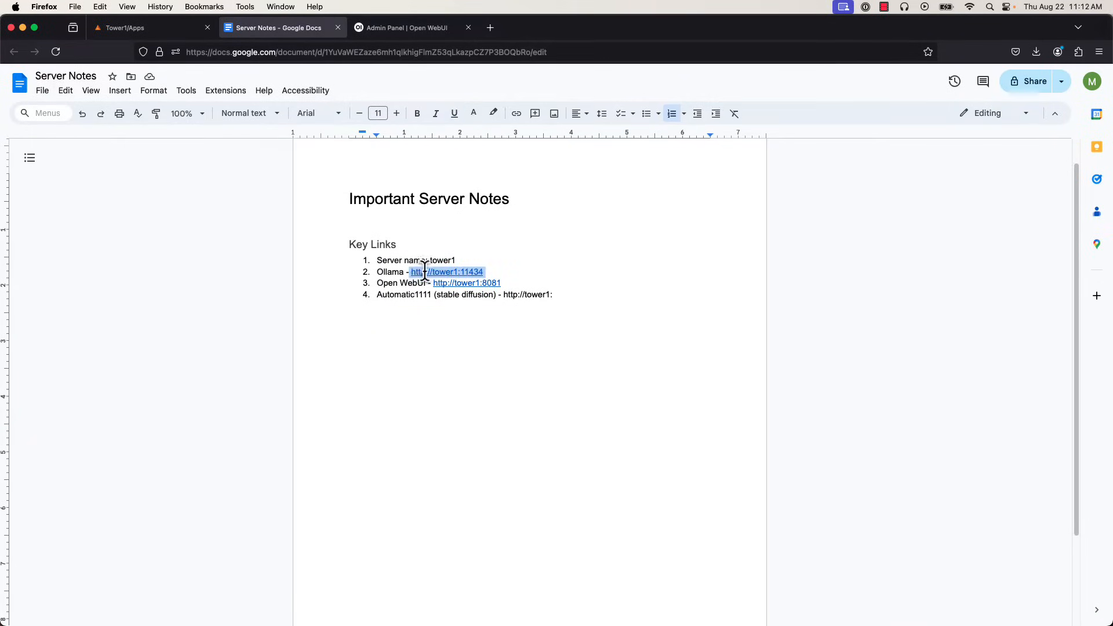
pyautogui.click(405, 28)
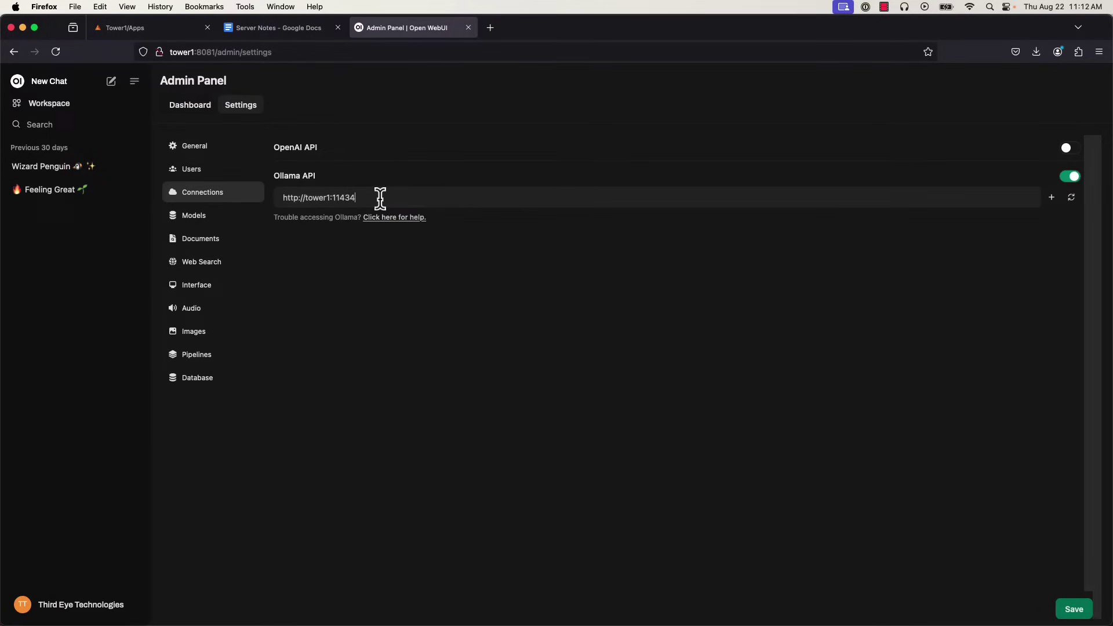
pyautogui.moveTo(216, 195)
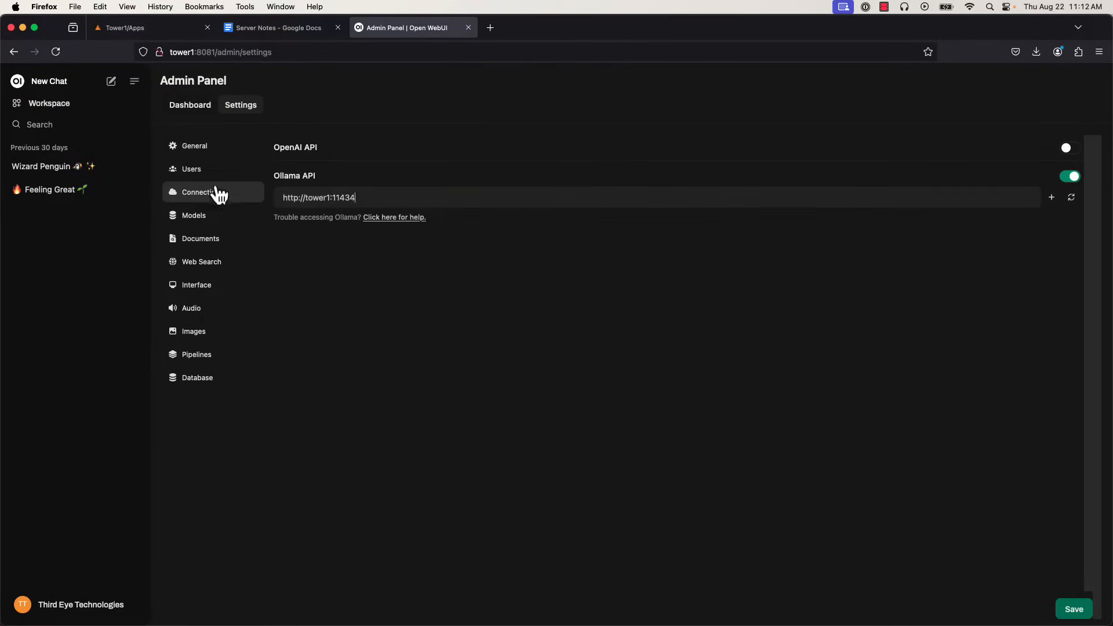
pyautogui.click(193, 216)
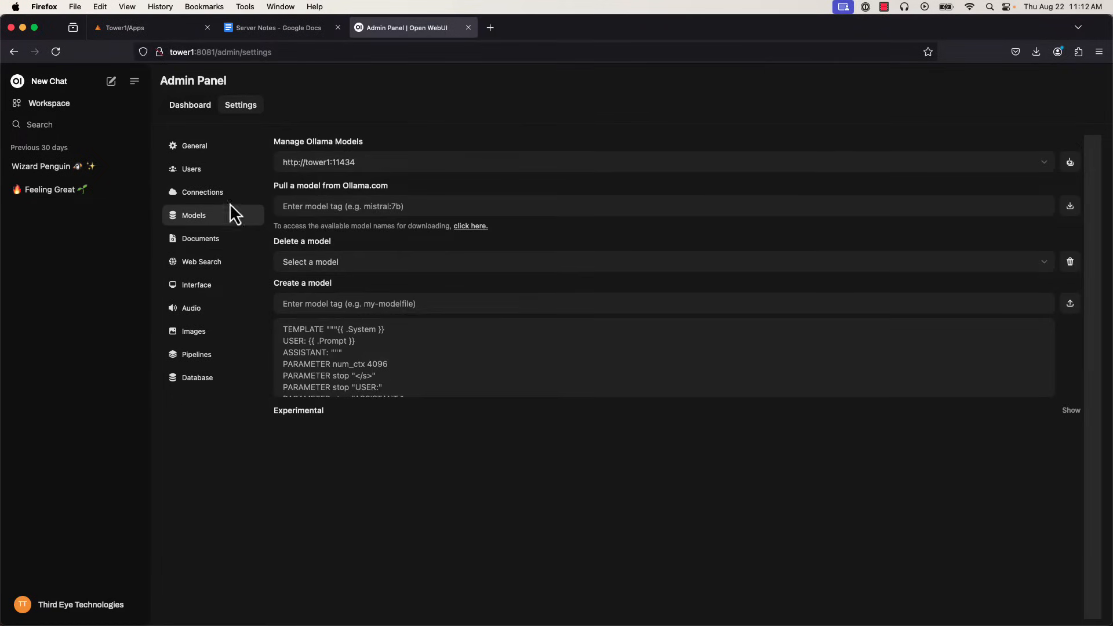
pyautogui.moveTo(383, 225)
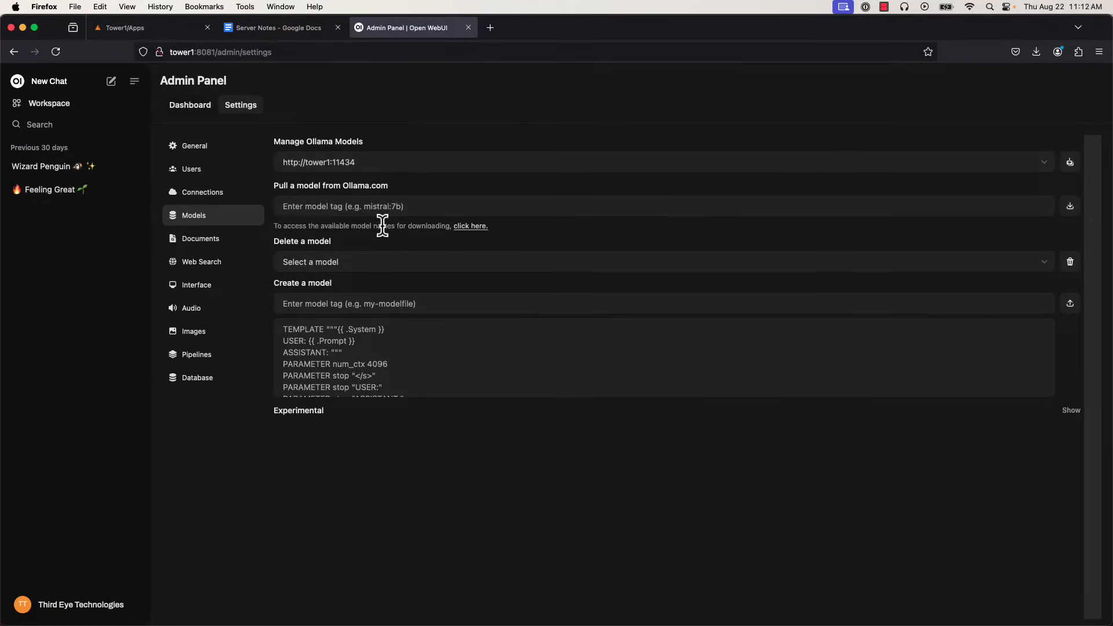
# Browse the ollama.com model library down to llava and return to Open WebUI's model settings.
pyautogui.click(471, 225)
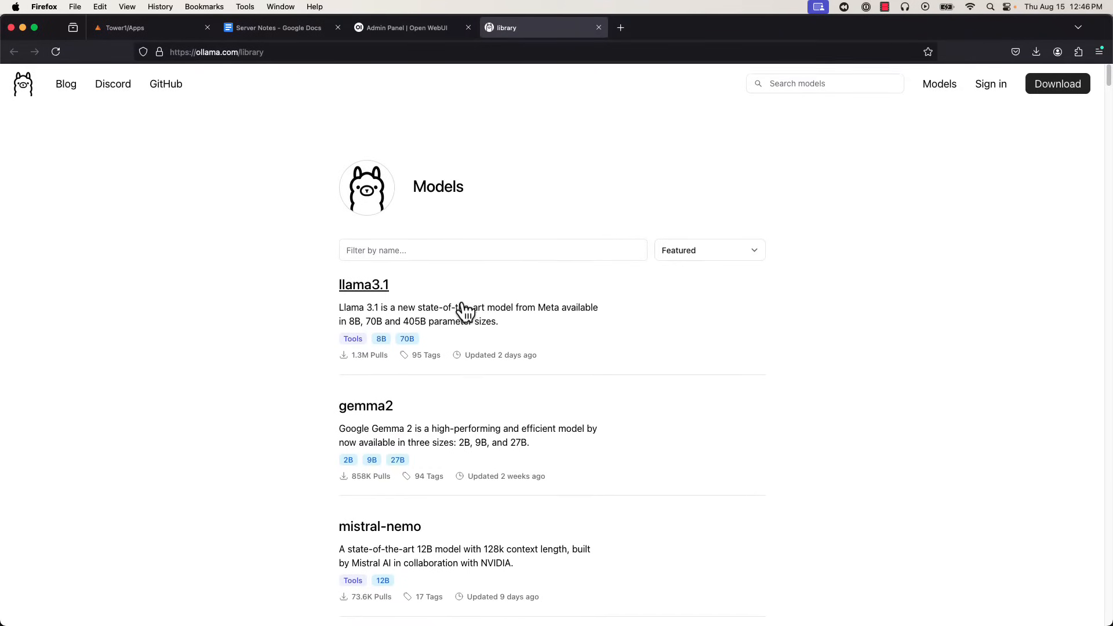
pyautogui.scroll(-3)
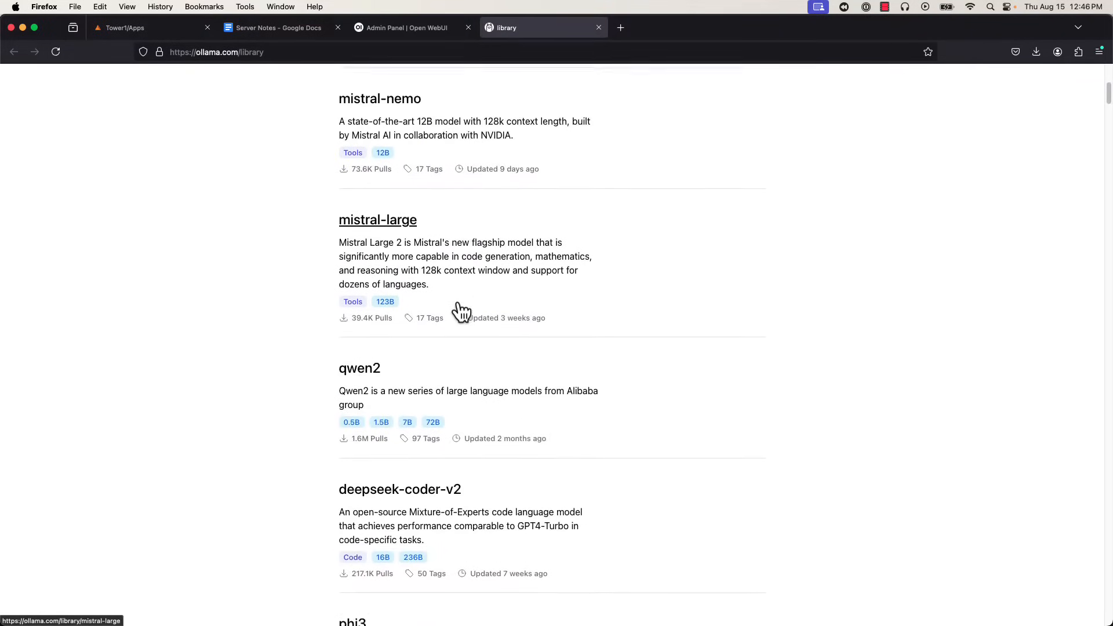
pyautogui.scroll(-3)
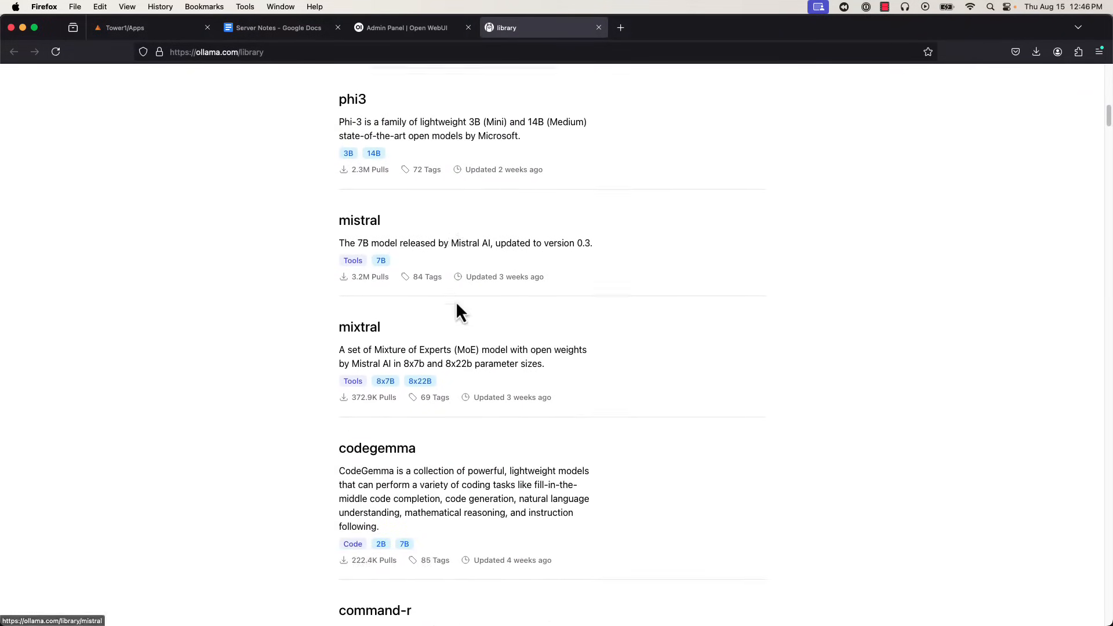
pyautogui.scroll(-3)
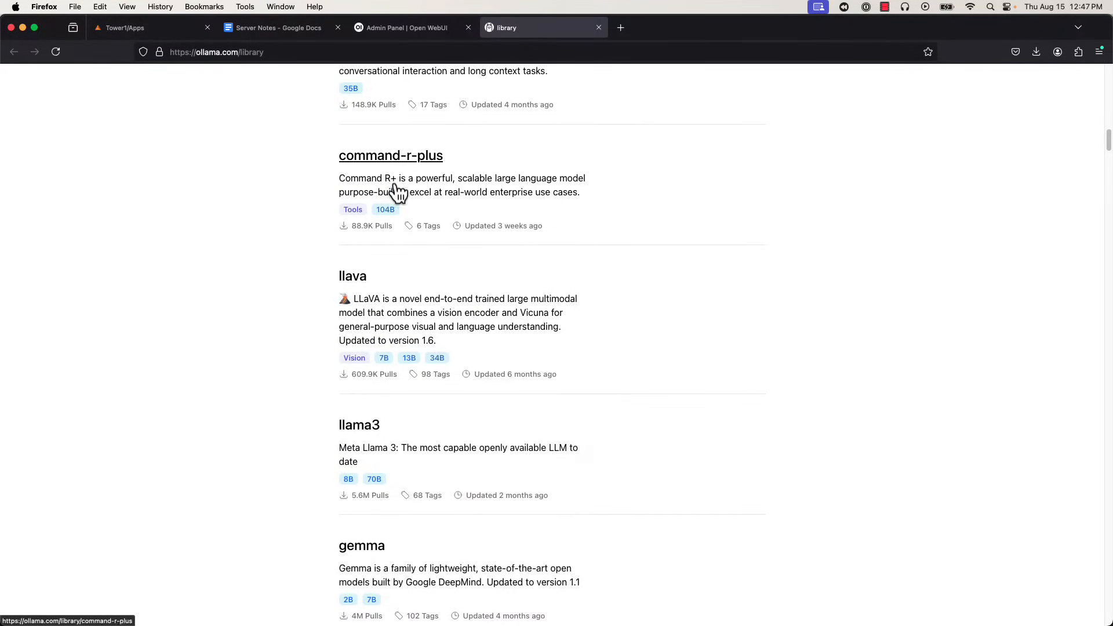
pyautogui.click(401, 28)
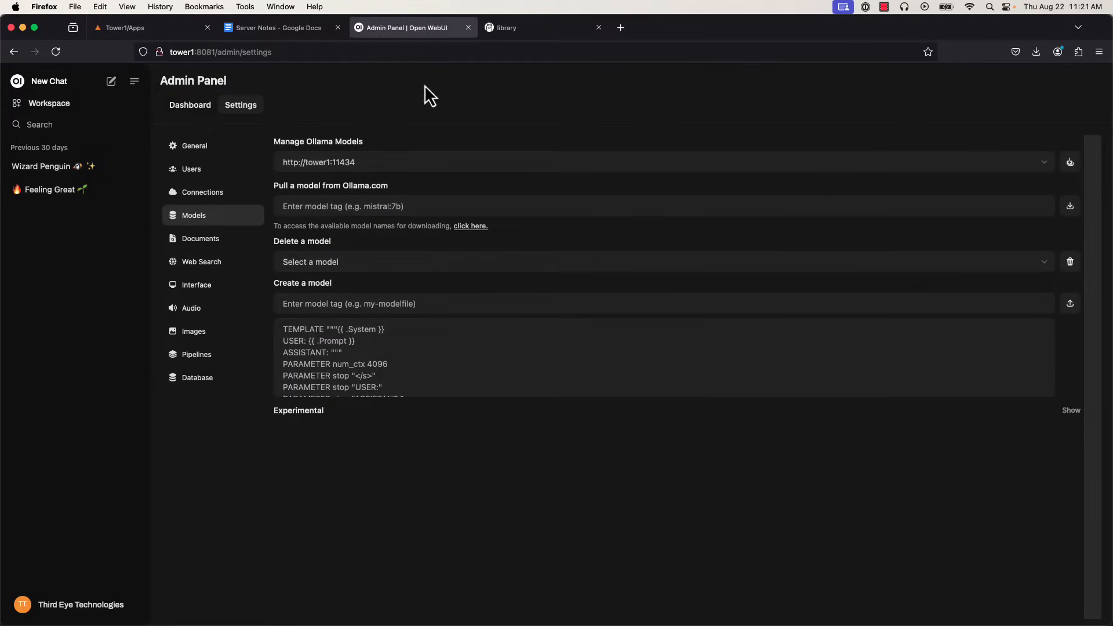
# Pull the llava model from Ollama.com onto the server.
pyautogui.write('llava')
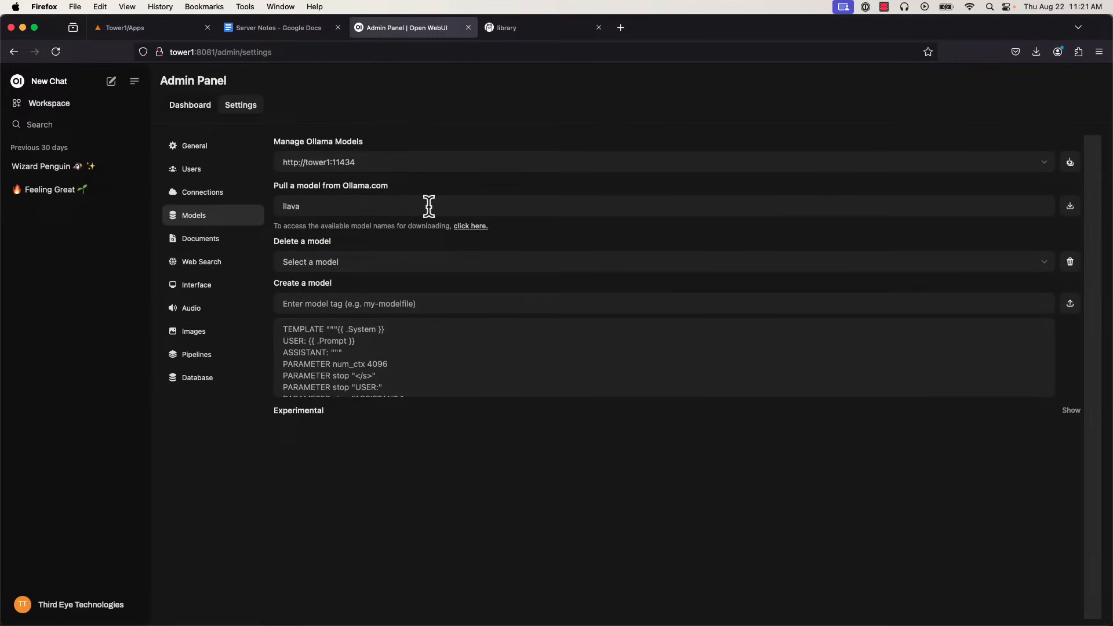
pyautogui.click(1069, 207)
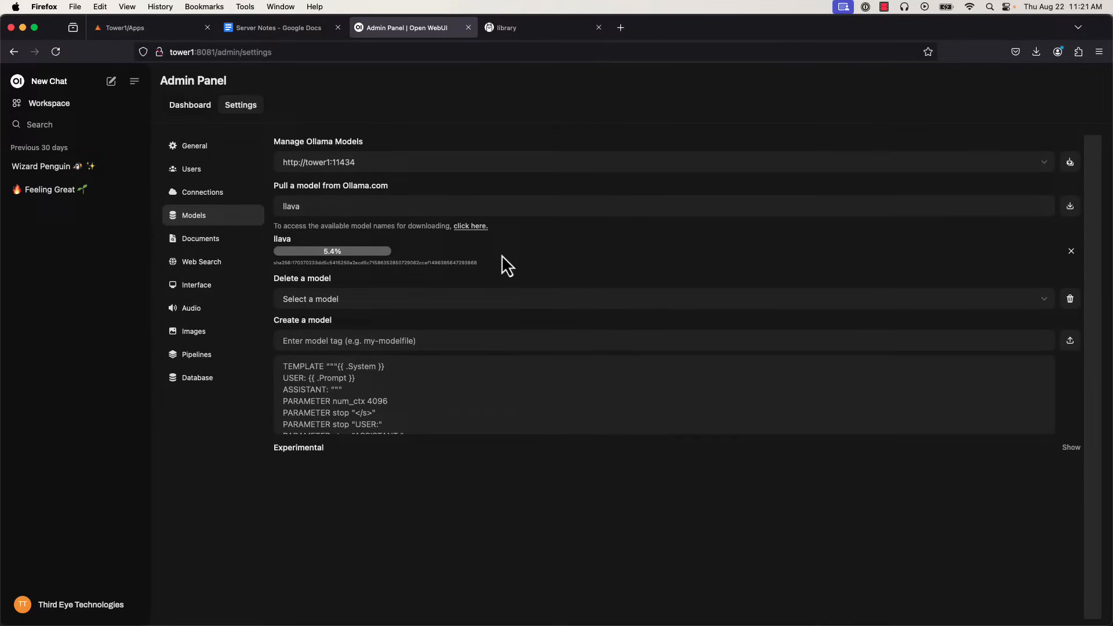
pyautogui.moveTo(582, 250)
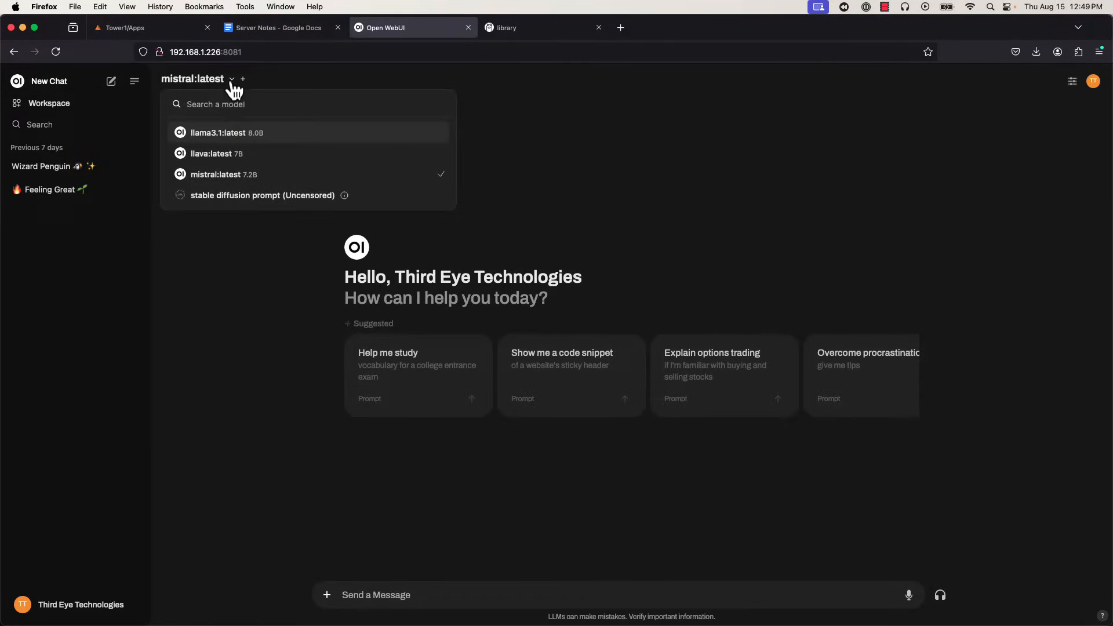
# Choose llava:latest as the model for the new chat.
pyautogui.click(208, 153)
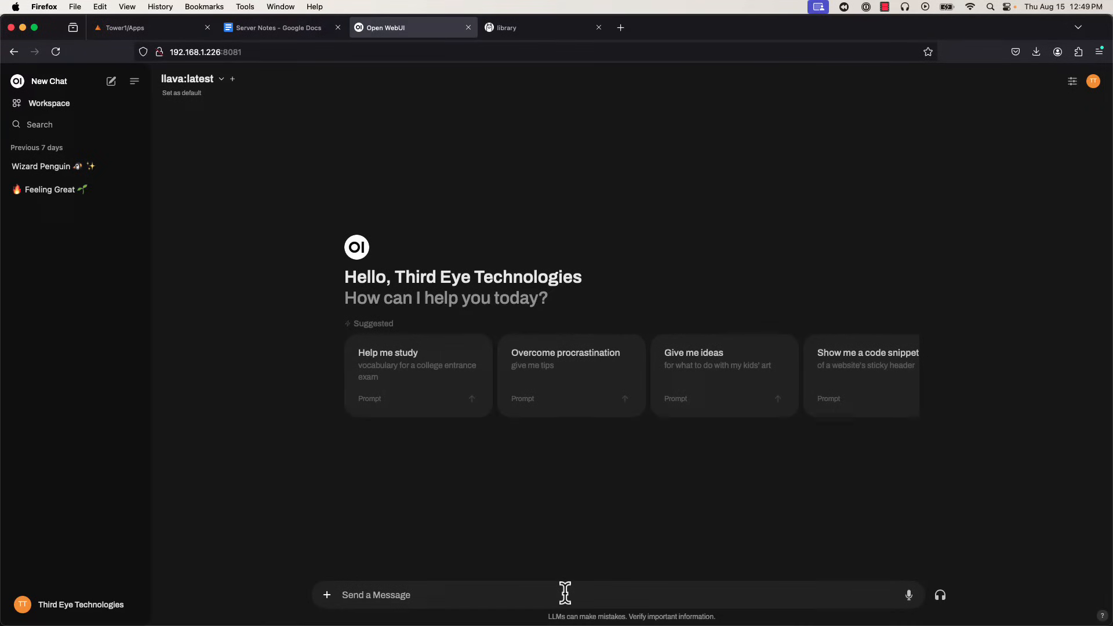
pyautogui.moveTo(732, 487)
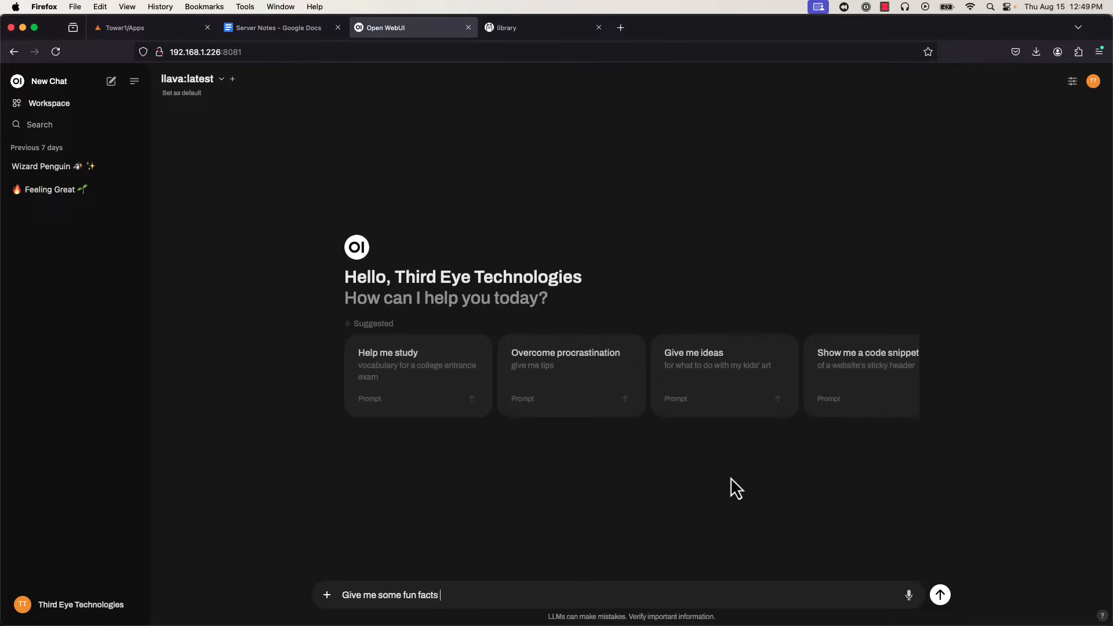
# Ask llava for fun facts about barn owls, then go to the workspace models page.
pyautogui.write('about barn owls')
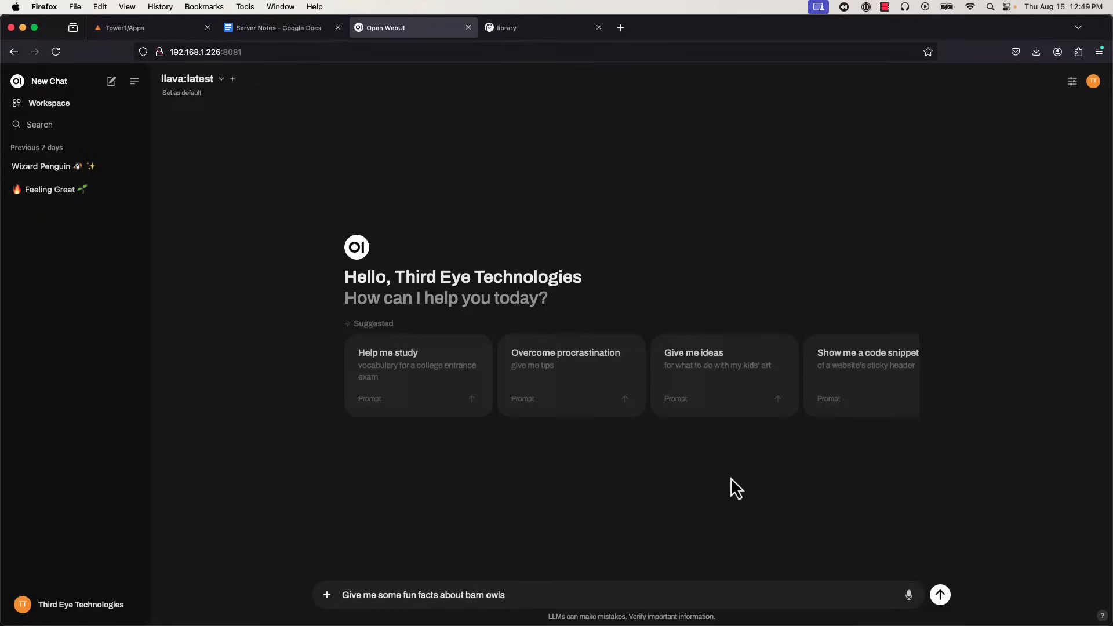
pyautogui.click(939, 593)
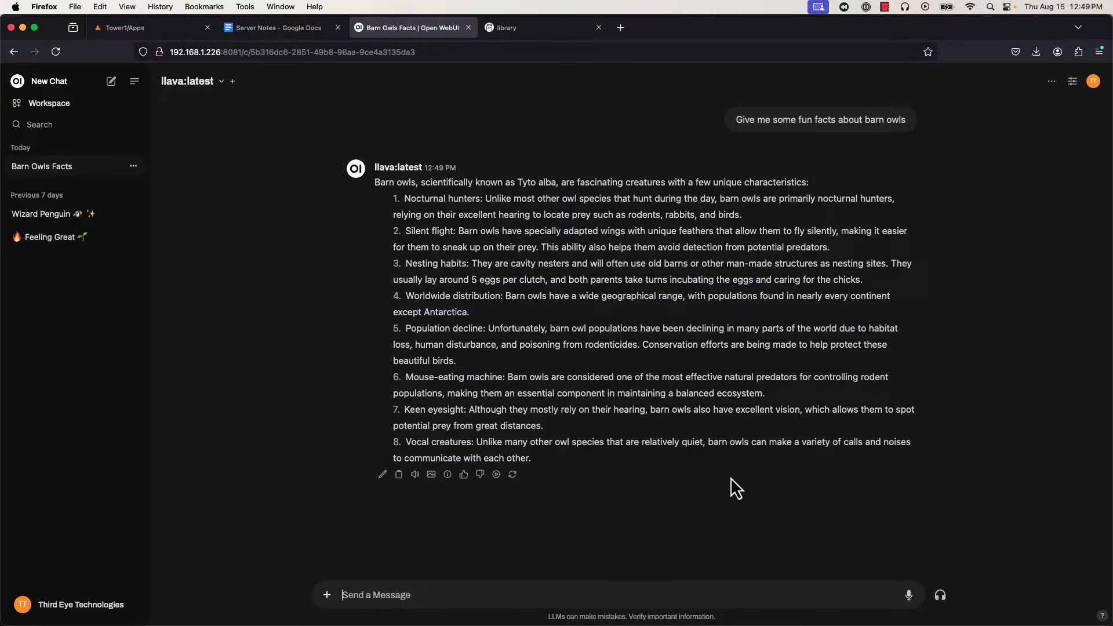
pyautogui.moveTo(563, 316)
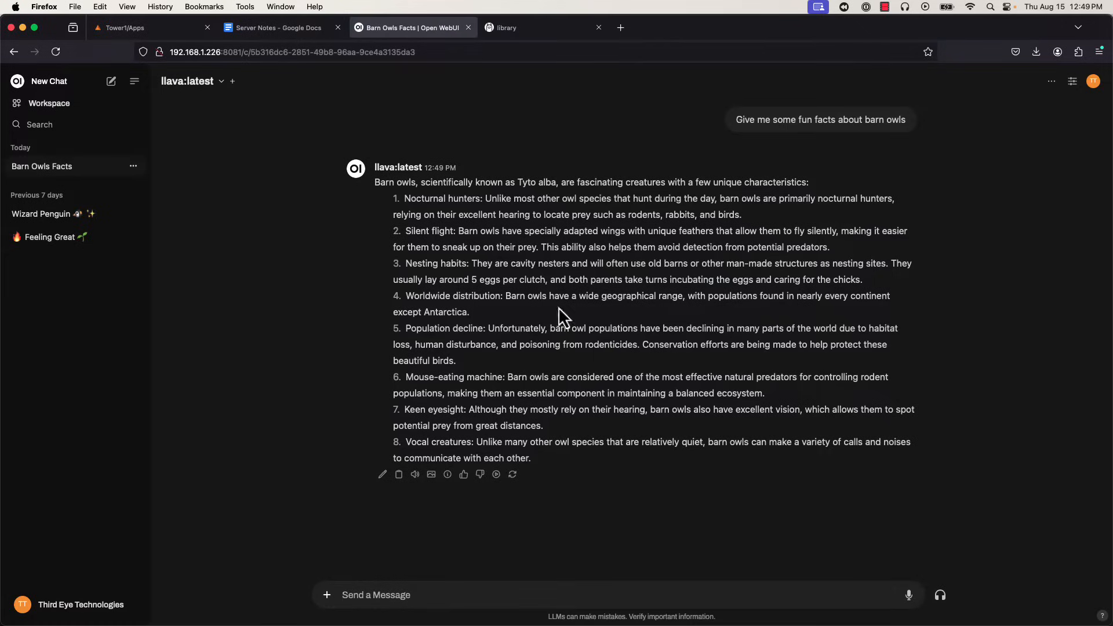
pyautogui.click(48, 103)
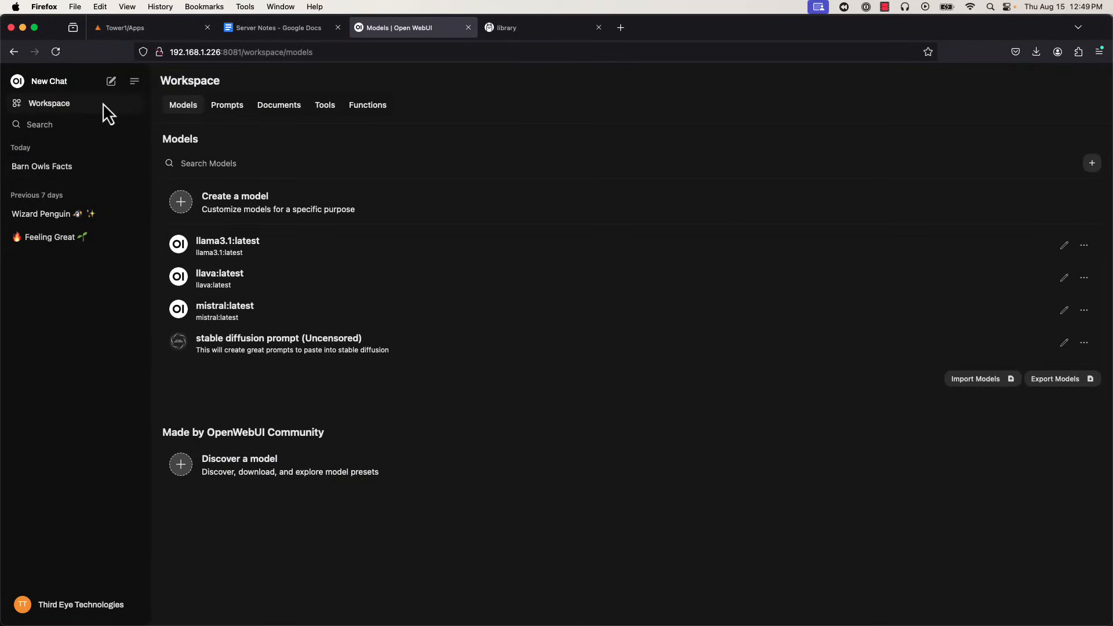
pyautogui.moveTo(253, 206)
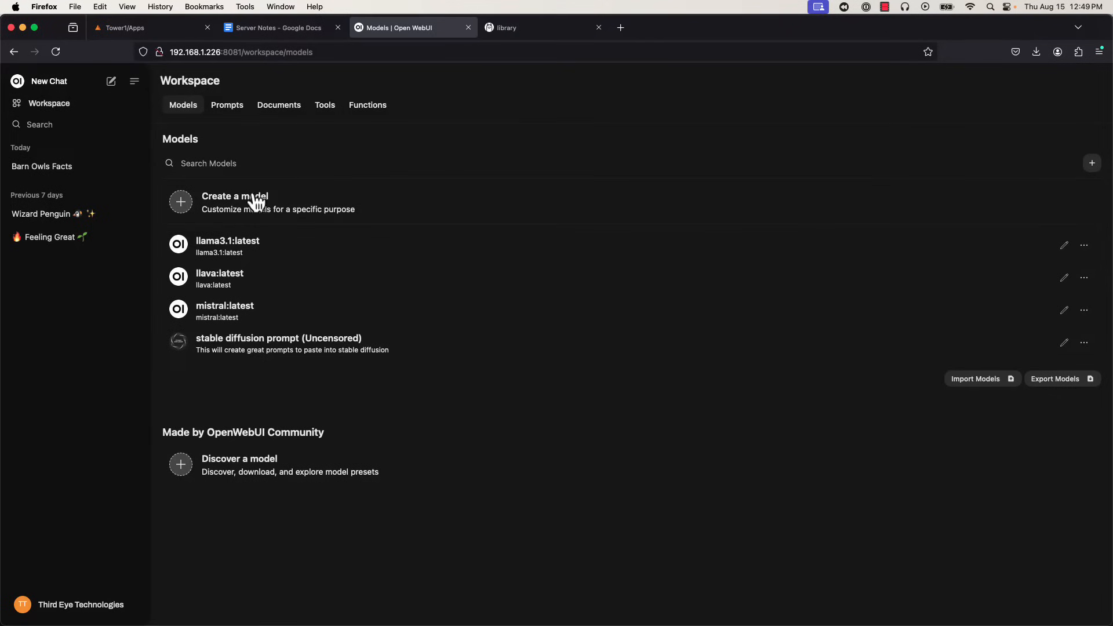
pyautogui.moveTo(288, 379)
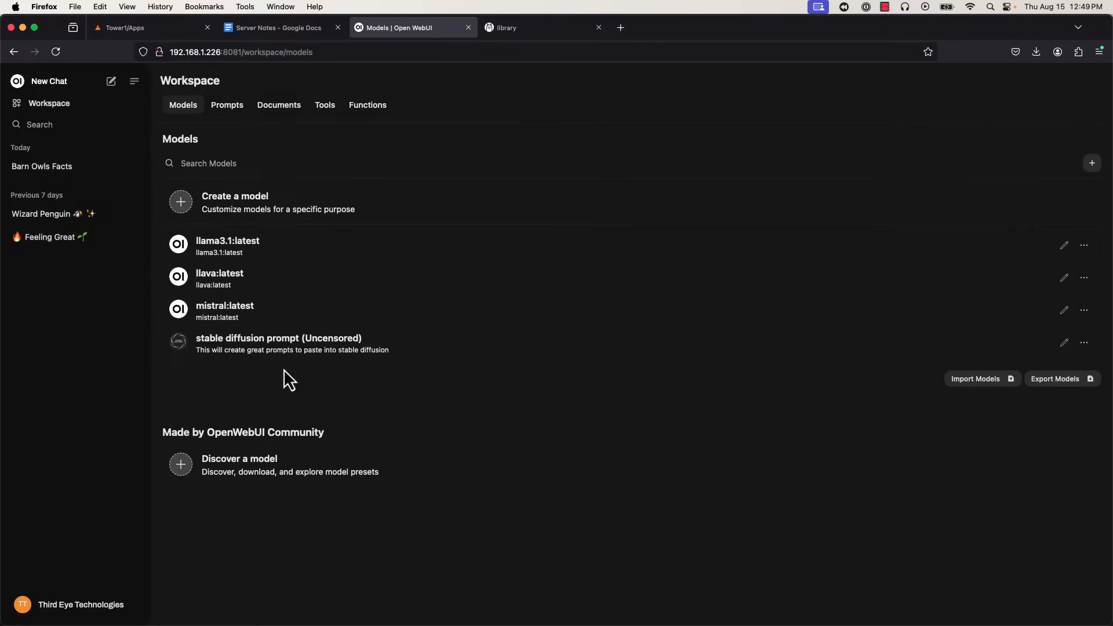
pyautogui.moveTo(232, 295)
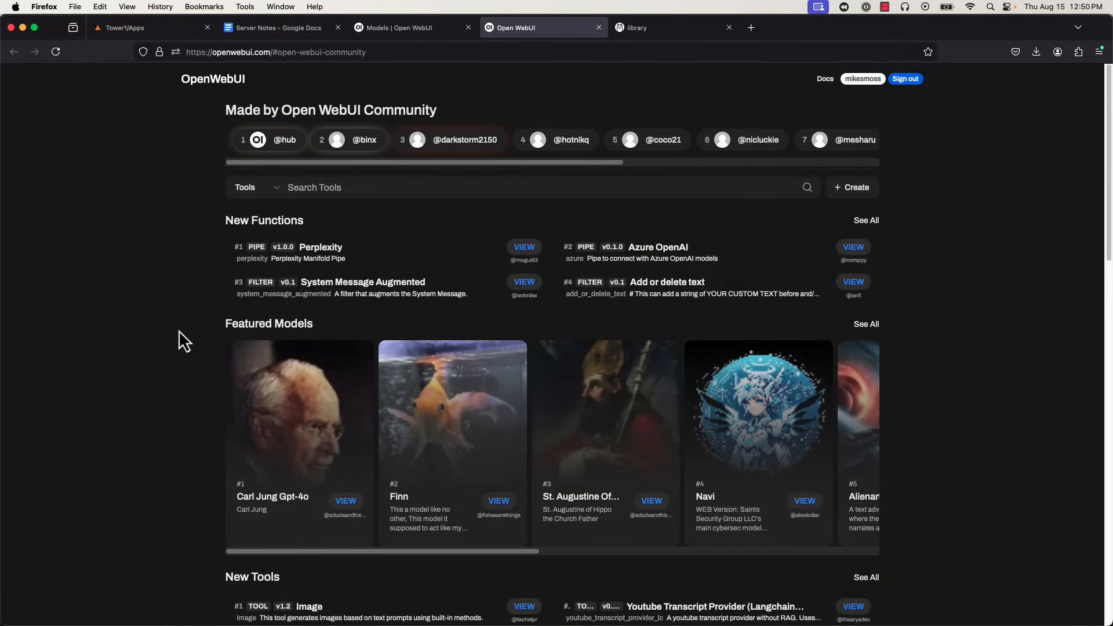
# Return from the community site to the workspace and review the Prompts section.
pyautogui.scroll(-3)
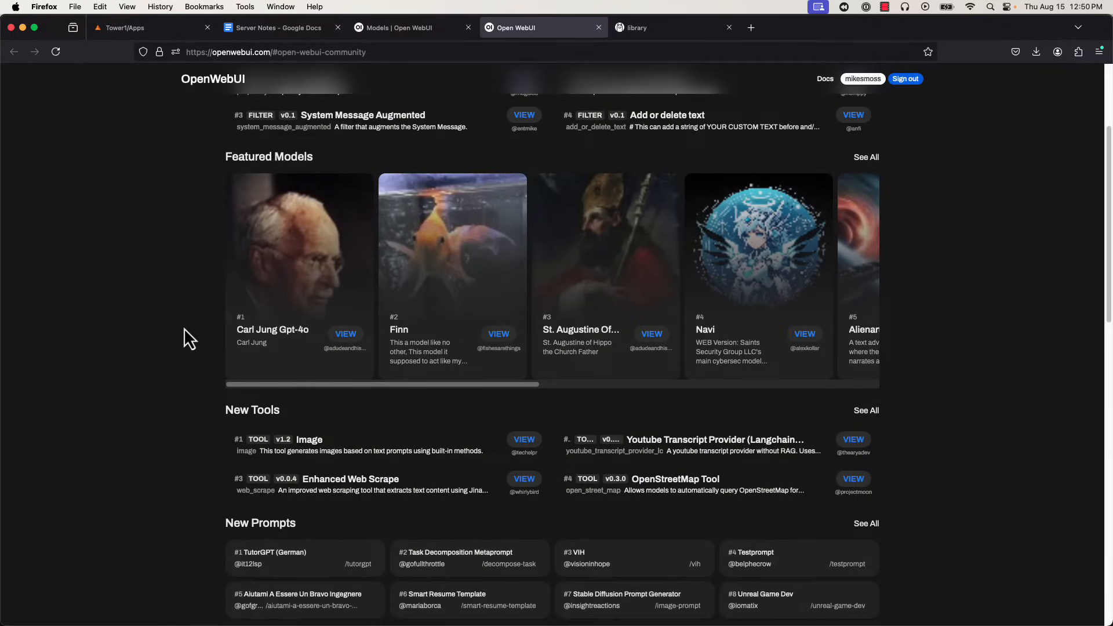
pyautogui.scroll(-3)
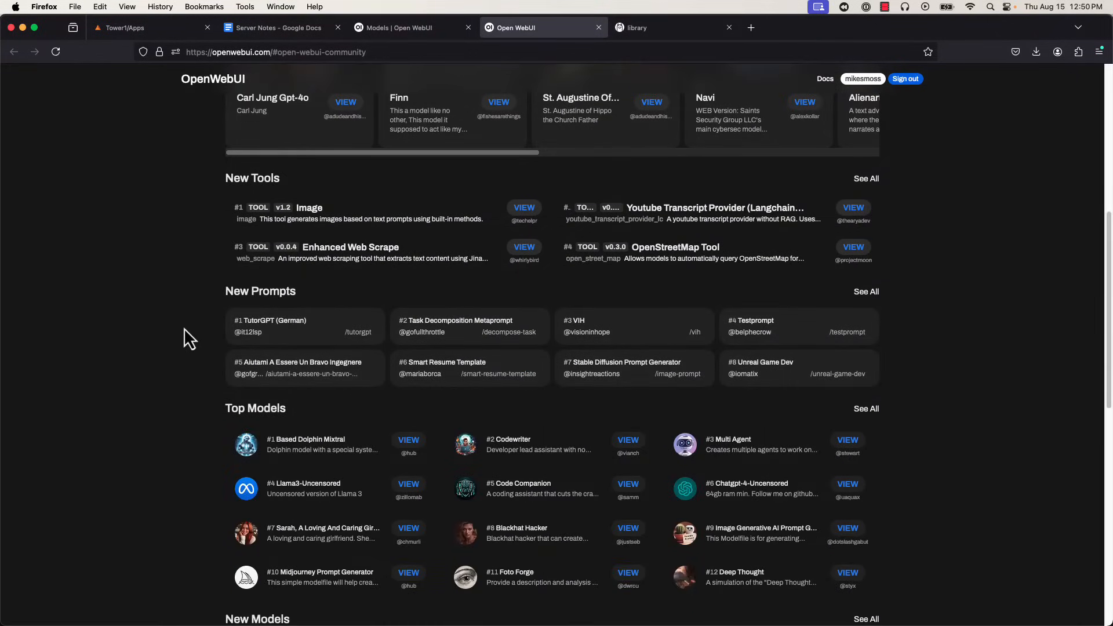
pyautogui.click(404, 28)
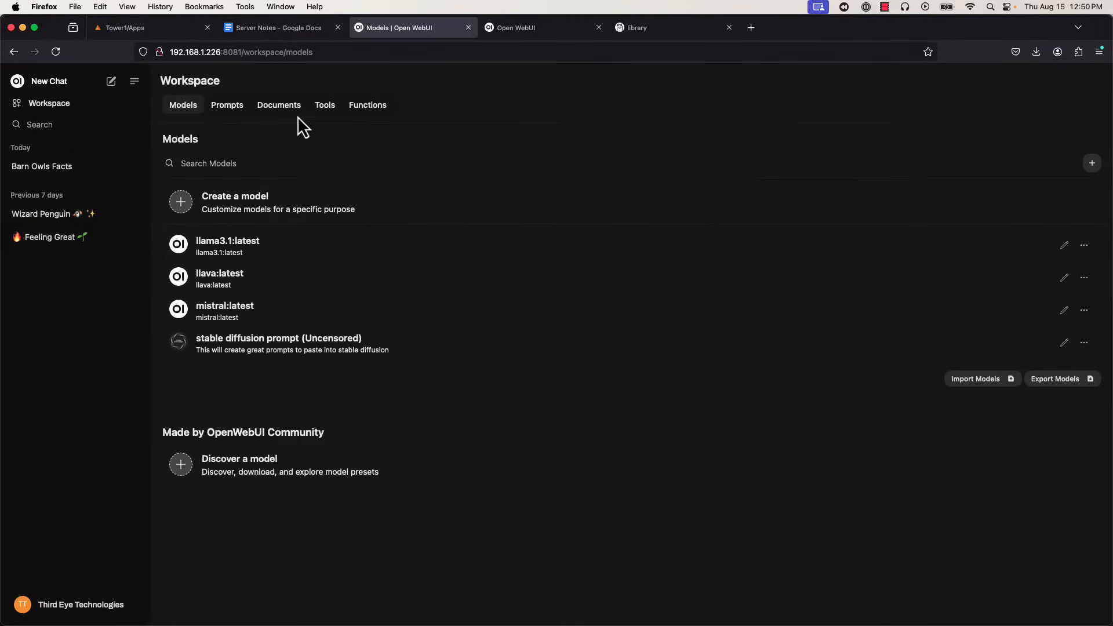
pyautogui.click(227, 104)
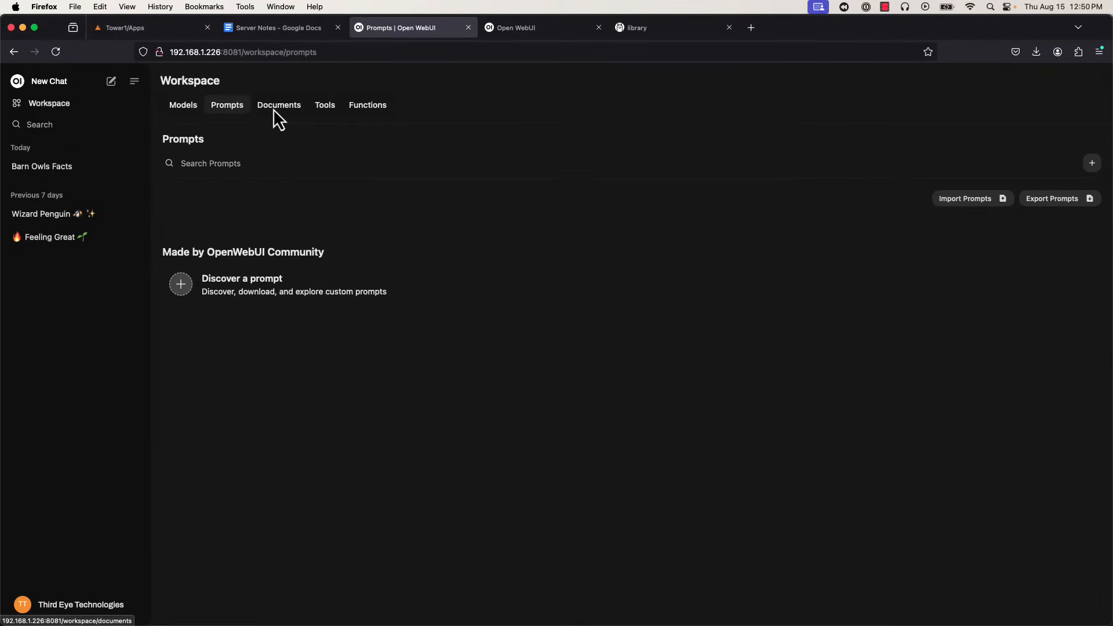
# Review the empty Documents, Tools and Functions sections, then switch to Unraid's Apps.
pyautogui.click(278, 104)
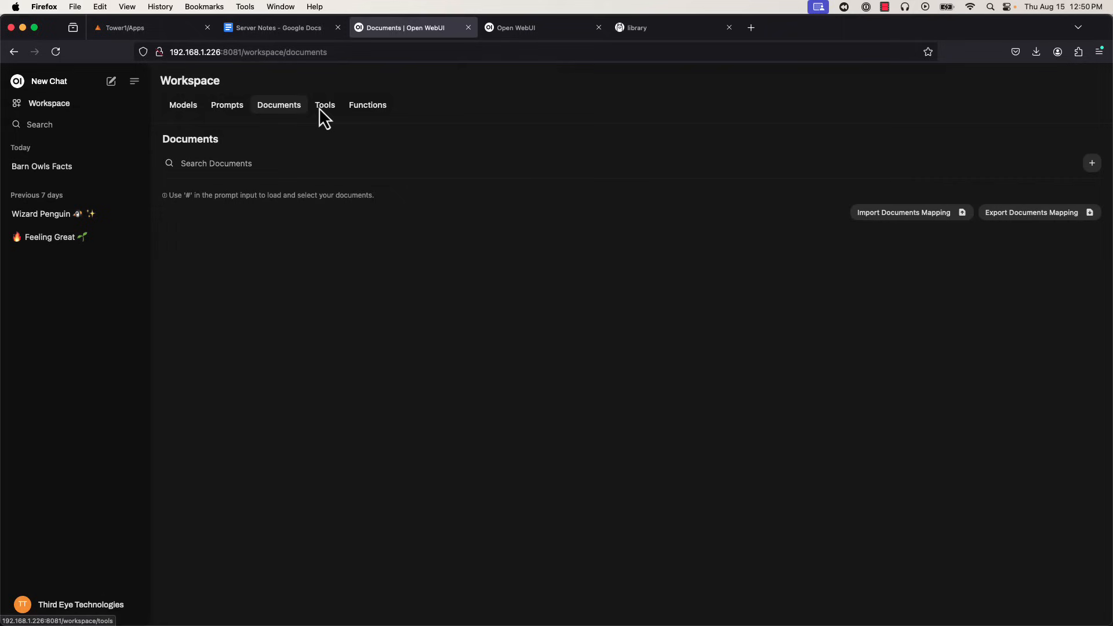
pyautogui.click(324, 104)
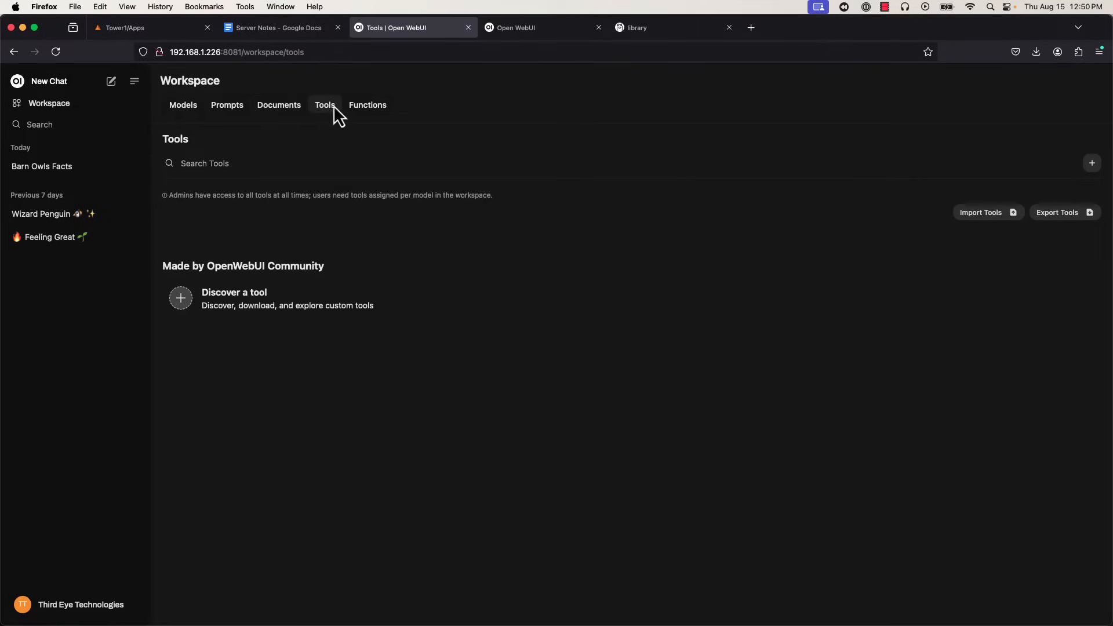
pyautogui.click(368, 105)
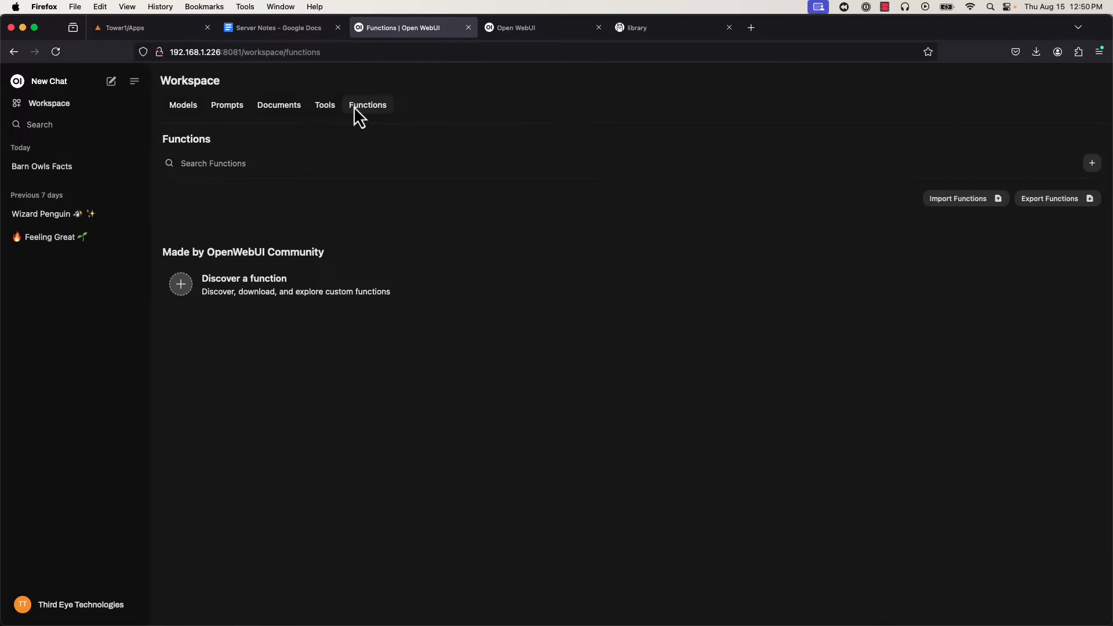
pyautogui.click(121, 27)
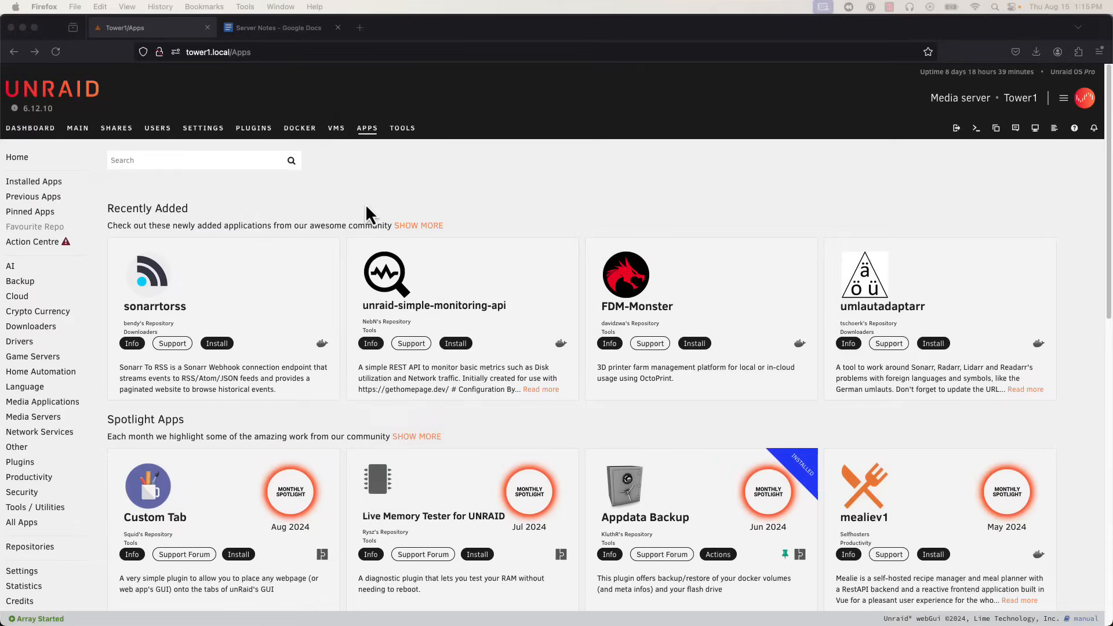
pyautogui.moveTo(245, 180)
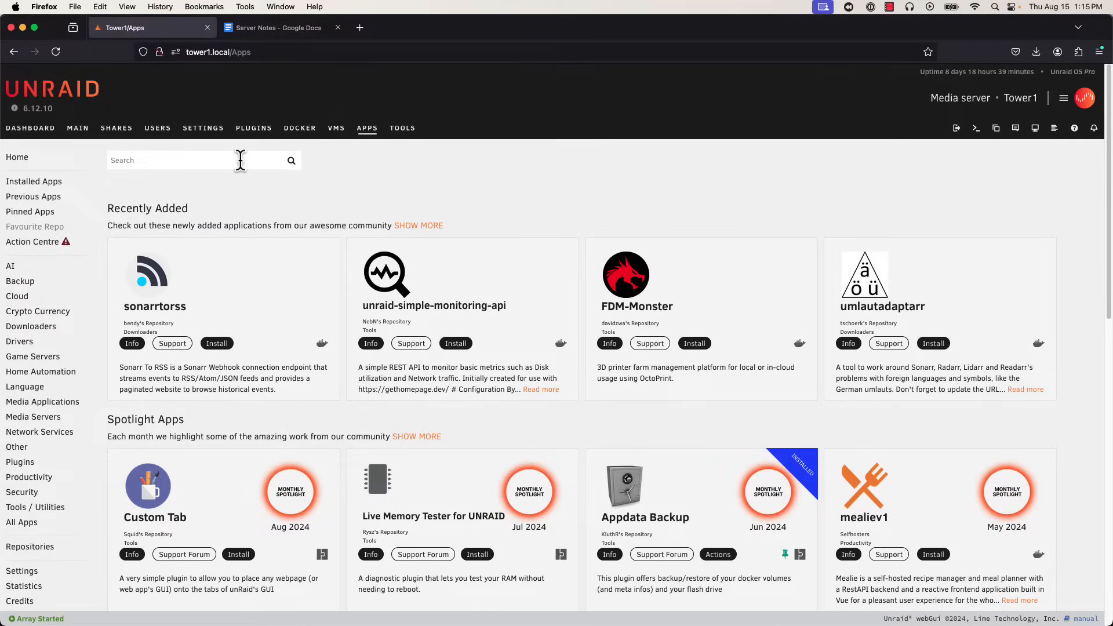
# Search Apps for automatic1111 and read its disk-space requirement note.
pyautogui.write('automatic1111')
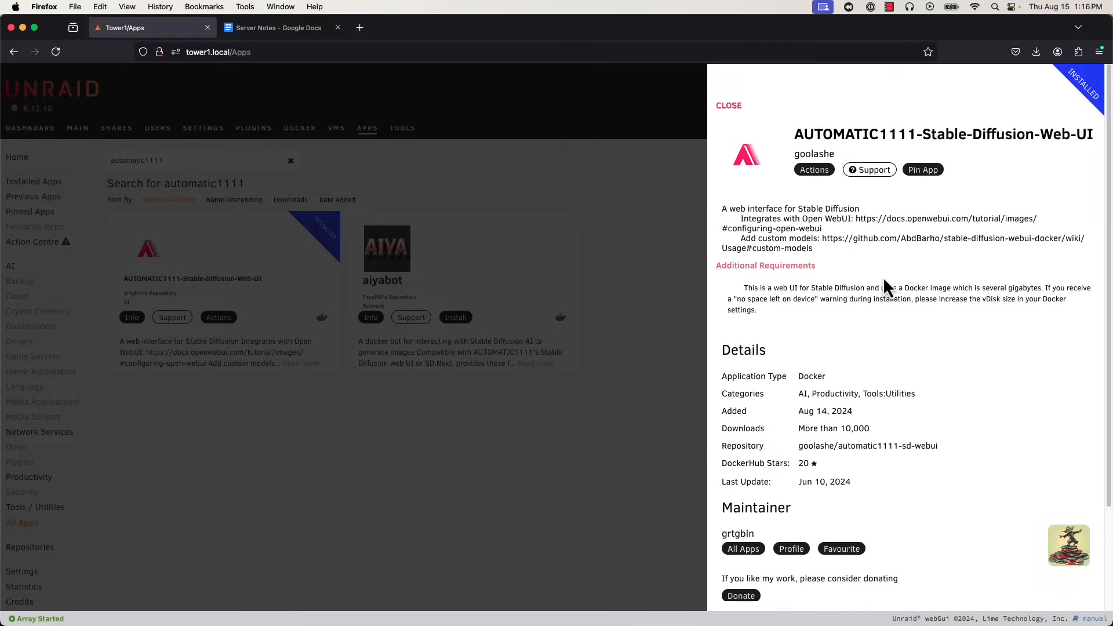
pyautogui.moveTo(833, 267)
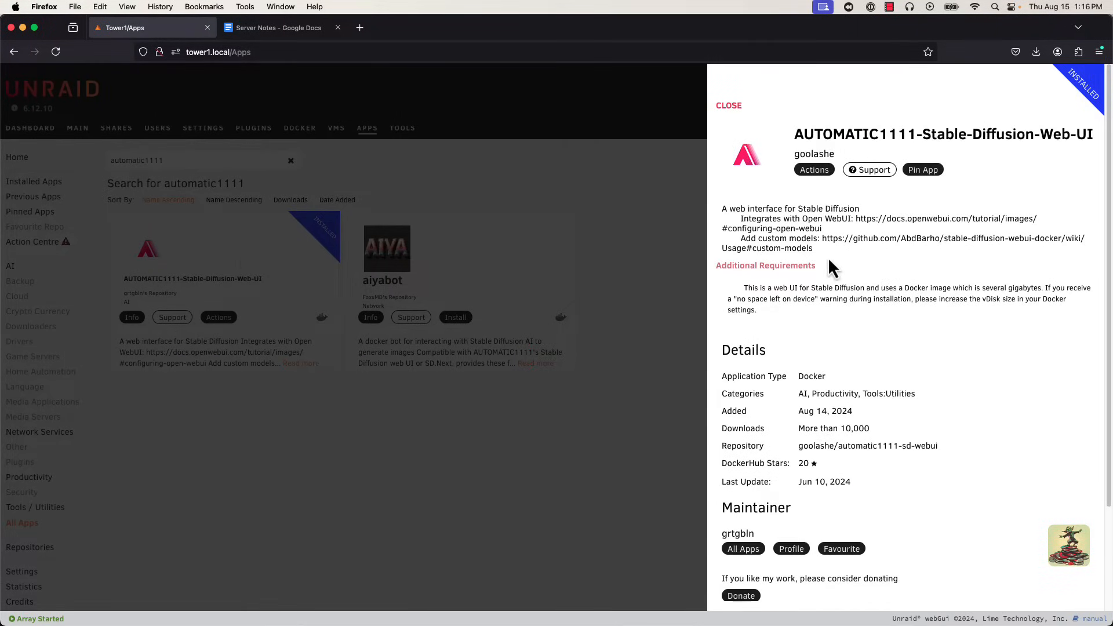
pyautogui.moveTo(739, 218); pyautogui.dragTo(812, 249)
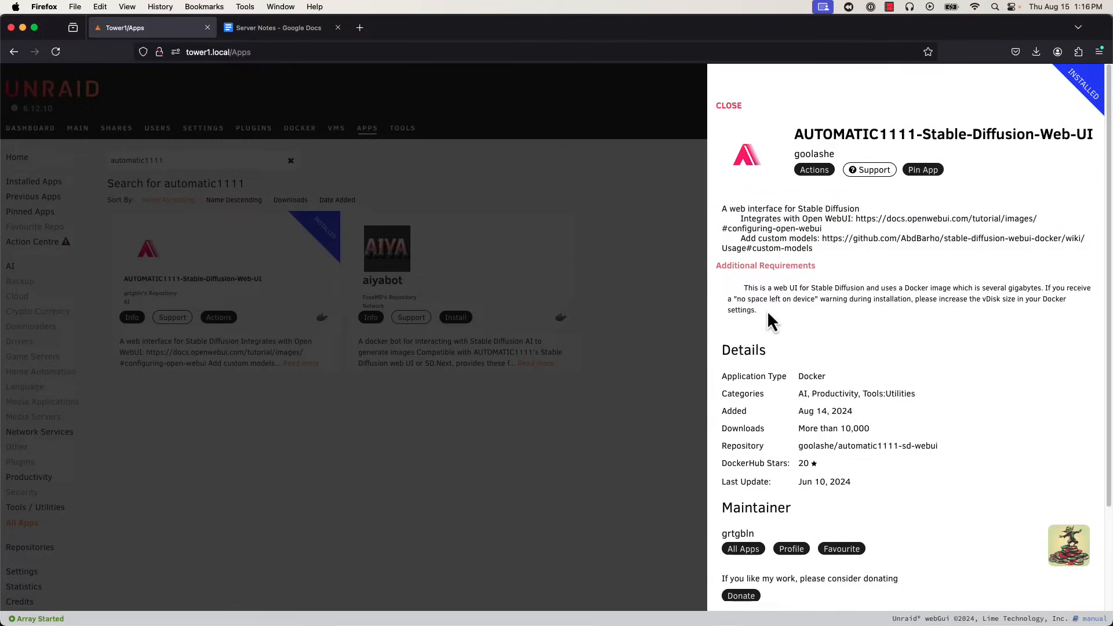
pyautogui.moveTo(749, 287); pyautogui.dragTo(756, 309)
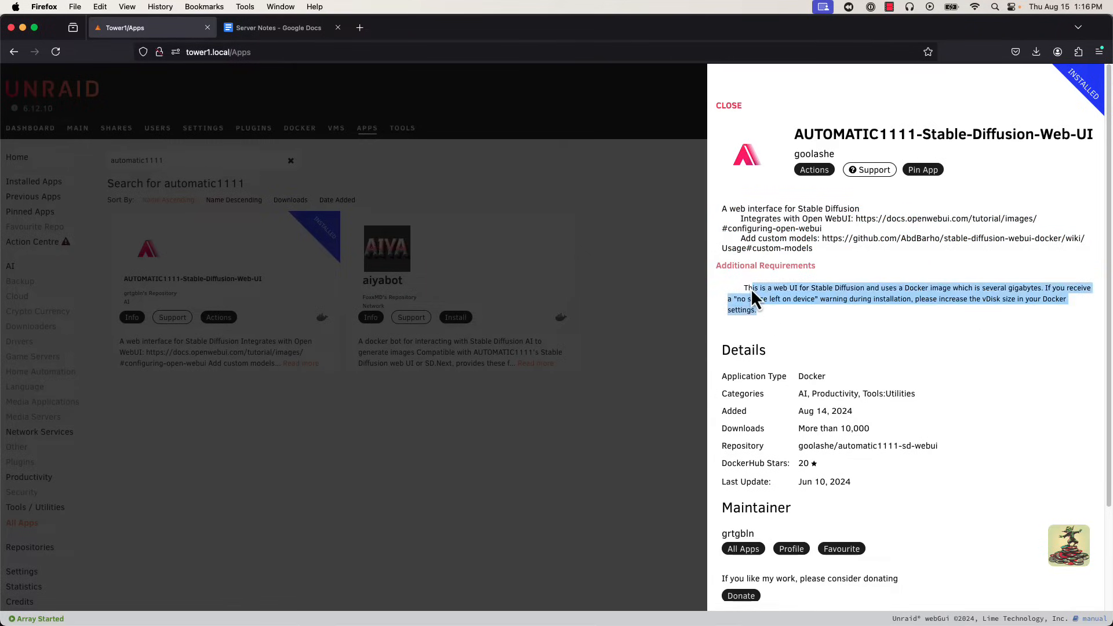
pyautogui.click(751, 299)
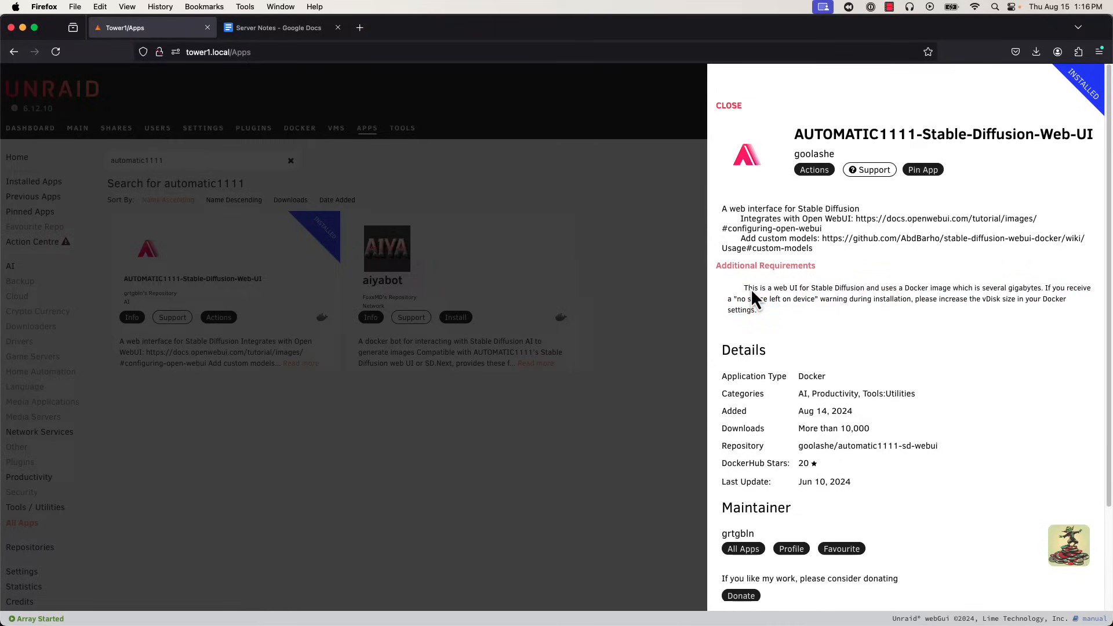
# Edit the installed AUTOMATIC1111 container to find its web UI port 7860.
pyautogui.click(814, 170)
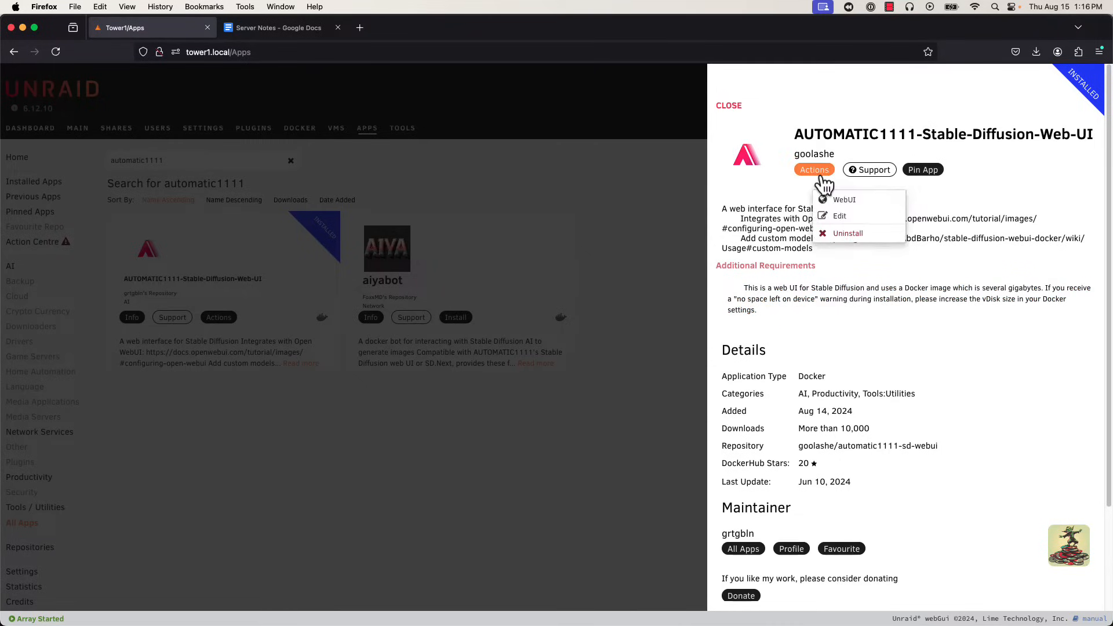
pyautogui.click(839, 215)
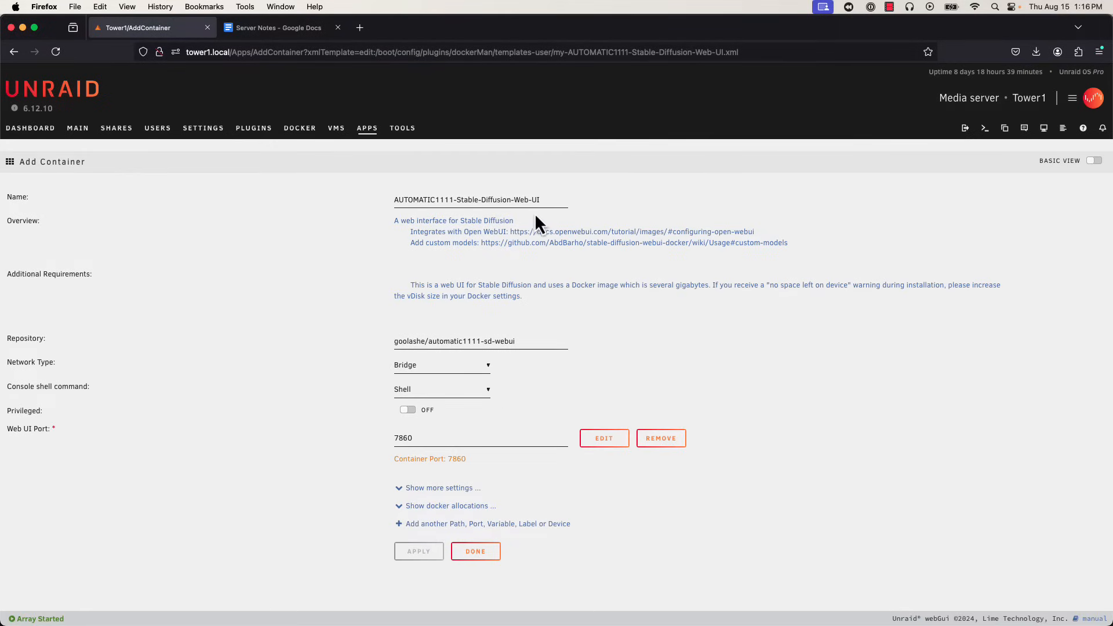
pyautogui.doubleClick(404, 438)
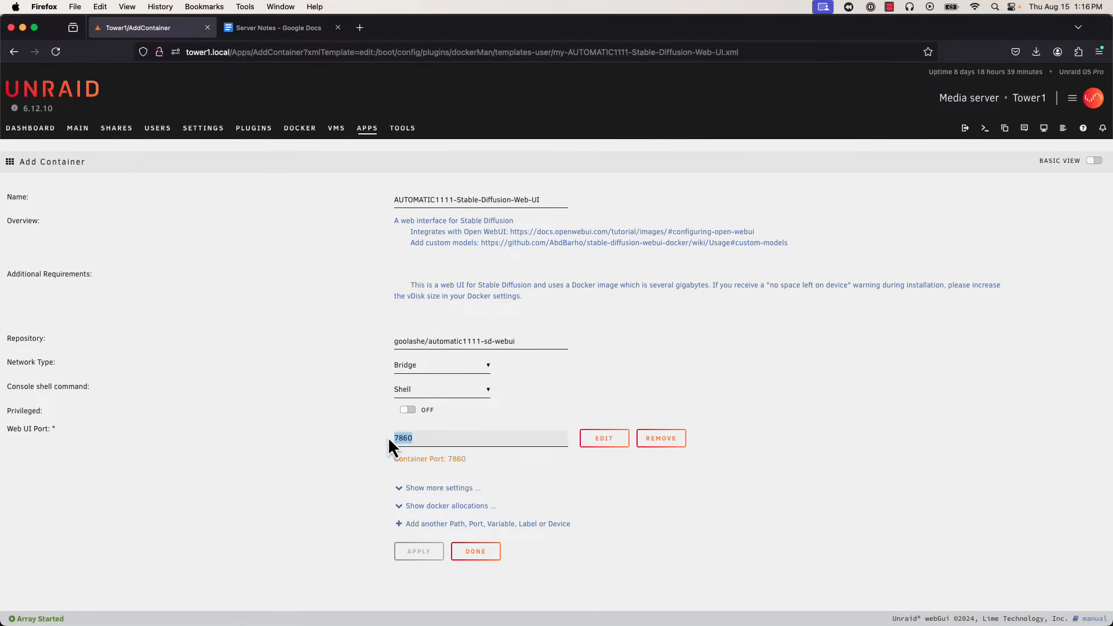
pyautogui.moveTo(274, 48)
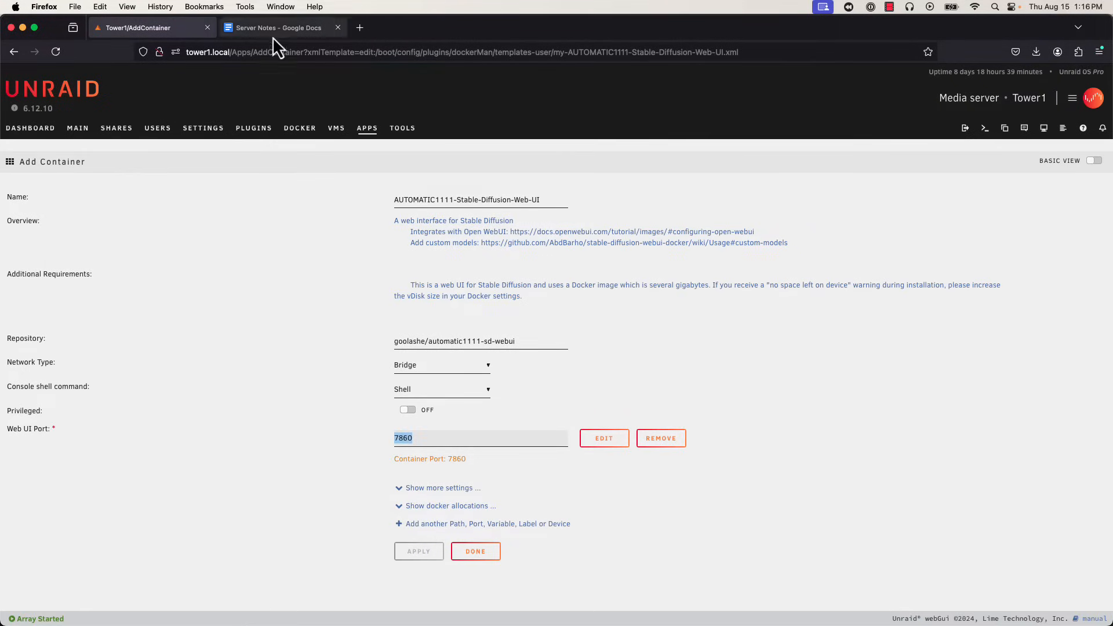
pyautogui.click(275, 28)
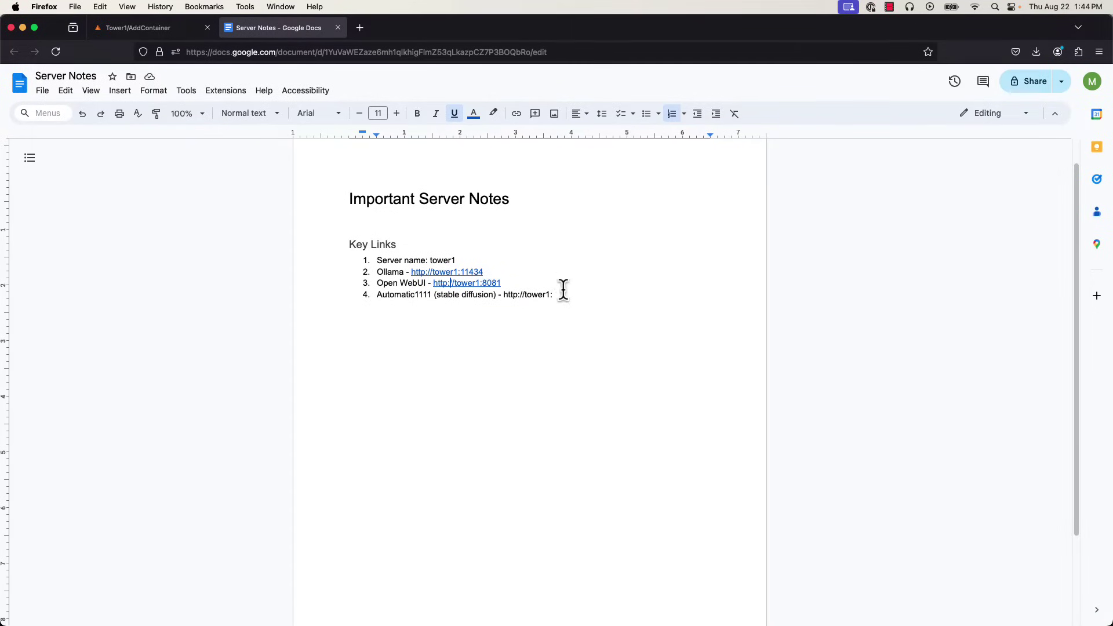
pyautogui.write('860')
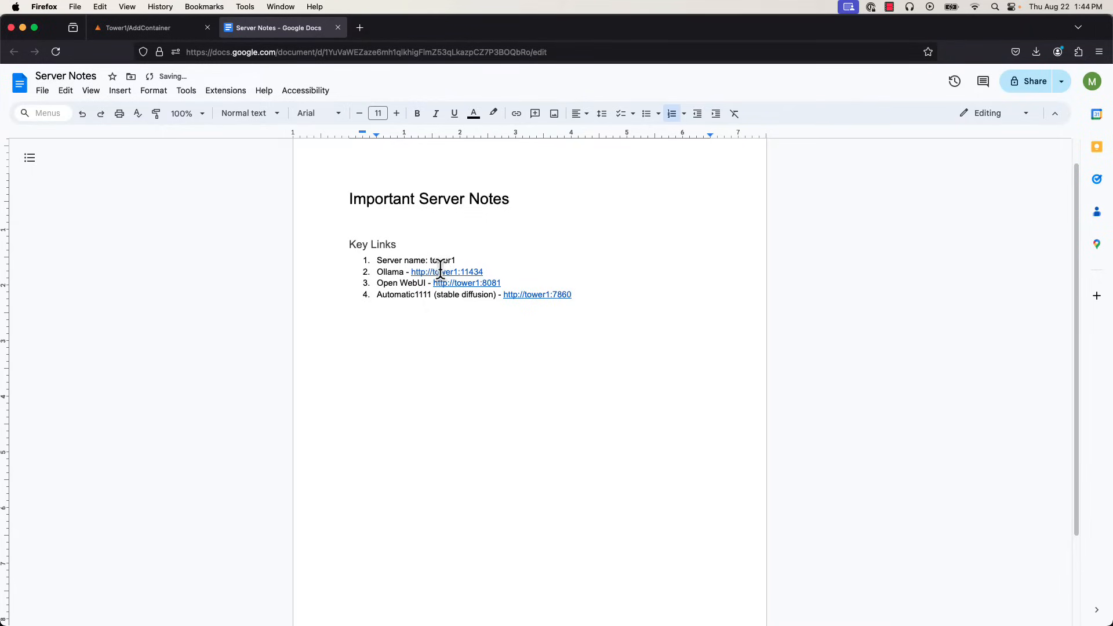
pyautogui.click(137, 27)
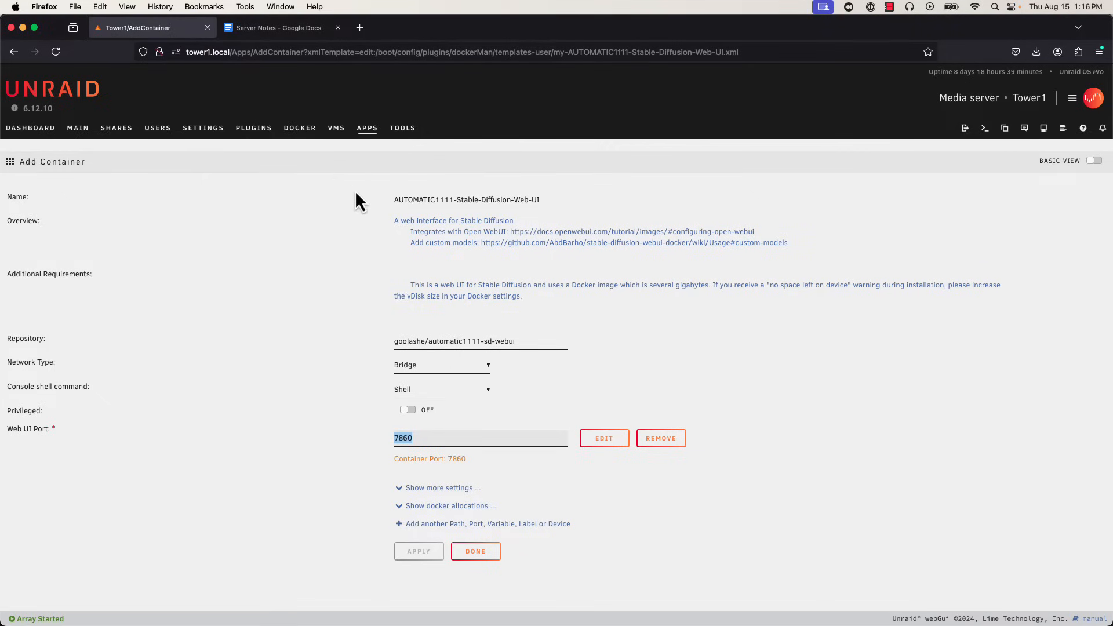
pyautogui.click(367, 127)
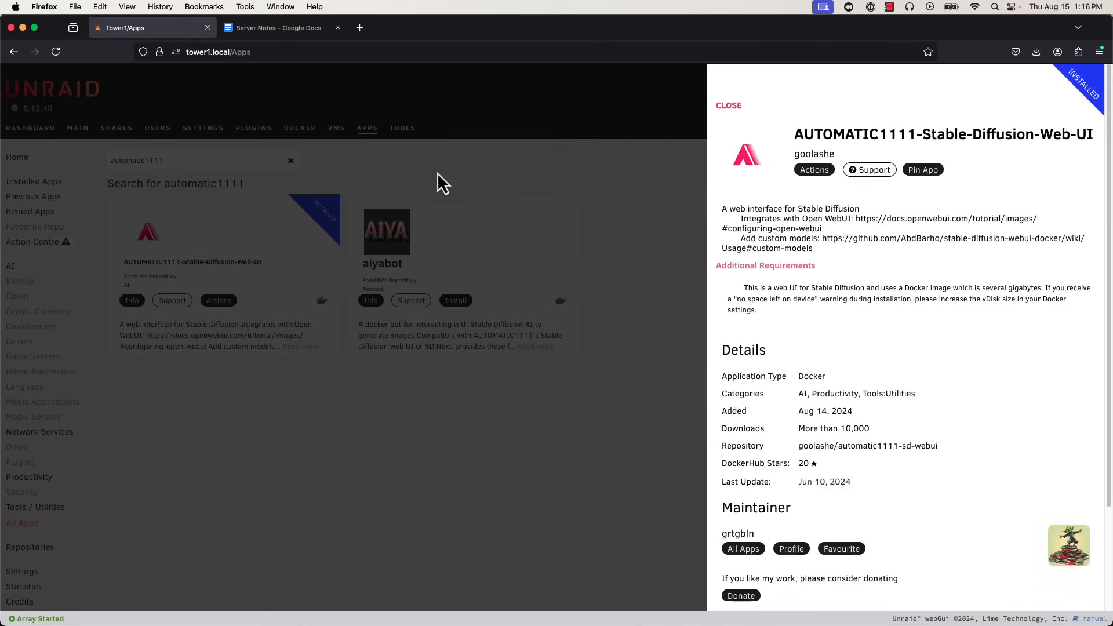
# Search Apps for Dynamix, confirm Dynamix File Manager is installed, then go to Shares.
pyautogui.click(728, 106)
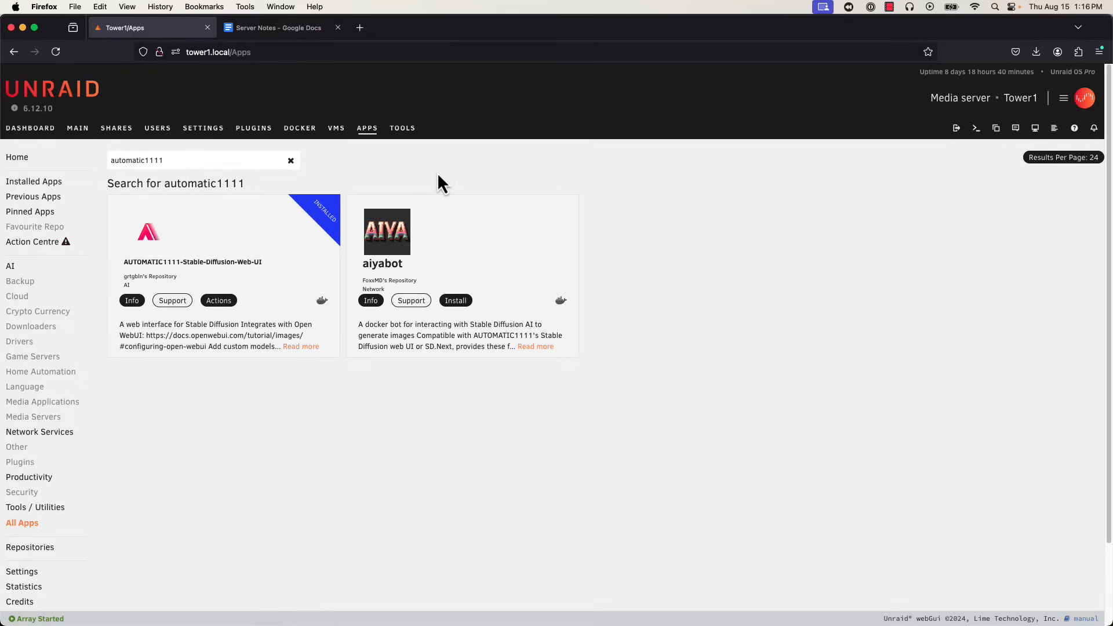
pyautogui.moveTo(273, 199)
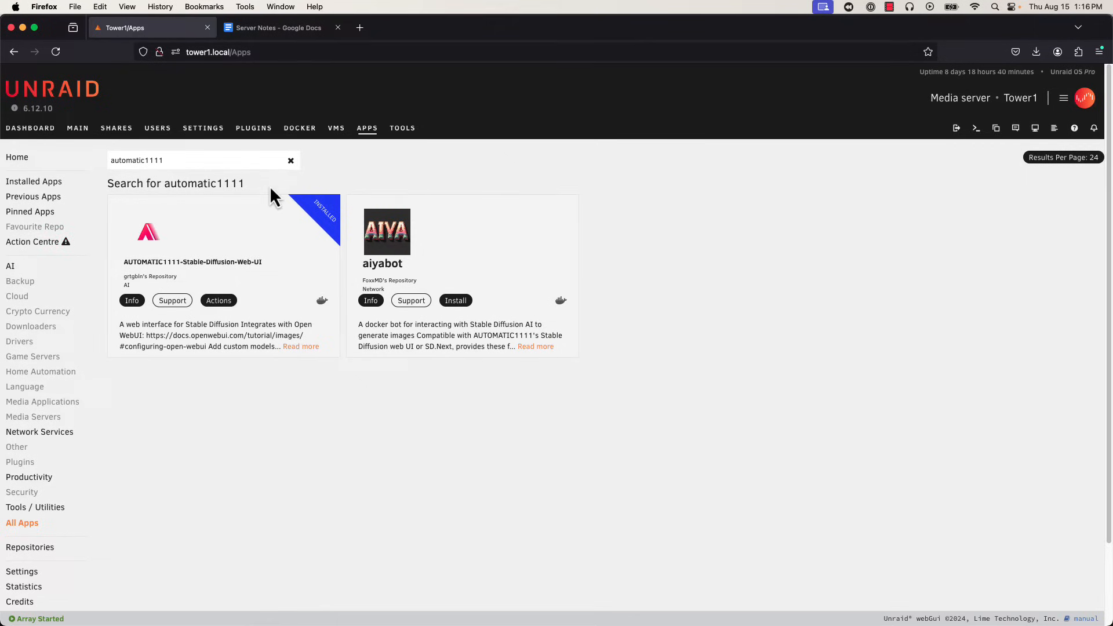
pyautogui.write('Dynamix')
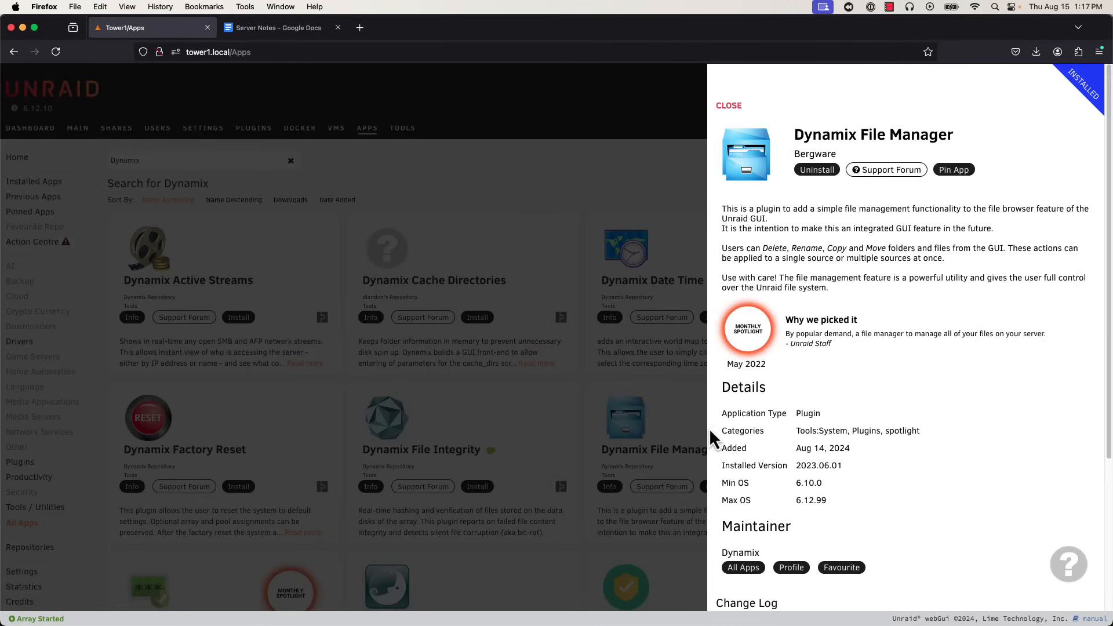
pyautogui.moveTo(816, 170)
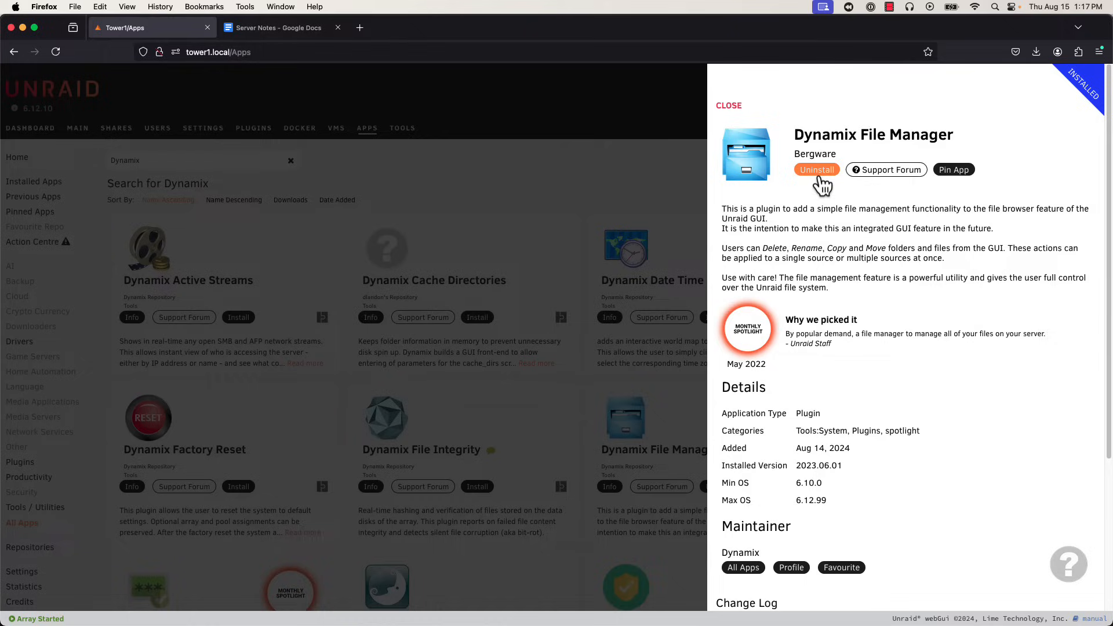
pyautogui.moveTo(672, 204)
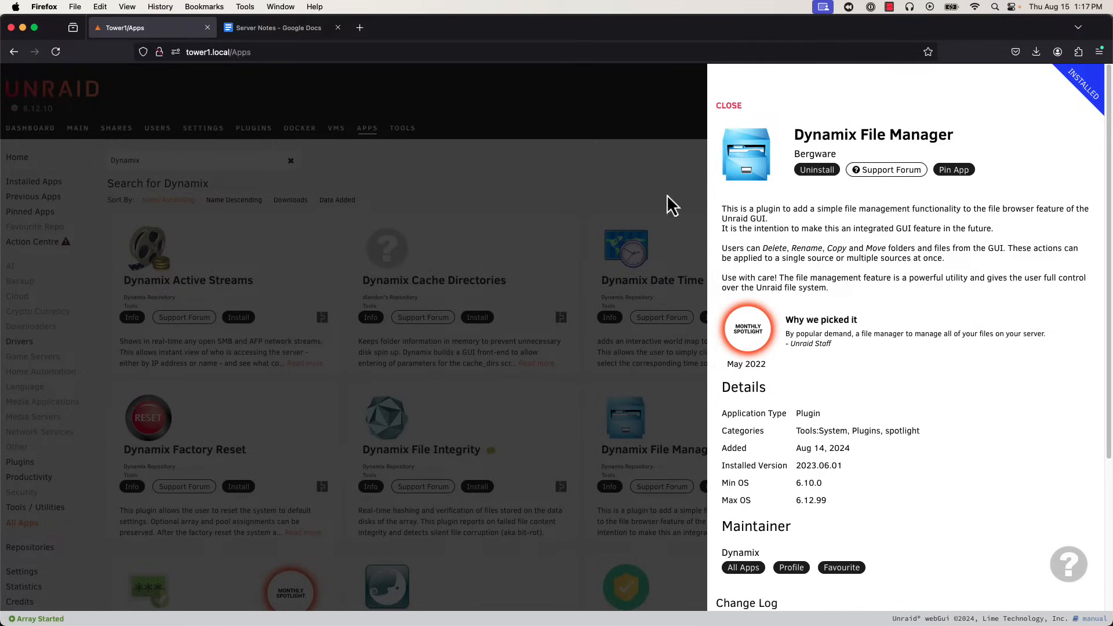
pyautogui.click(728, 105)
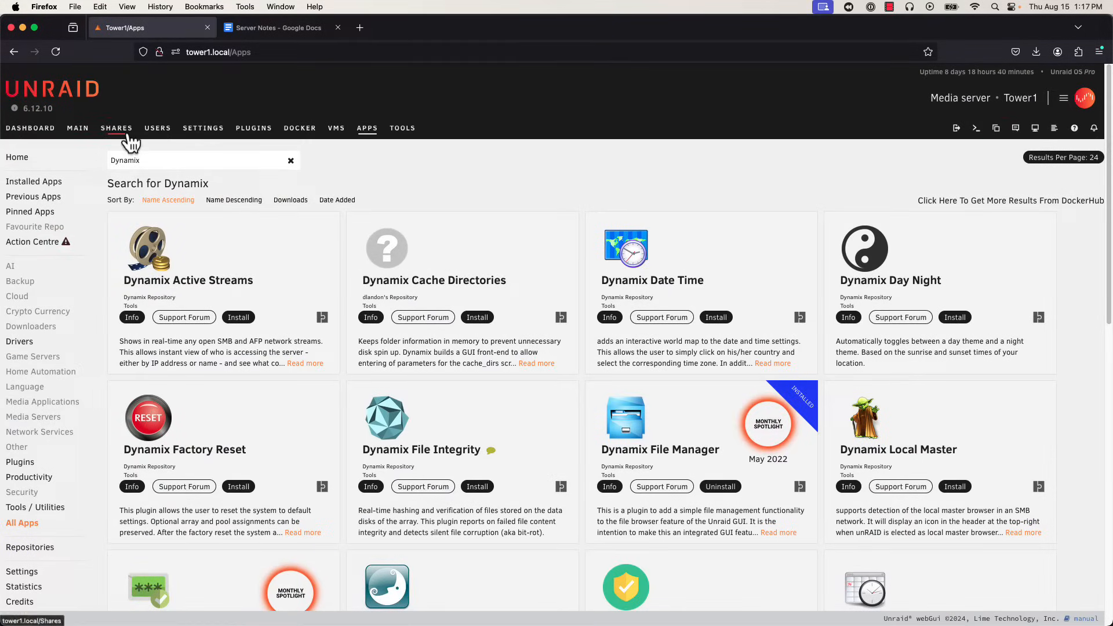
pyautogui.click(115, 127)
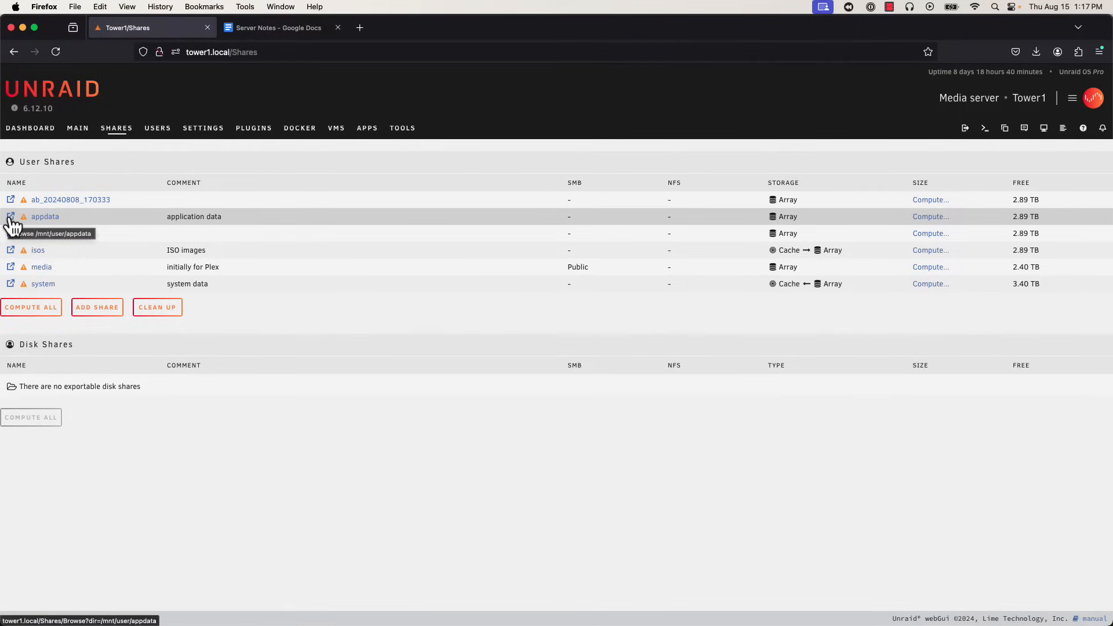
# Browse appdata/automatic1111/data/models/Stable-diffusion to list the model files.
pyautogui.click(11, 216)
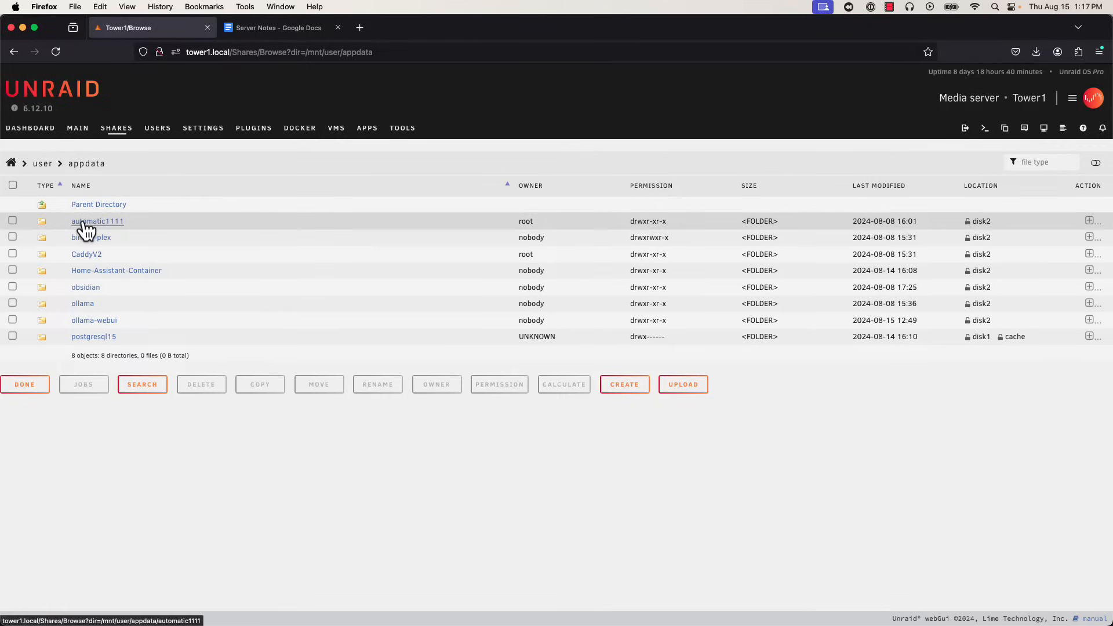
pyautogui.click(99, 221)
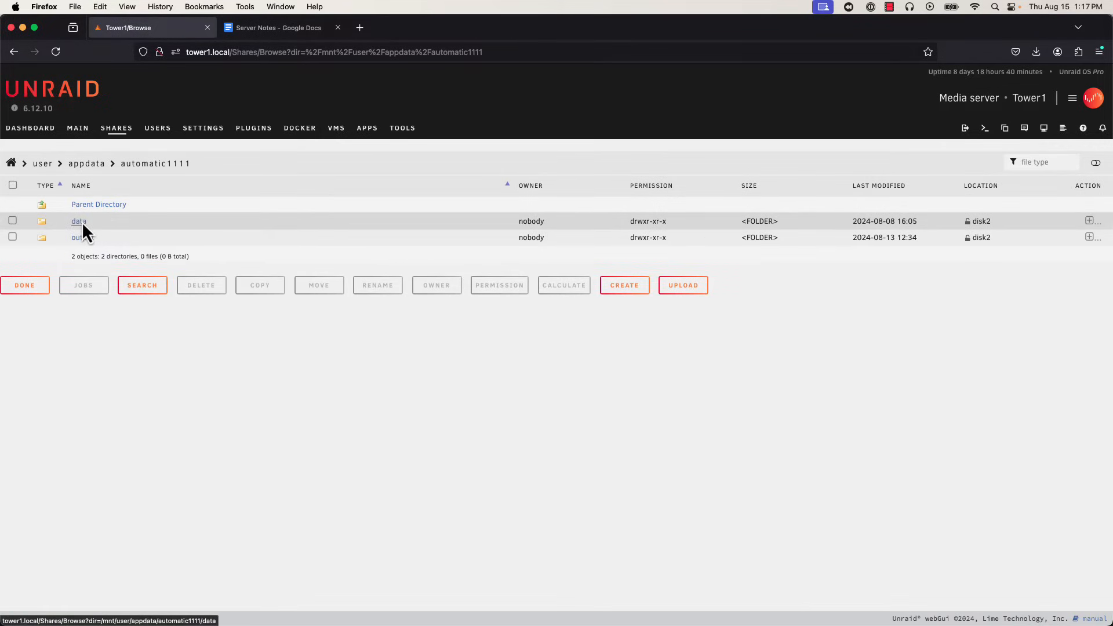
pyautogui.click(79, 220)
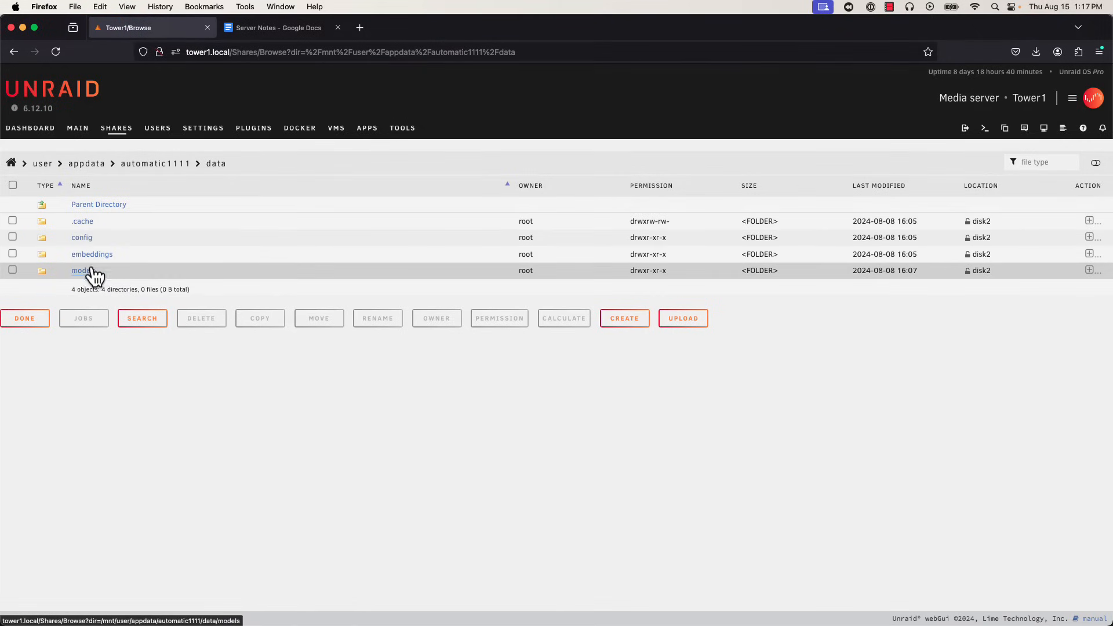
pyautogui.click(83, 272)
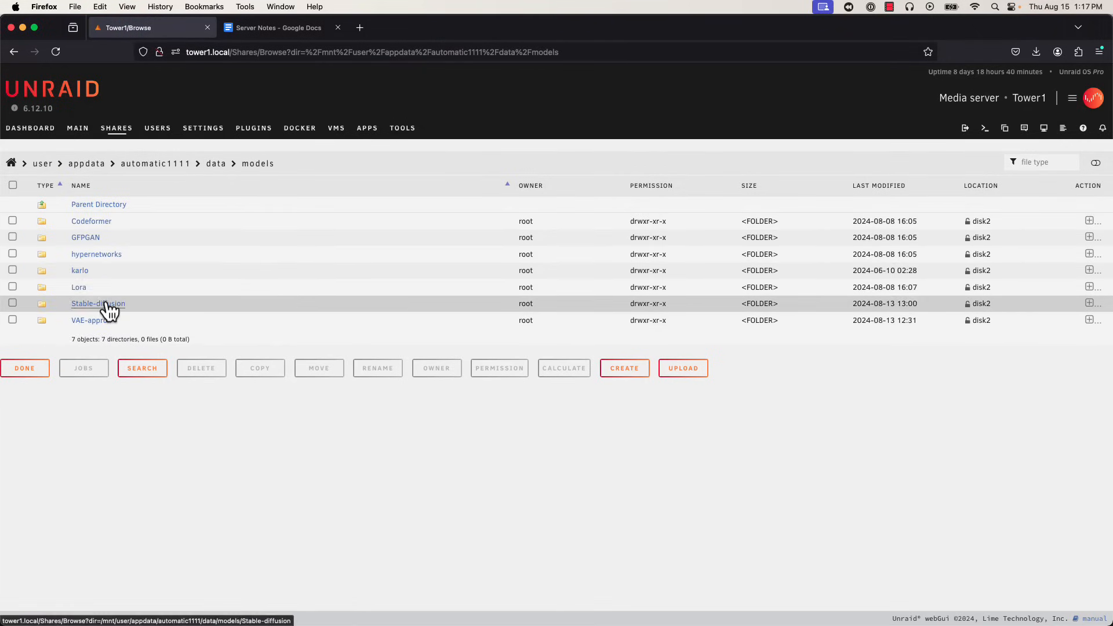
pyautogui.click(97, 304)
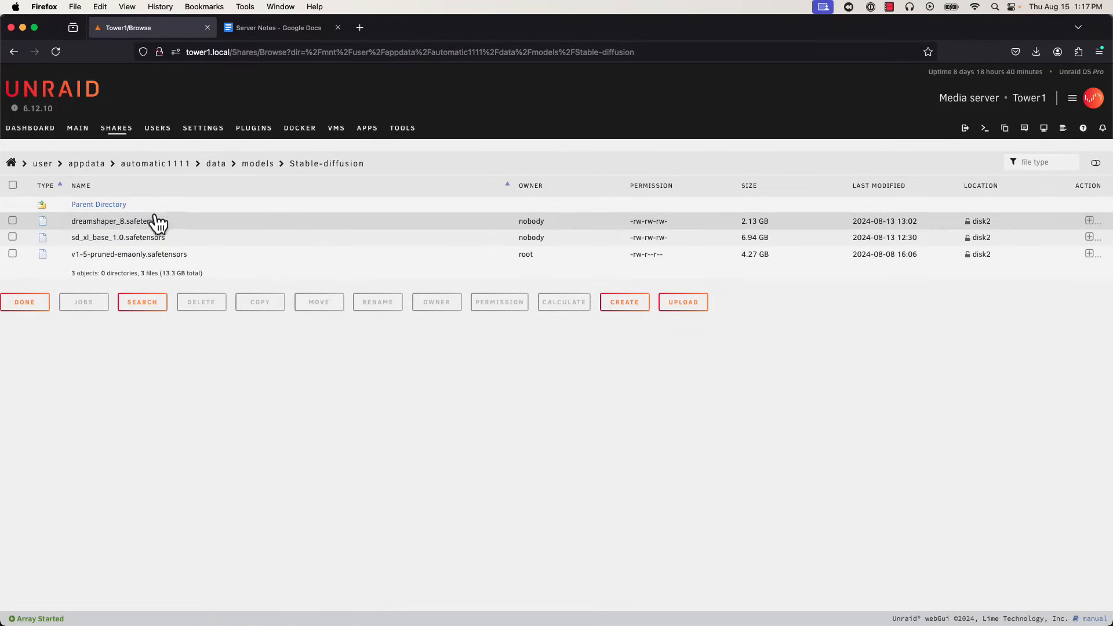
pyautogui.moveTo(554, 401)
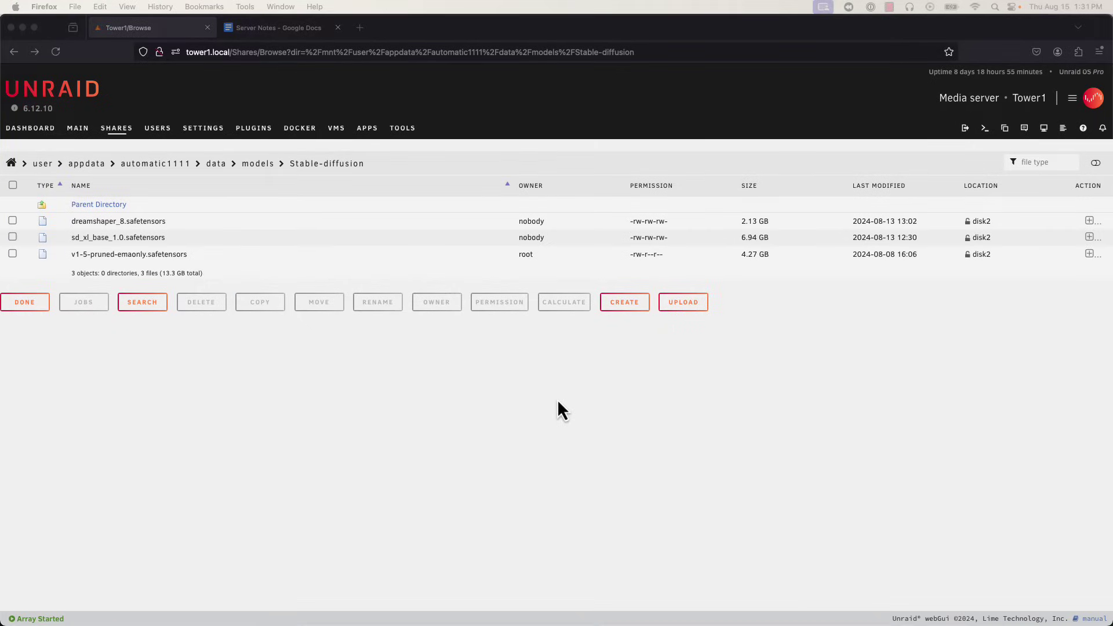
pyautogui.moveTo(359, 28)
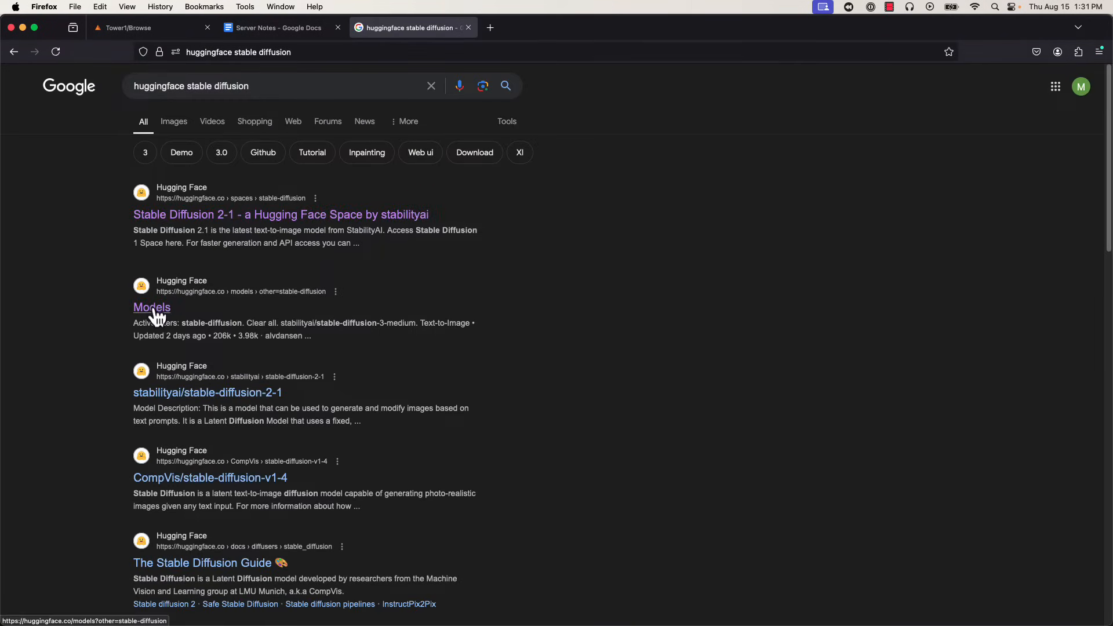
# Show Hugging Face models filtered by the stable-diffusion tag.
pyautogui.click(152, 307)
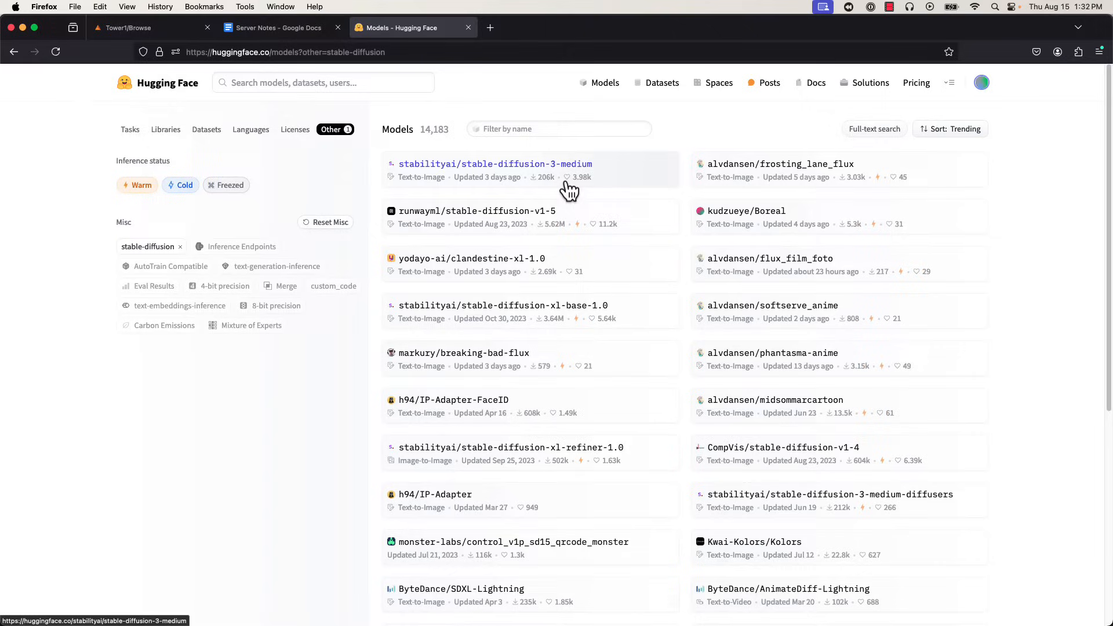
pyautogui.moveTo(449, 174)
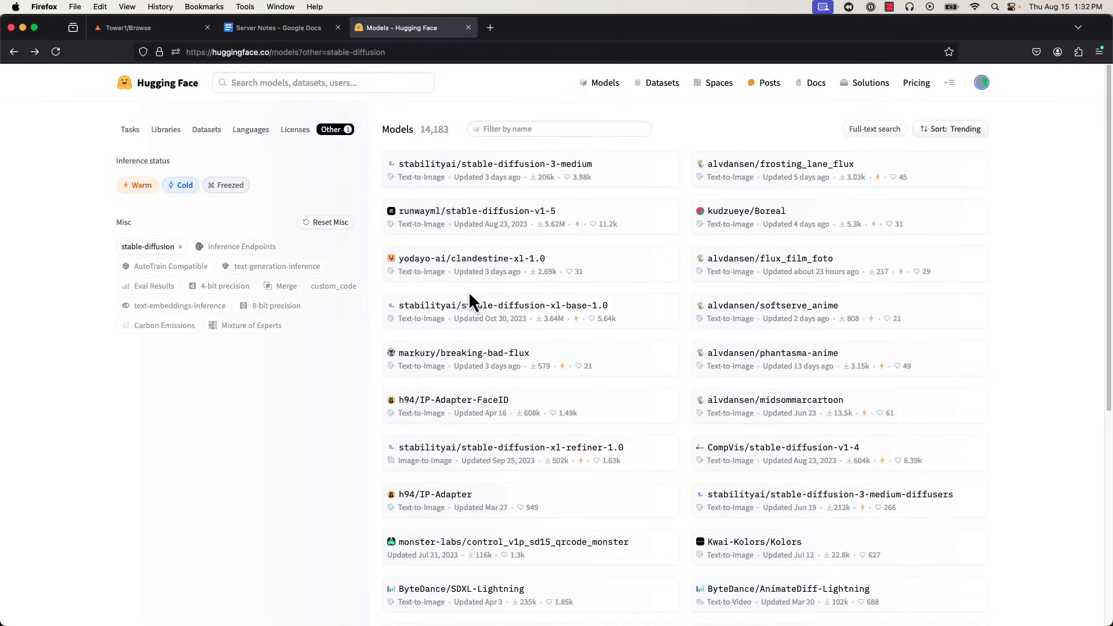
# View the stabilityai/stable-diffusion-xl-base-1.0 repository's file list.
pyautogui.click(503, 306)
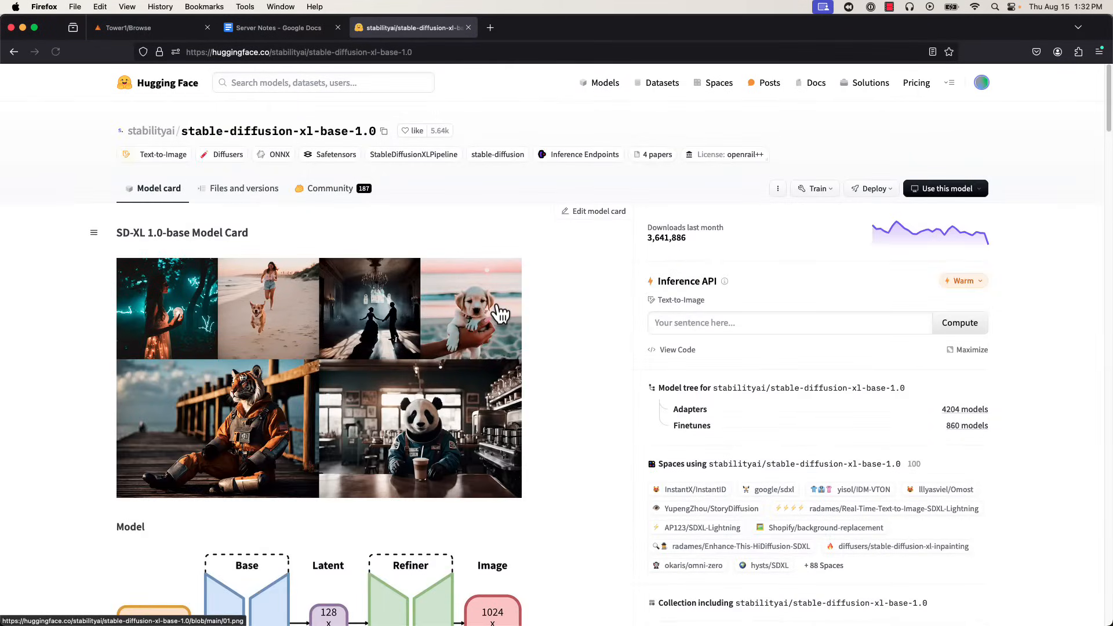
pyautogui.scroll(-3)
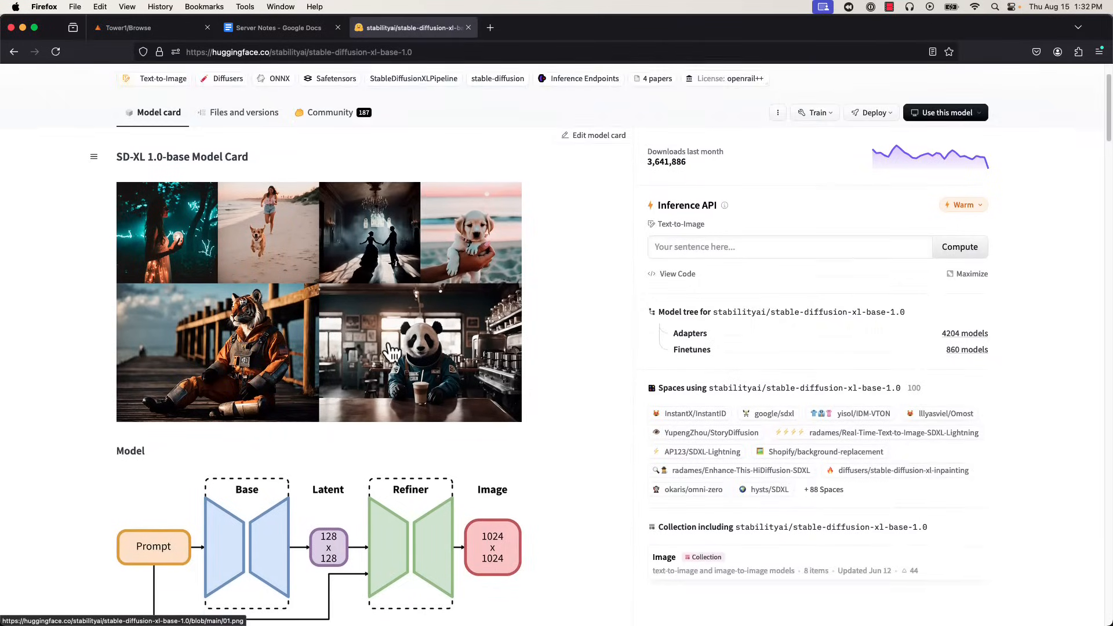
pyautogui.scroll(-3)
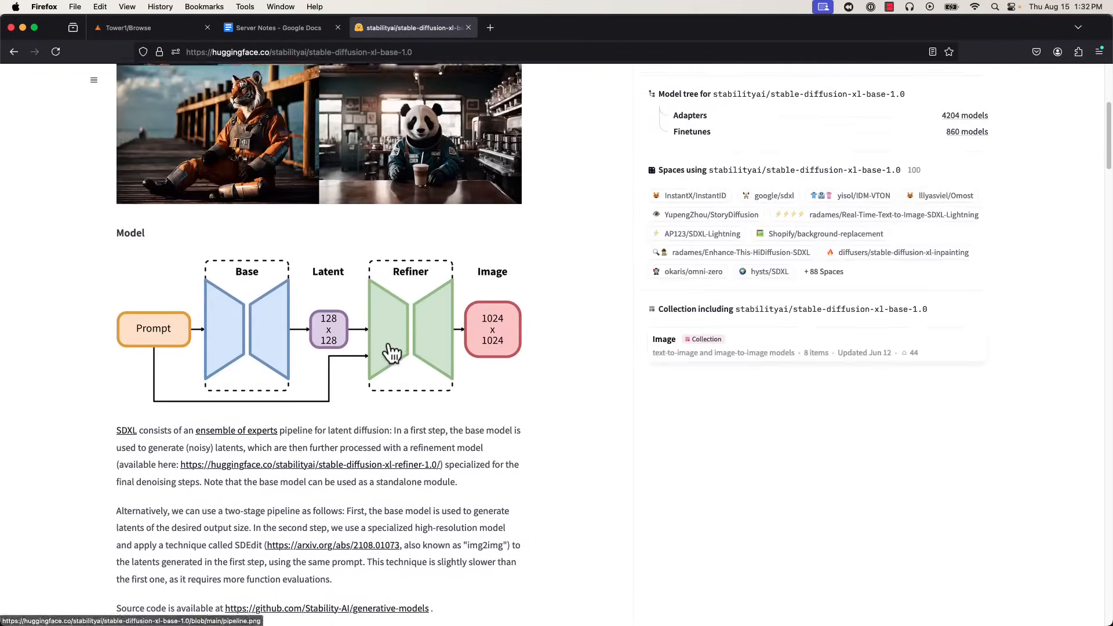
pyautogui.click(243, 187)
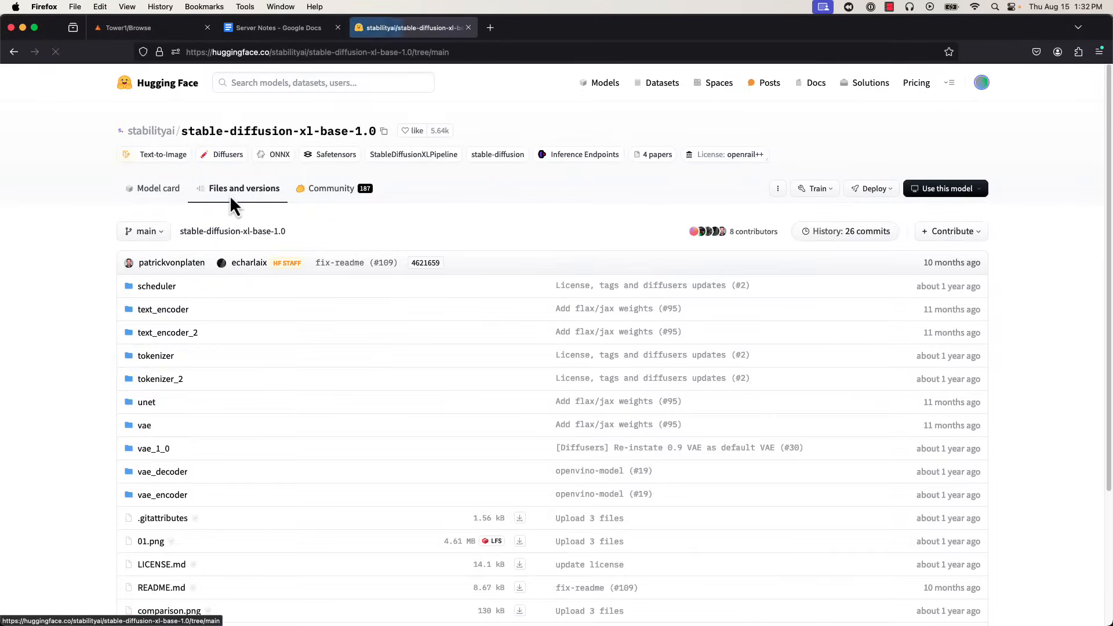
# Download the 6.94 GB sd_xl_base_1.0.safetensors weights file.
pyautogui.scroll(-3)
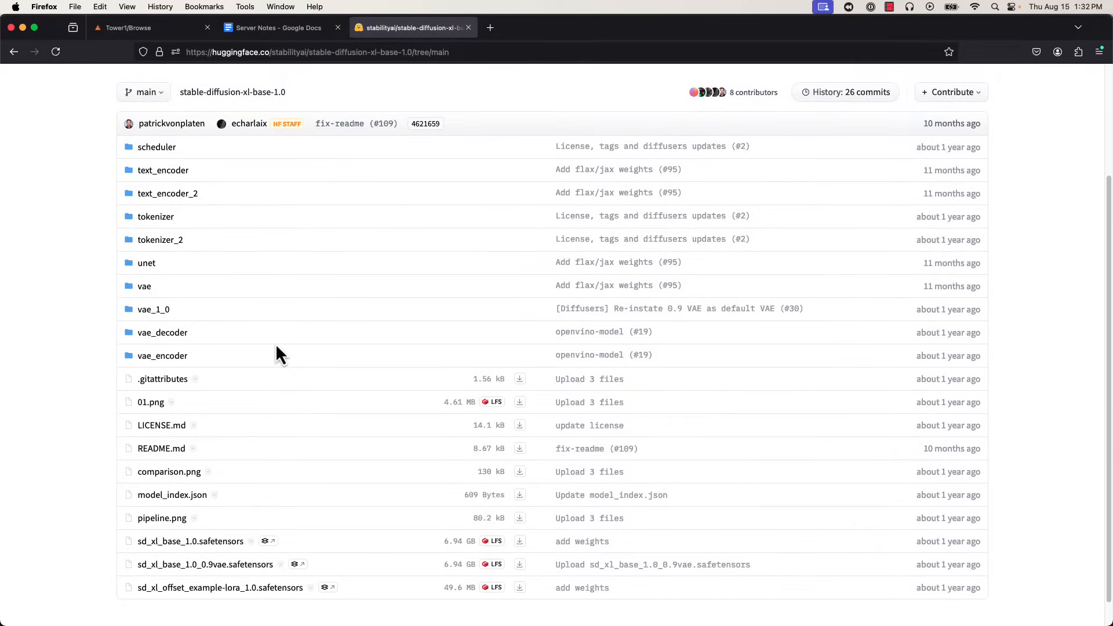
pyautogui.scroll(-3)
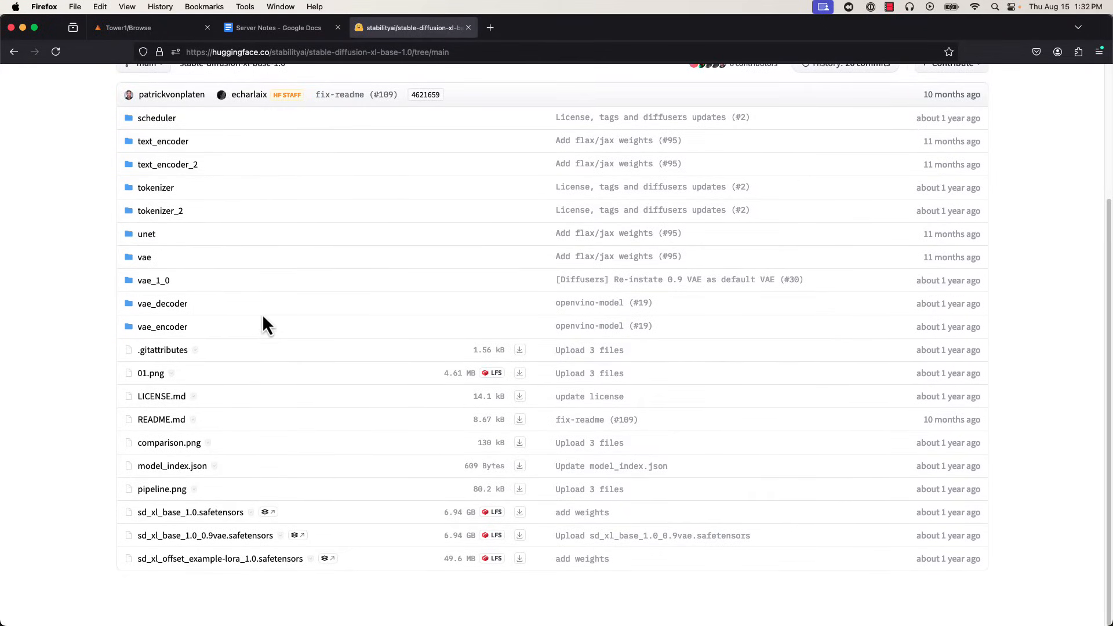
pyautogui.moveTo(184, 520)
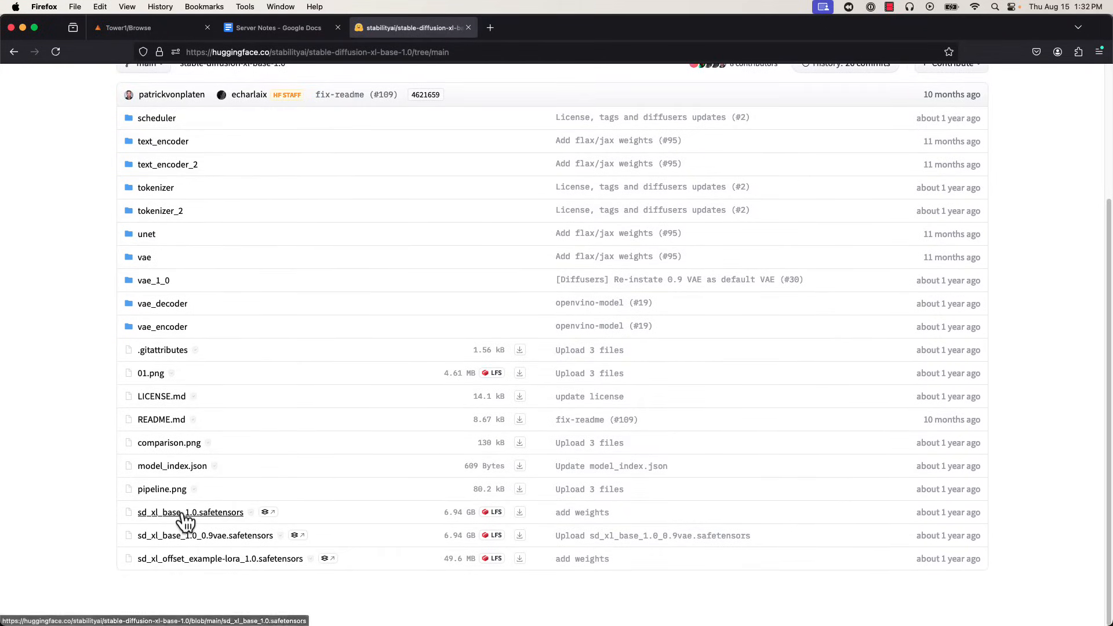
pyautogui.moveTo(344, 526)
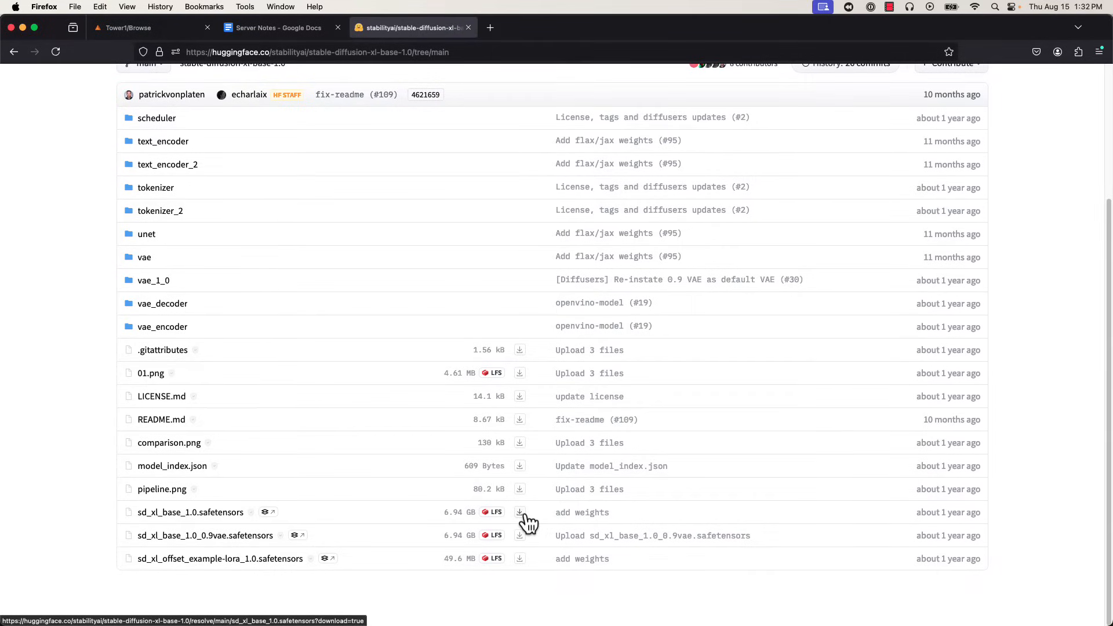
pyautogui.click(519, 512)
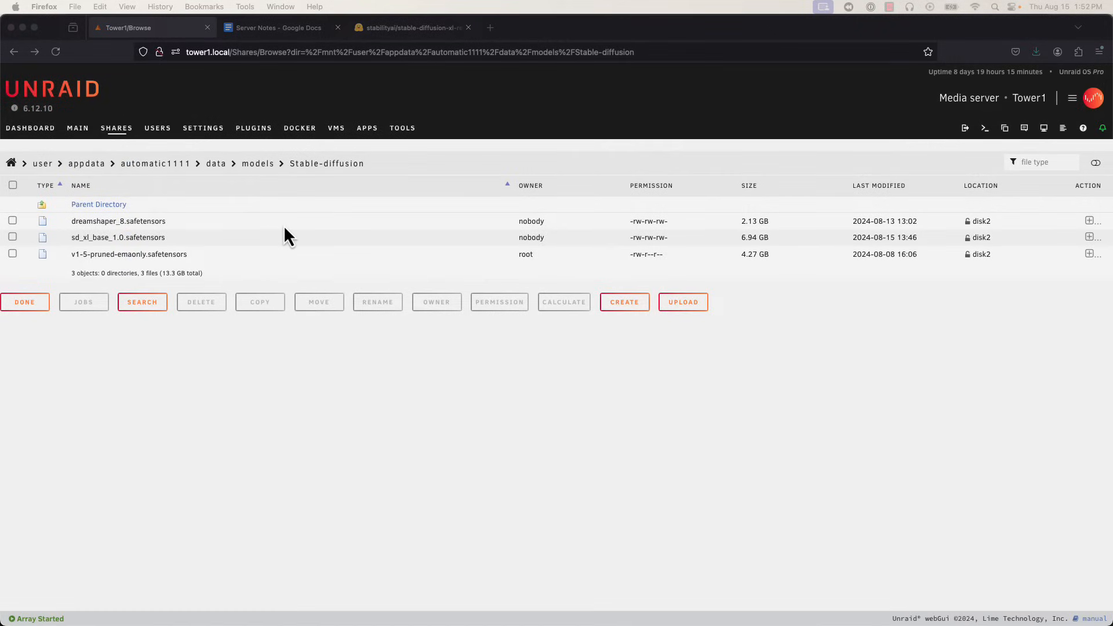
pyautogui.moveTo(698, 306)
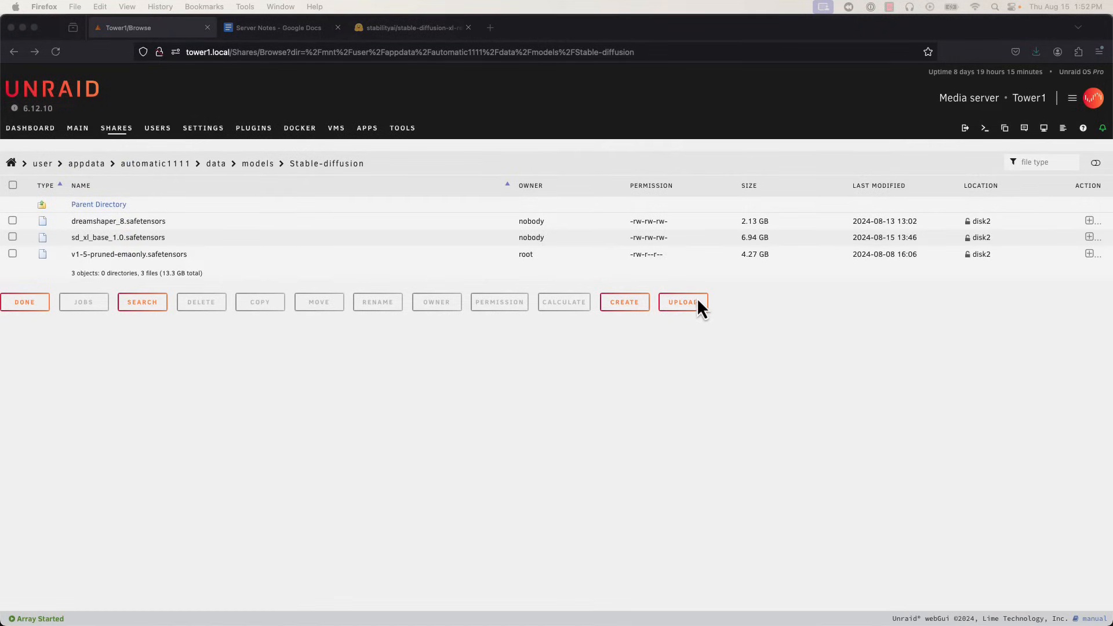
# Upload sd_xl_refiner_1.0.safetensors from Downloads into the Stable-diffusion models folder.
pyautogui.click(683, 302)
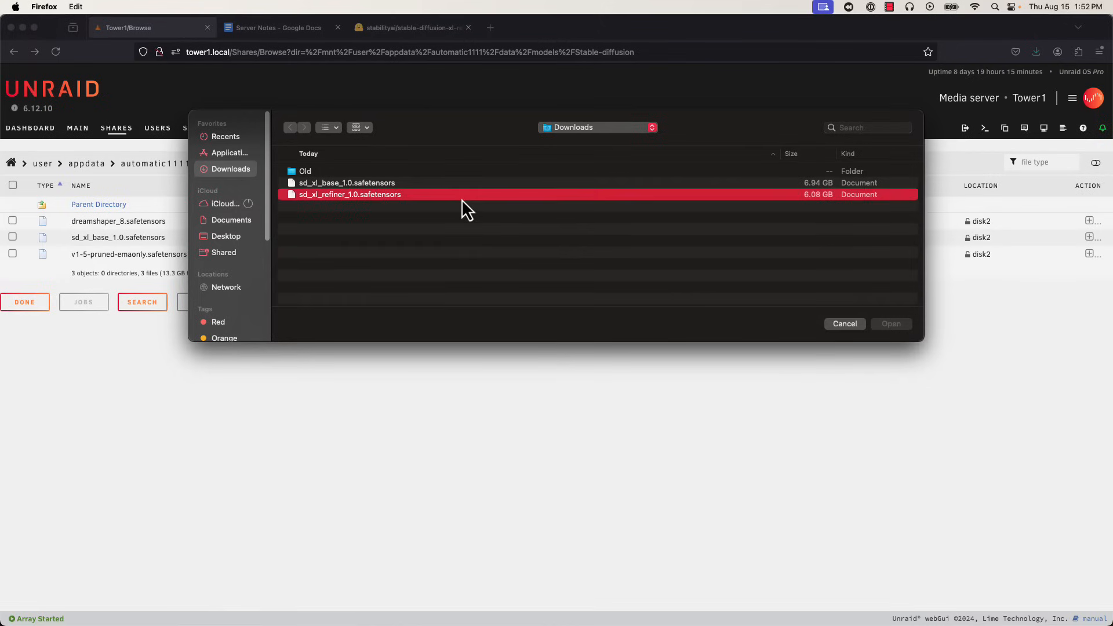
pyautogui.click(844, 324)
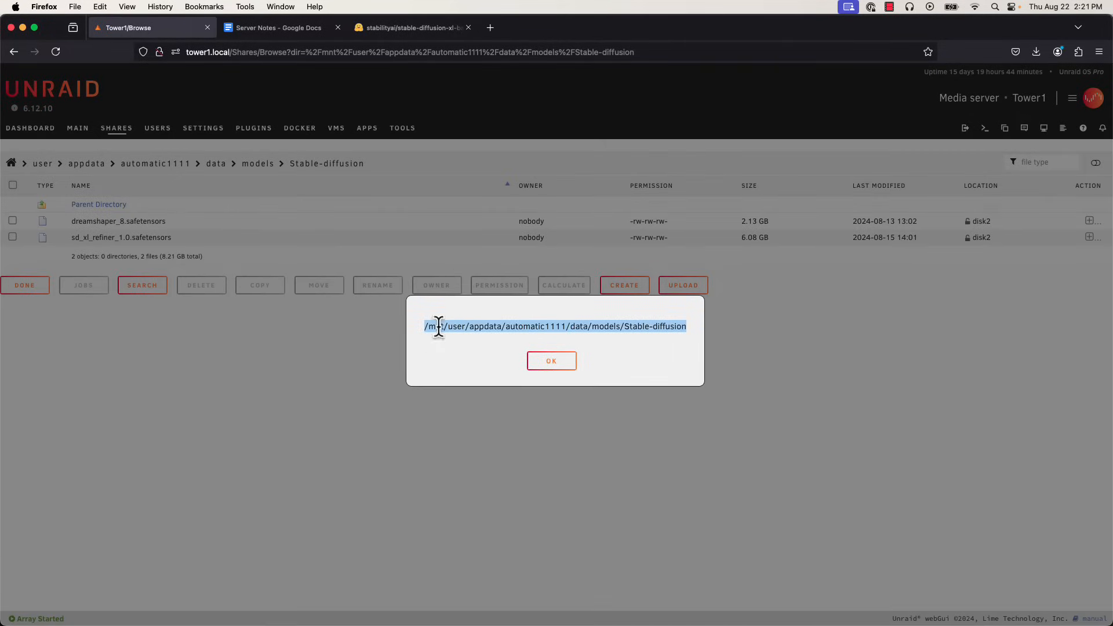
# Start a web terminal and cd into /mnt/user/appdata/automatic1111/data/models/Stable-diffusion.
pyautogui.click(552, 361)
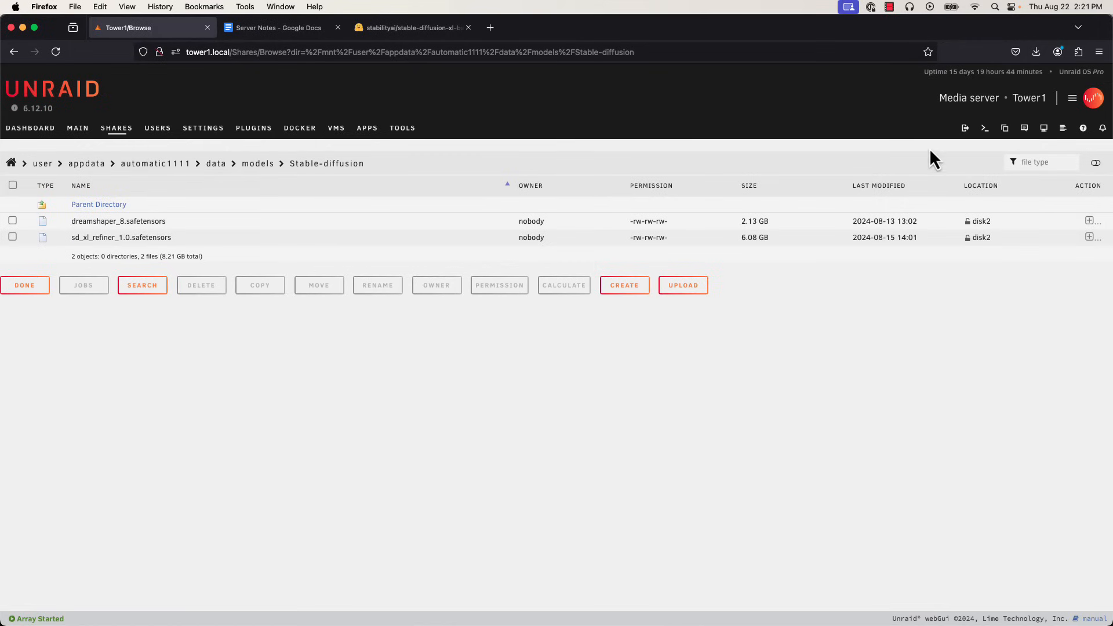
pyautogui.click(986, 127)
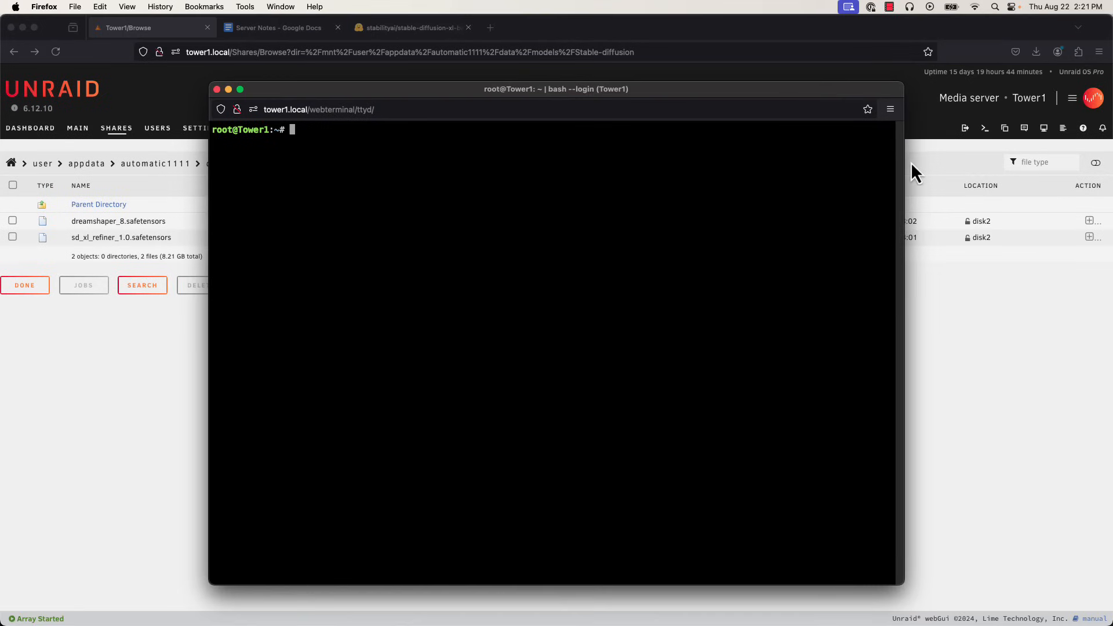
pyautogui.write('cd /mnt/user/appdata/automatic1111/data/models/Stable-diffusion')
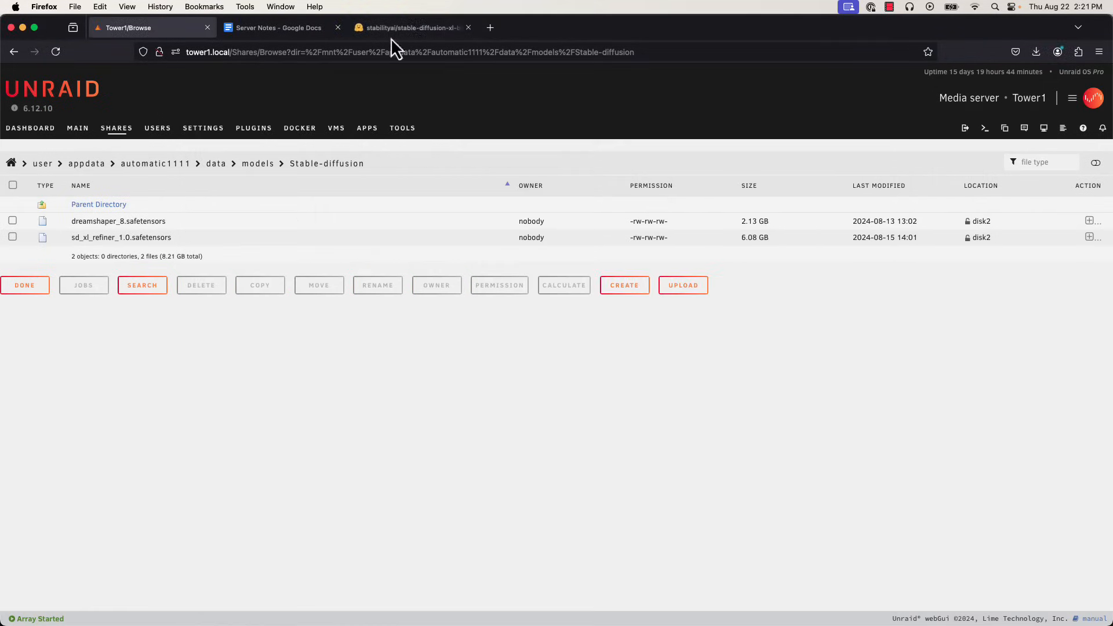
# Copy a model download link from the Hugging Face file list and return to the terminal.
pyautogui.click(414, 27)
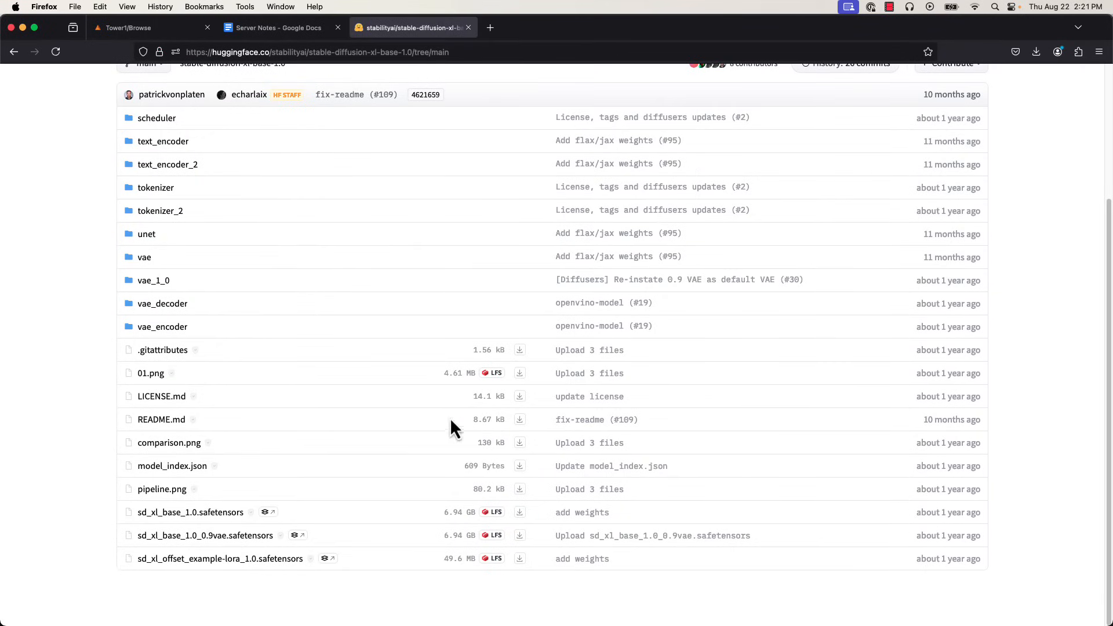
pyautogui.rightClick(520, 512)
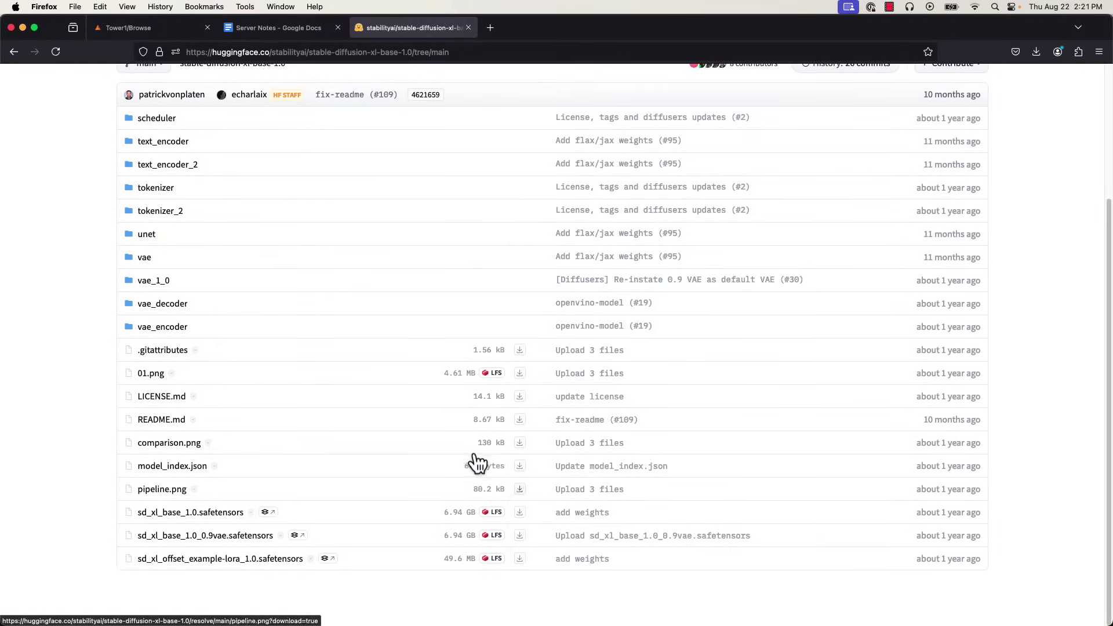
pyautogui.click(123, 28)
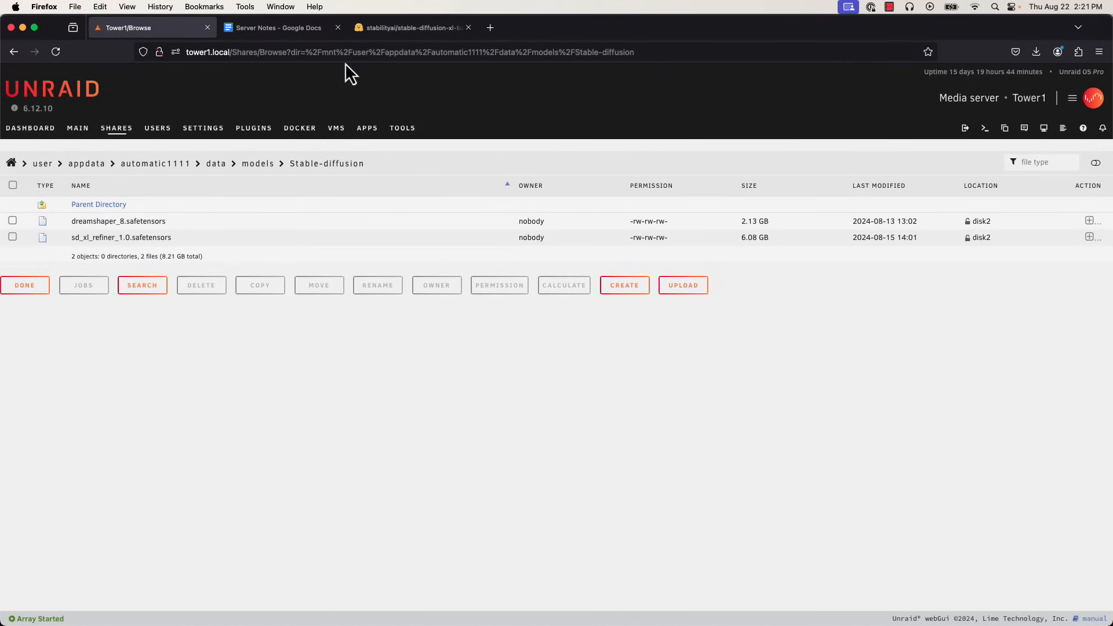
pyautogui.click(986, 127)
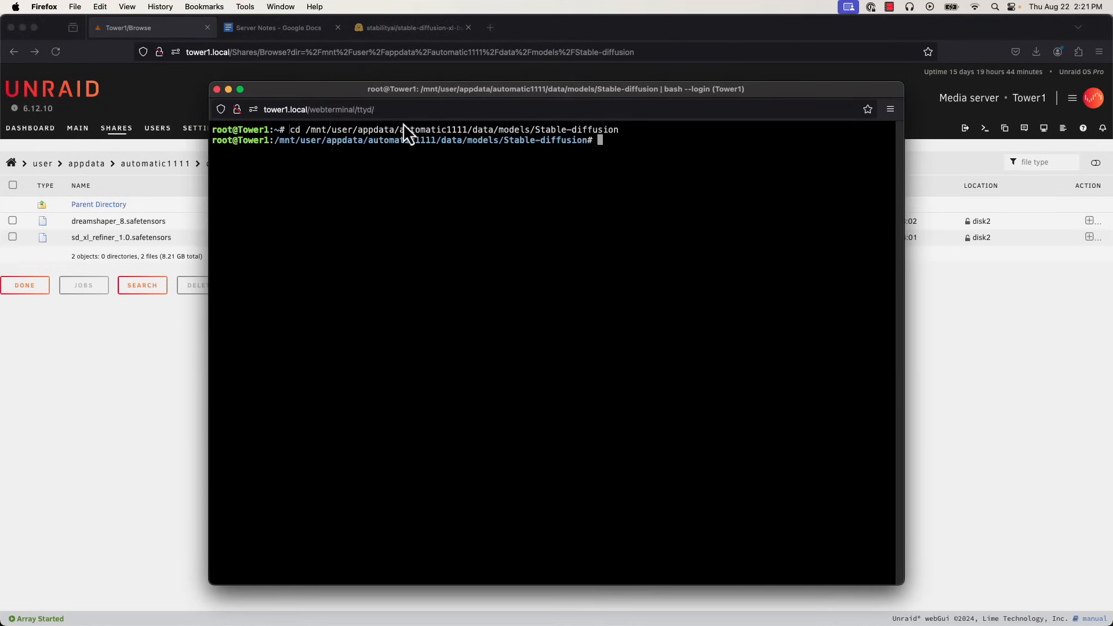
# Run curl -L -o sd-xl-base-1.0.safetensors with the Hugging Face stable-diffusion-xl-base-1.0 download URL.
pyautogui.write('curl')
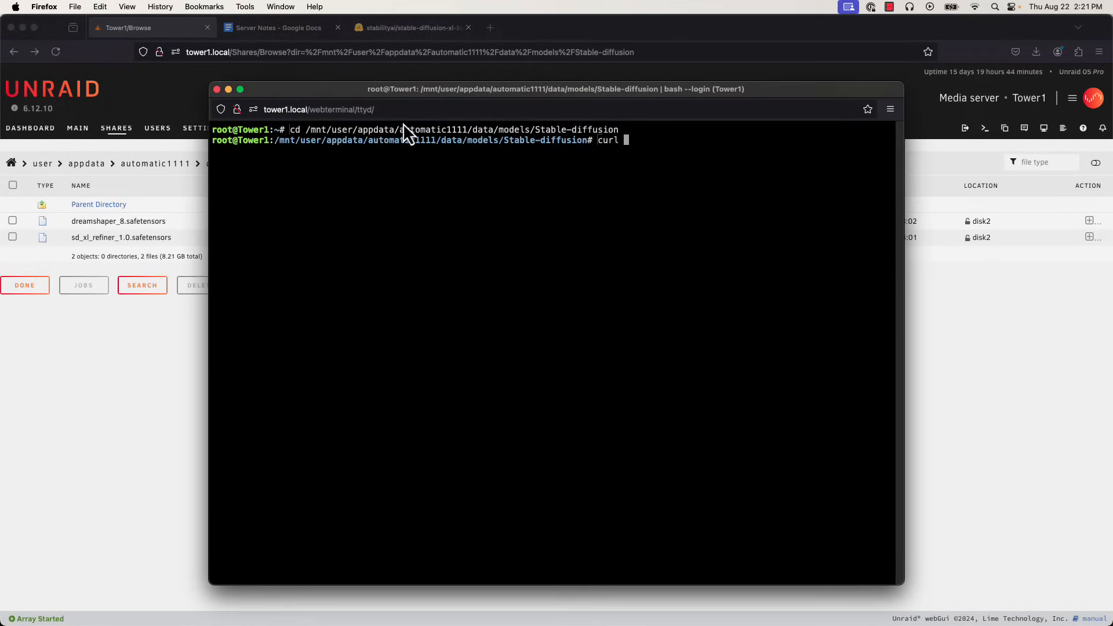
pyautogui.write('-L -')
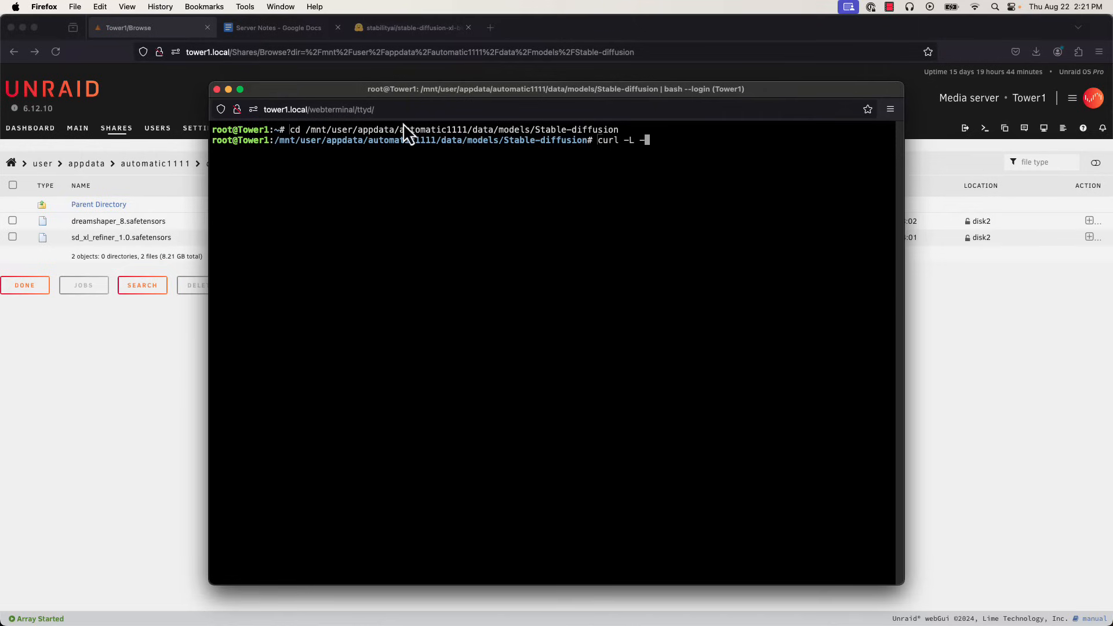
pyautogui.write('o')
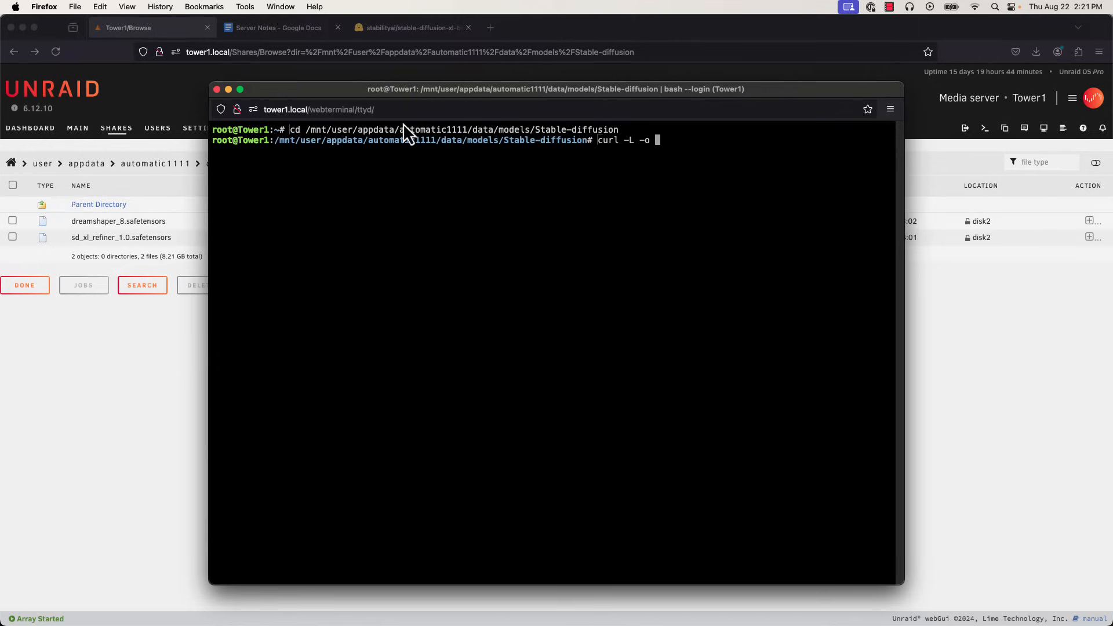
pyautogui.write('sd-')
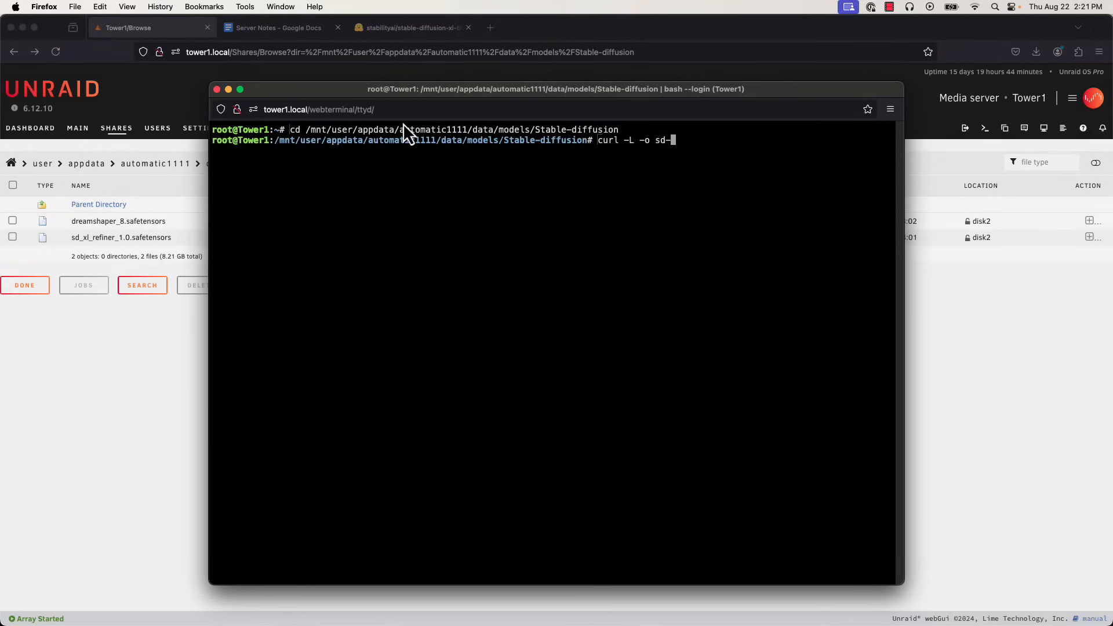
pyautogui.write('xl-base')
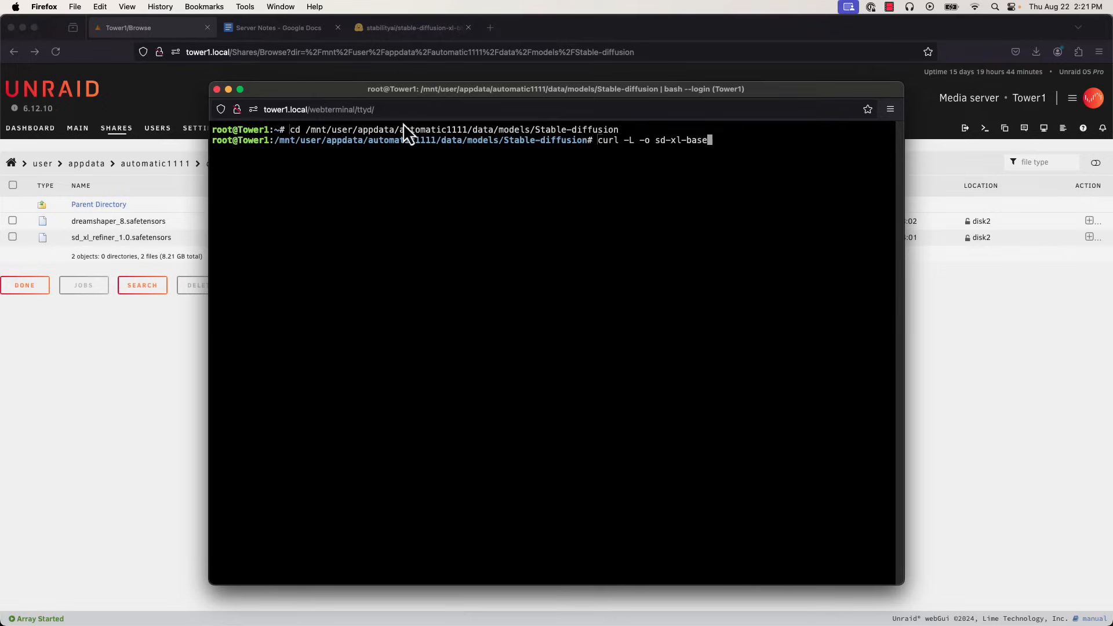
pyautogui.write('-1.')
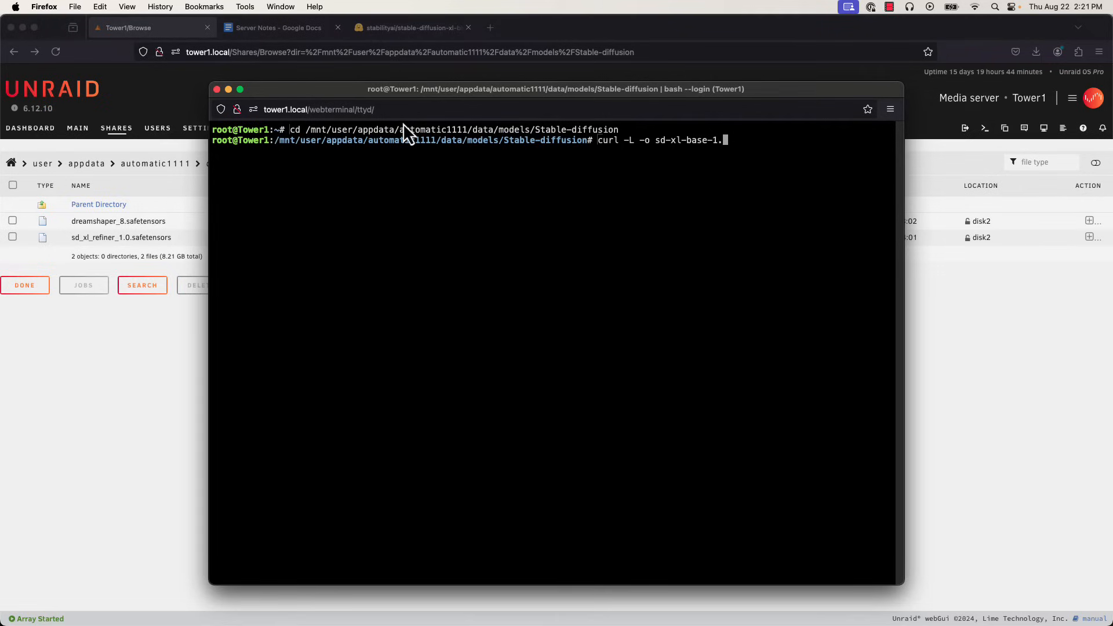
pyautogui.write('0.safe')
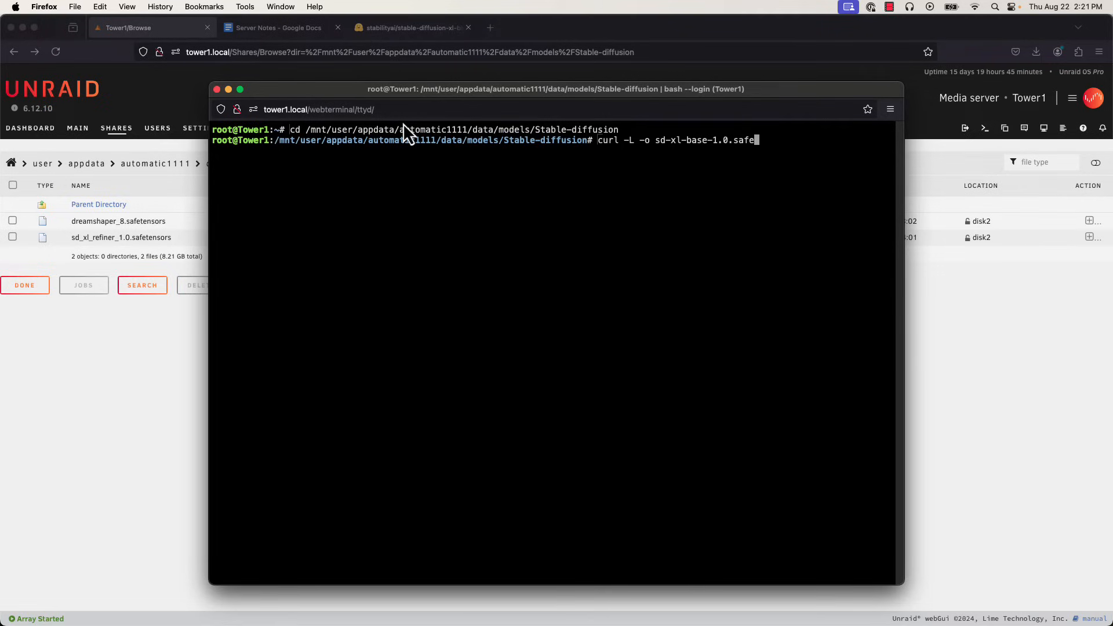
pyautogui.write('tensors')
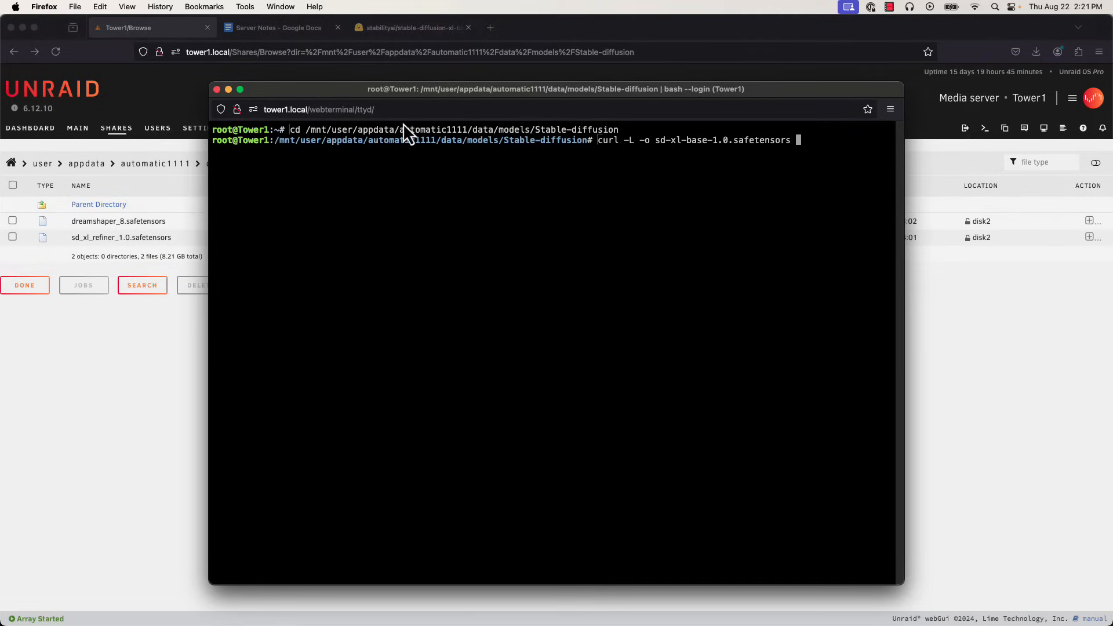
pyautogui.write('"https://huggingface.co/stabilityai/stable-diffusion-xl-base-1.0/resolve/main/sd_xl_base_1.0.safetensors?download=true"')
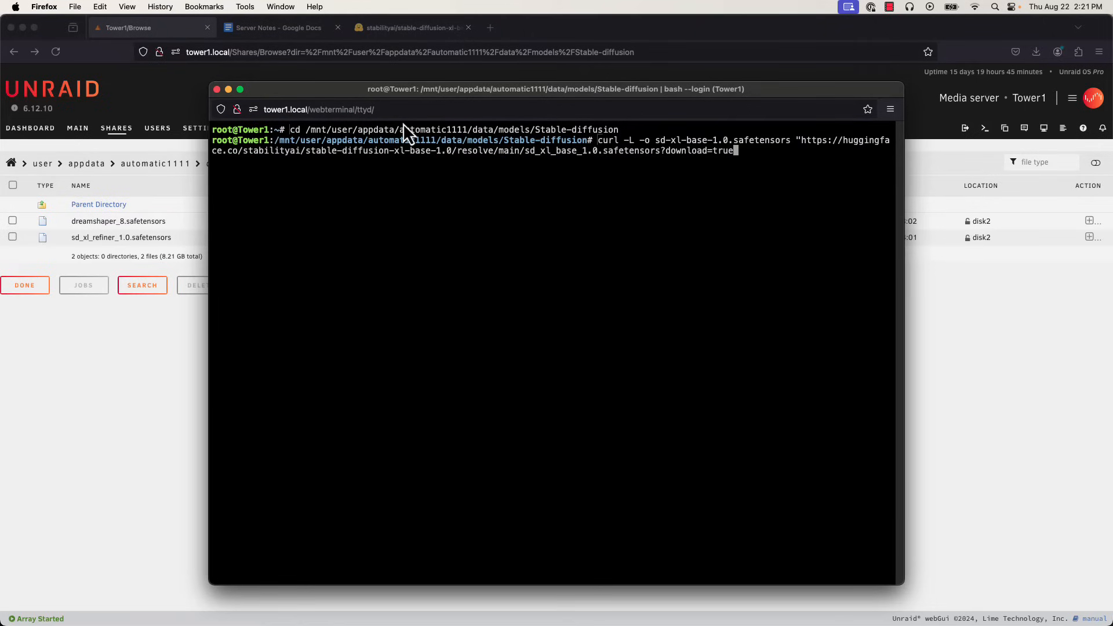
pyautogui.write('"')
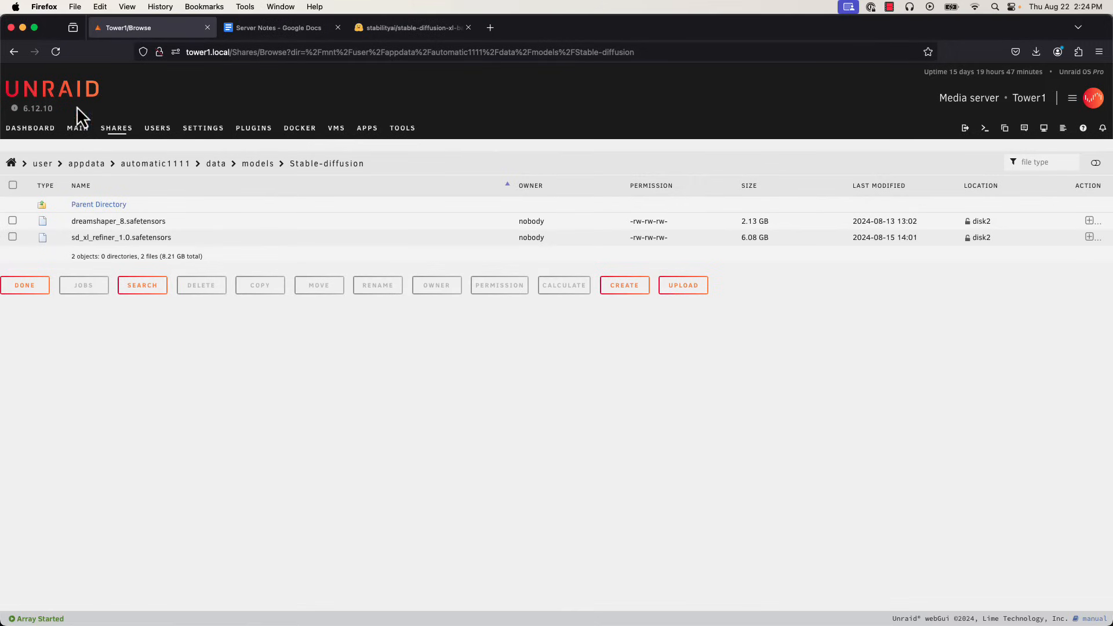
# Refresh the Stable-diffusion folder listing to show the new sd-xl-base-1.0.safetensors file.
pyautogui.click(56, 51)
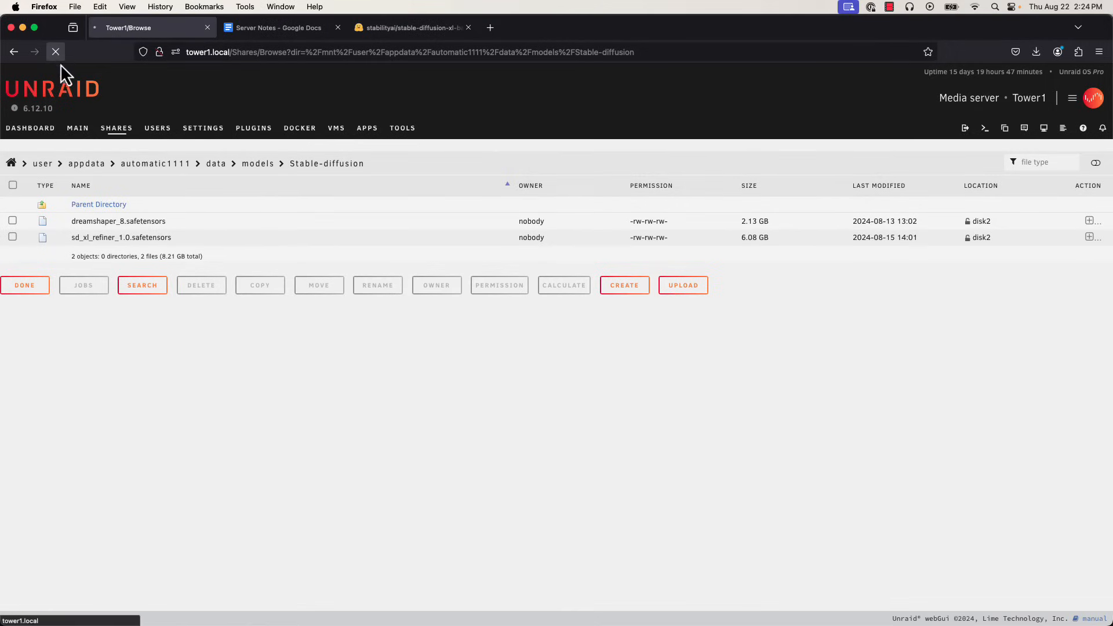
pyautogui.click(56, 51)
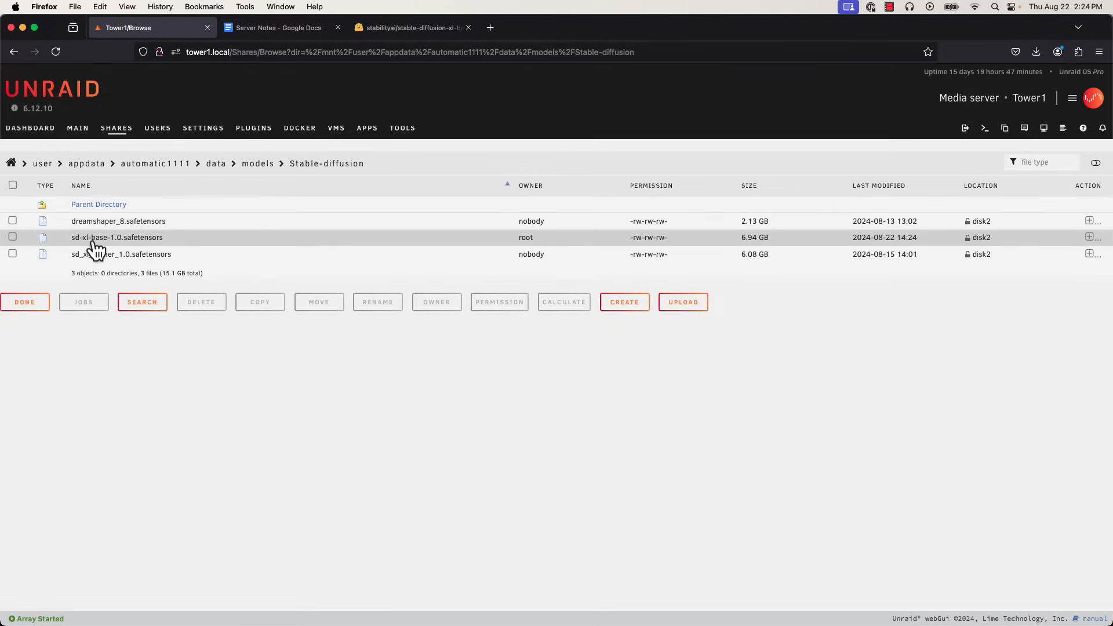
pyautogui.click(273, 28)
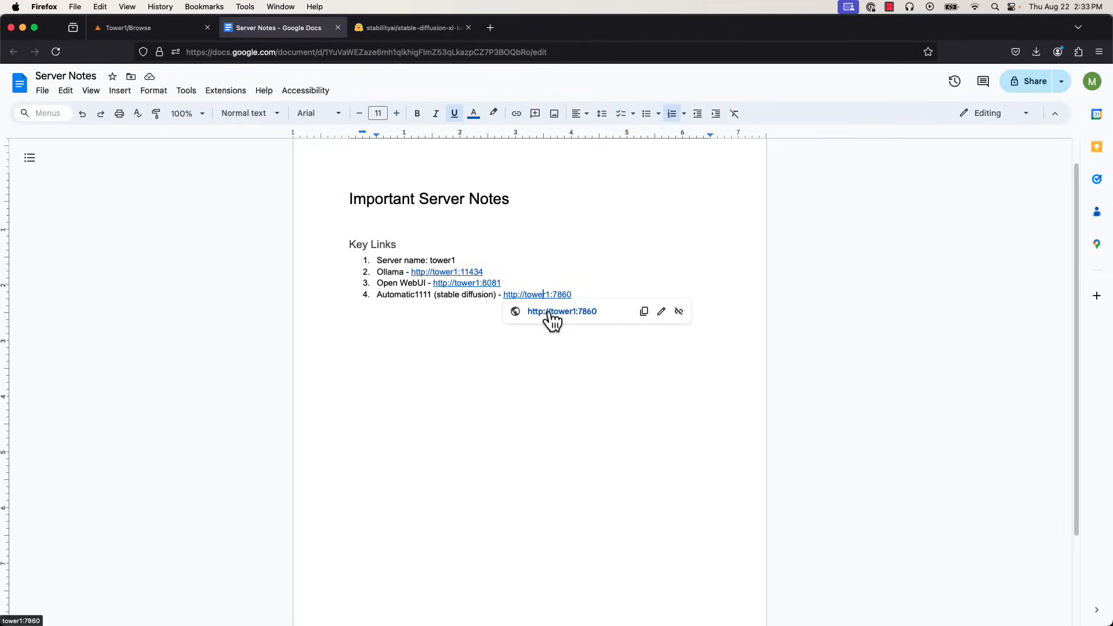
# Load the sd_xl_base_1.0 checkpoint in Automatic1111 and generate a penguin with hat image.
pyautogui.click(563, 311)
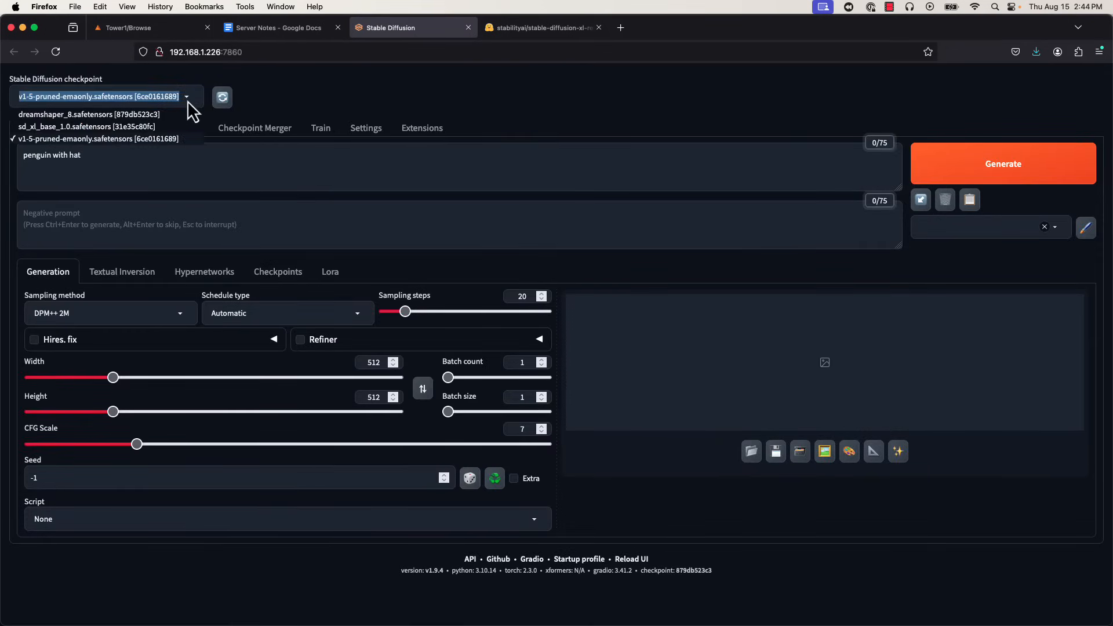
pyautogui.click(223, 98)
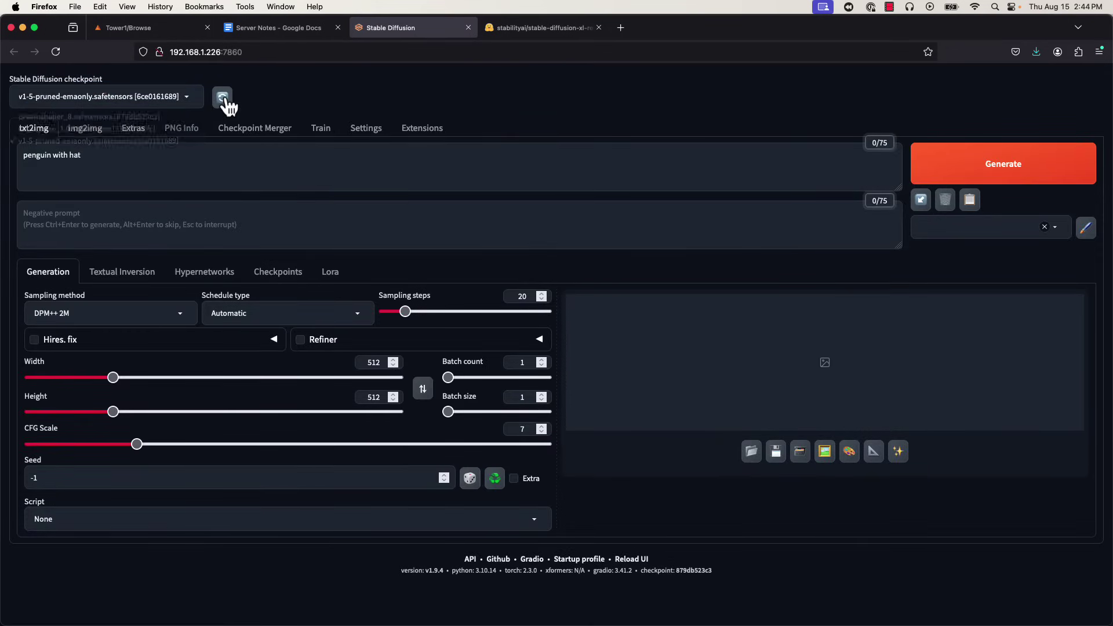
pyautogui.click(107, 96)
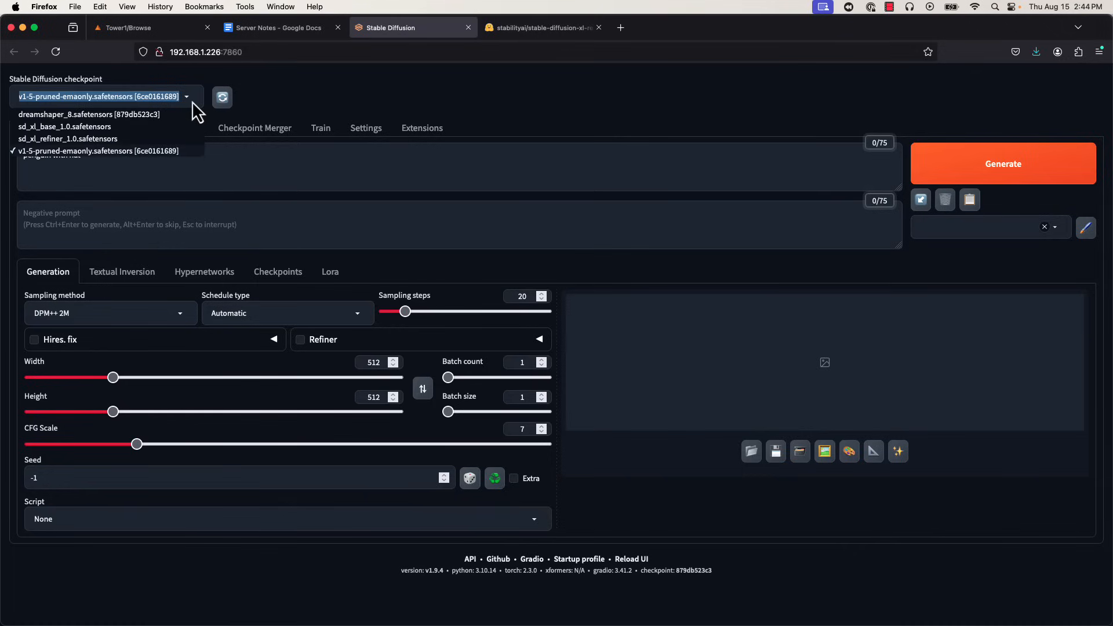
pyautogui.moveTo(174, 135)
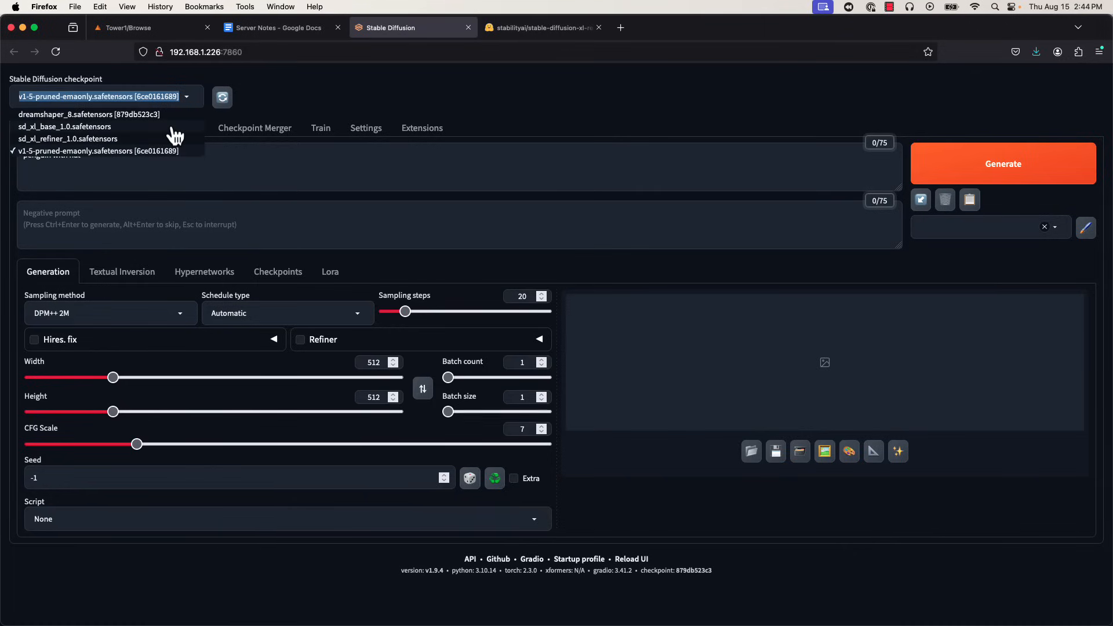
pyautogui.click(68, 126)
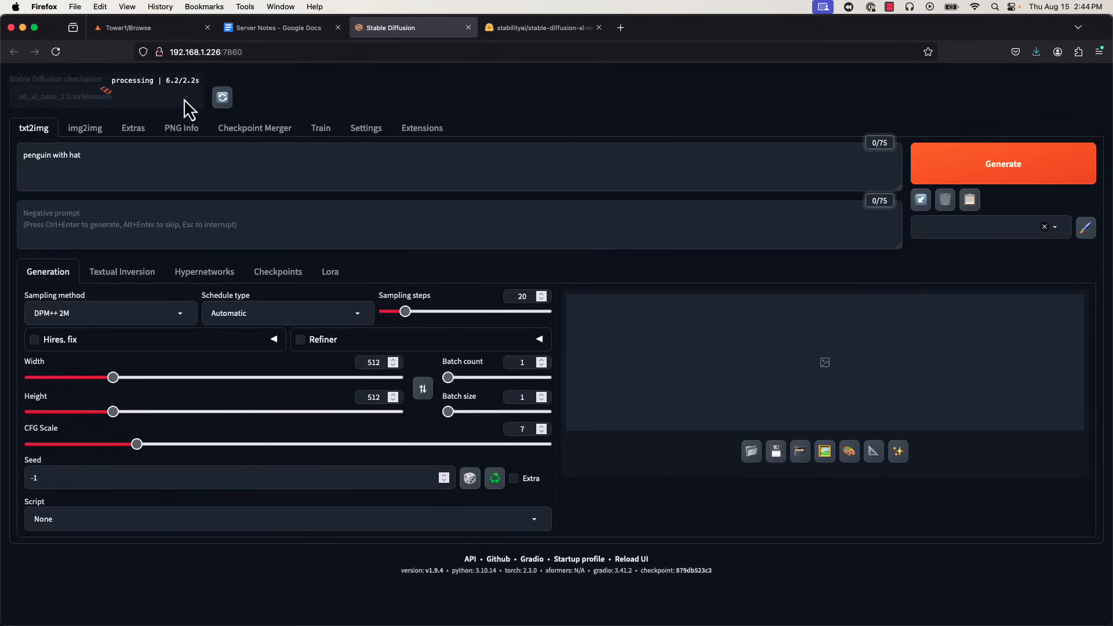
pyautogui.moveTo(116, 157)
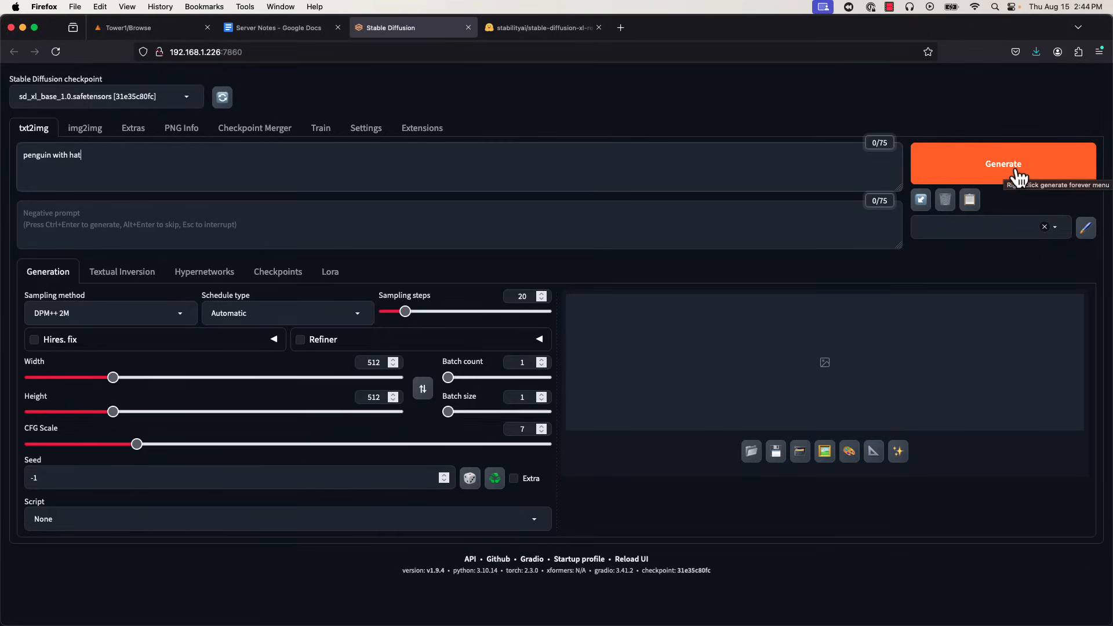
pyautogui.click(1016, 172)
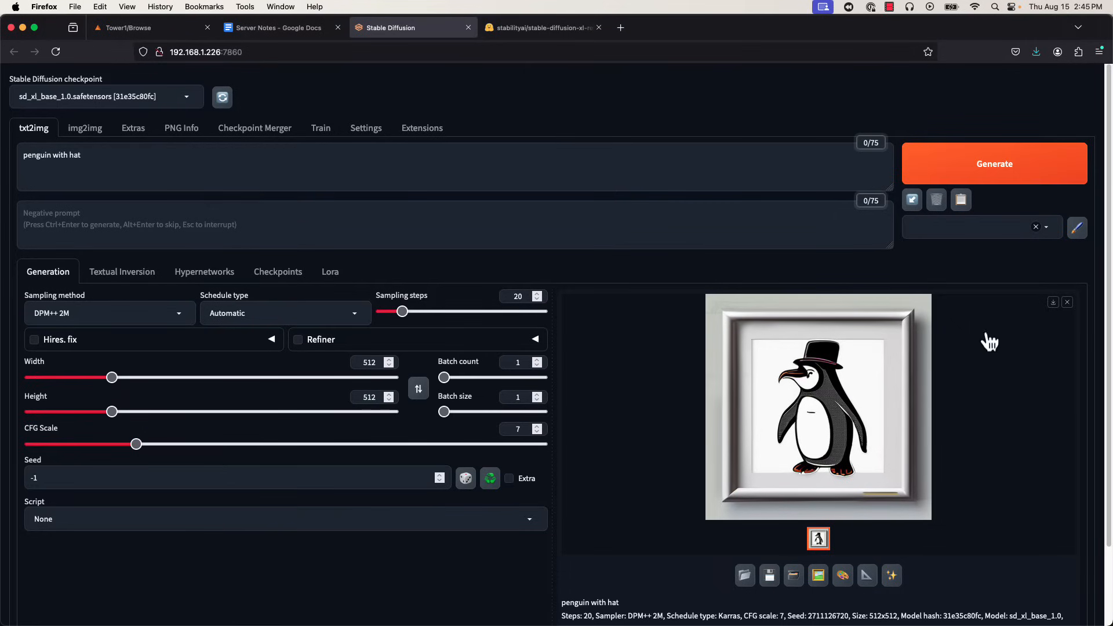
pyautogui.moveTo(984, 453)
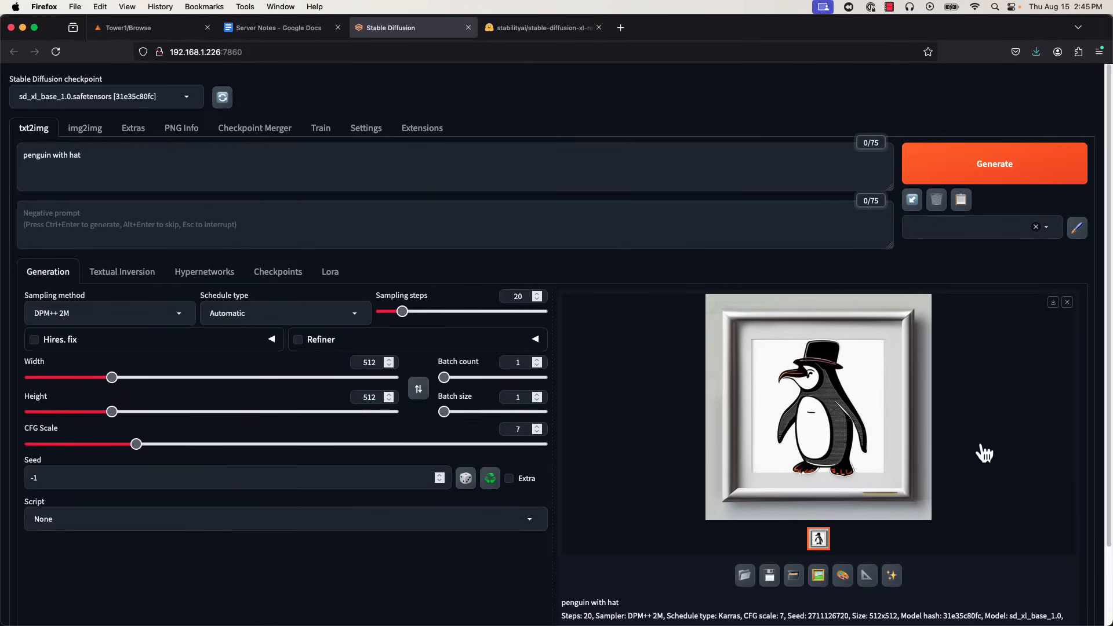
pyautogui.moveTo(334, 442)
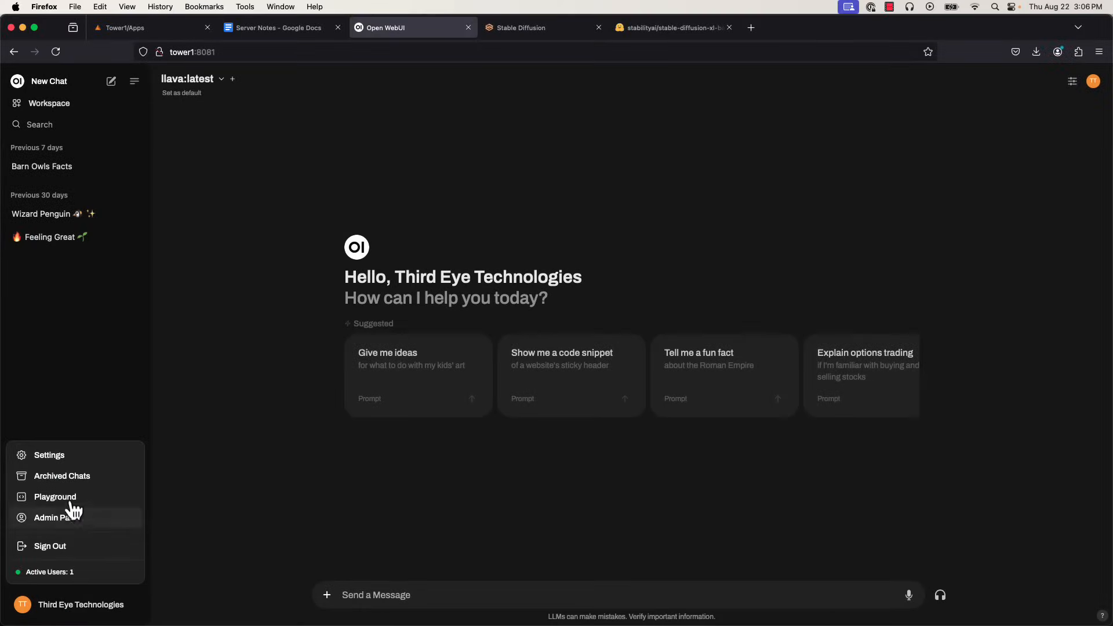
# Turn on Image Generation in Admin Settings > Images, checking the Automatic1111 address in Server Notes.
pyautogui.click(52, 517)
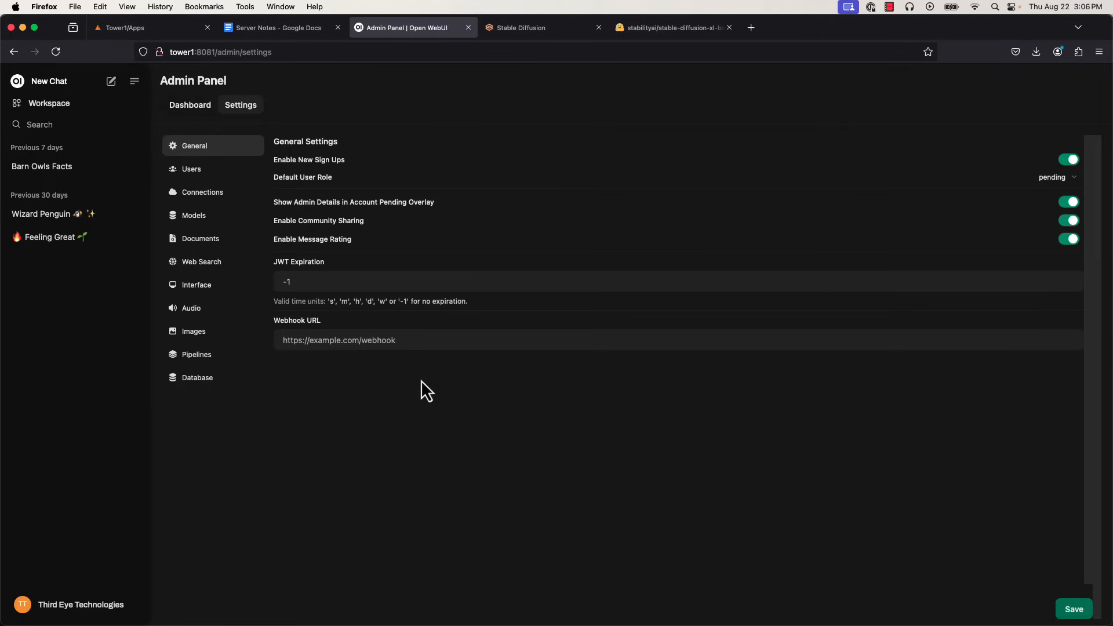
pyautogui.moveTo(192, 332)
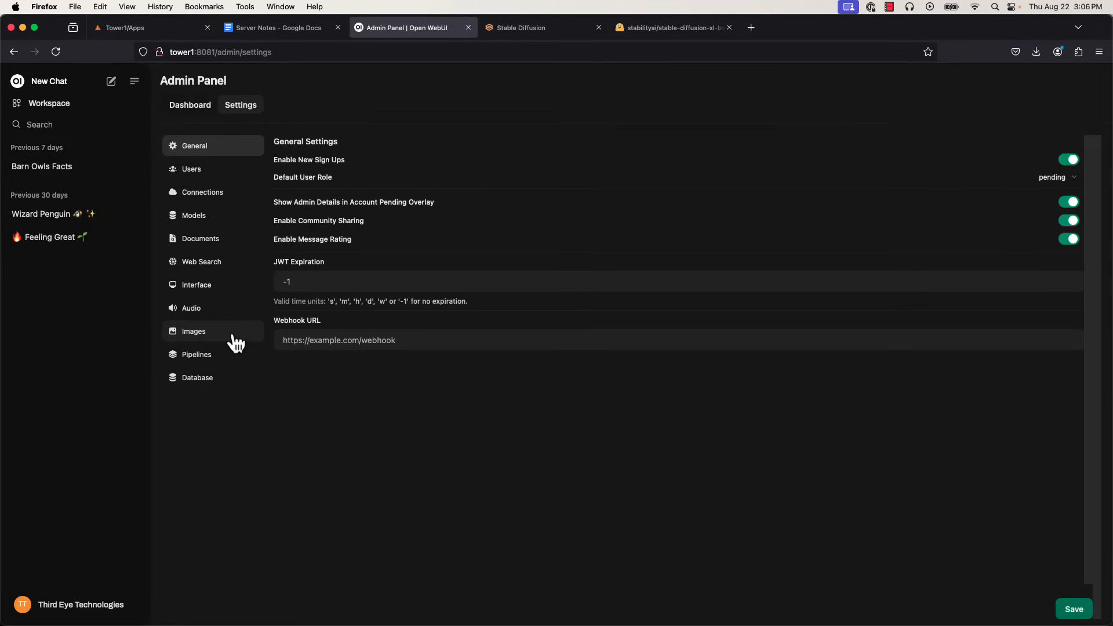
pyautogui.click(193, 331)
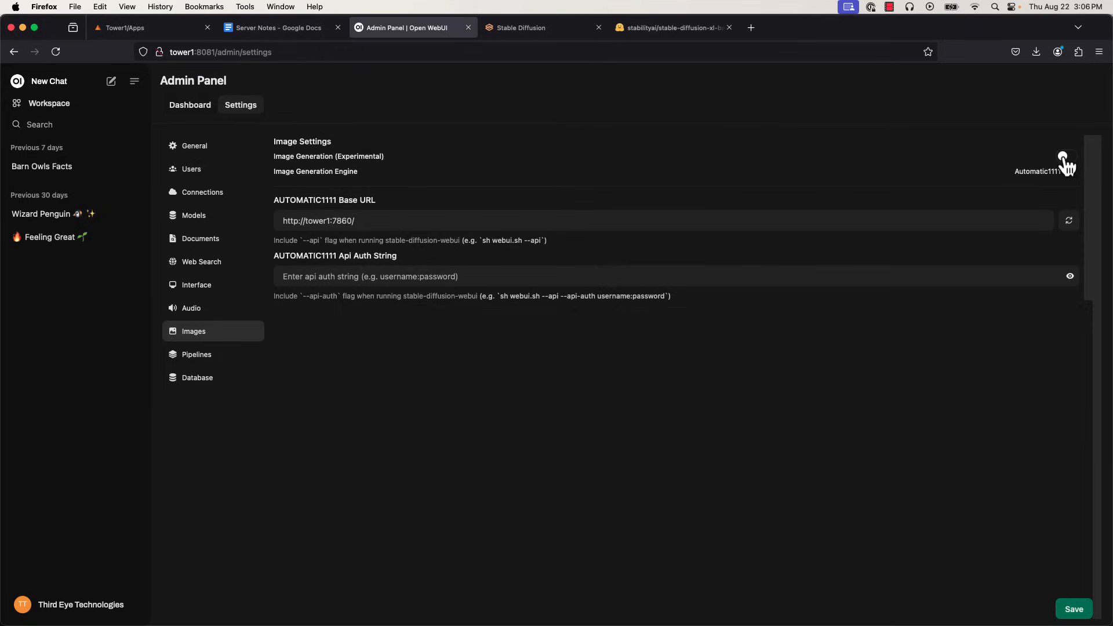
pyautogui.click(1066, 155)
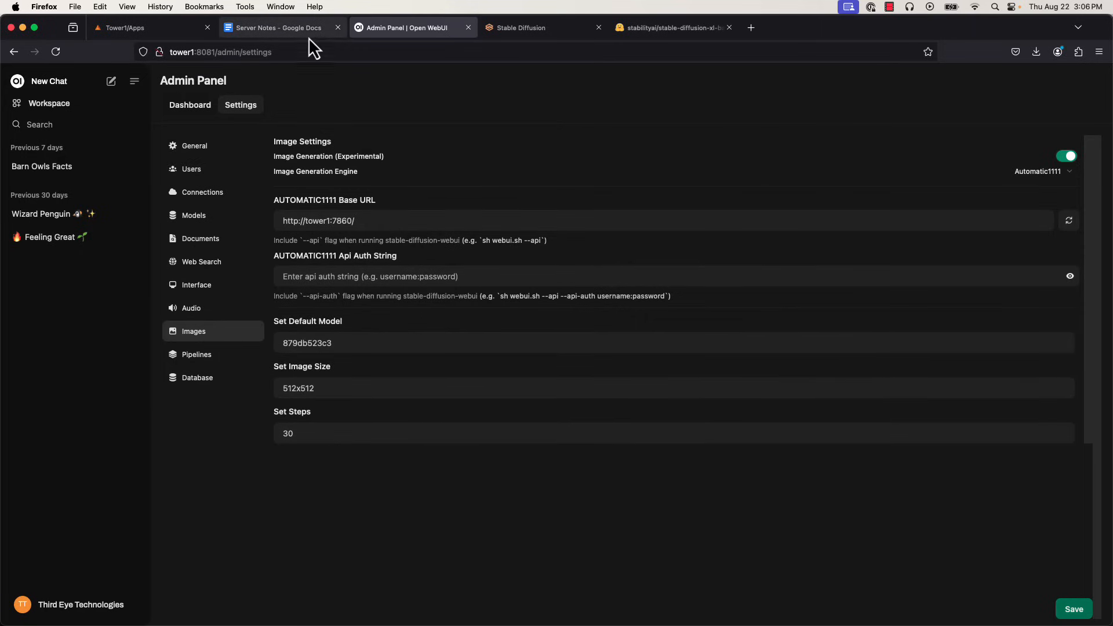
pyautogui.click(275, 28)
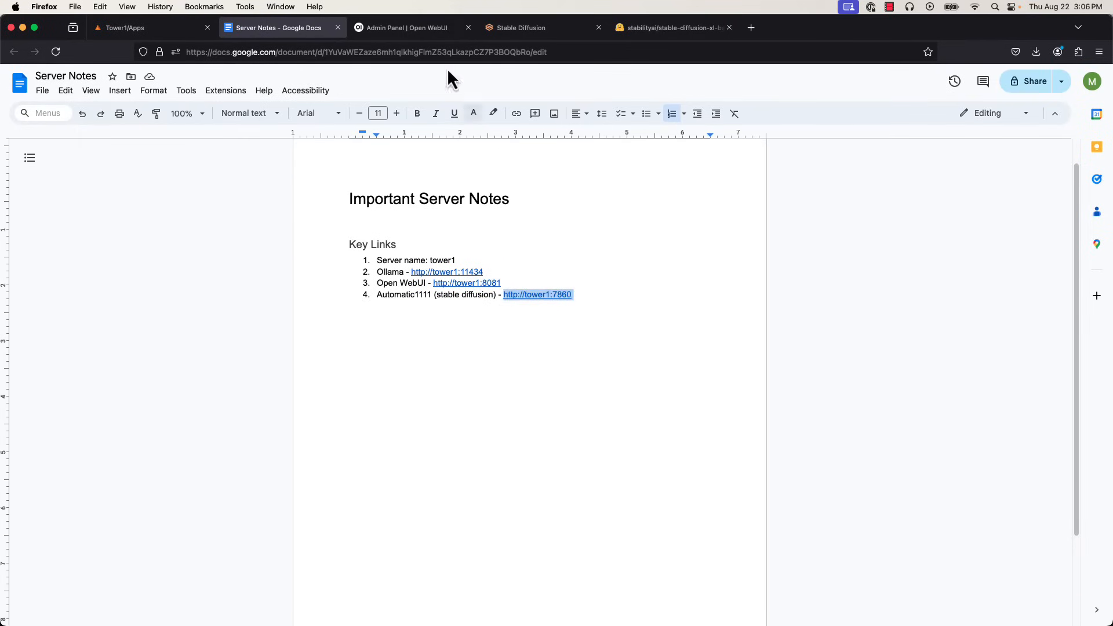
pyautogui.click(403, 27)
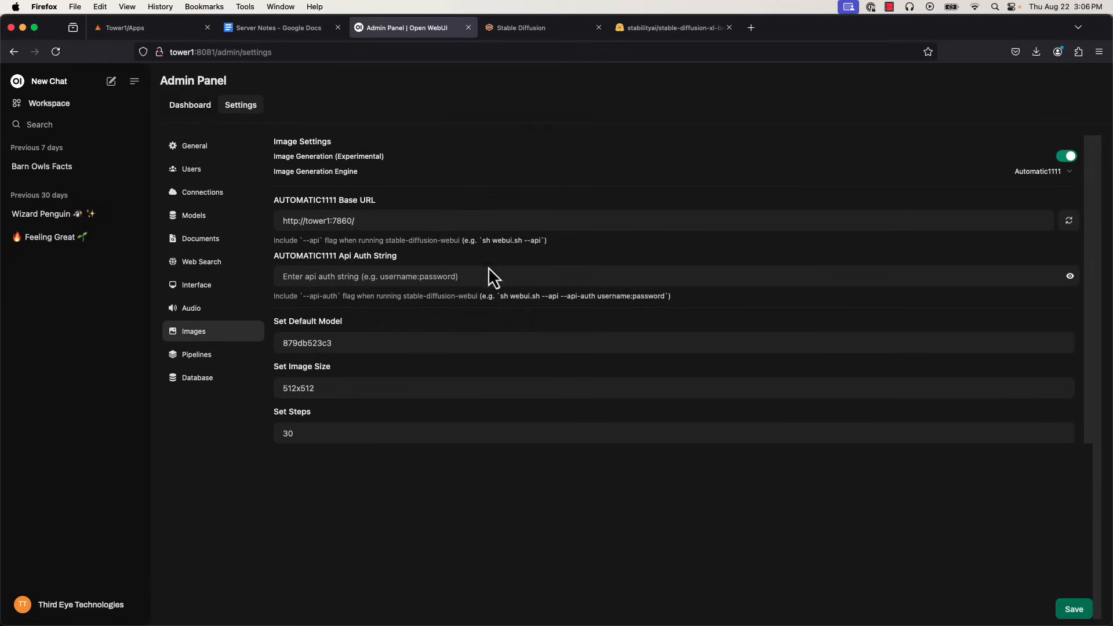
# Copy the SDXL base checkpoint hash 31e35c80fc from Automatic1111 for the default model field.
pyautogui.click(362, 342)
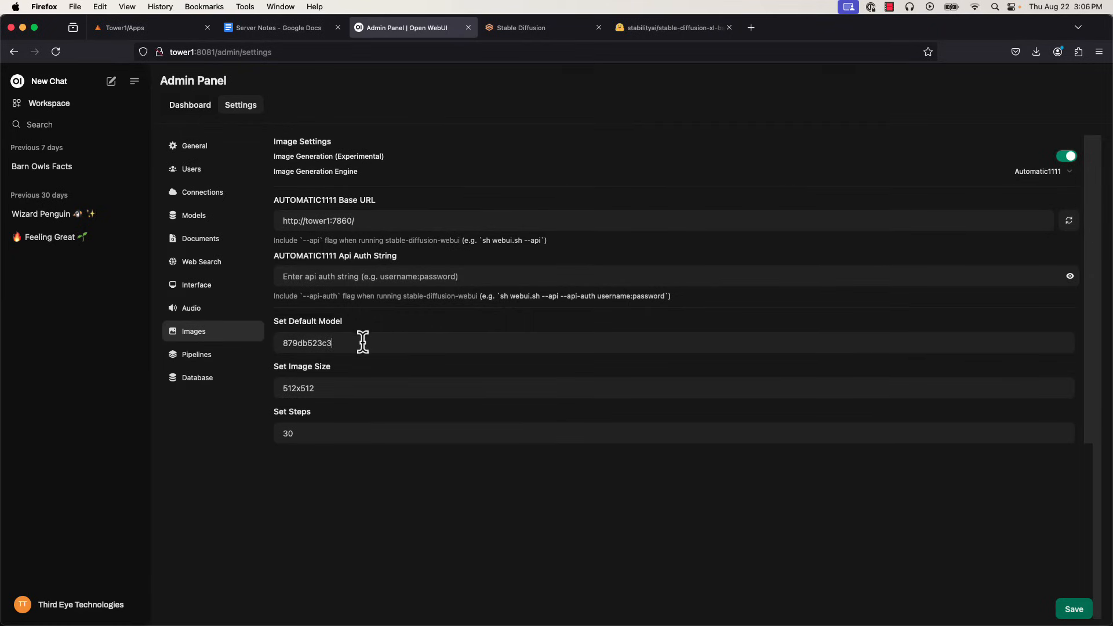
pyautogui.click(522, 27)
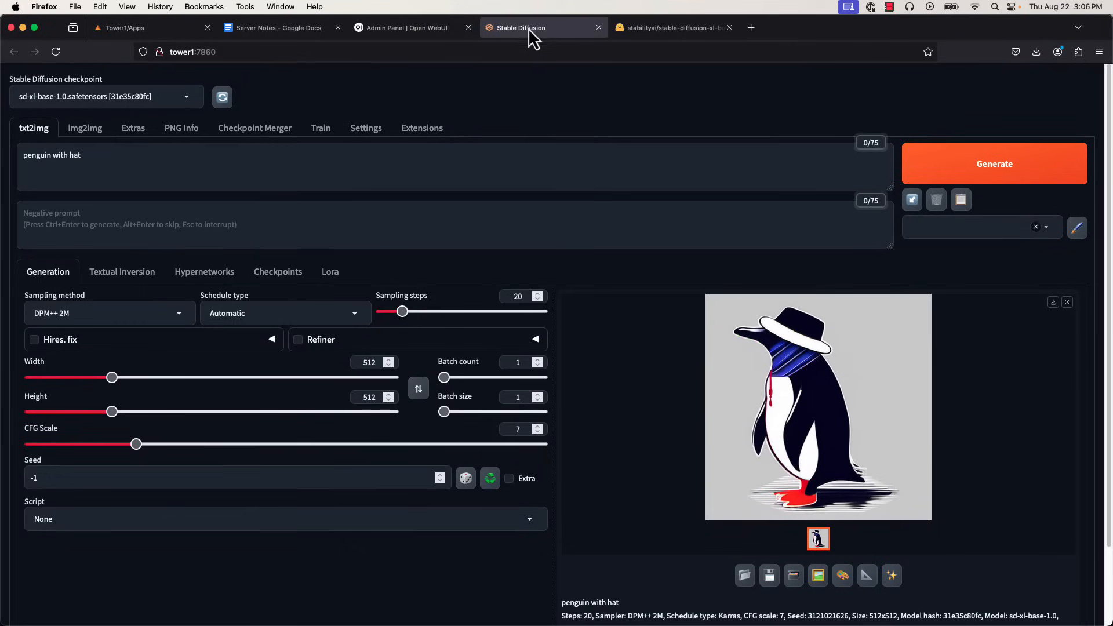
pyautogui.click(107, 96)
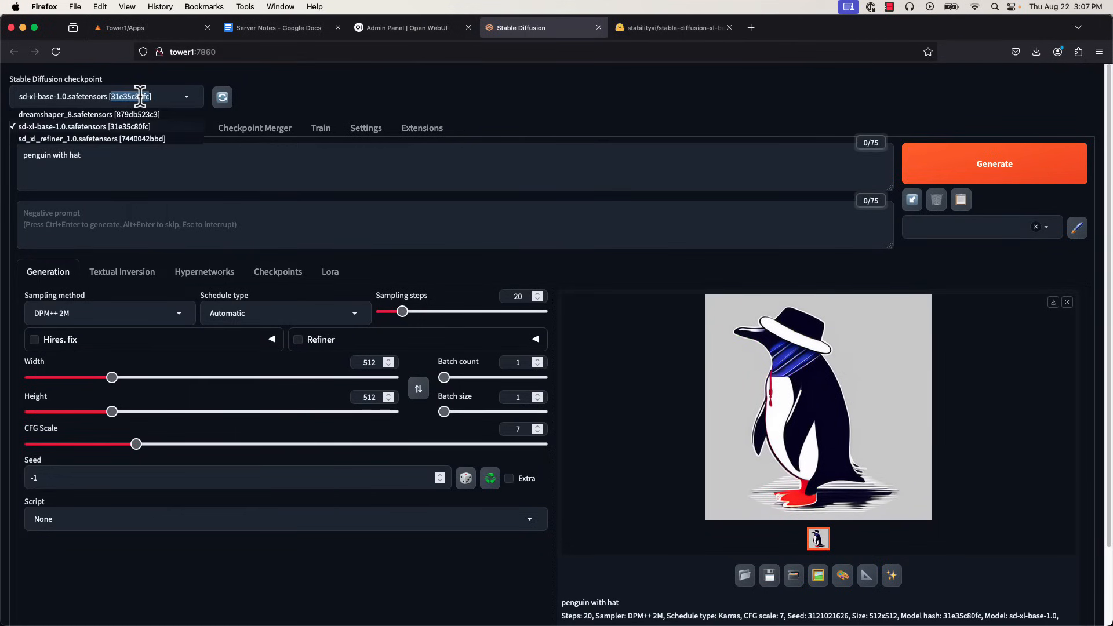
pyautogui.rightClick(138, 96)
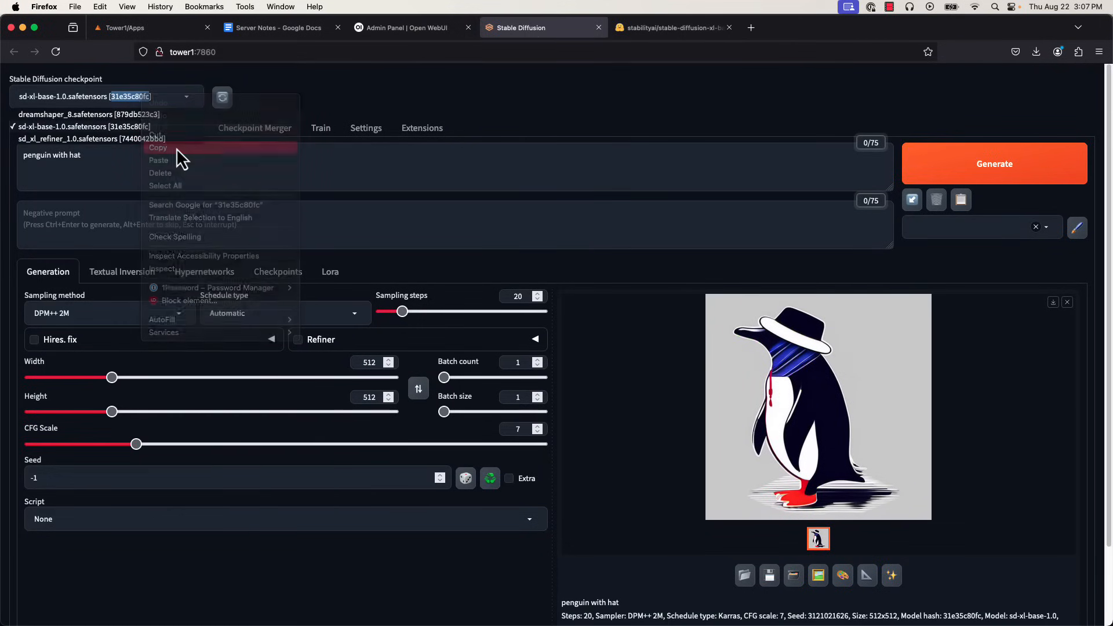
pyautogui.click(409, 28)
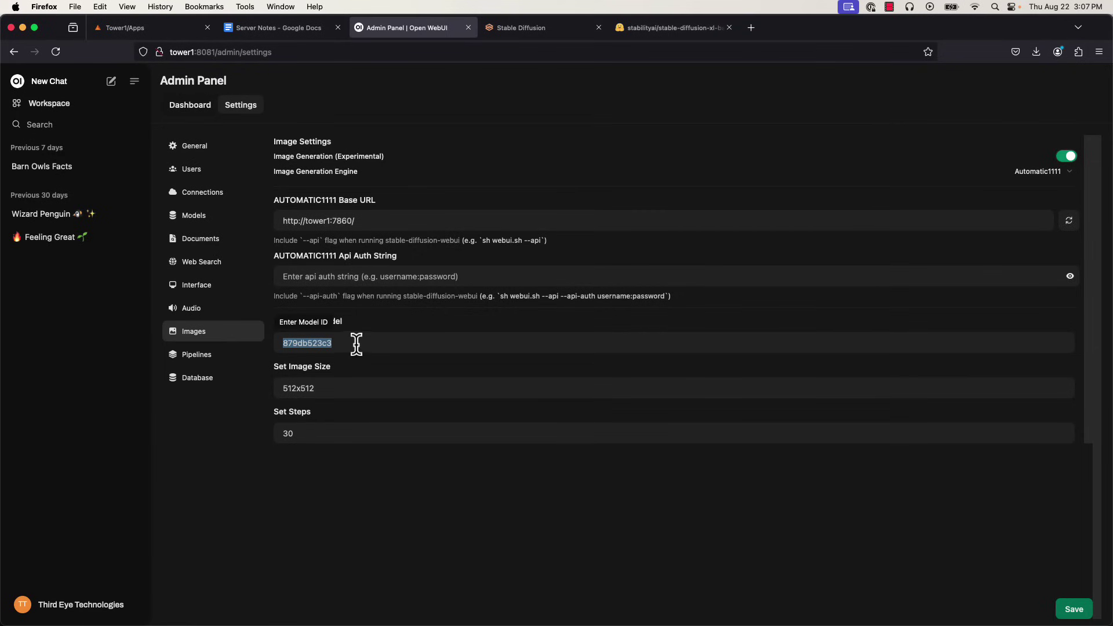
# Save the image settings with default model 31e35c80fc and 30 steps.
pyautogui.write('31e35c80fc')
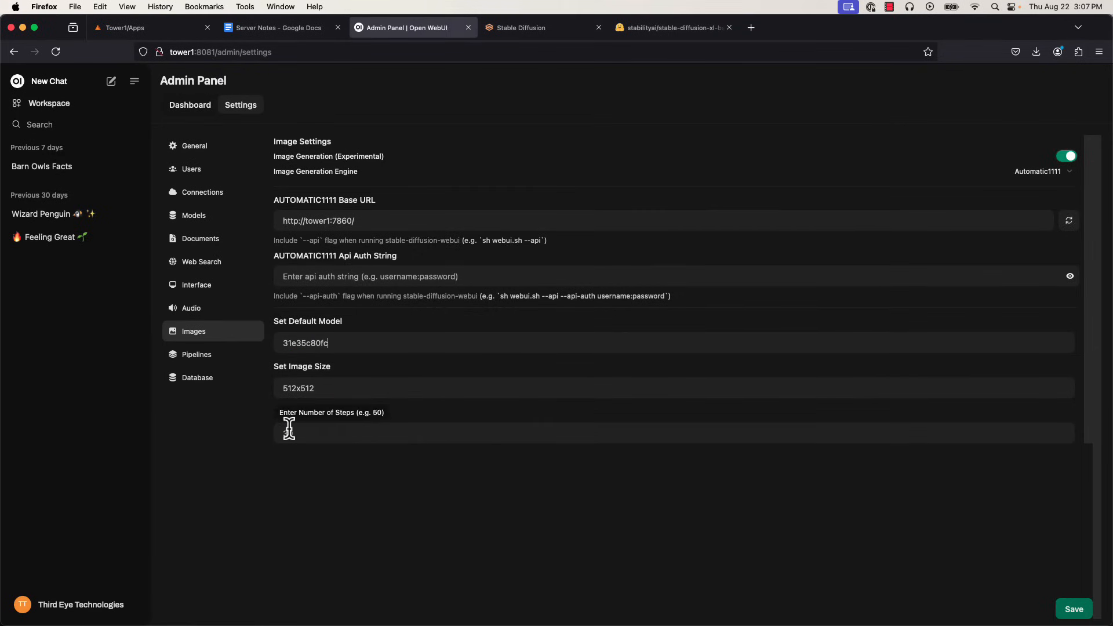
pyautogui.write('30')
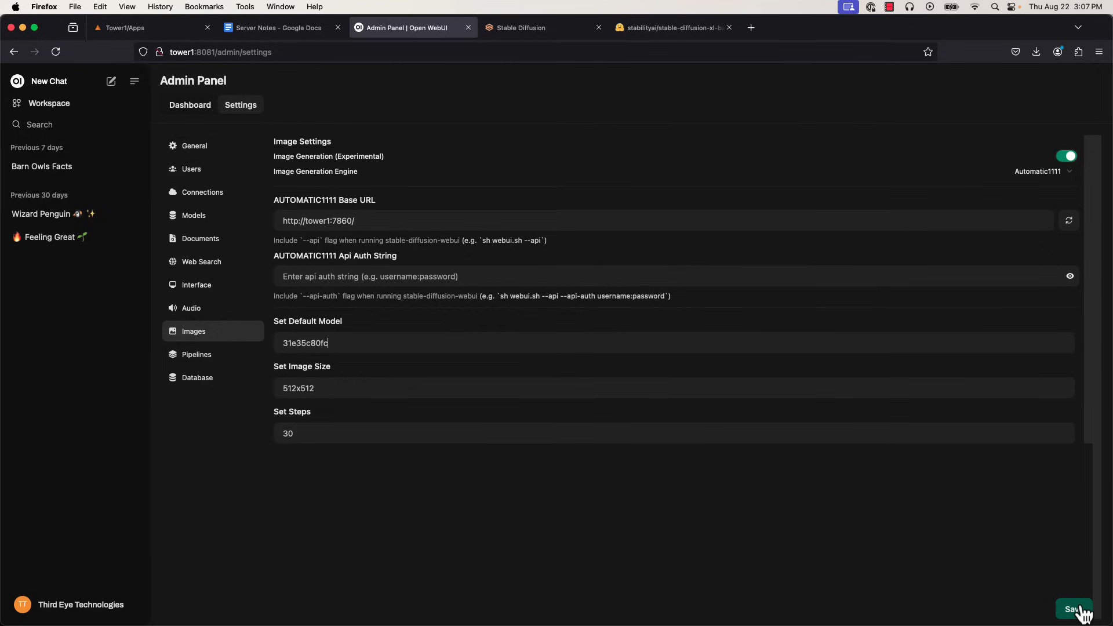
pyautogui.click(1074, 610)
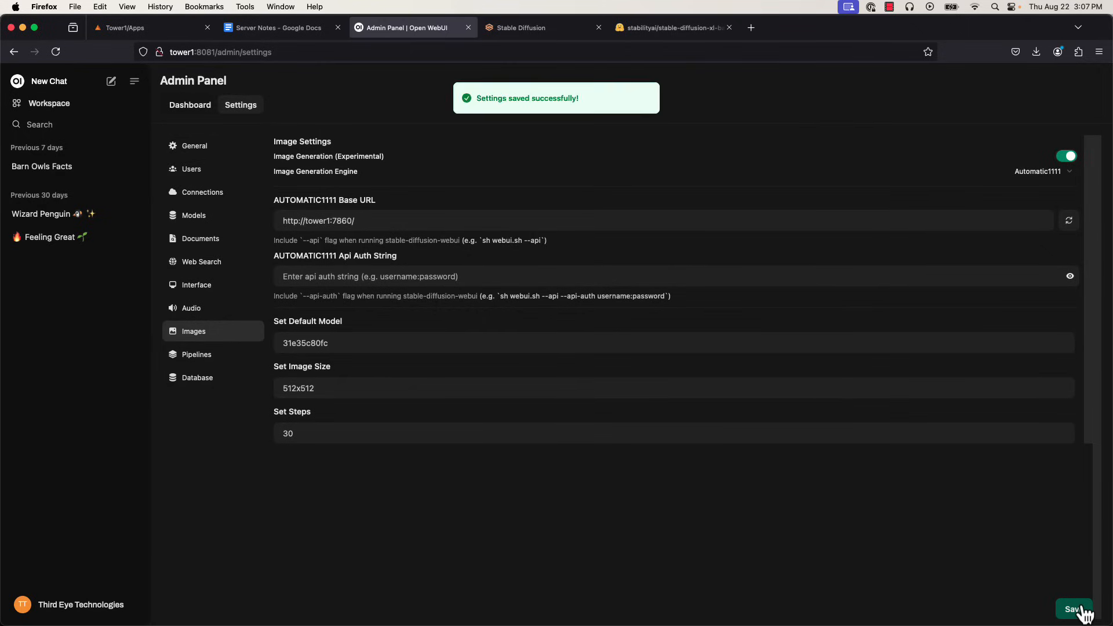
pyautogui.moveTo(568, 421)
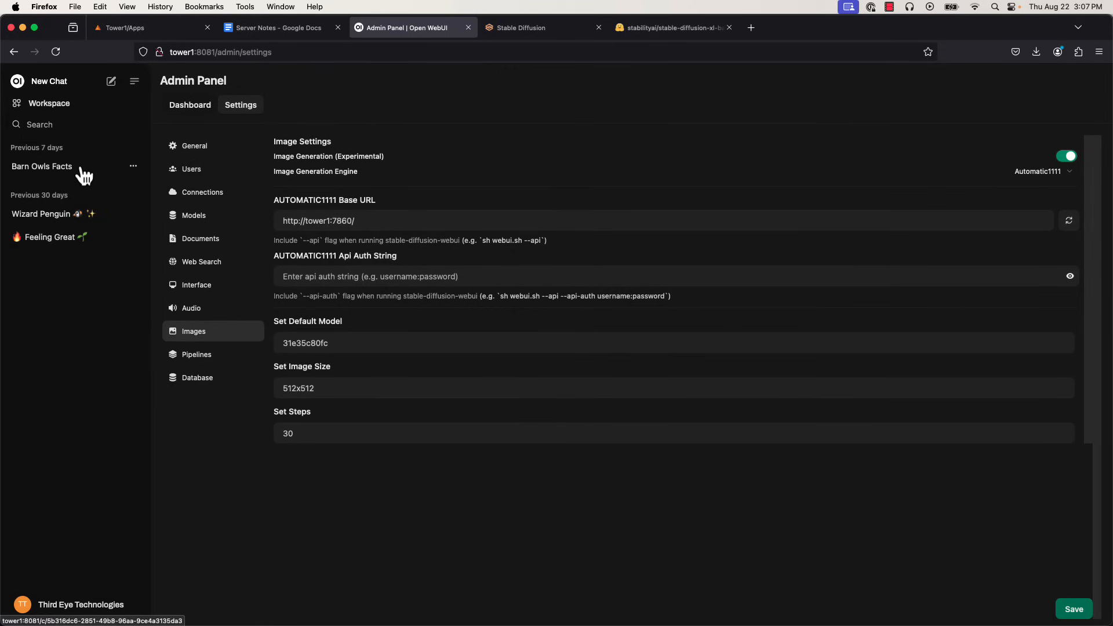
# Reopen the Barn Owls Facts chat and generate an image from llava's barn owl reply.
pyautogui.click(42, 167)
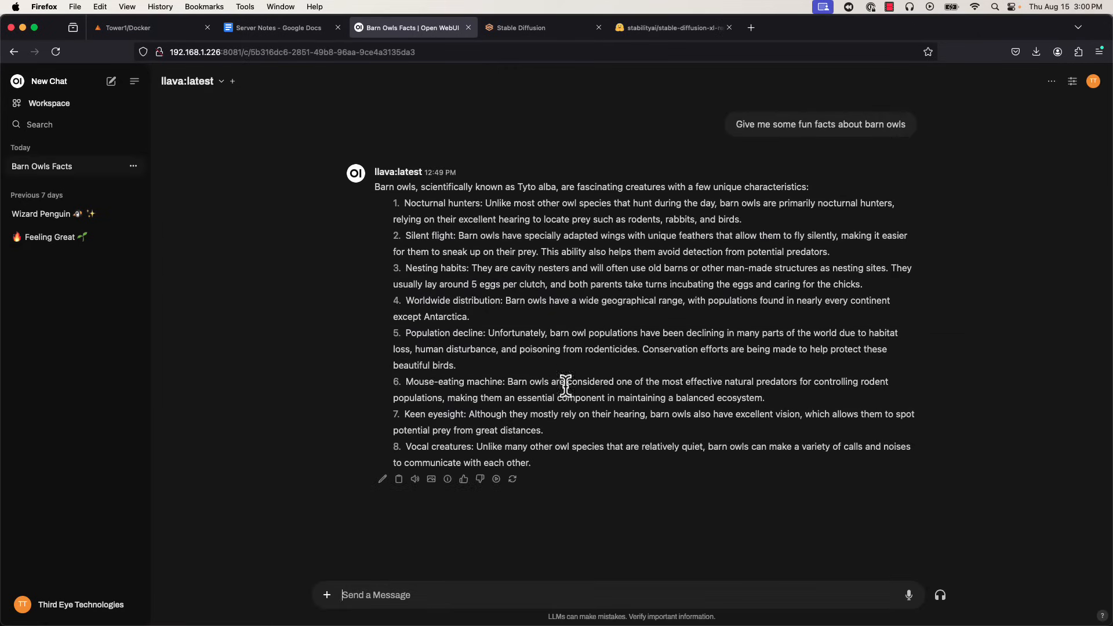
pyautogui.moveTo(431, 480)
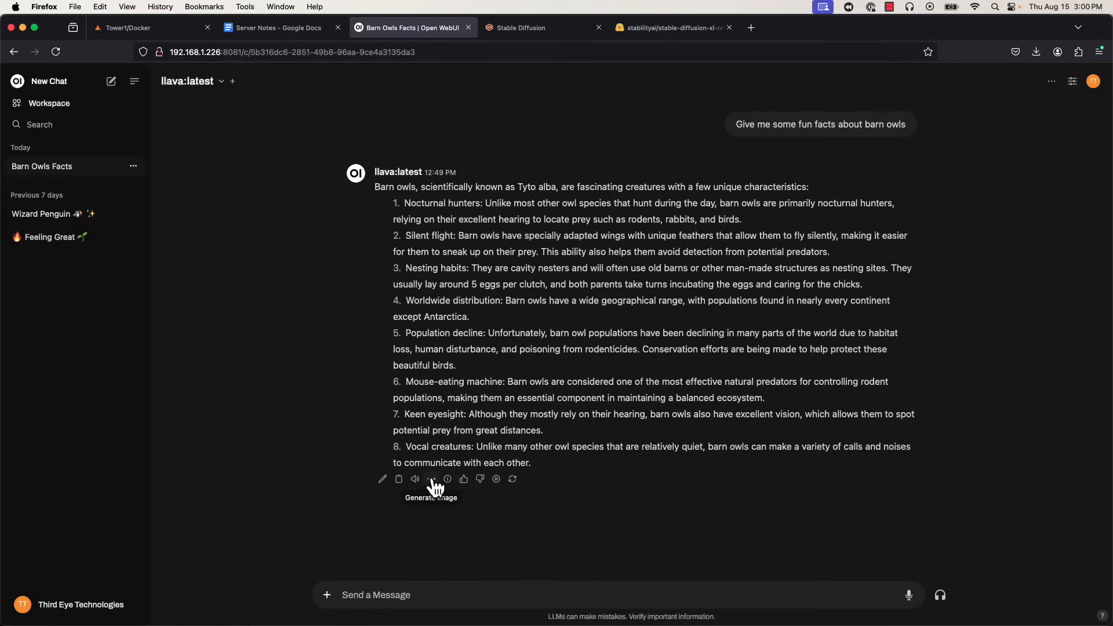
pyautogui.click(431, 479)
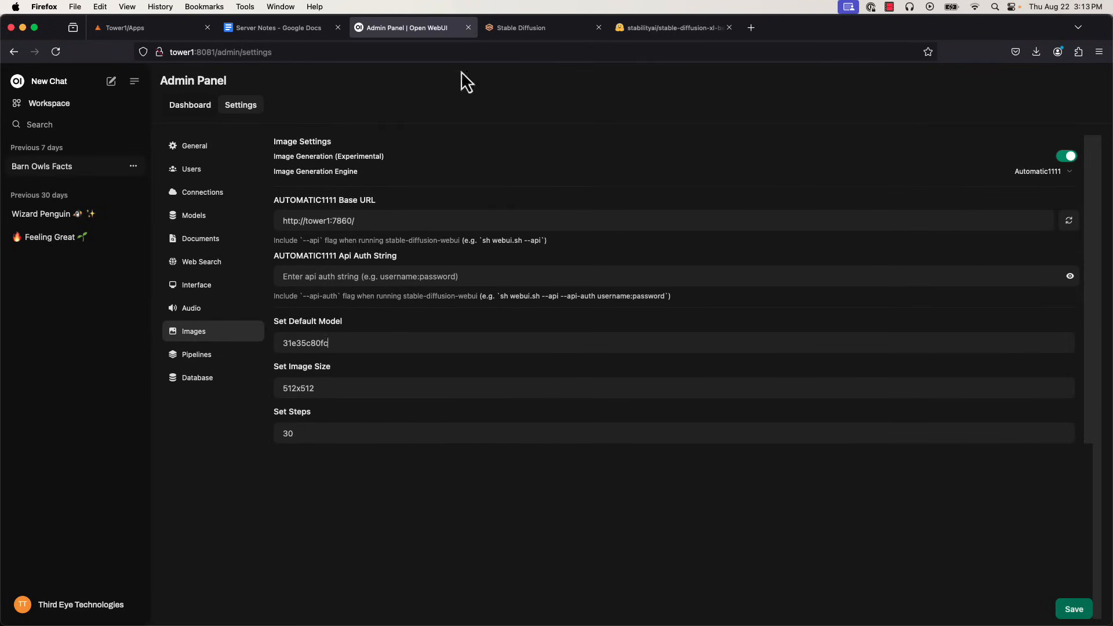
# Paste the hash 31e35c80fc as the default image model and save, producing the barn owl image.
pyautogui.click(533, 28)
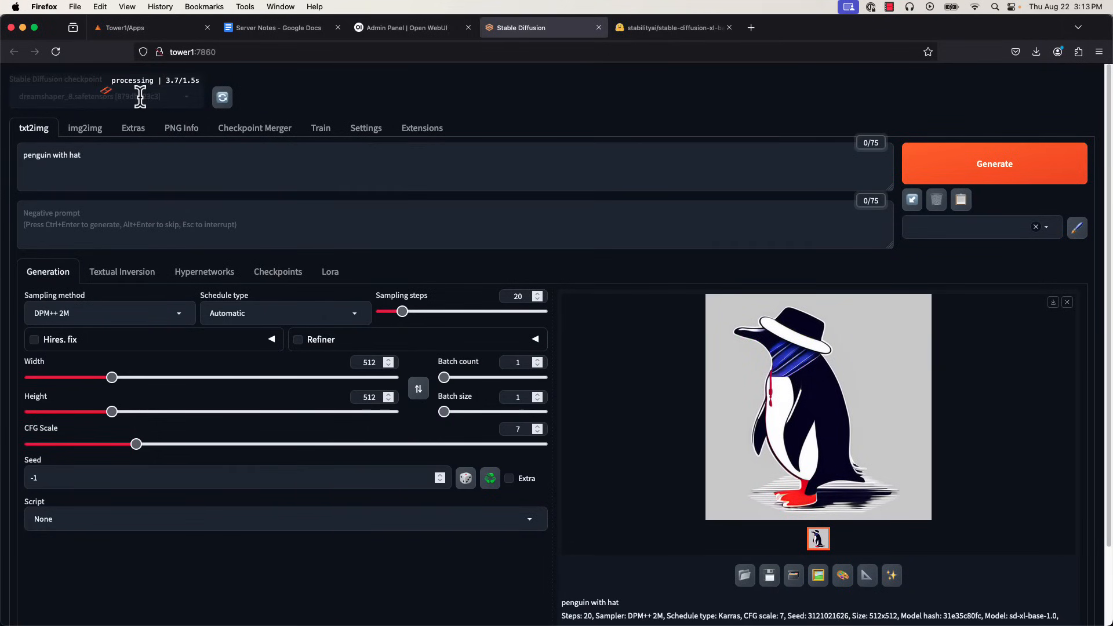
pyautogui.rightClick(139, 96)
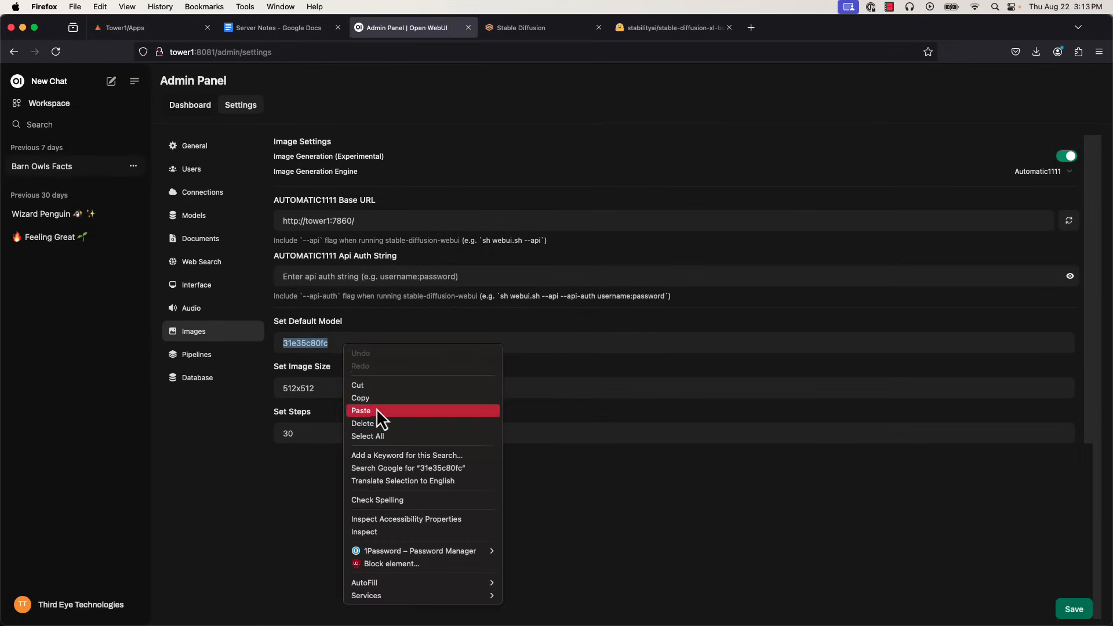
pyautogui.click(1073, 609)
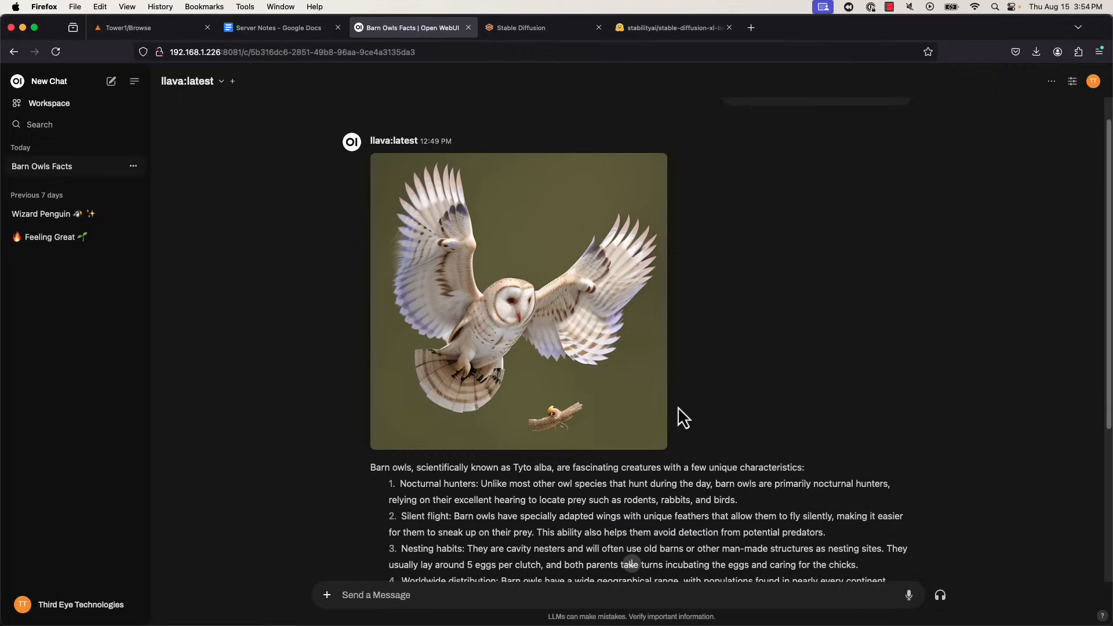
pyautogui.moveTo(422, 280)
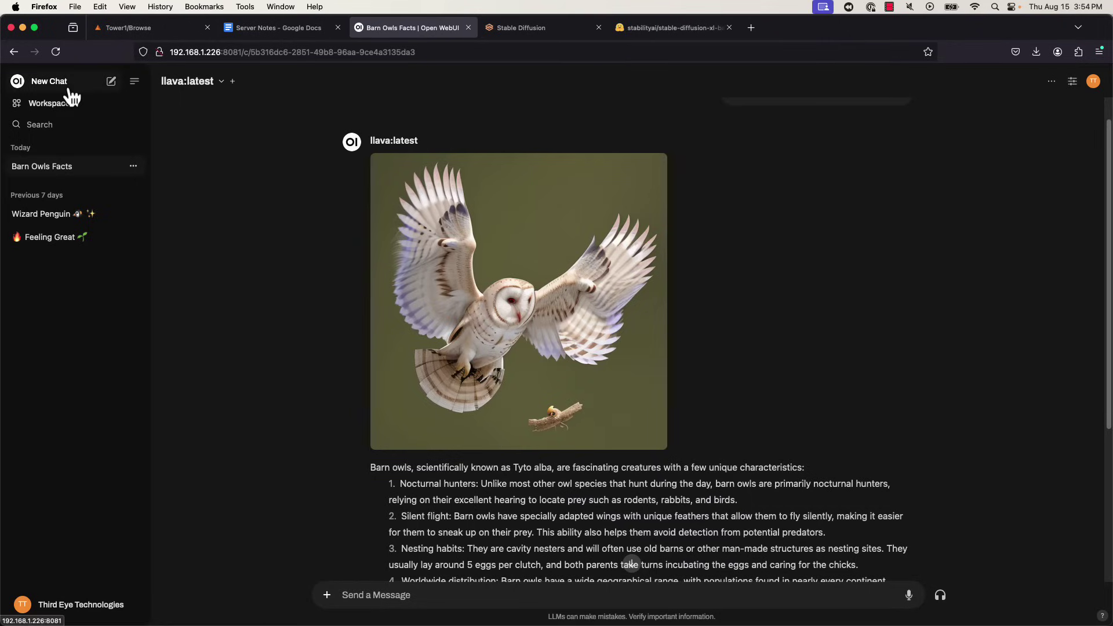
# Ask mistral in a new chat for a brief but detailed visual description of a penguin with a hat.
pyautogui.click(49, 81)
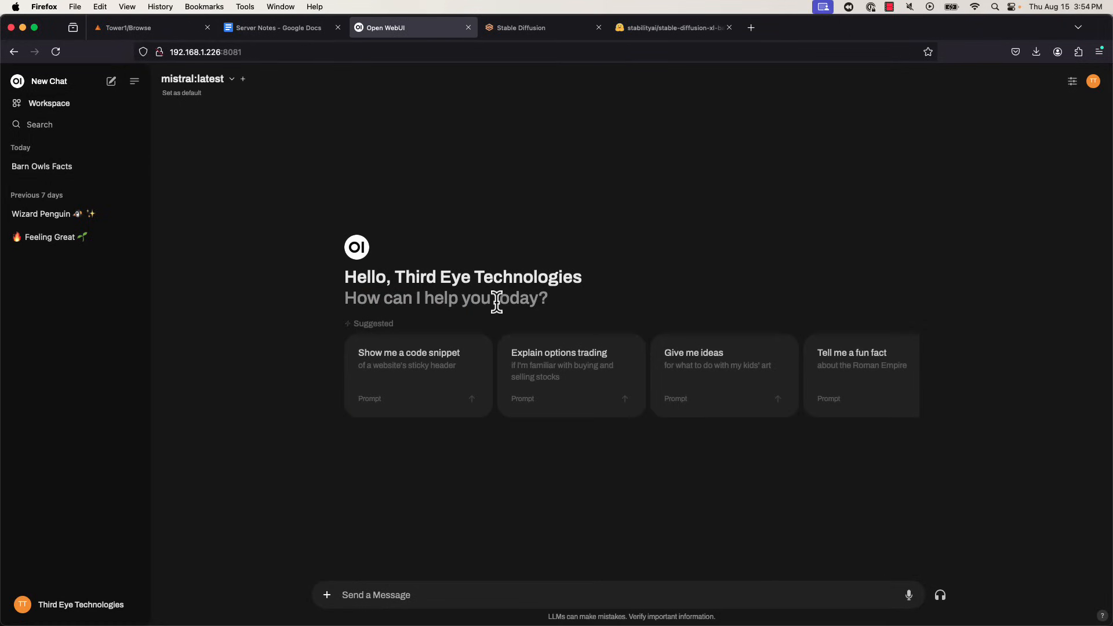
pyautogui.write('make a bri')
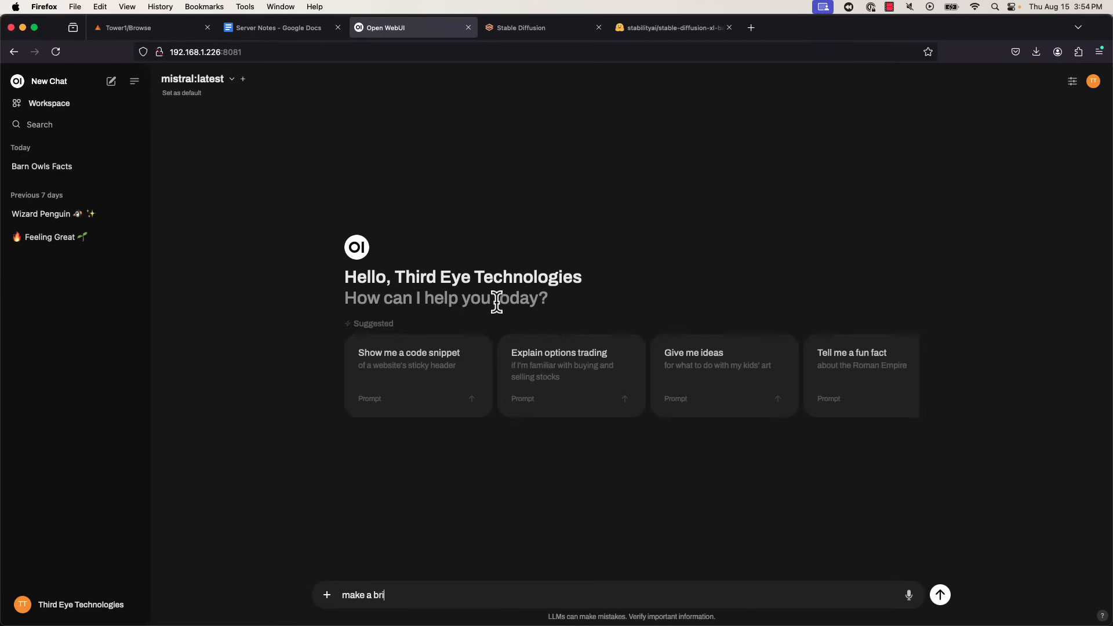
pyautogui.write('ef but detailed')
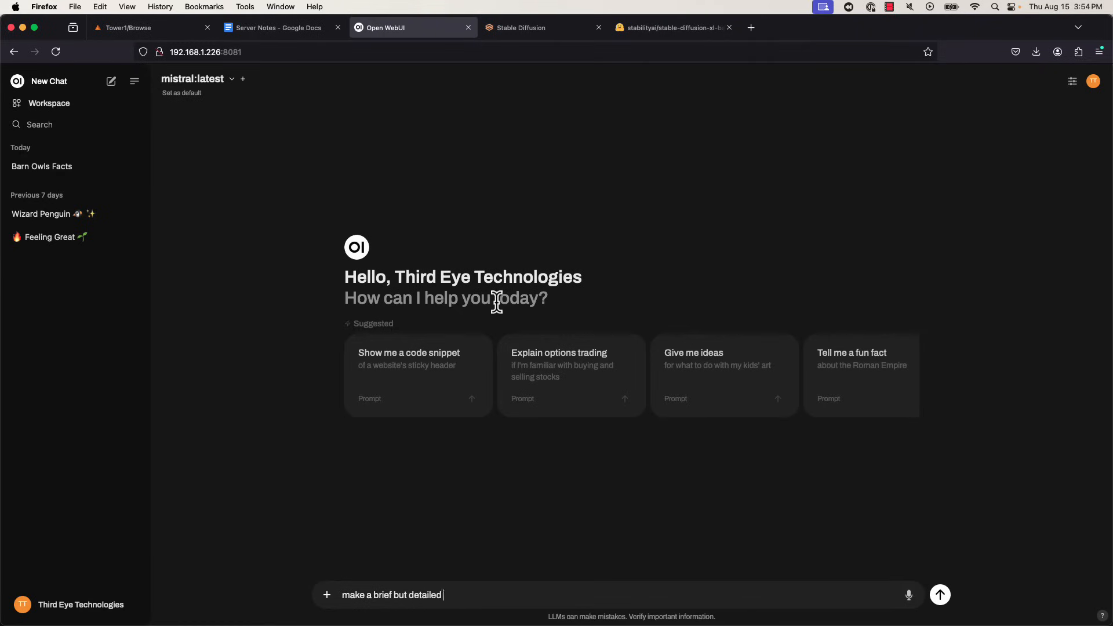
pyautogui.write('visual description')
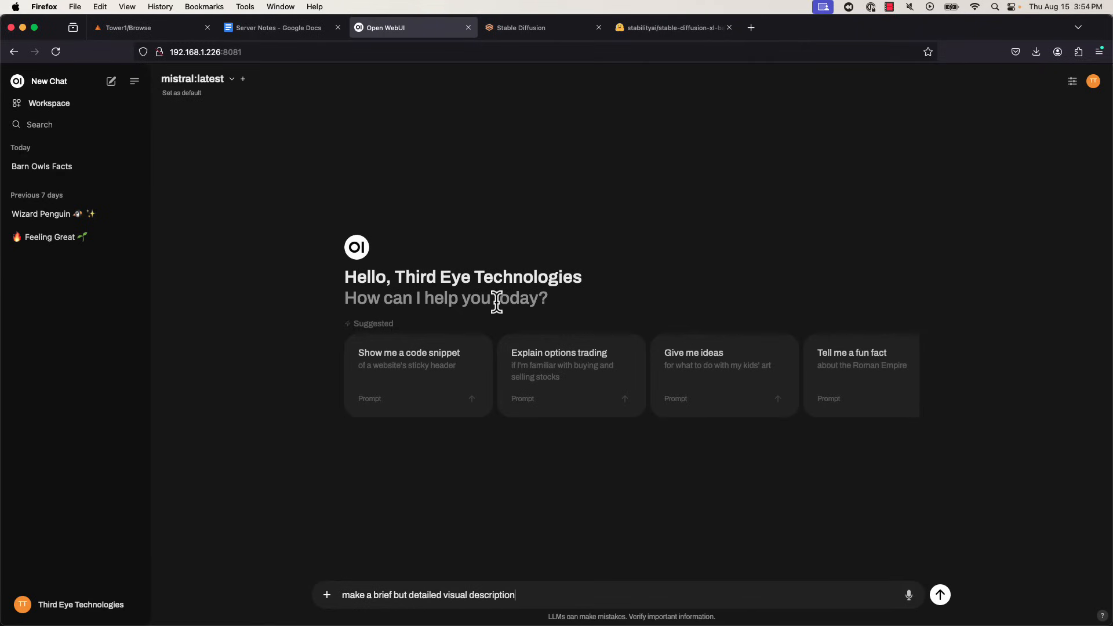
pyautogui.write('of a penguin w')
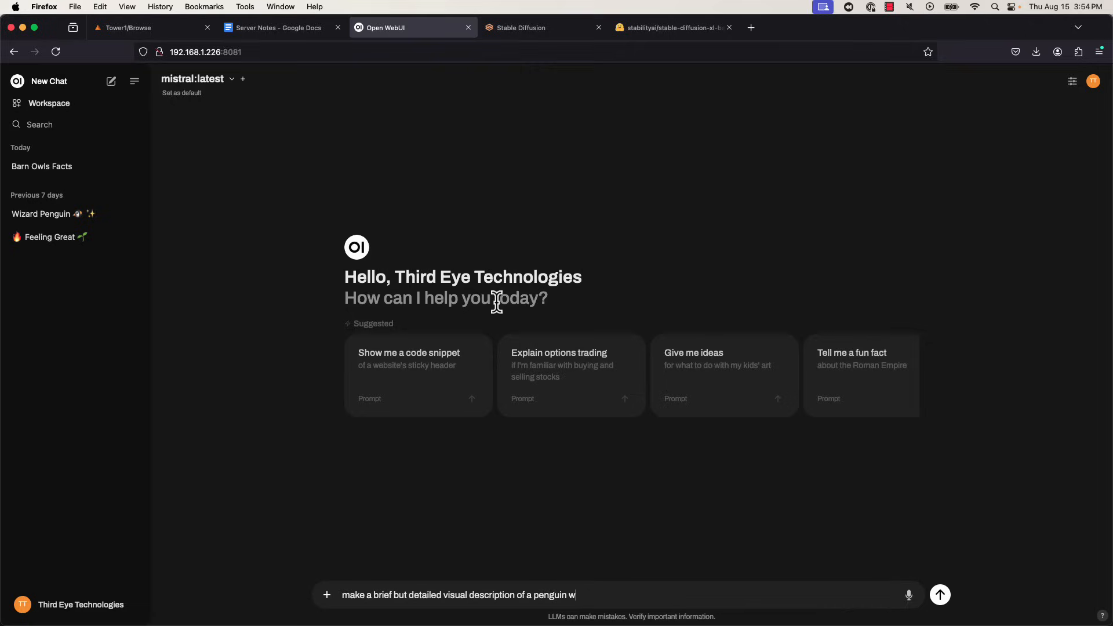
pyautogui.click(939, 593)
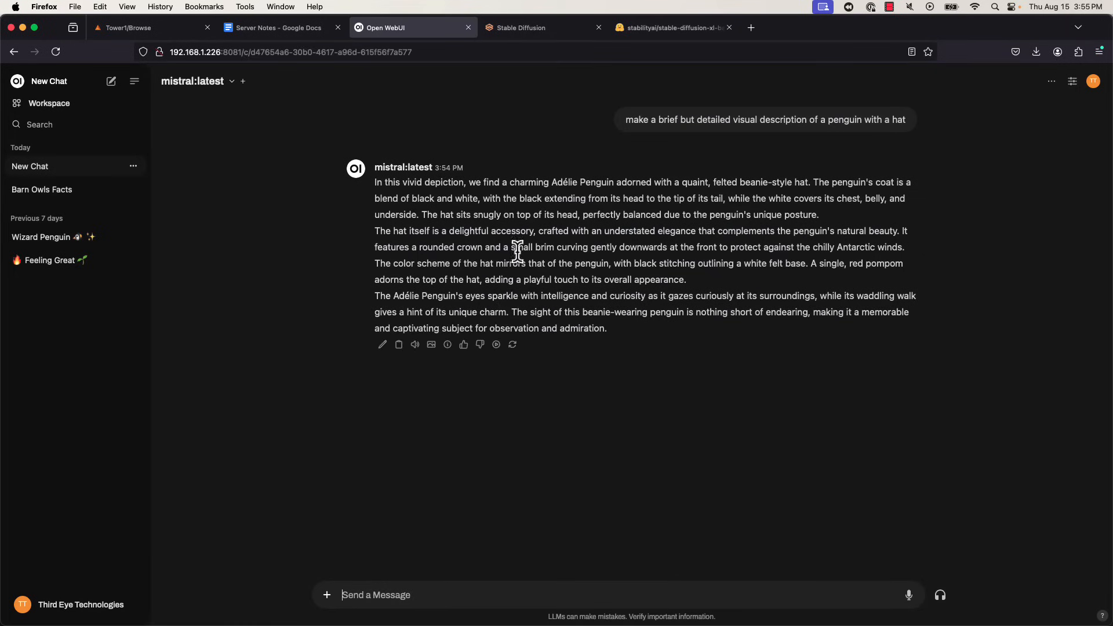
pyautogui.moveTo(431, 345)
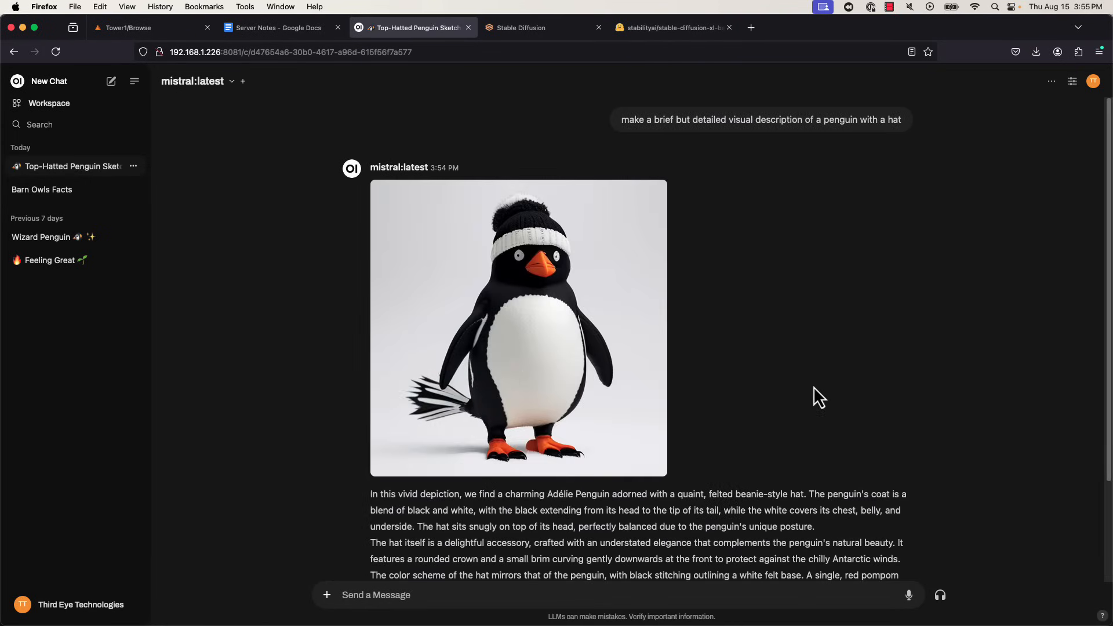
pyautogui.scroll(-3)
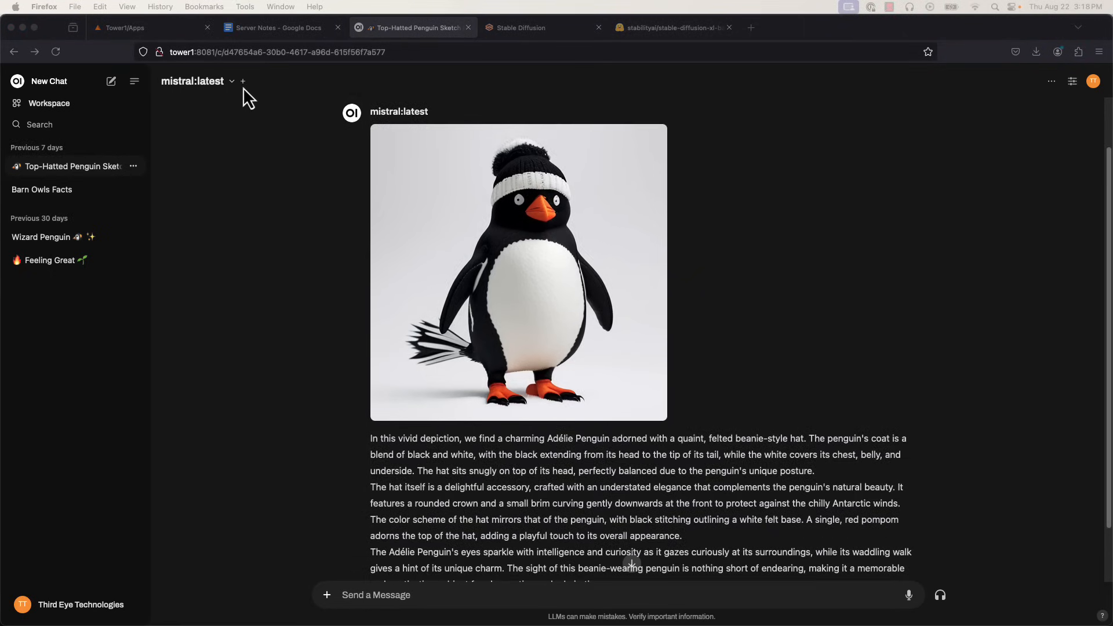
# Add llava:latest and ask it to analyze the penguin image so it could be recreated using stable diffusion.
pyautogui.click(244, 81)
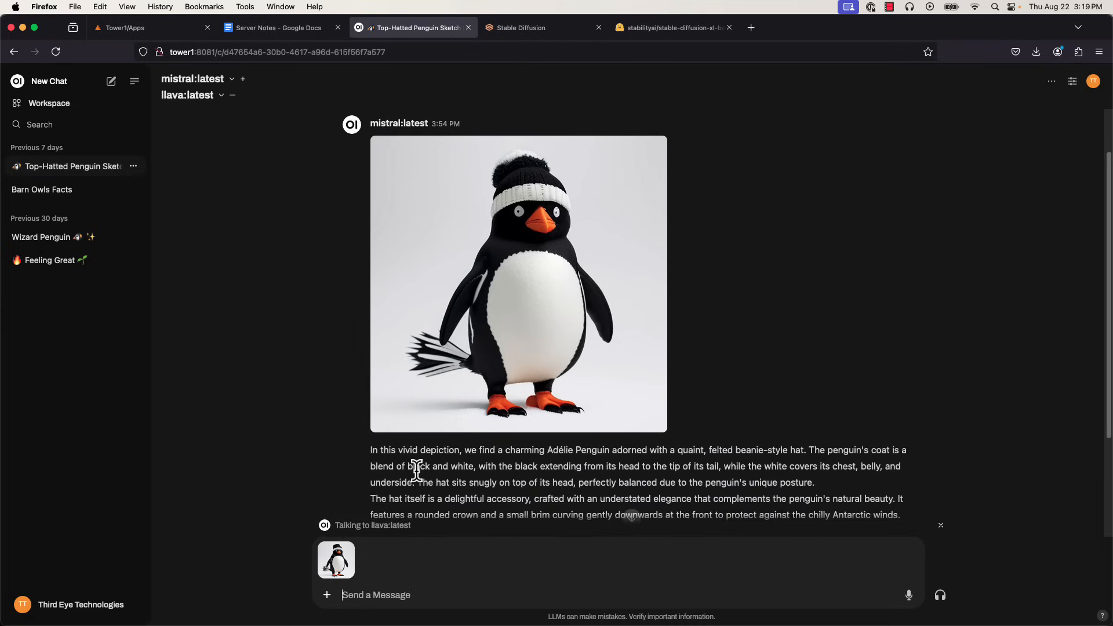
pyautogui.write('analyze this image and create a Json file describing the image in such a way that')
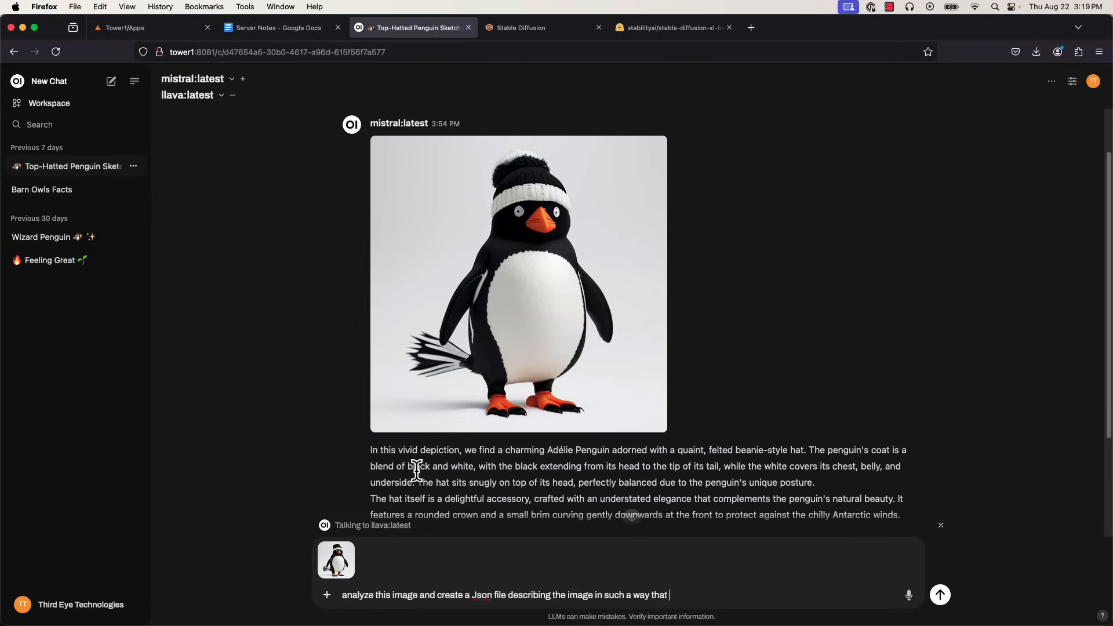
pyautogui.write('it could be recreate')
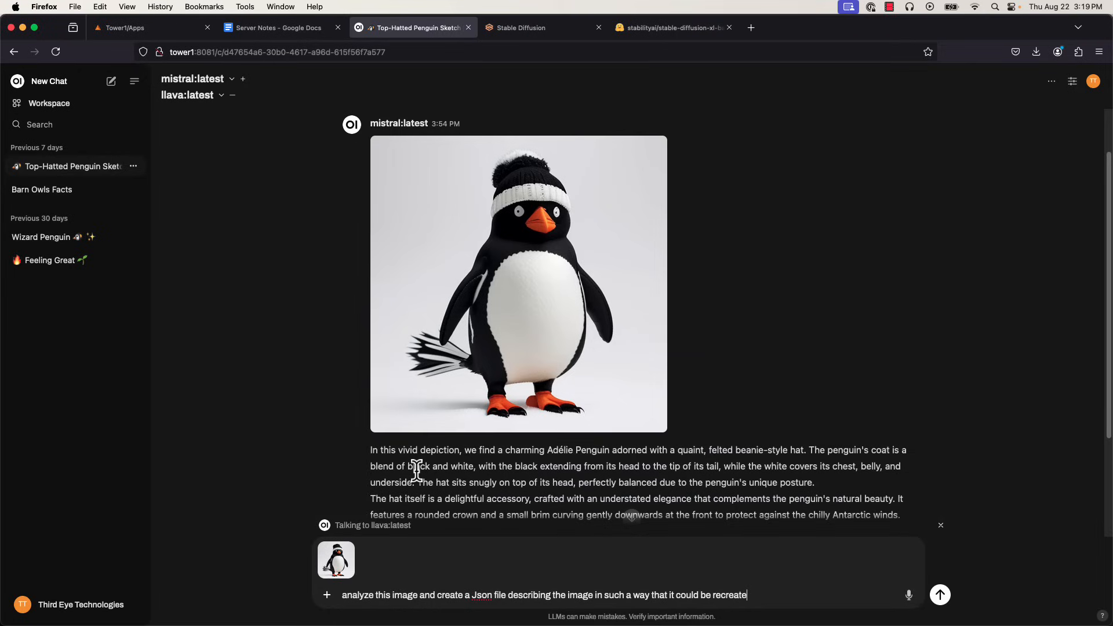
pyautogui.write('using stable diff')
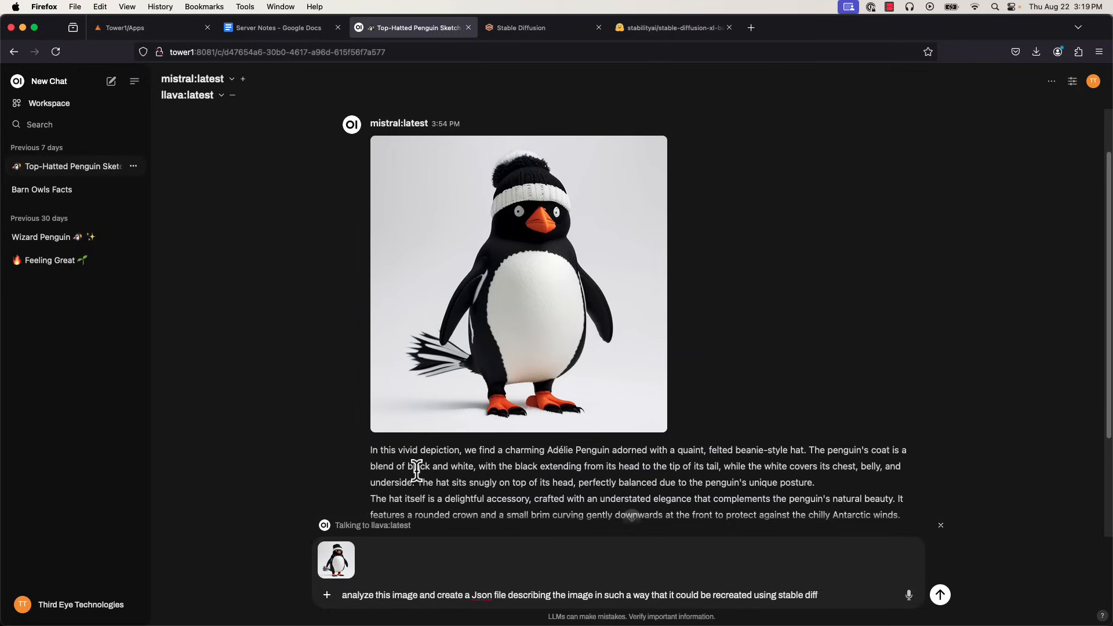
pyautogui.click(939, 593)
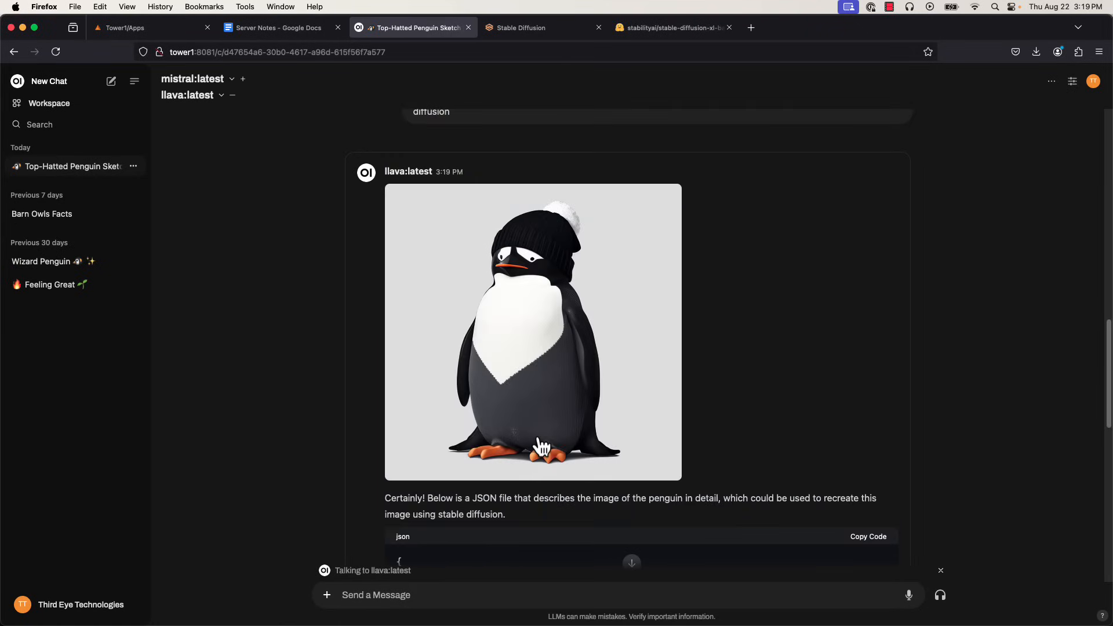
# Ask llava to edit the JSON so the penguin wears an orange cable-knit cap and view the generated image.
pyautogui.scroll(-3)
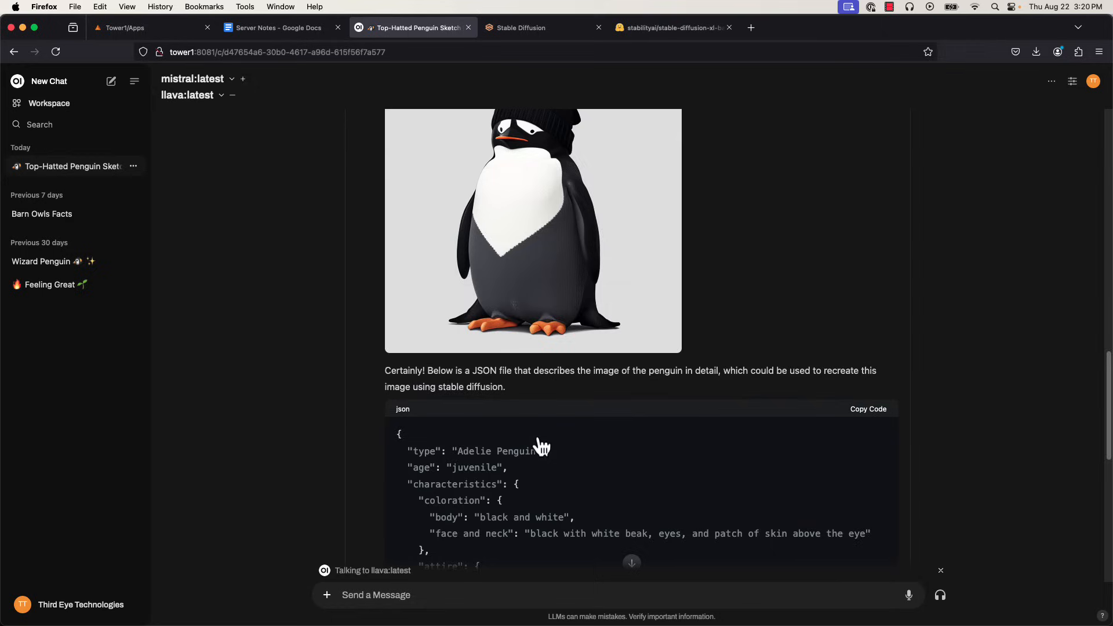
pyautogui.scroll(-3)
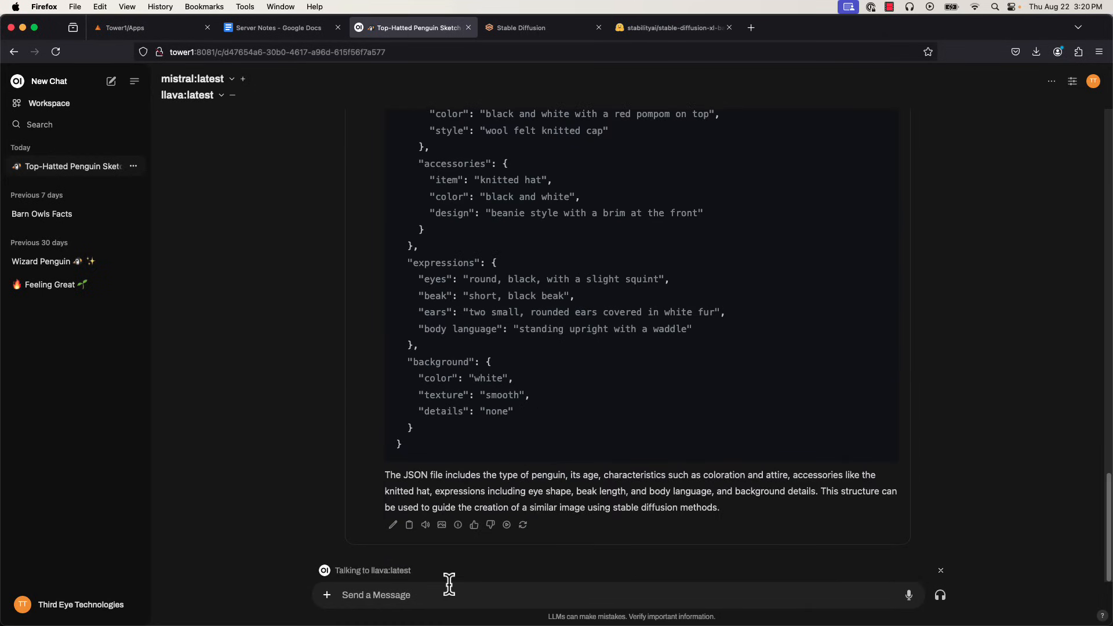
pyautogui.write('please edit')
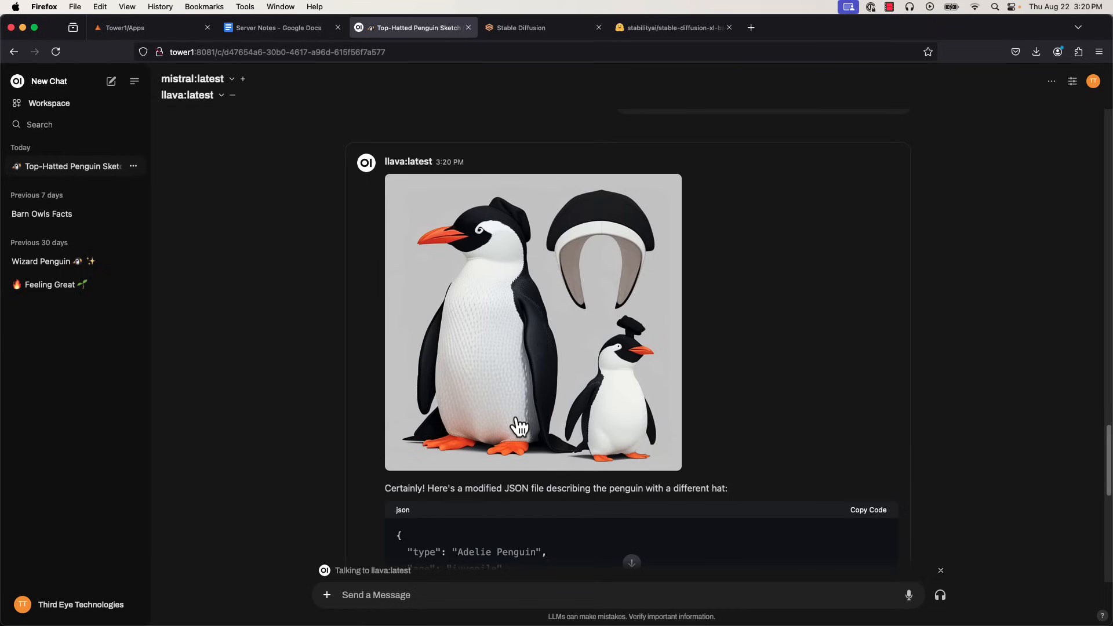
pyautogui.scroll(-3)
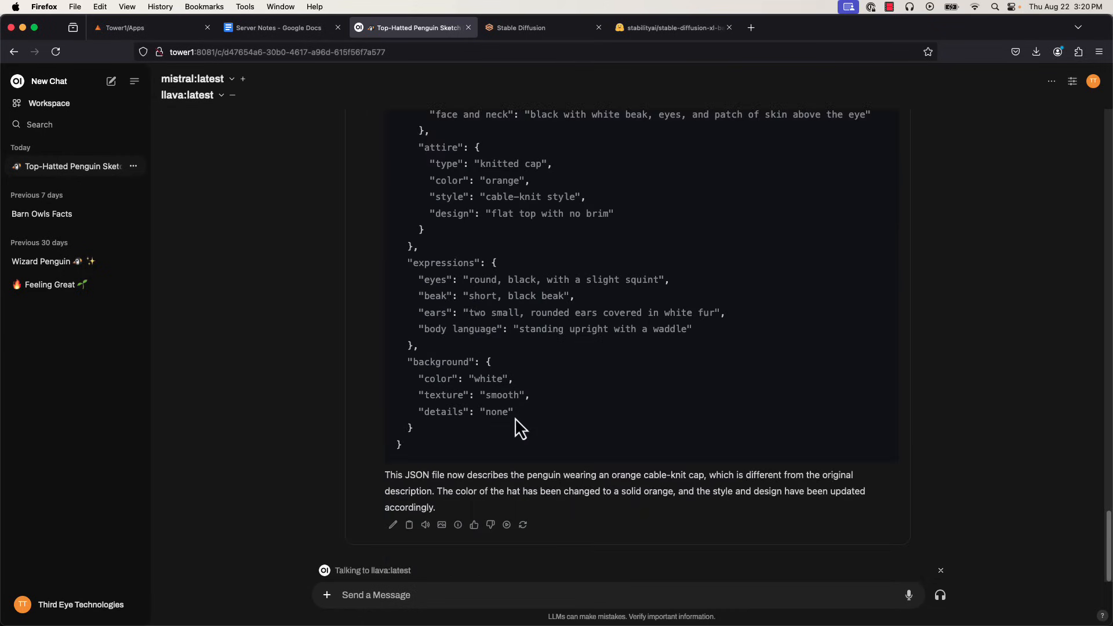
# Send llava a request to edit the description so the penguin is wearing a top hat.
pyautogui.write('edit the description so')
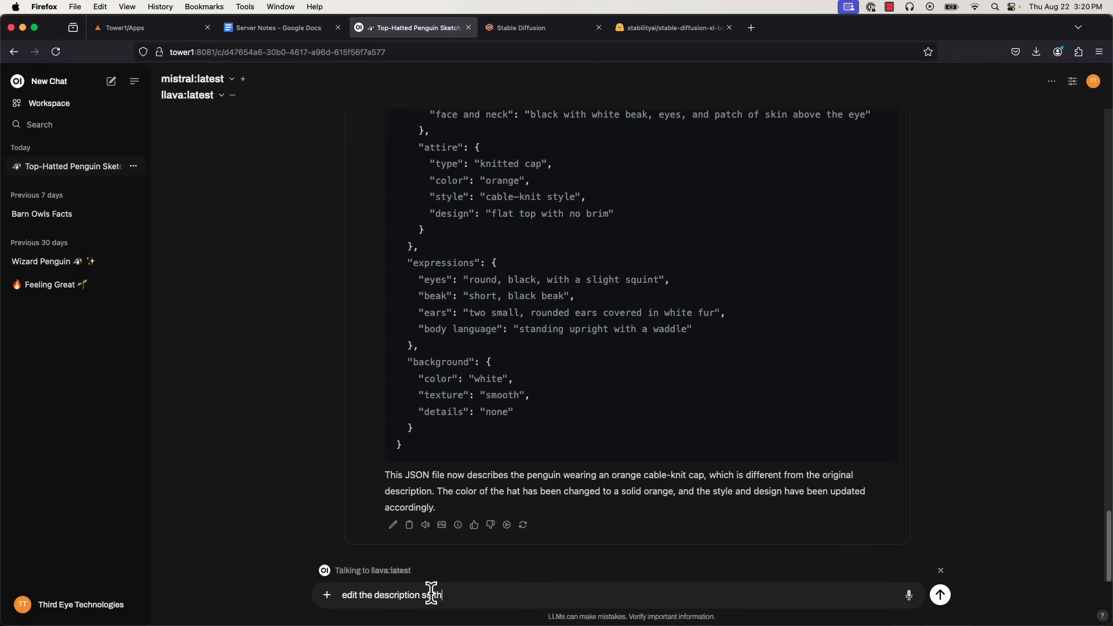
pyautogui.write('the penguin is w')
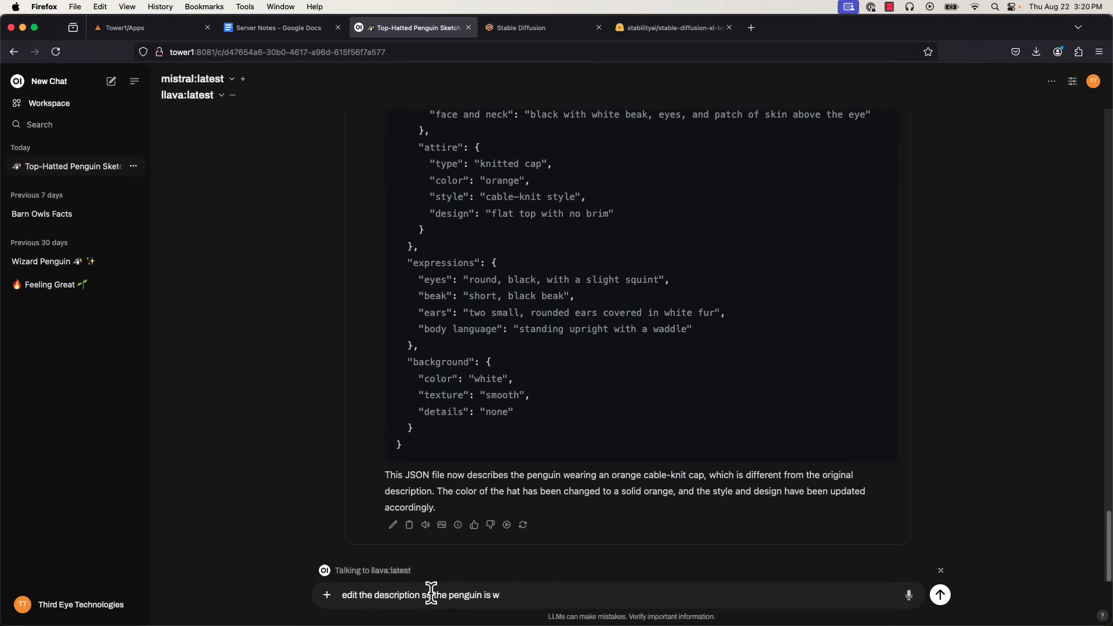
pyautogui.click(939, 595)
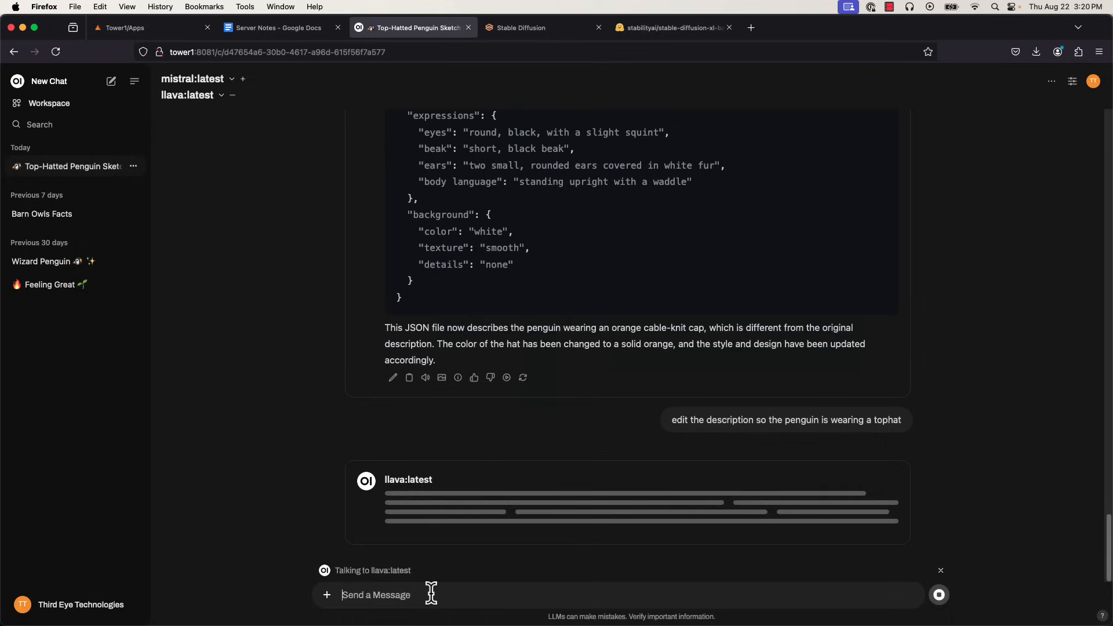